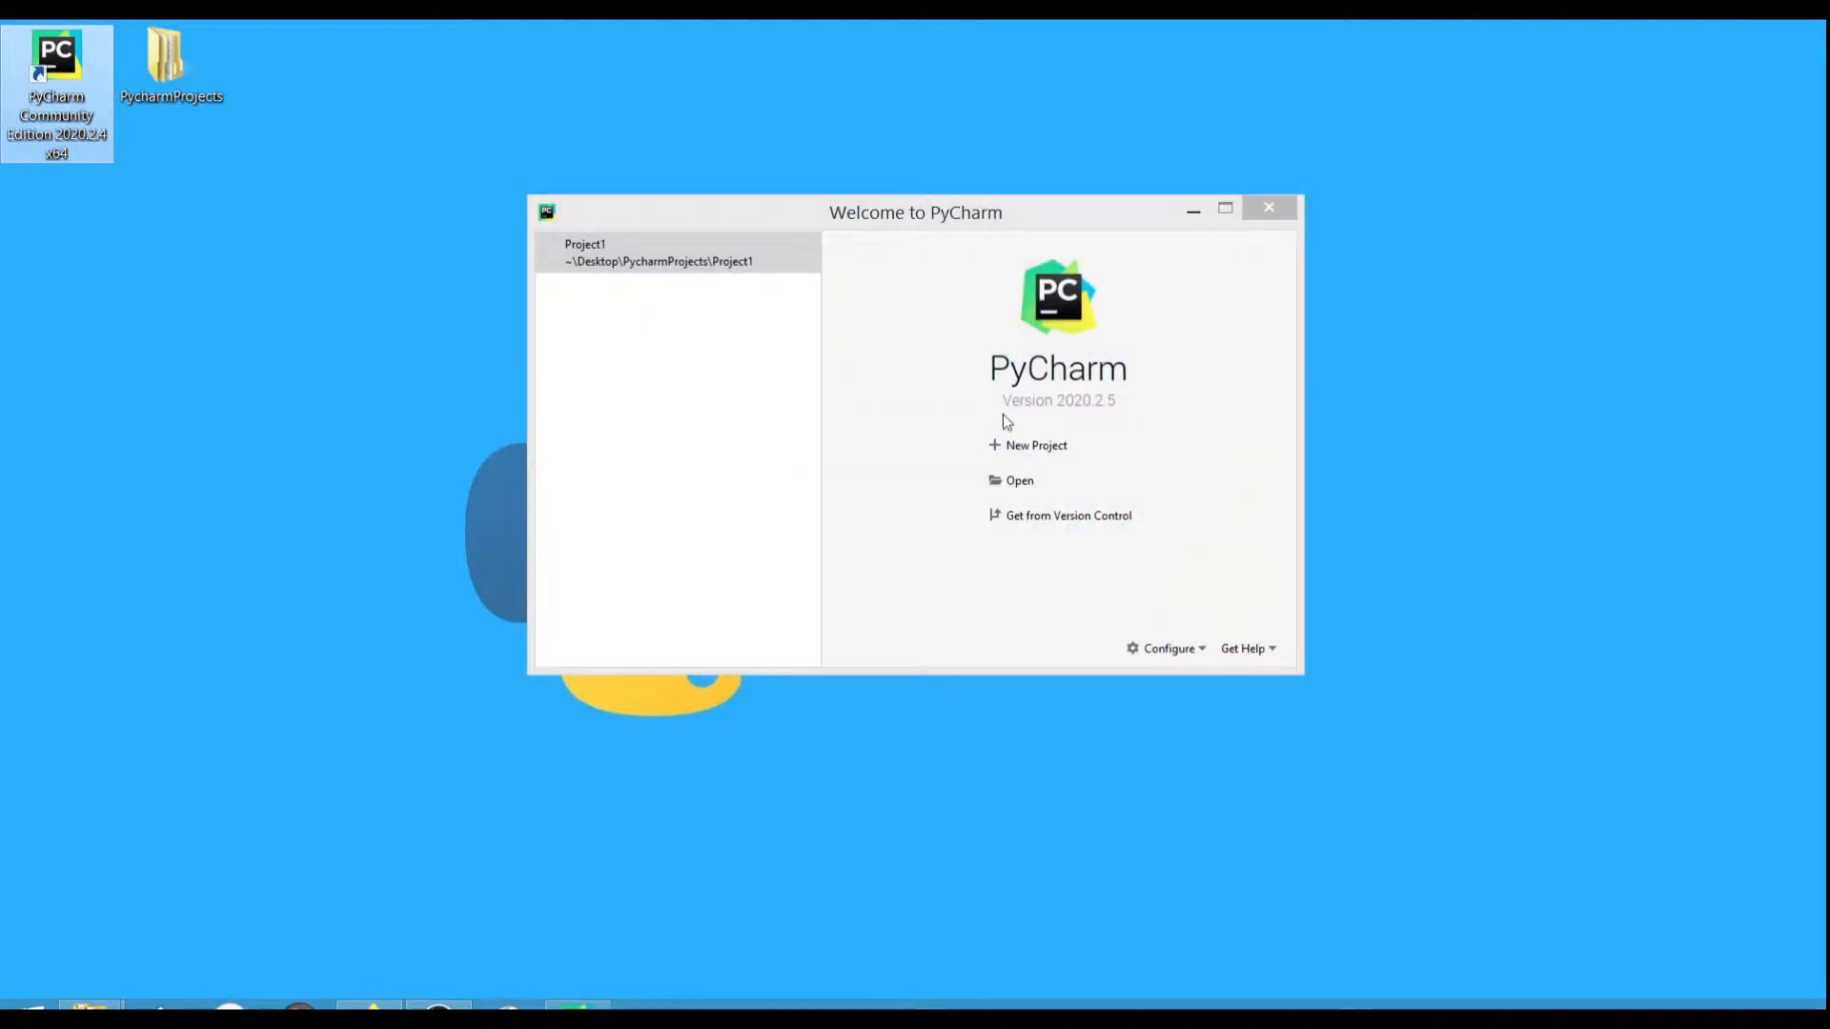
Create the pythonLessons project, then start adding a new Python file to its folder.
left_click(1035, 445)
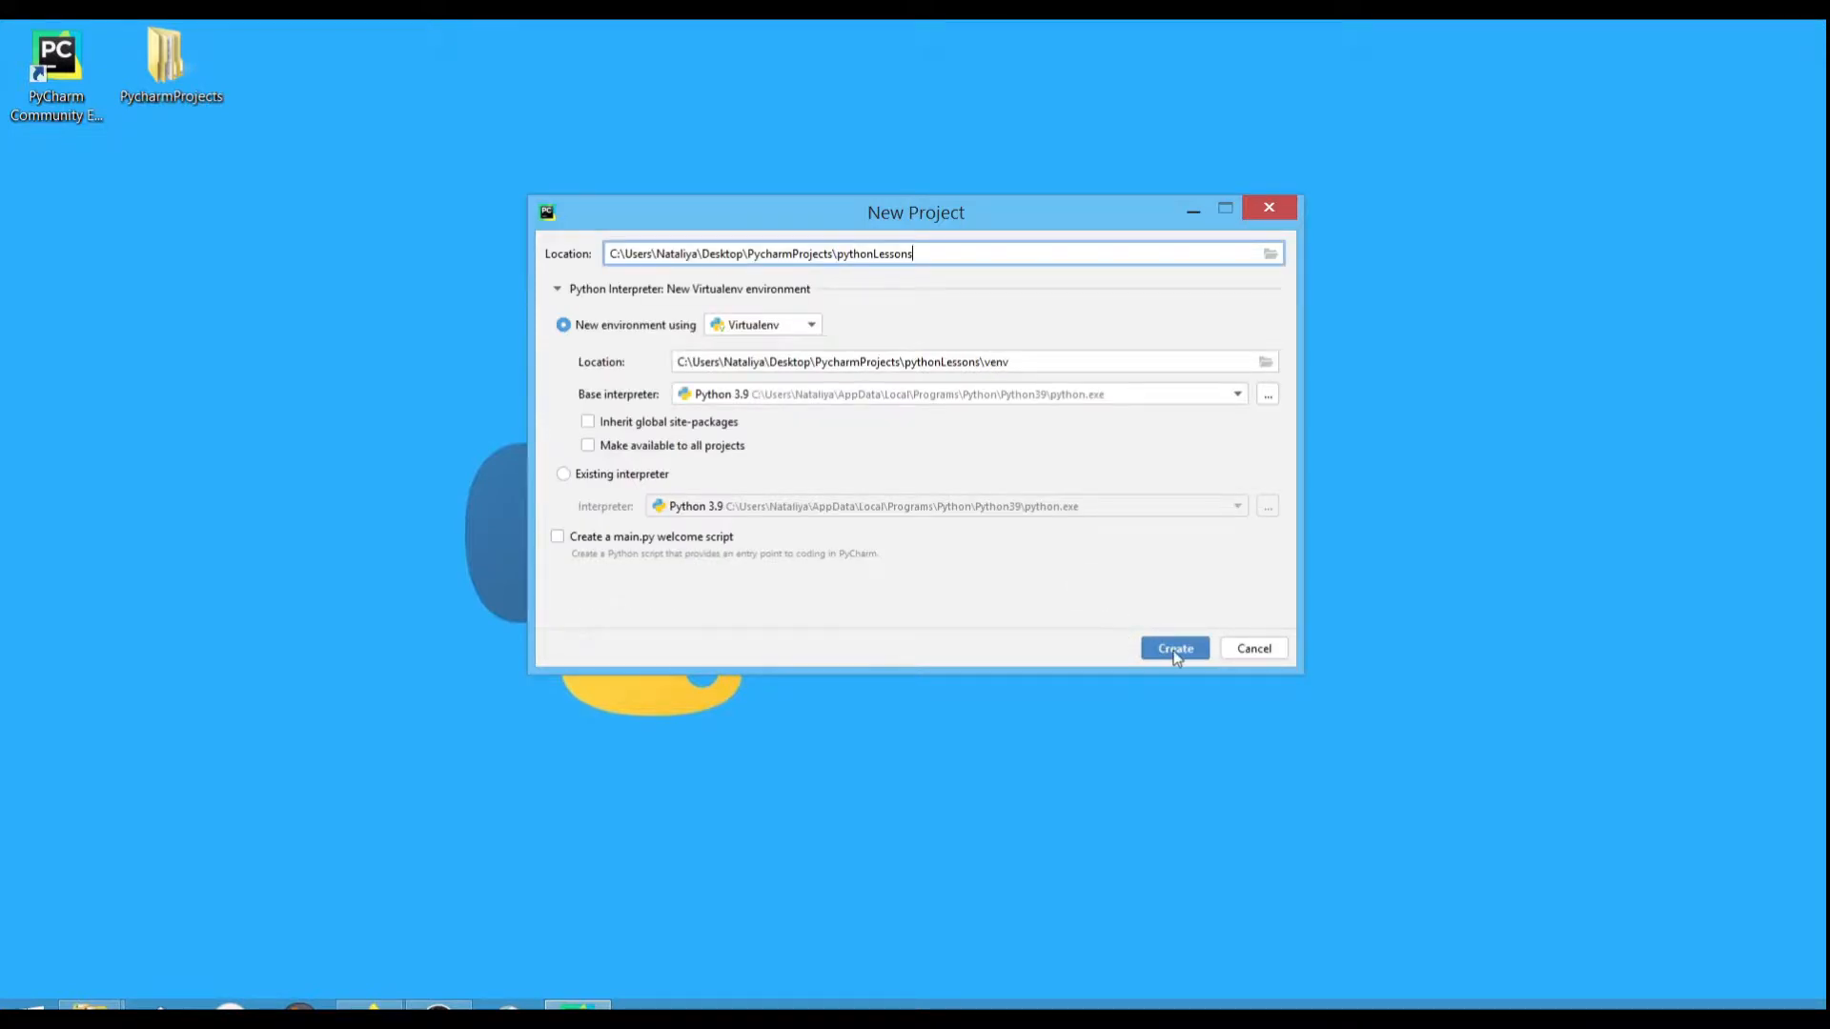
left_click(1174, 648)
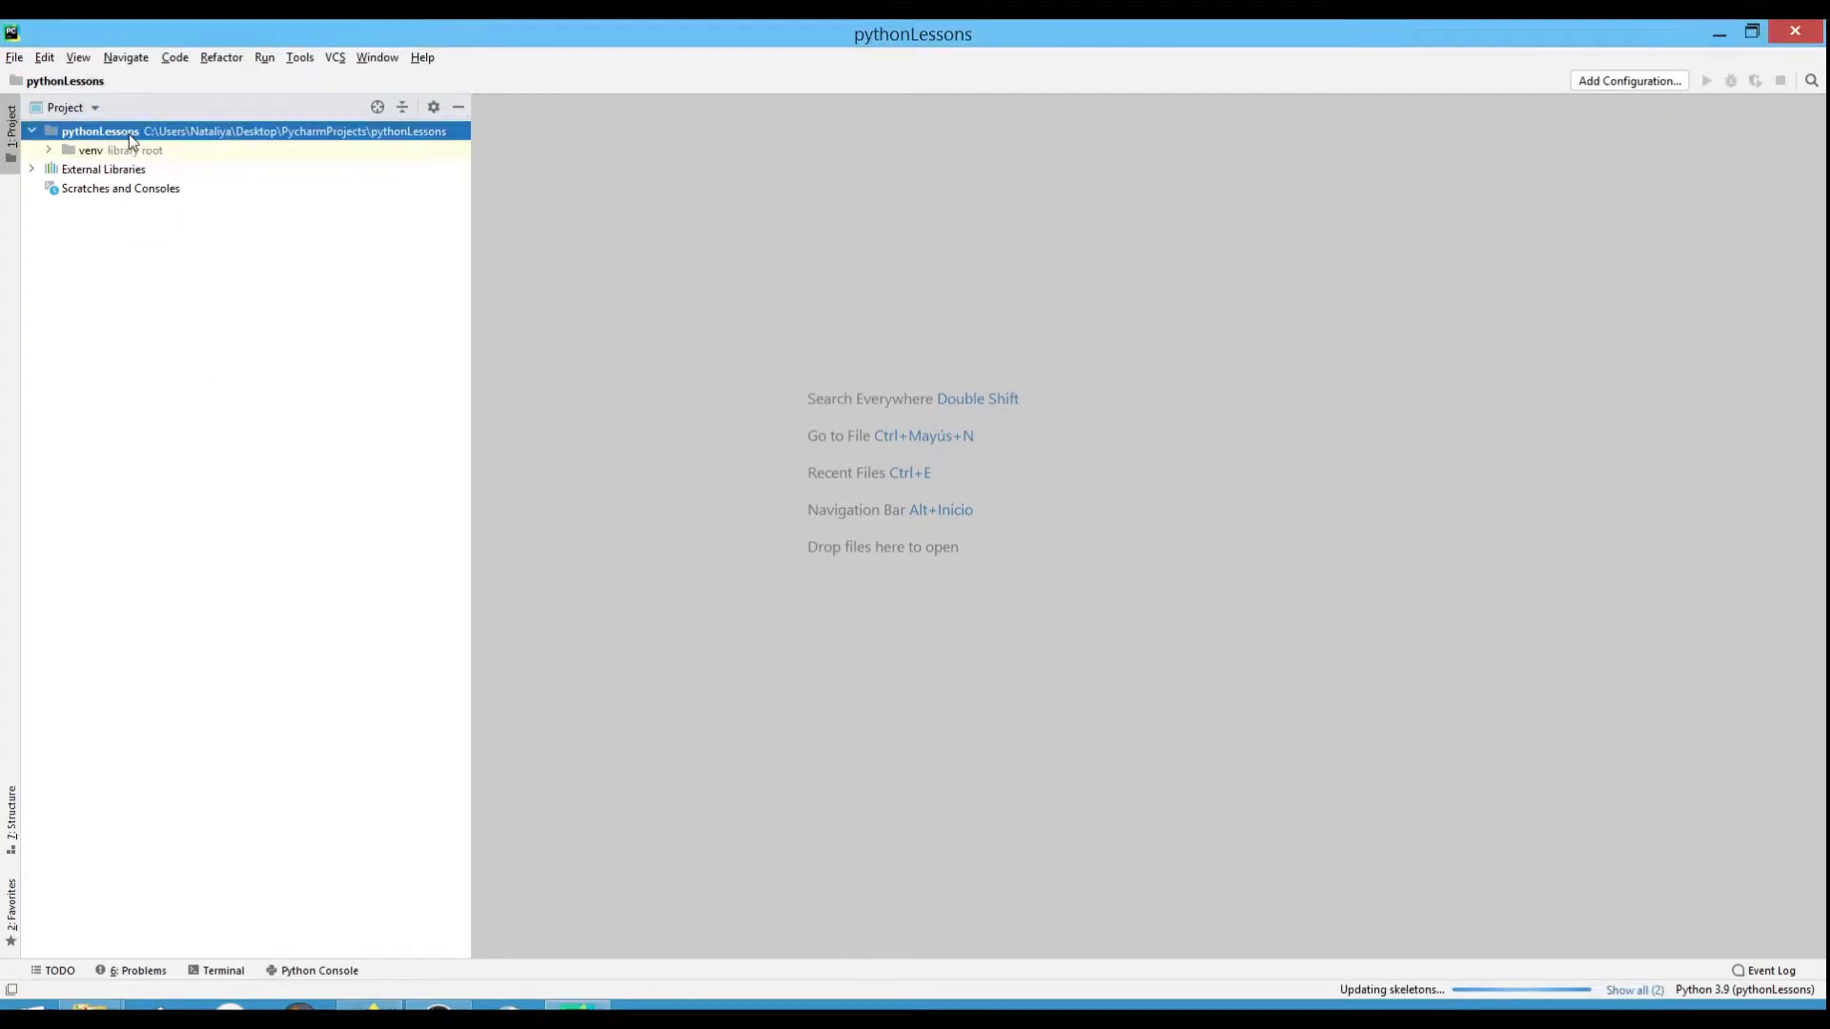
right_click(99, 130)
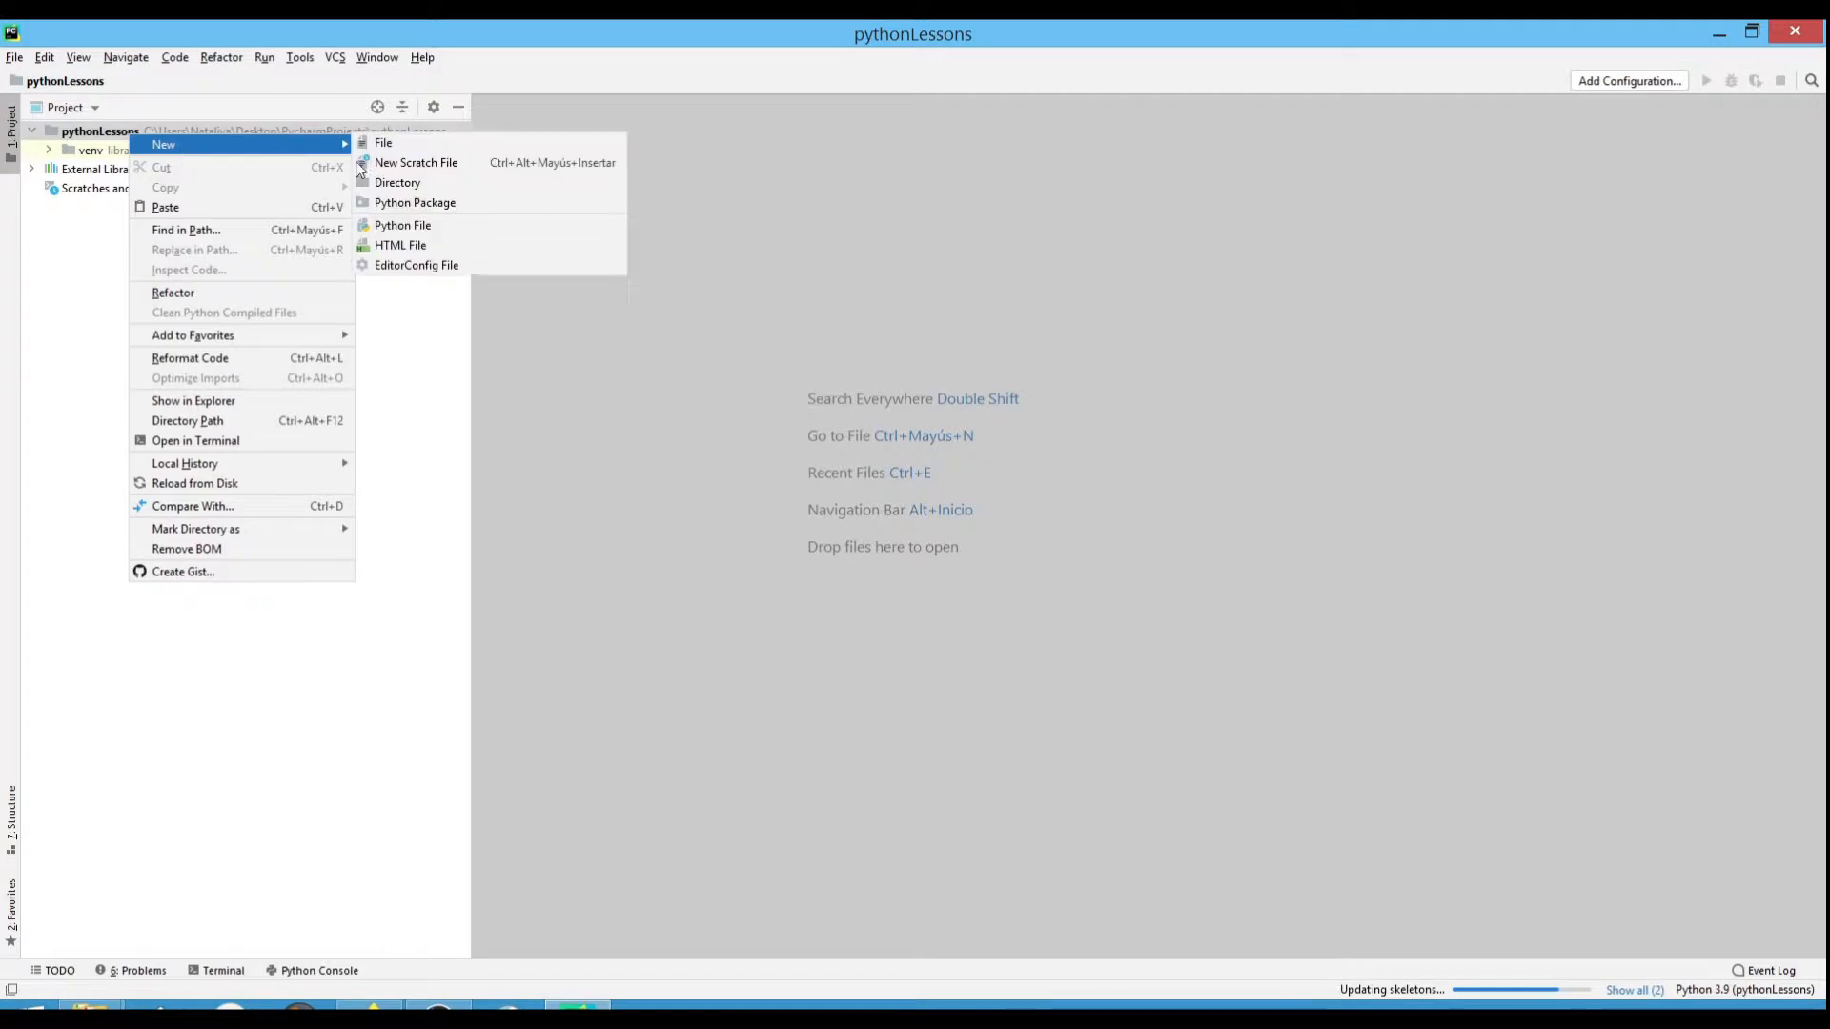
left_click(402, 224)
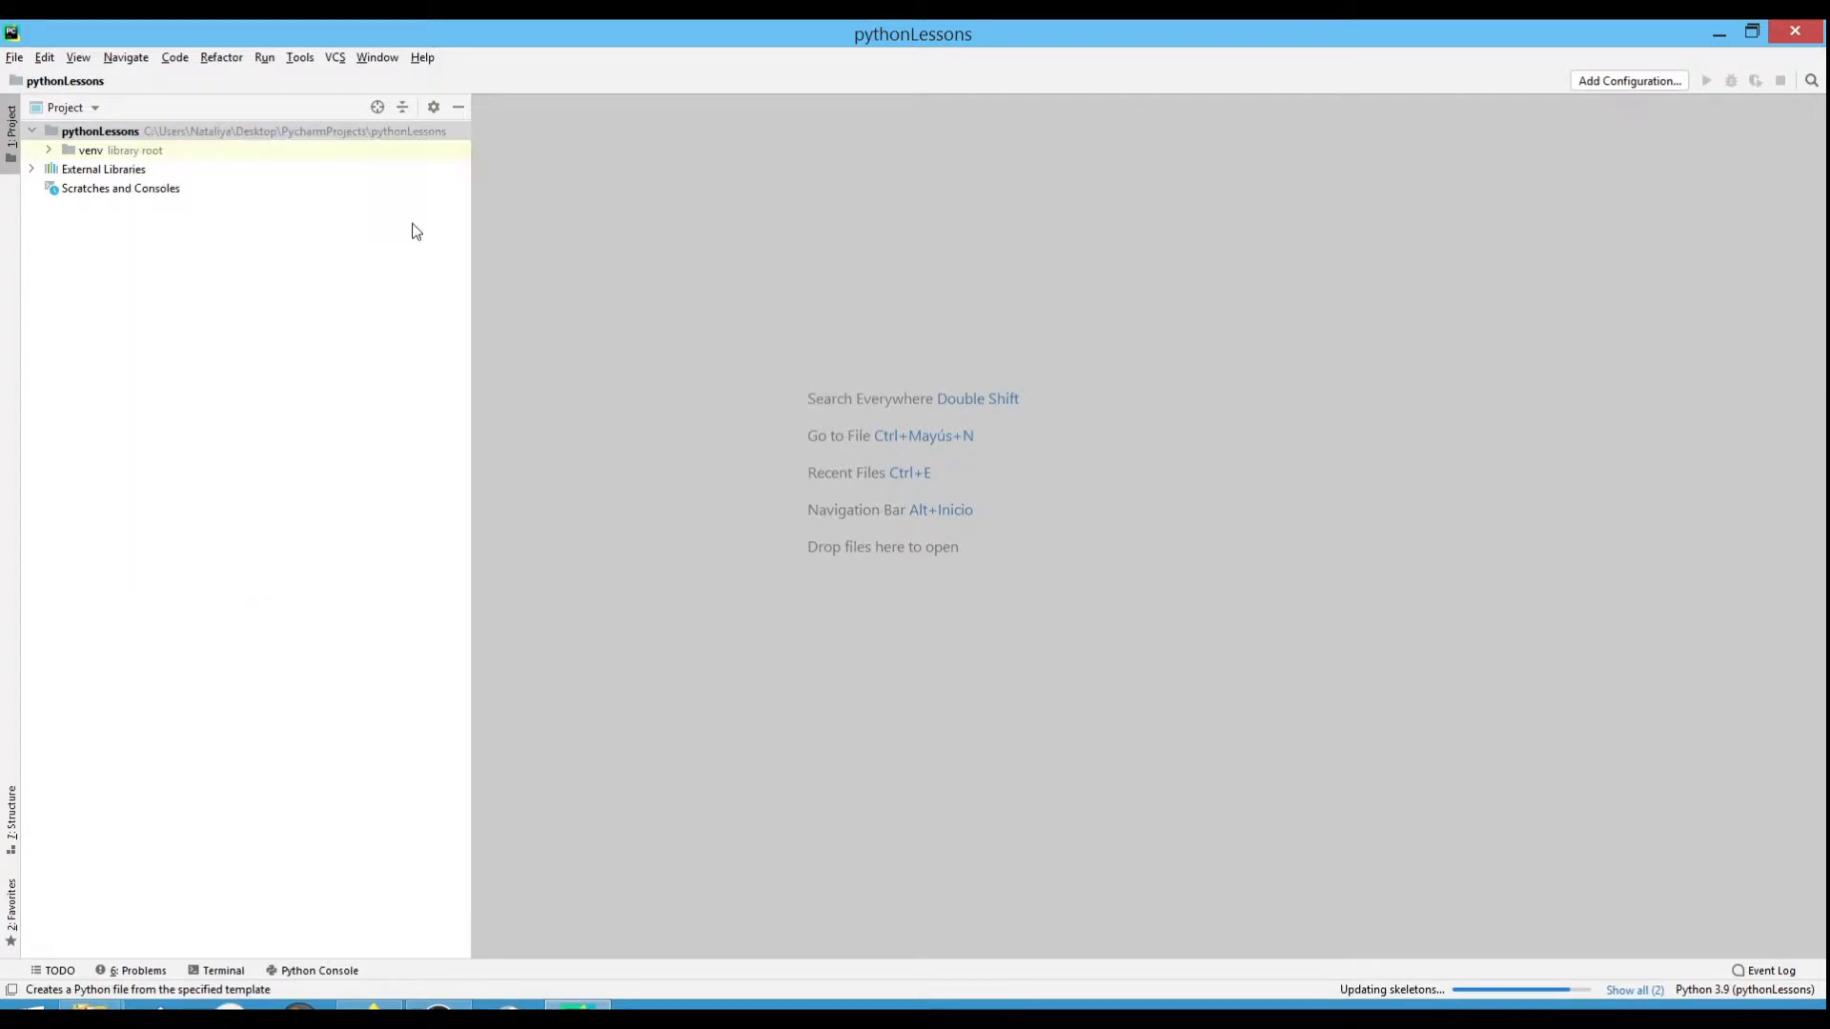
Create data_type.py containing my_arg = 3 followed by print(my_arg).
left_click(14, 56)
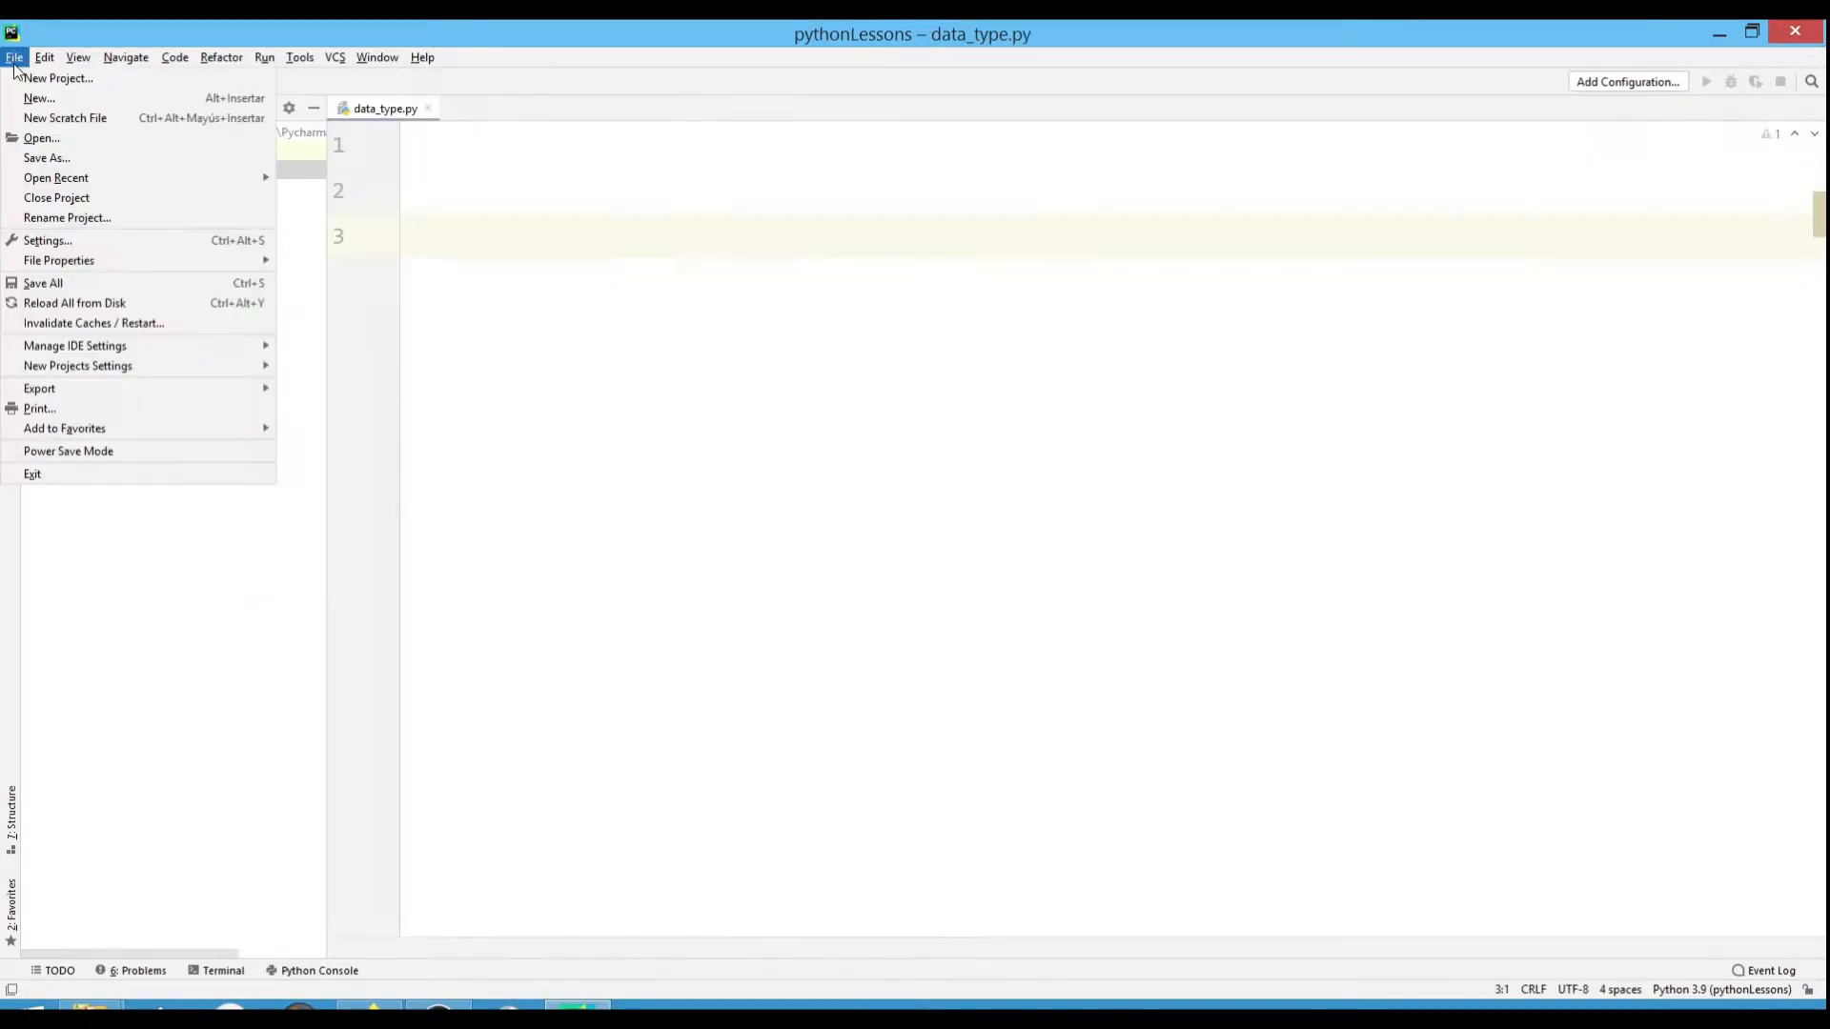
left_click(47, 241)
type("my_arg")
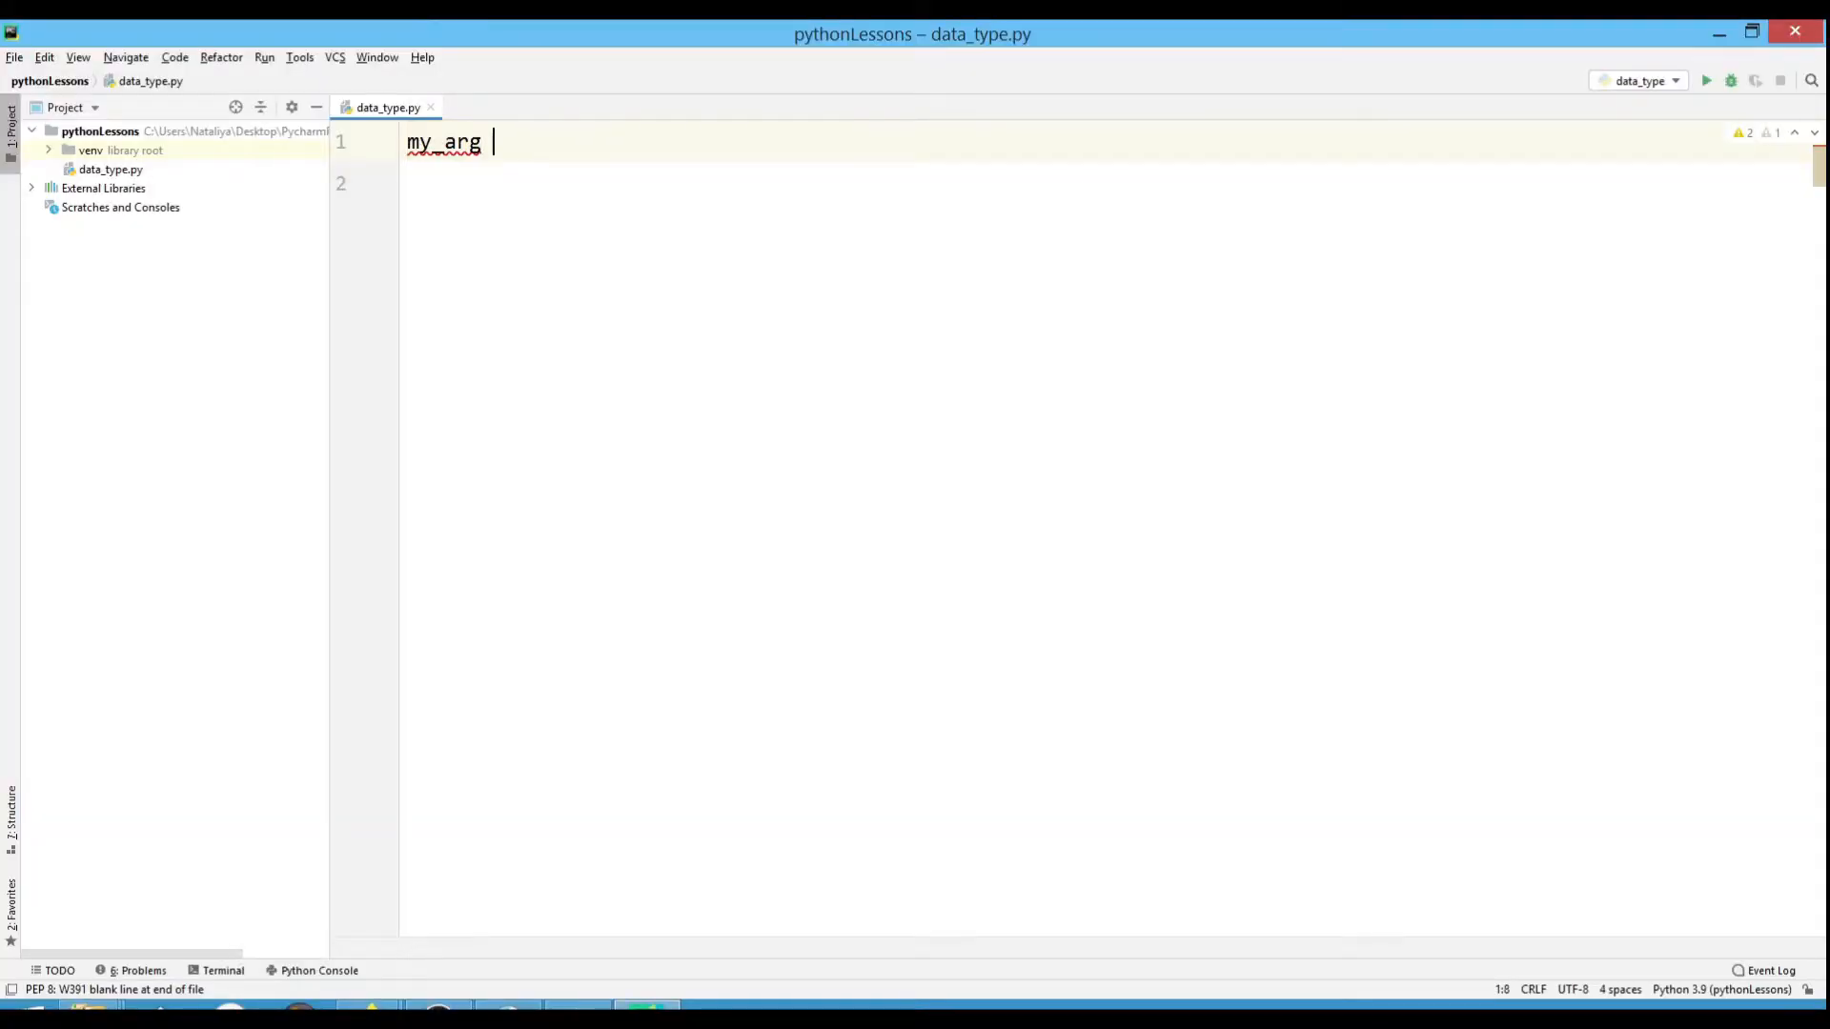
type("= 3")
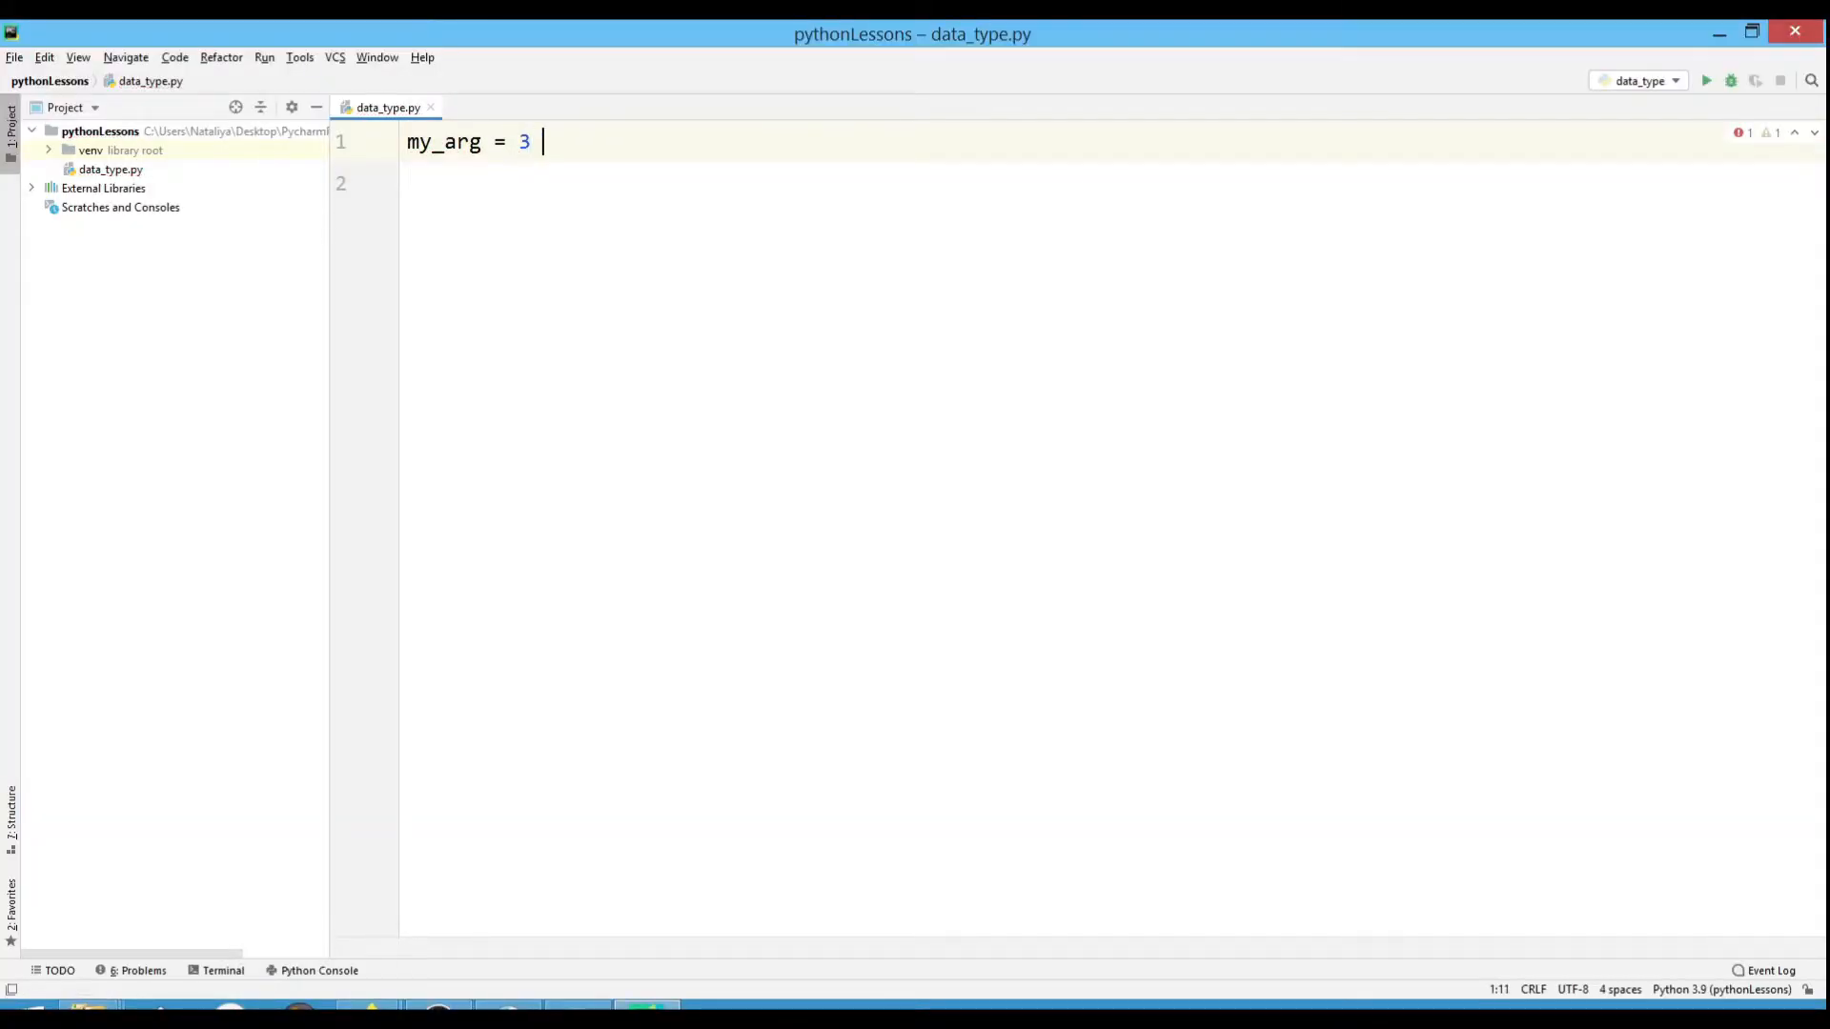
type("p")
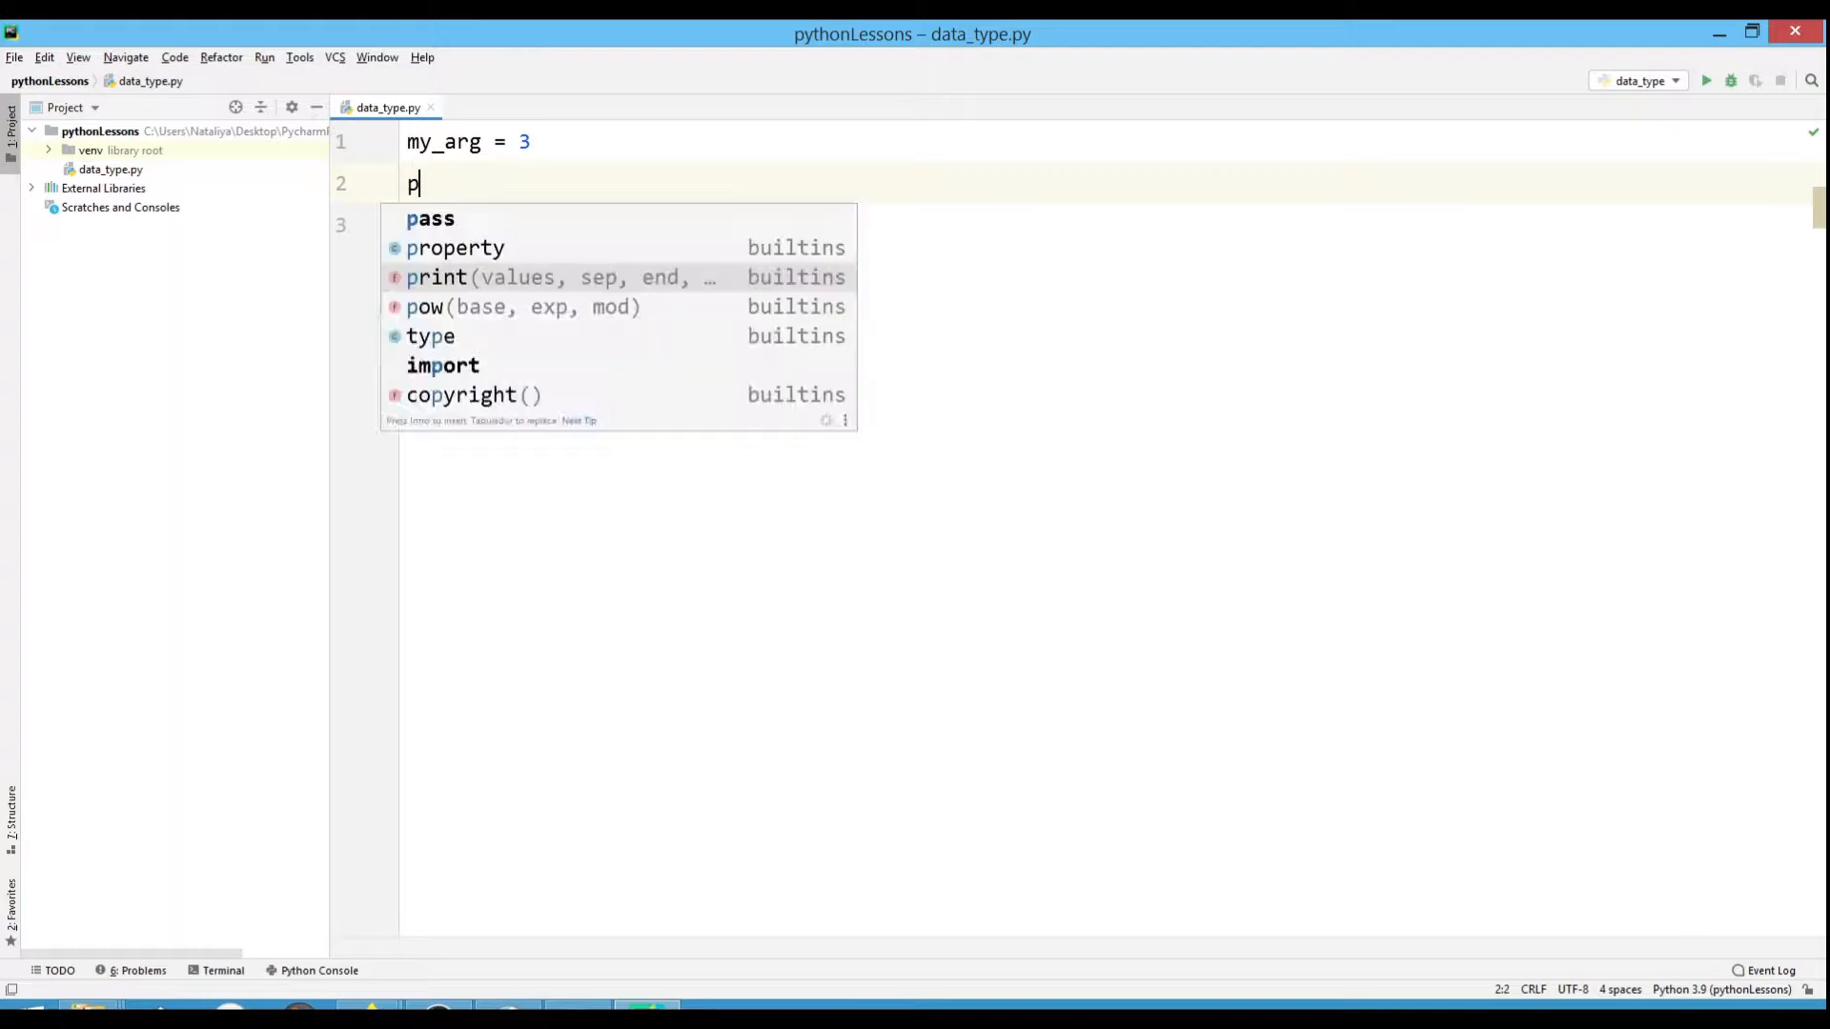
left_click(438, 277)
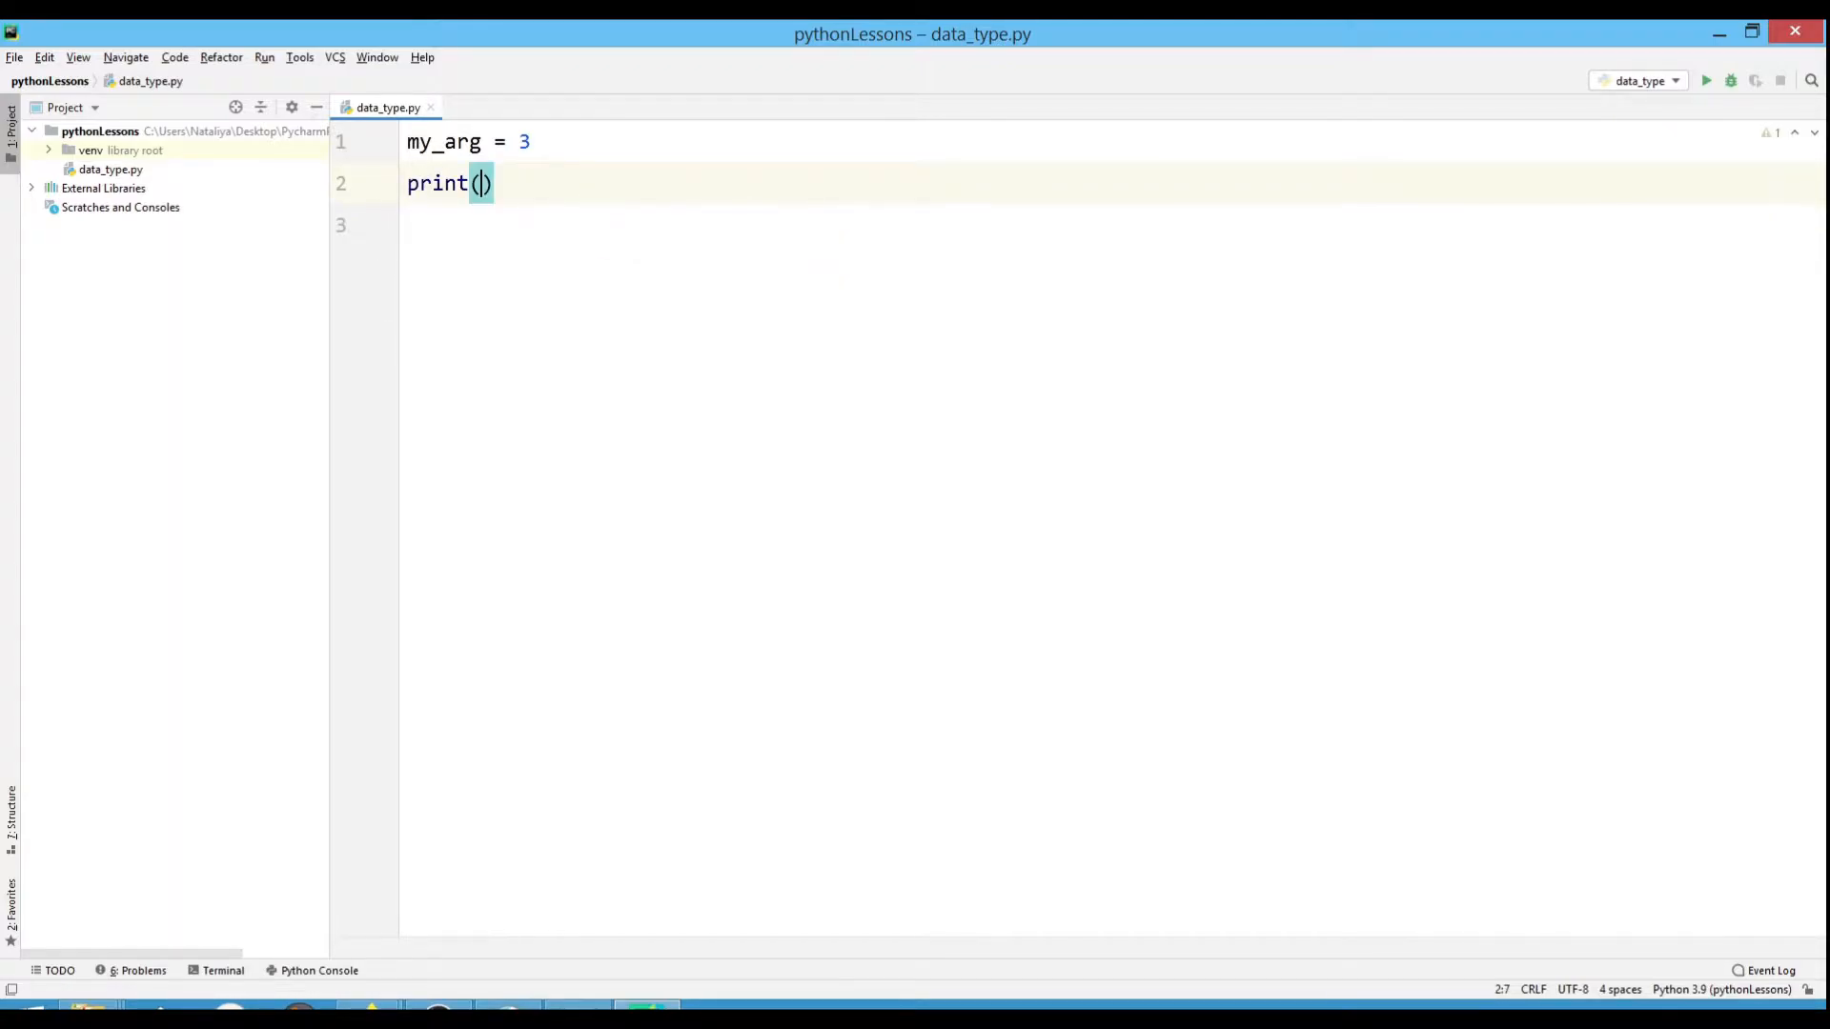
type("my_arg")
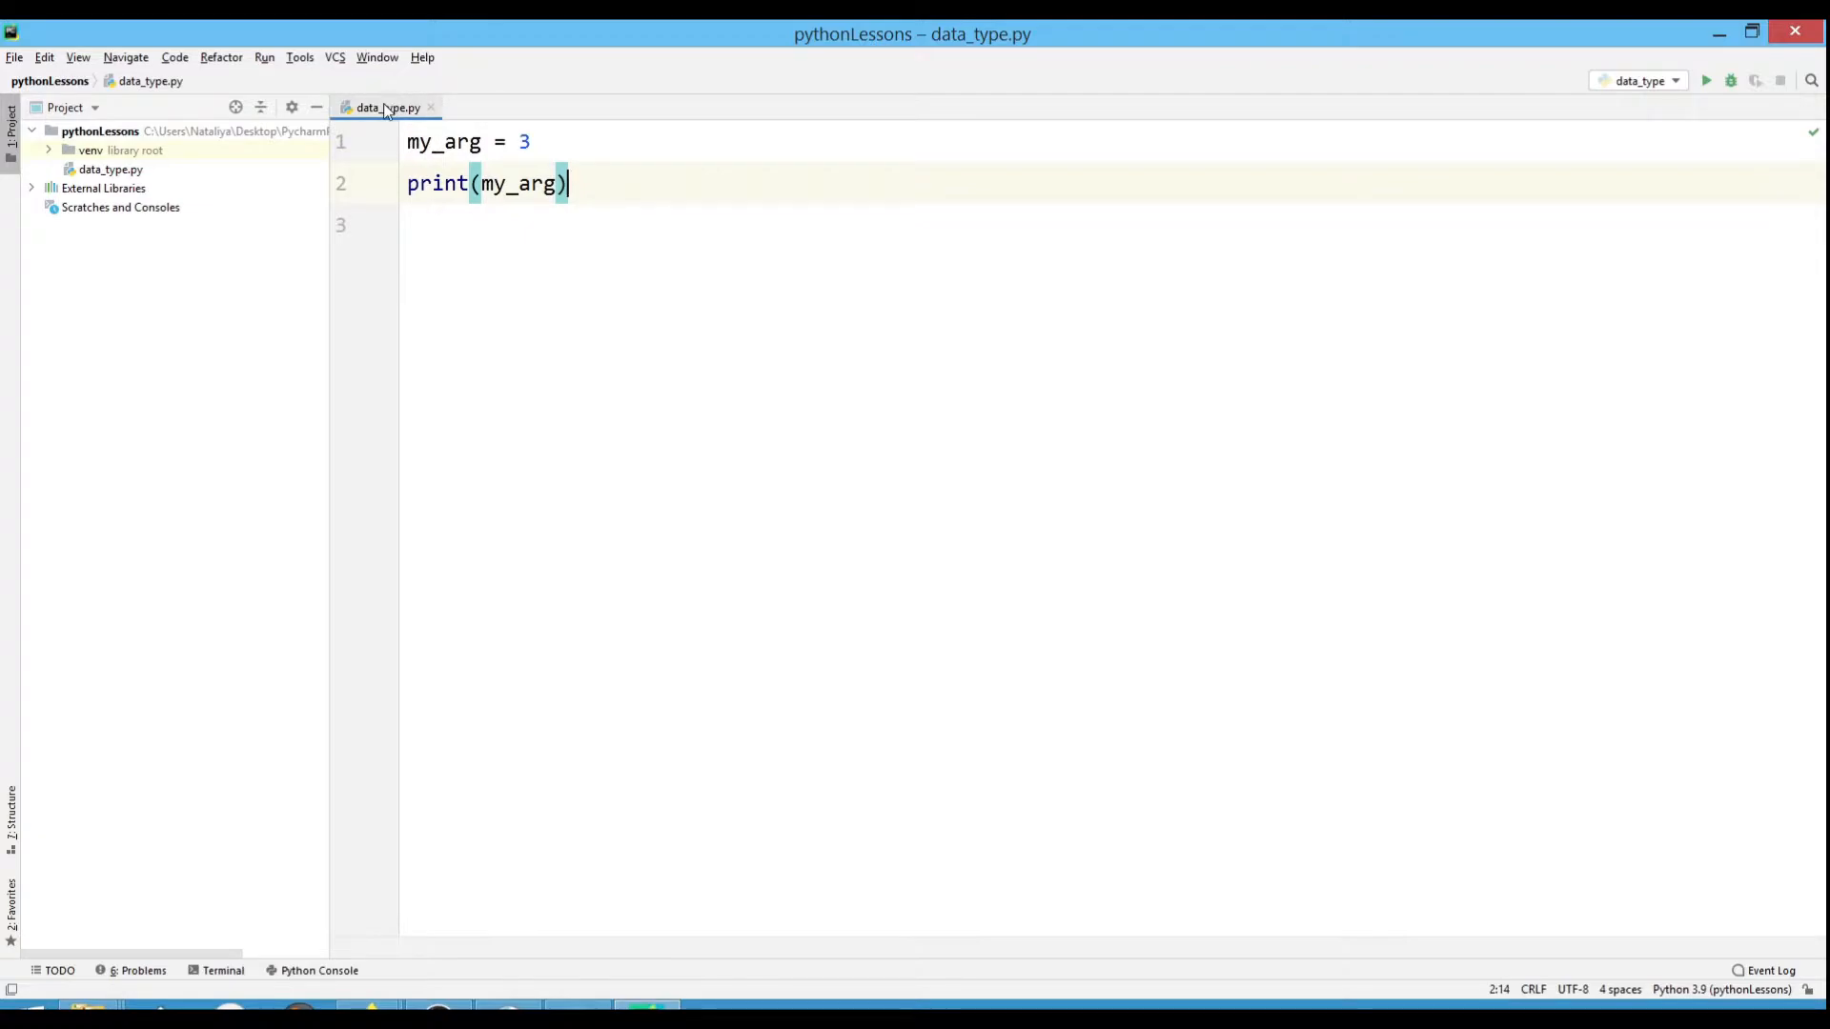
Run data_type.py and add a print(type(my_arg)) line.
right_click(385, 108)
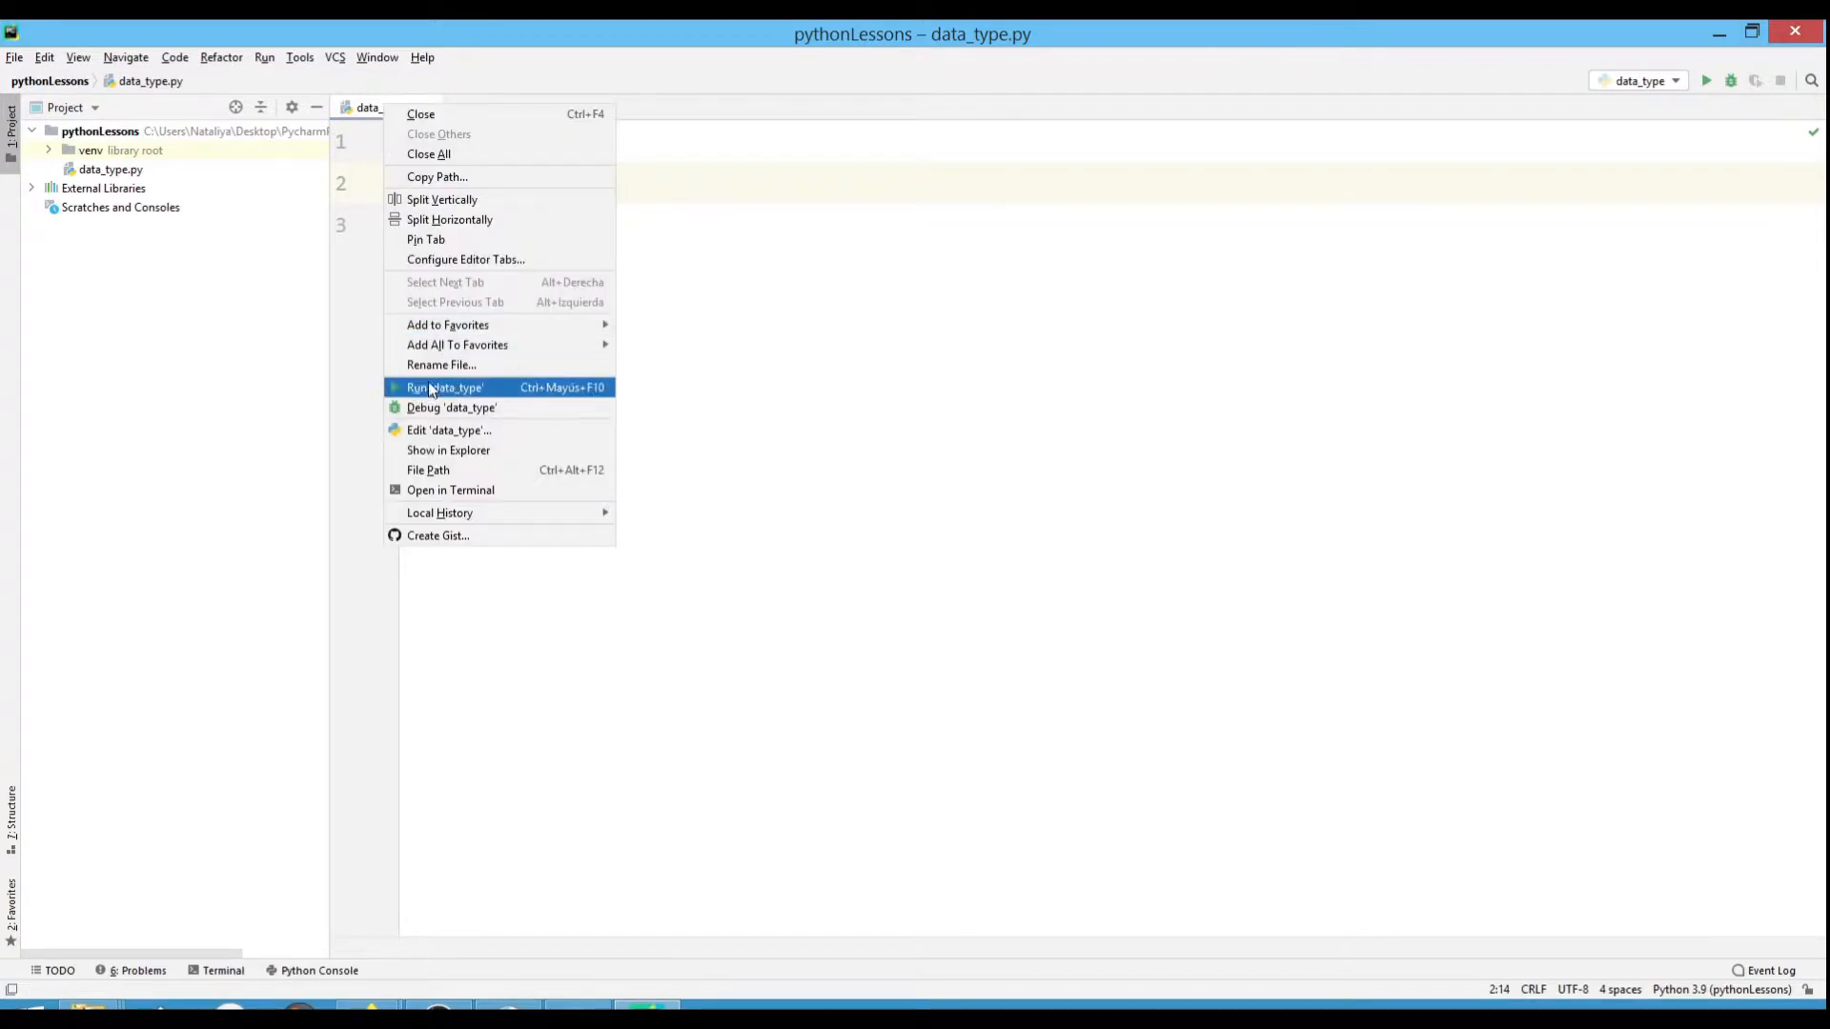
left_click(445, 386)
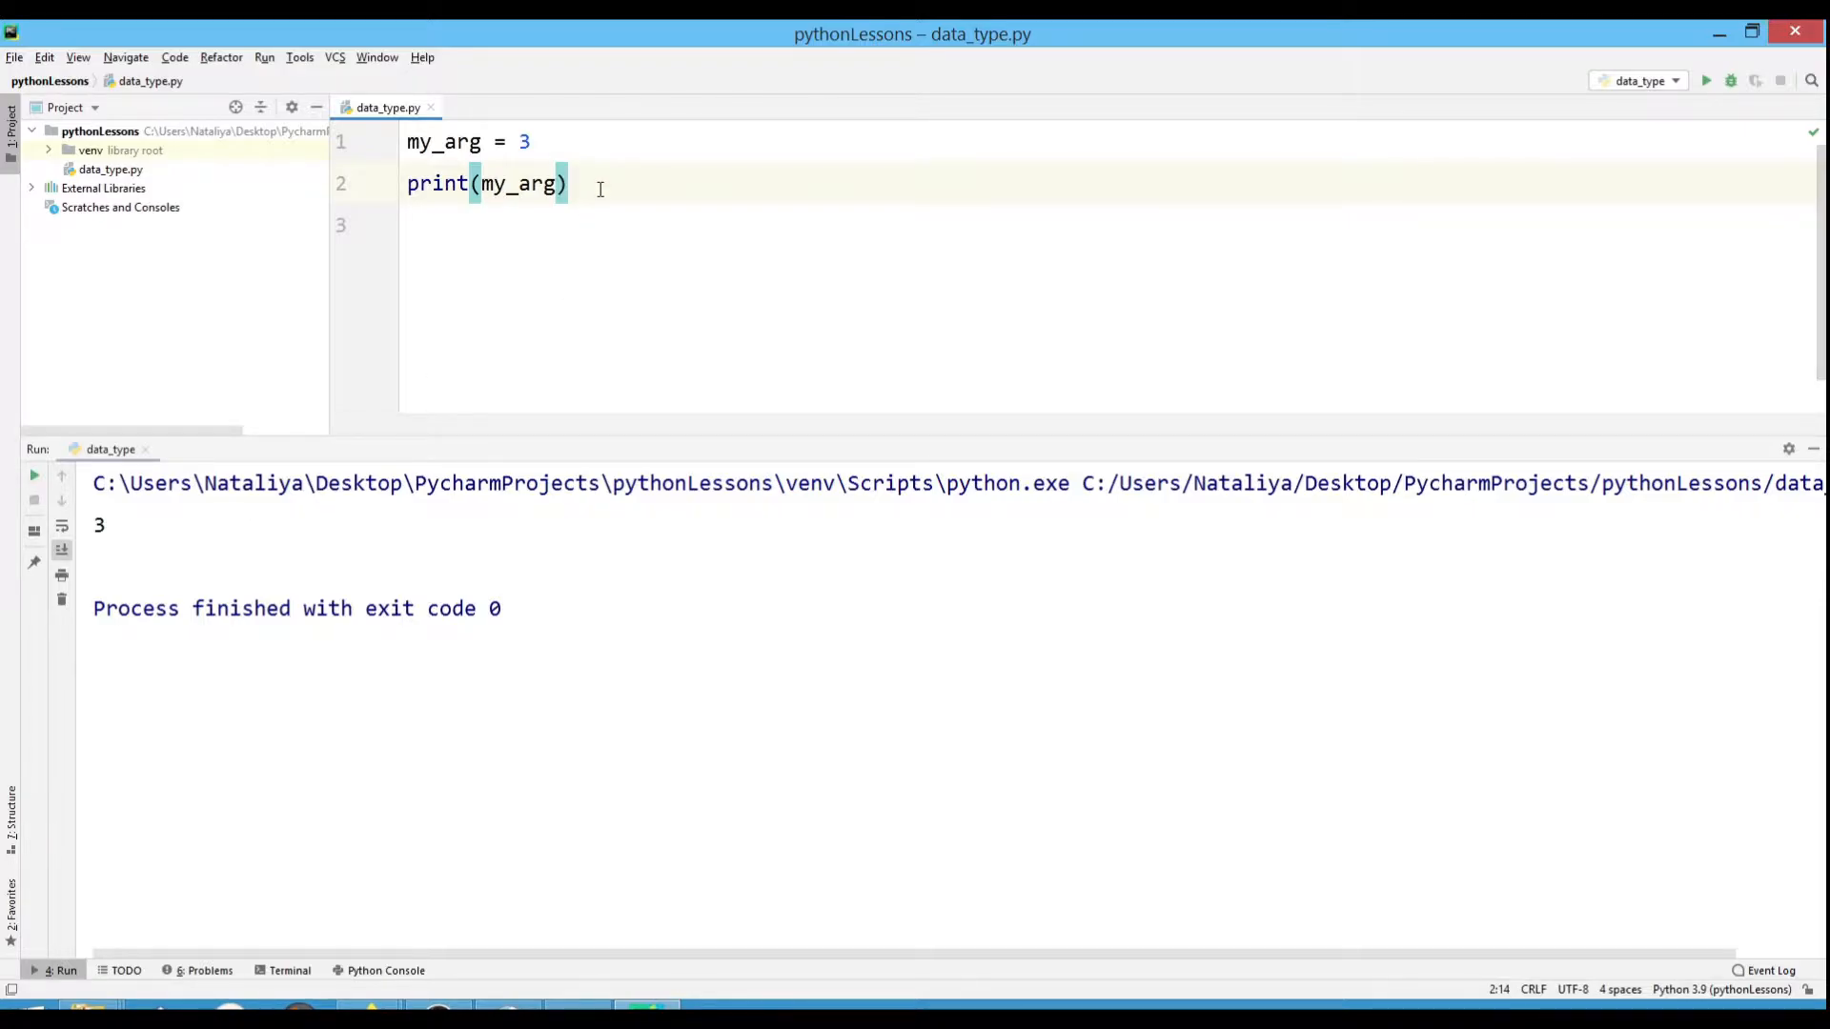
type("print(")
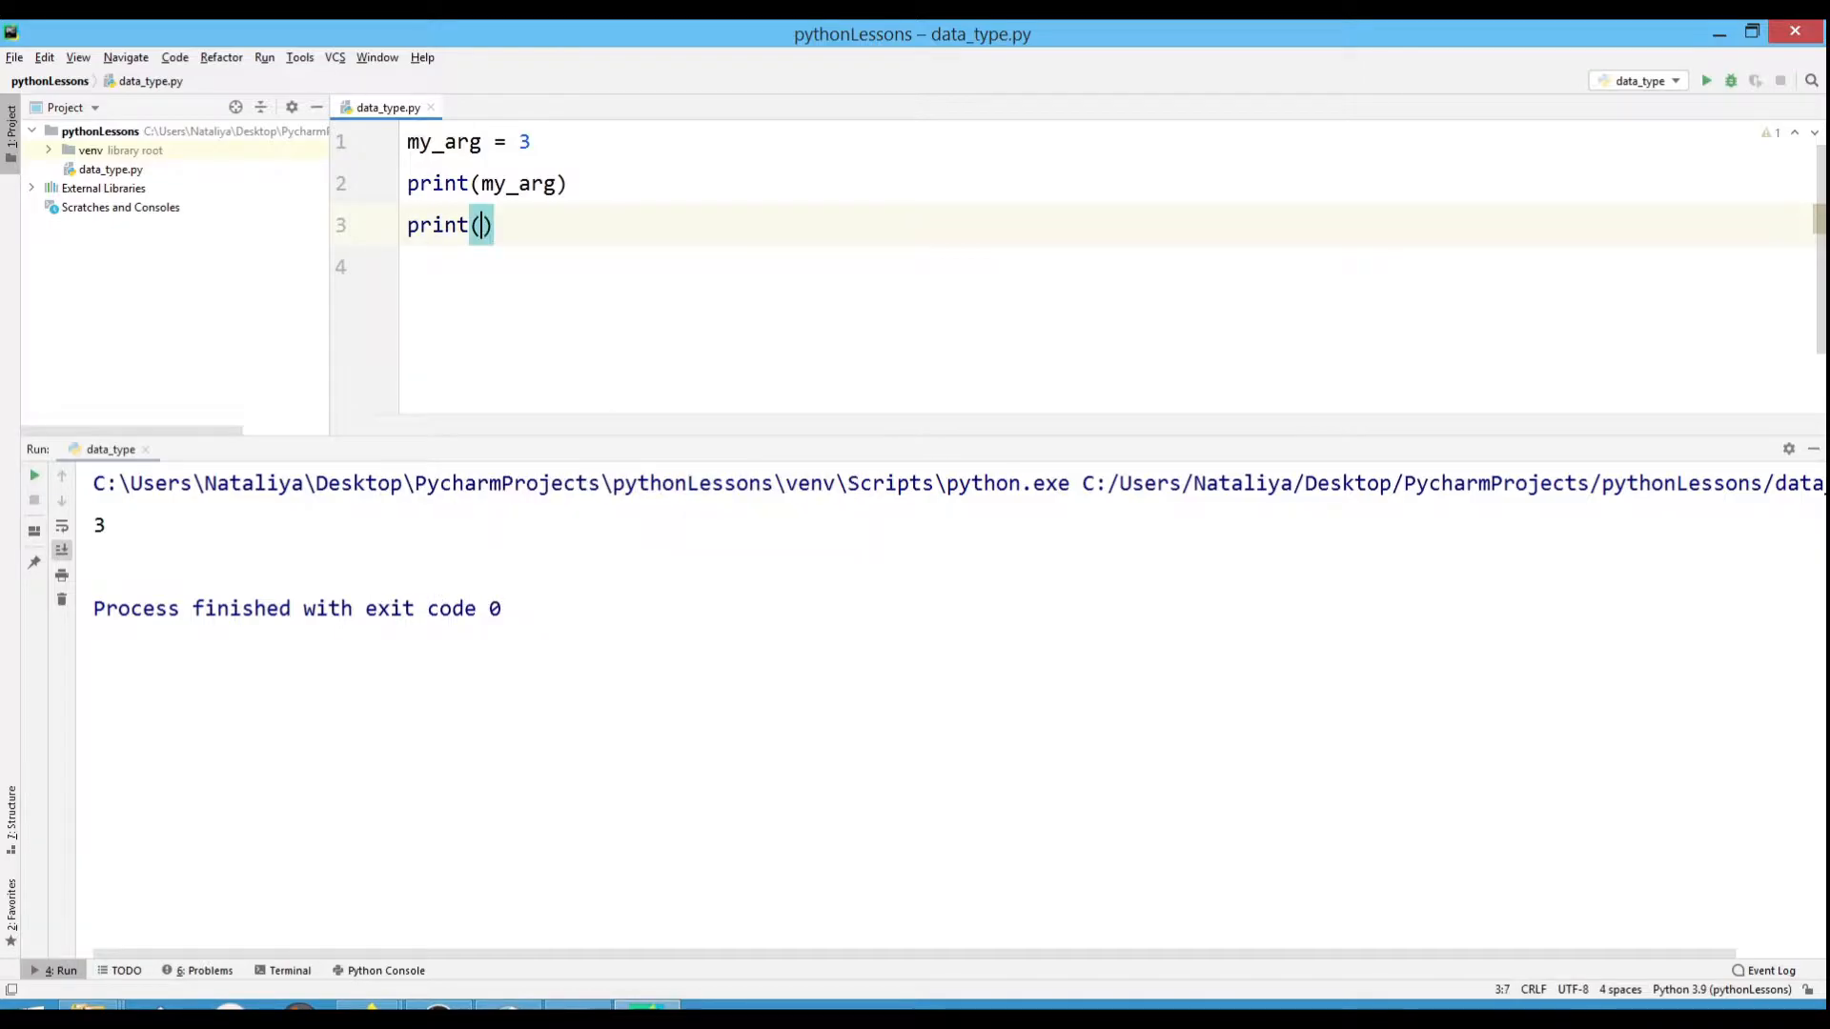
type("type")
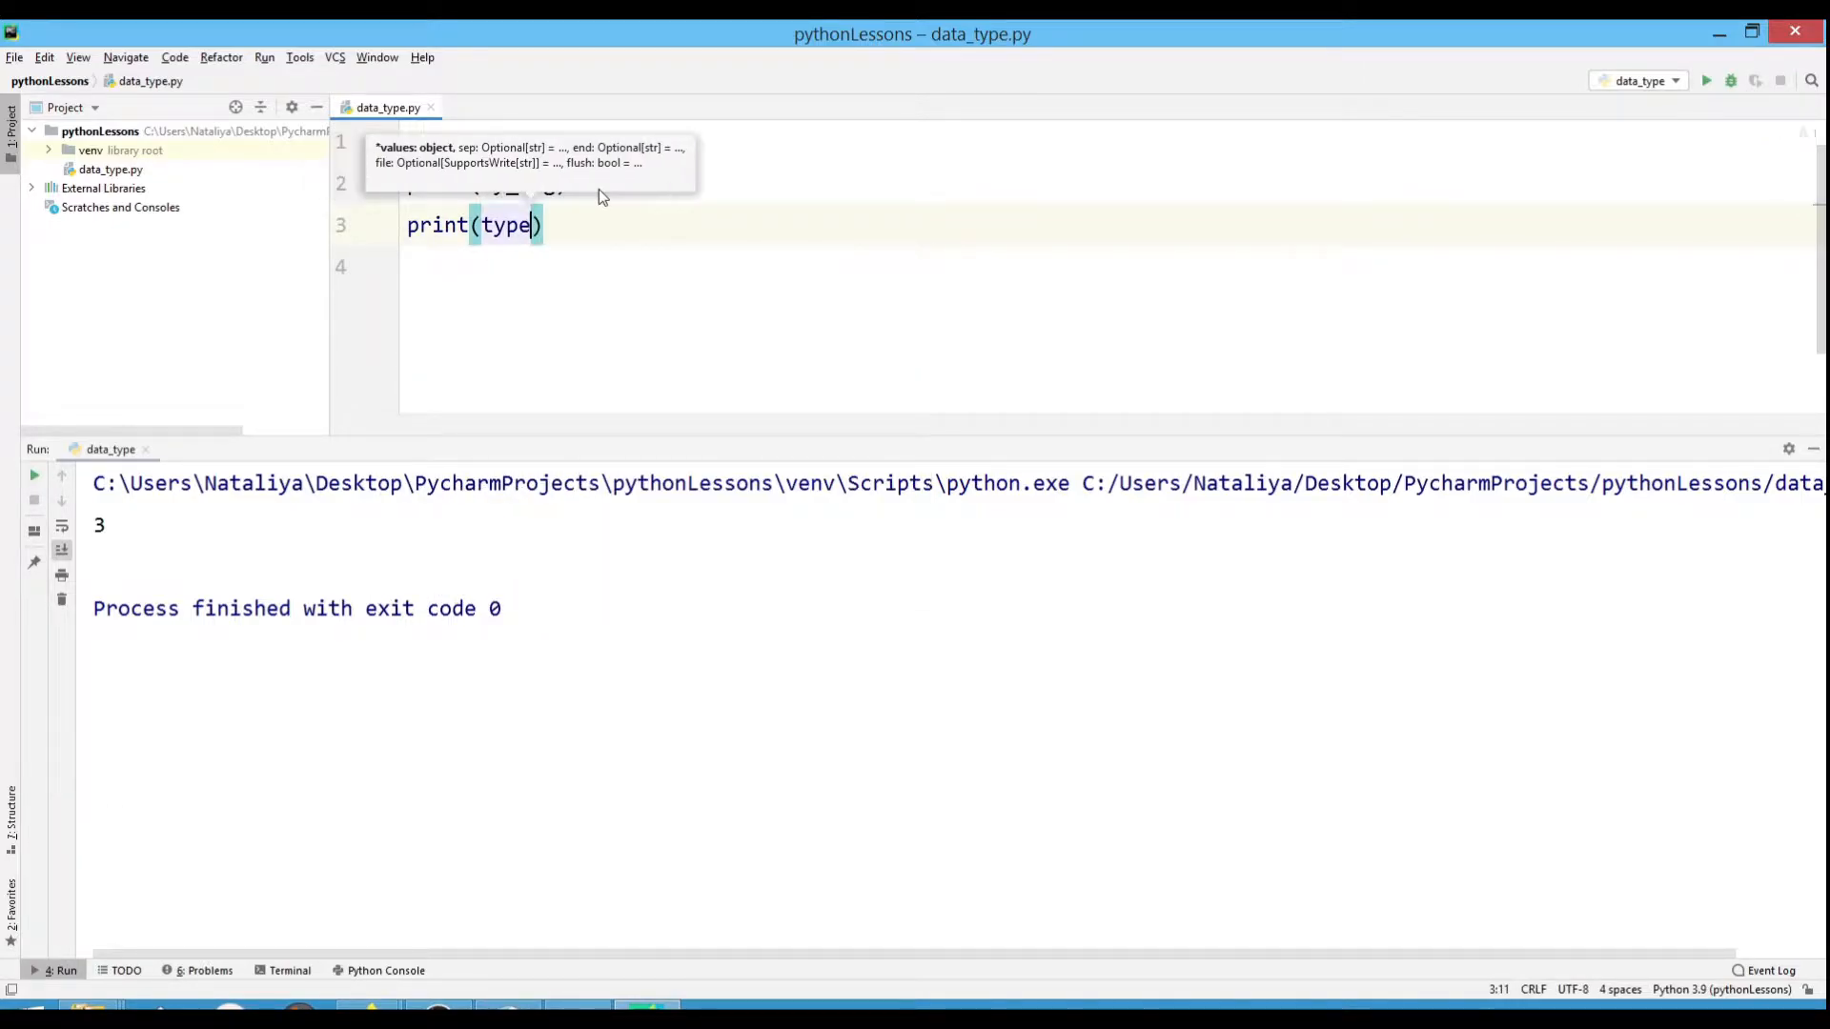
type("(my_arg")
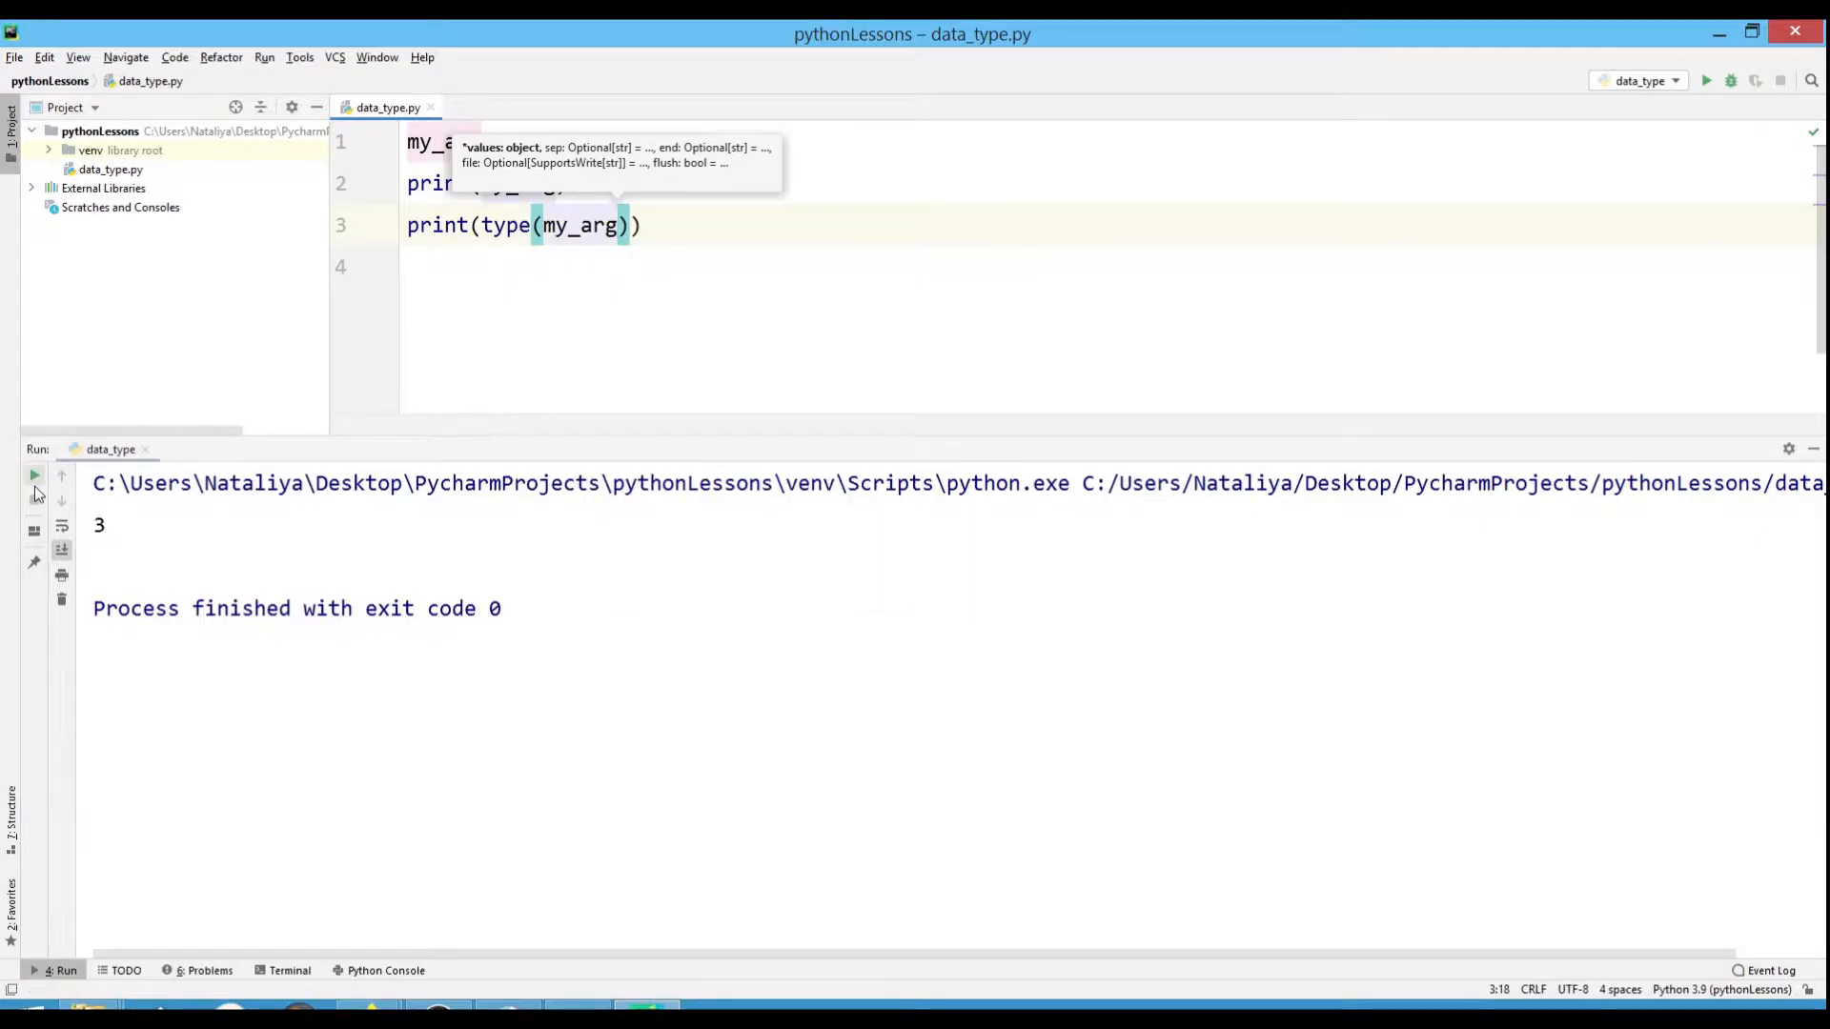
Rerun to show <class 'int'>, comment line 1 with # int, and begin another my_arg line.
left_click(34, 478)
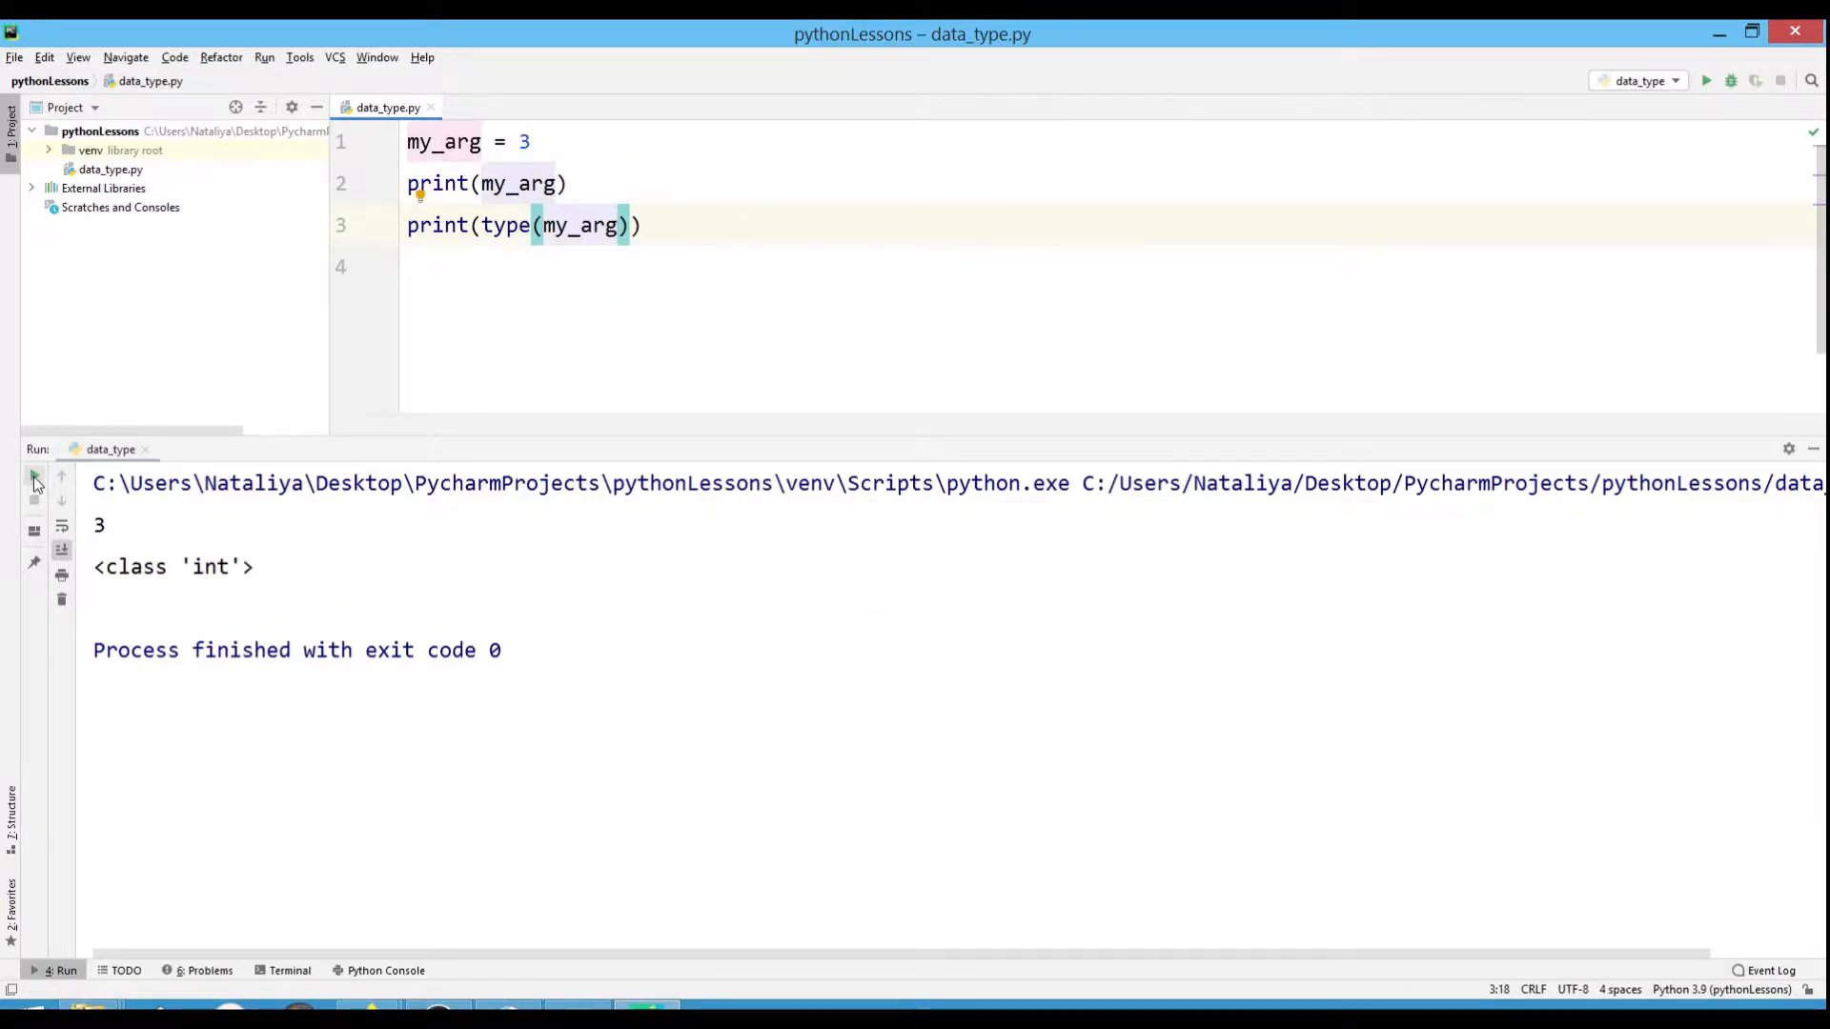
type("#int")
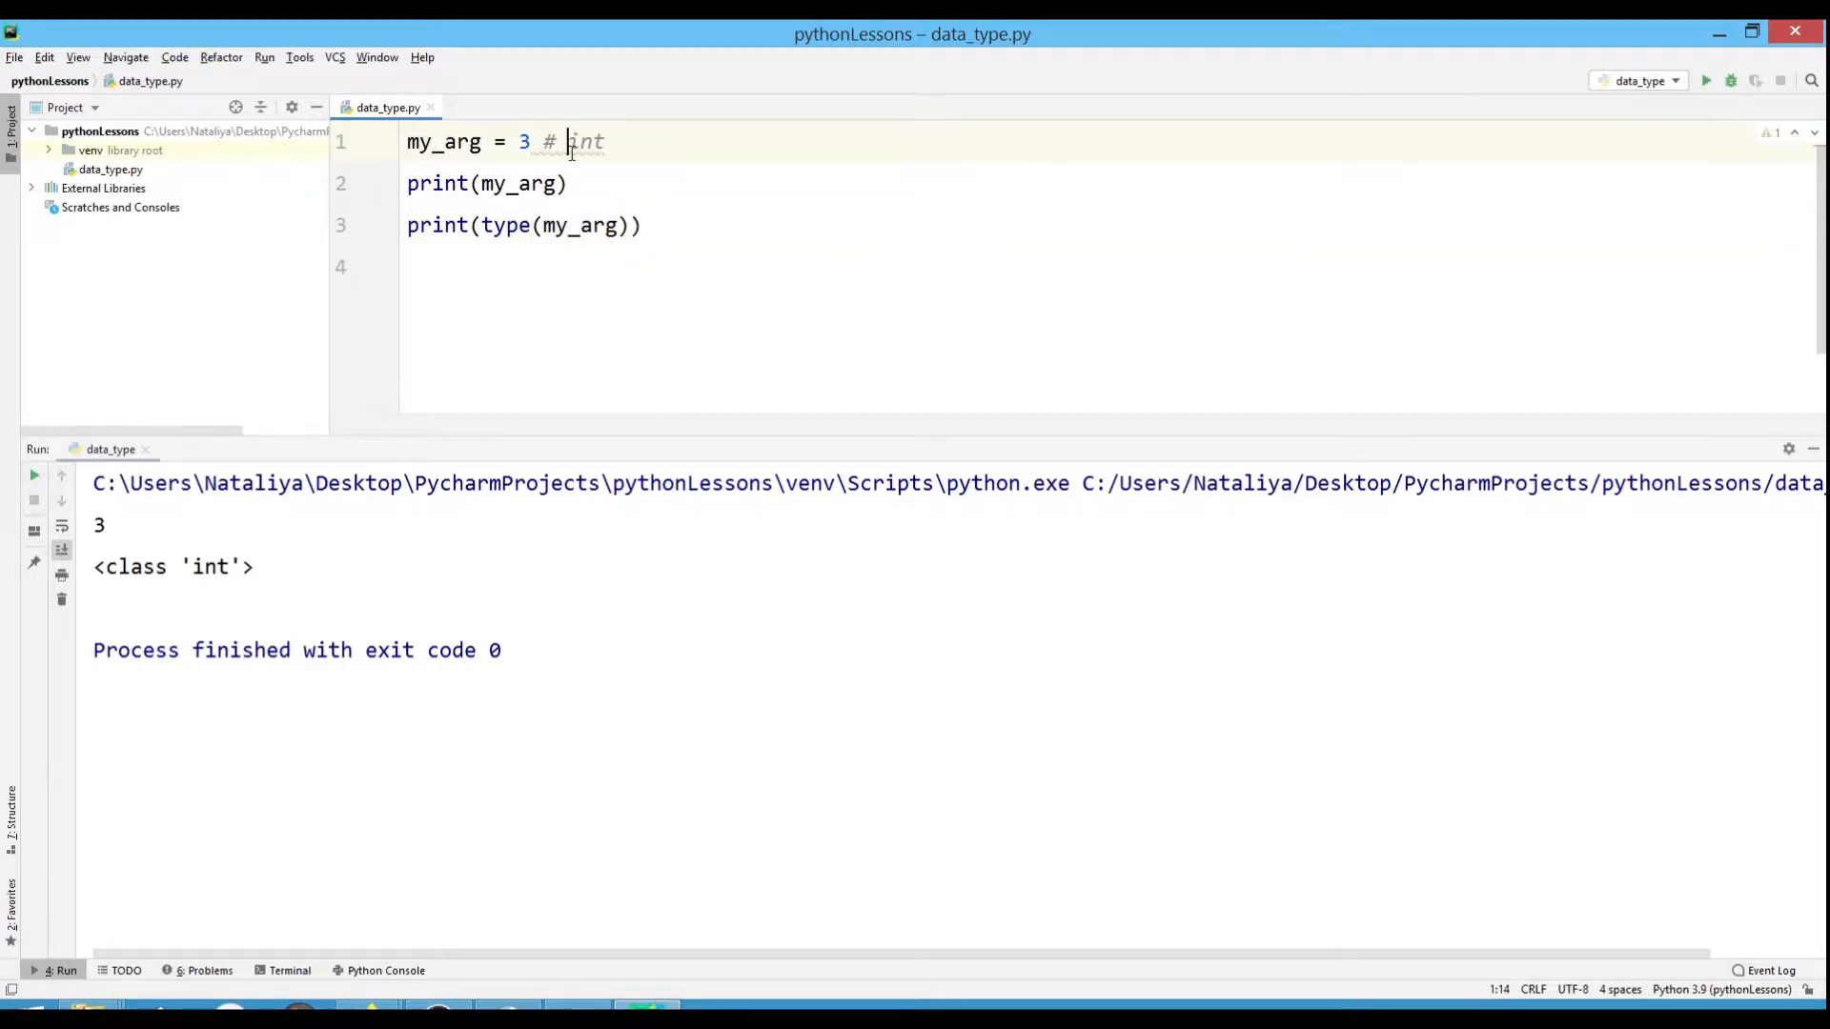
type("my_arg =")
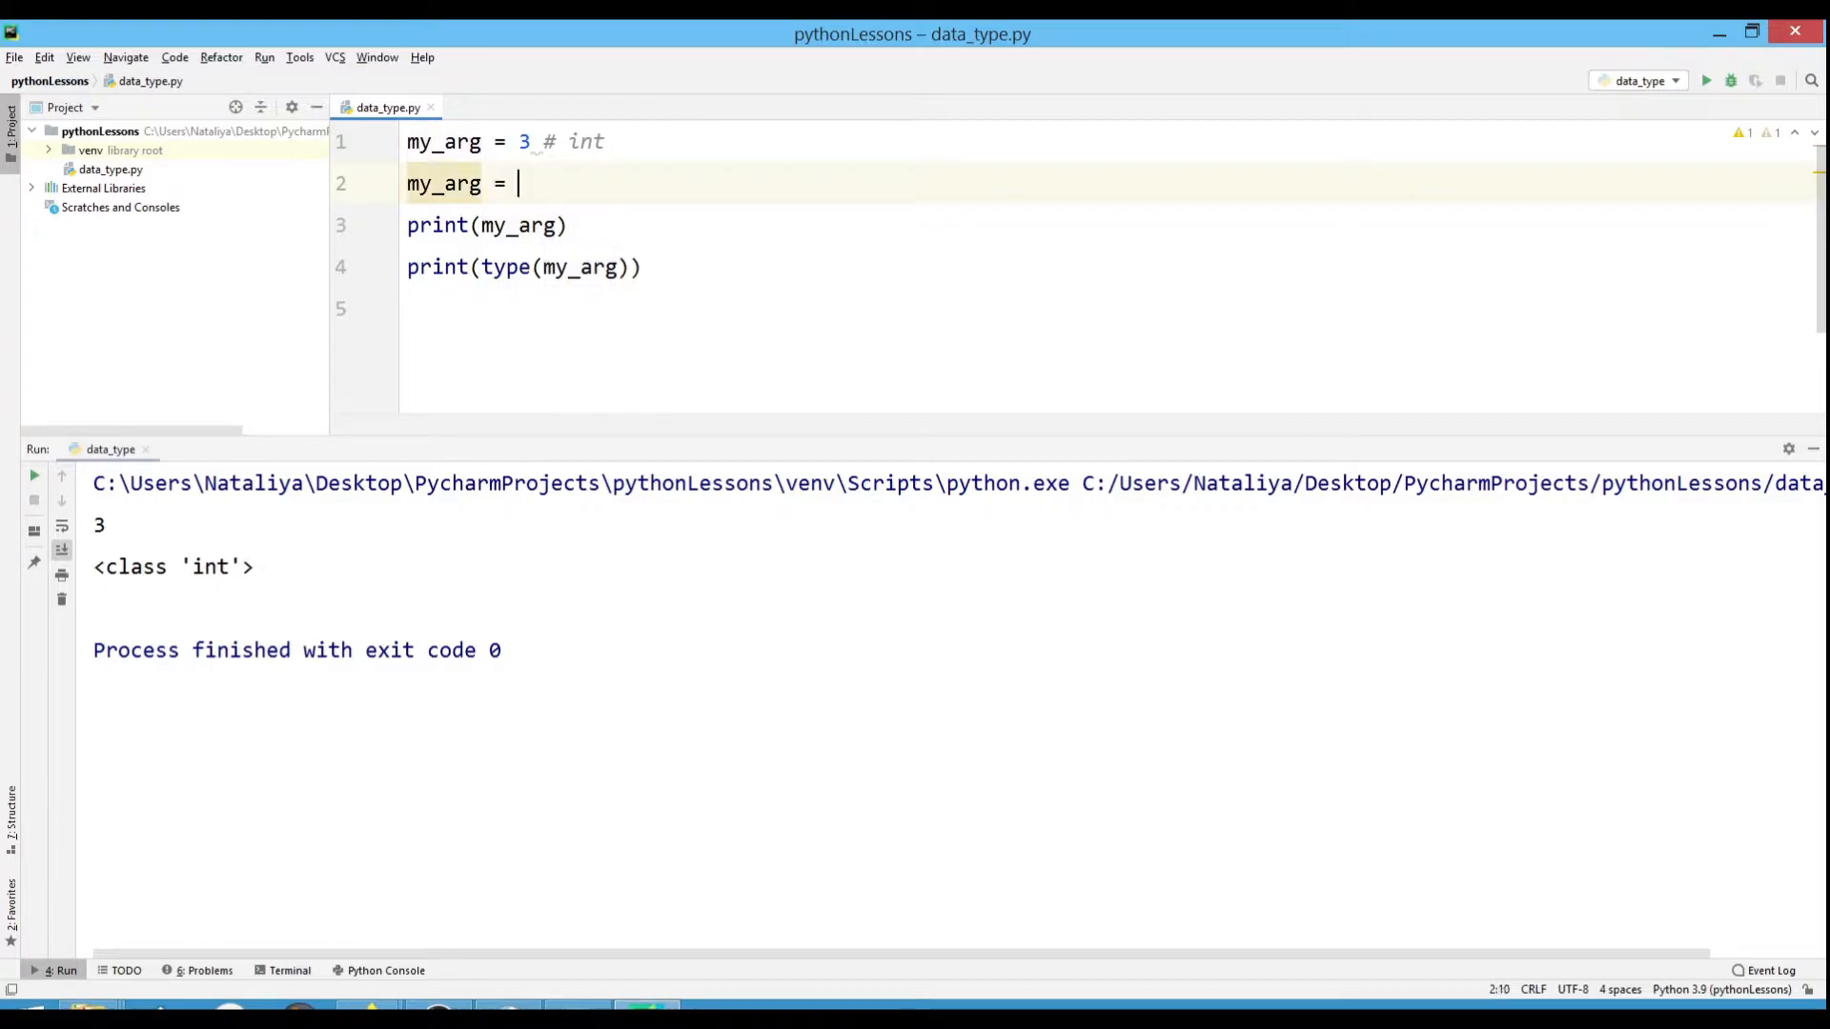
Assign my_arg = 3.0, comment it # <class 'float'>, and begin a third assignment.
type("3.0")
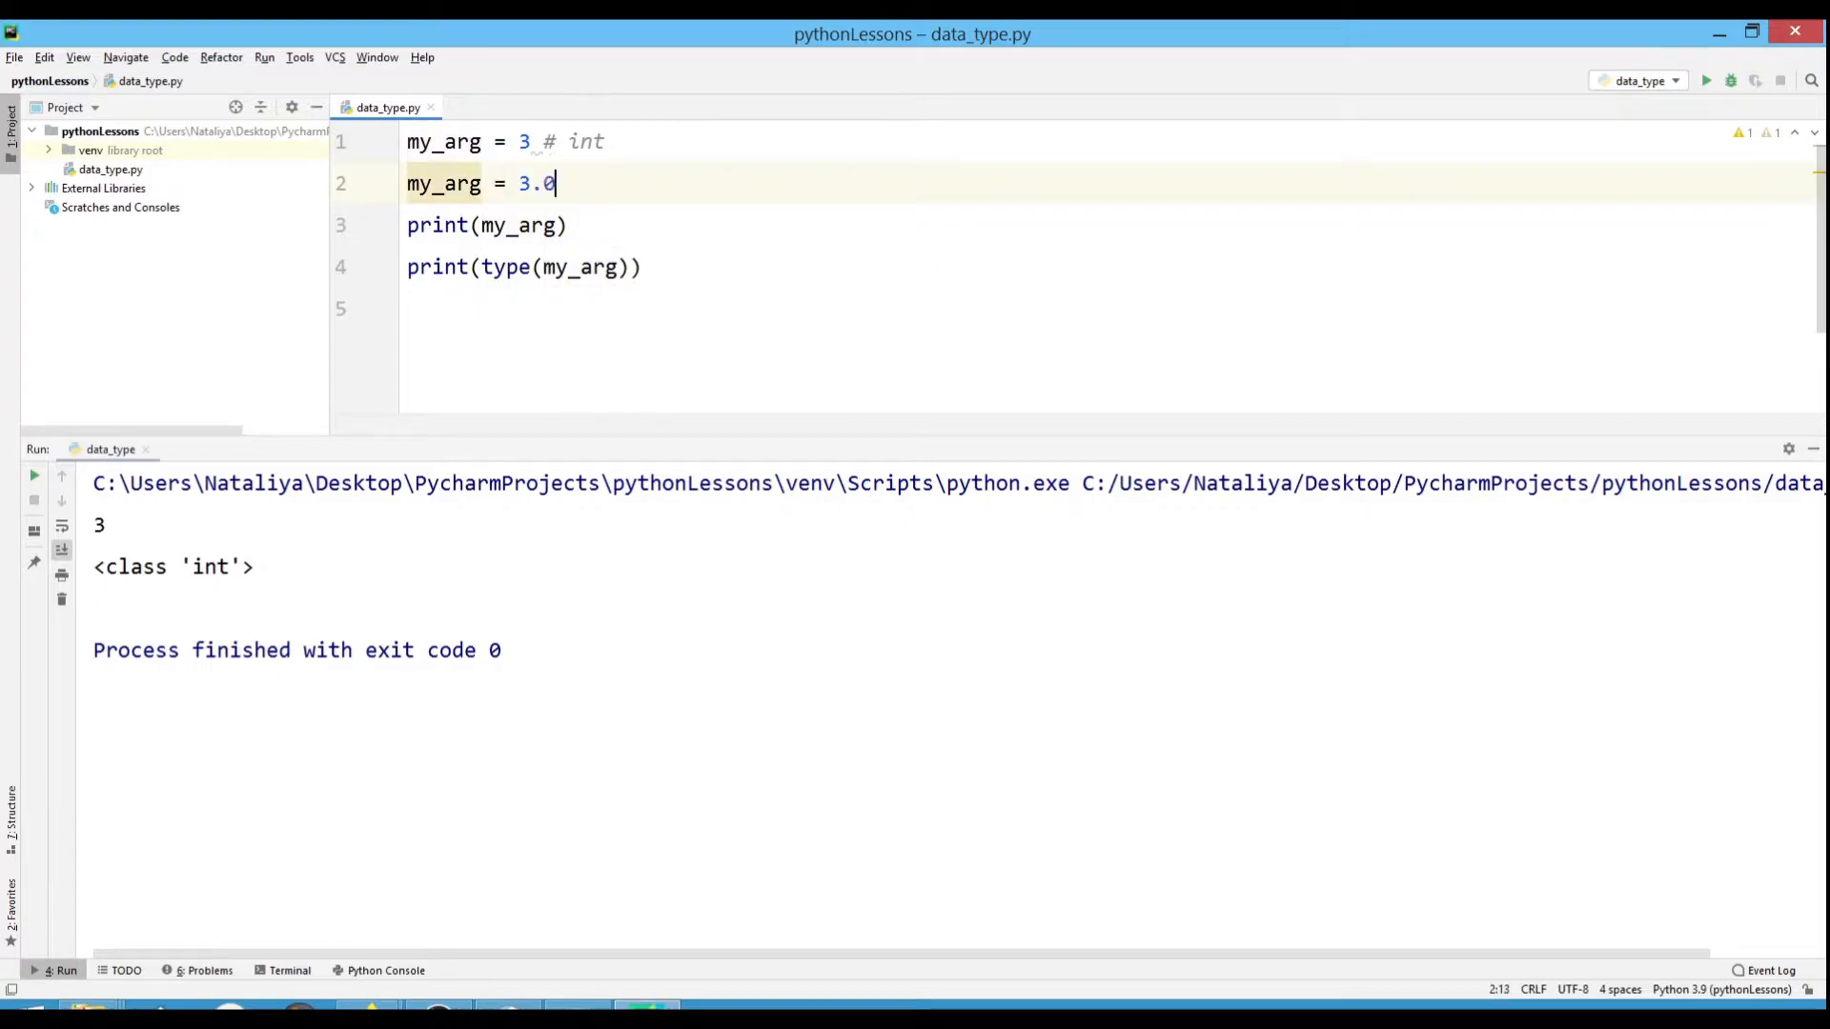
mouse_move(61, 502)
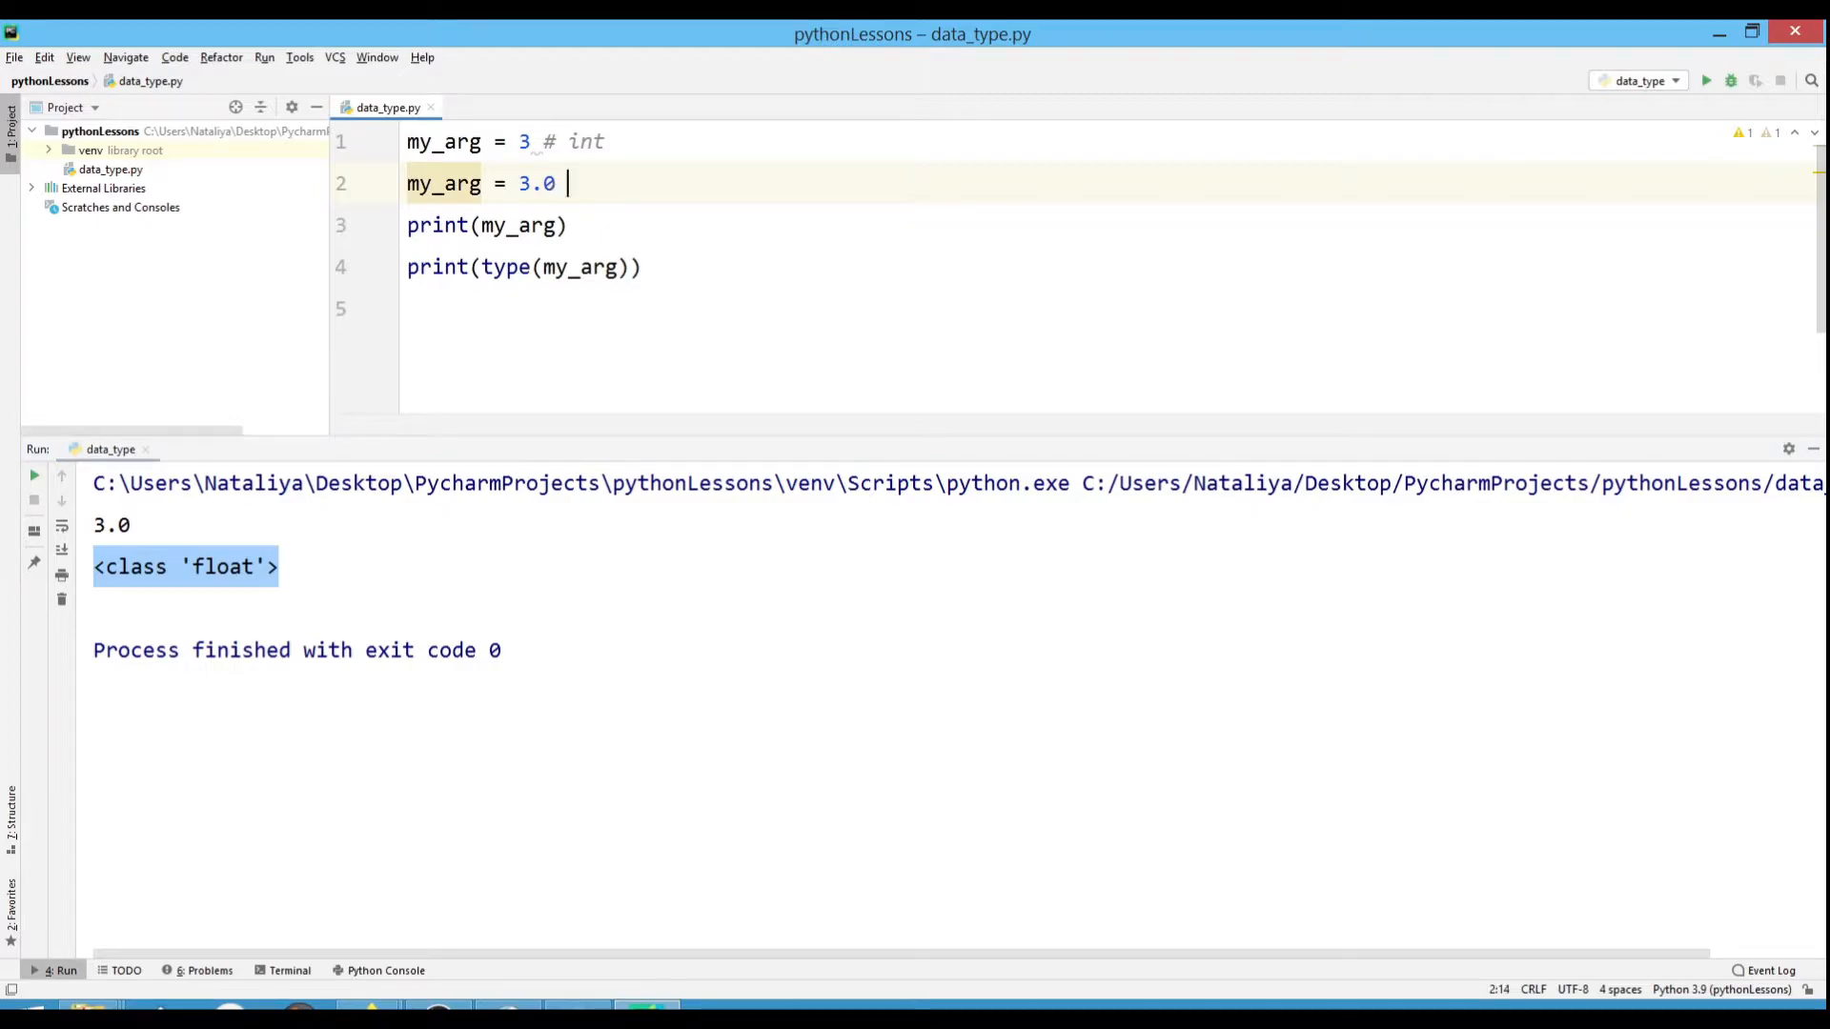
type("# <class 'float'>")
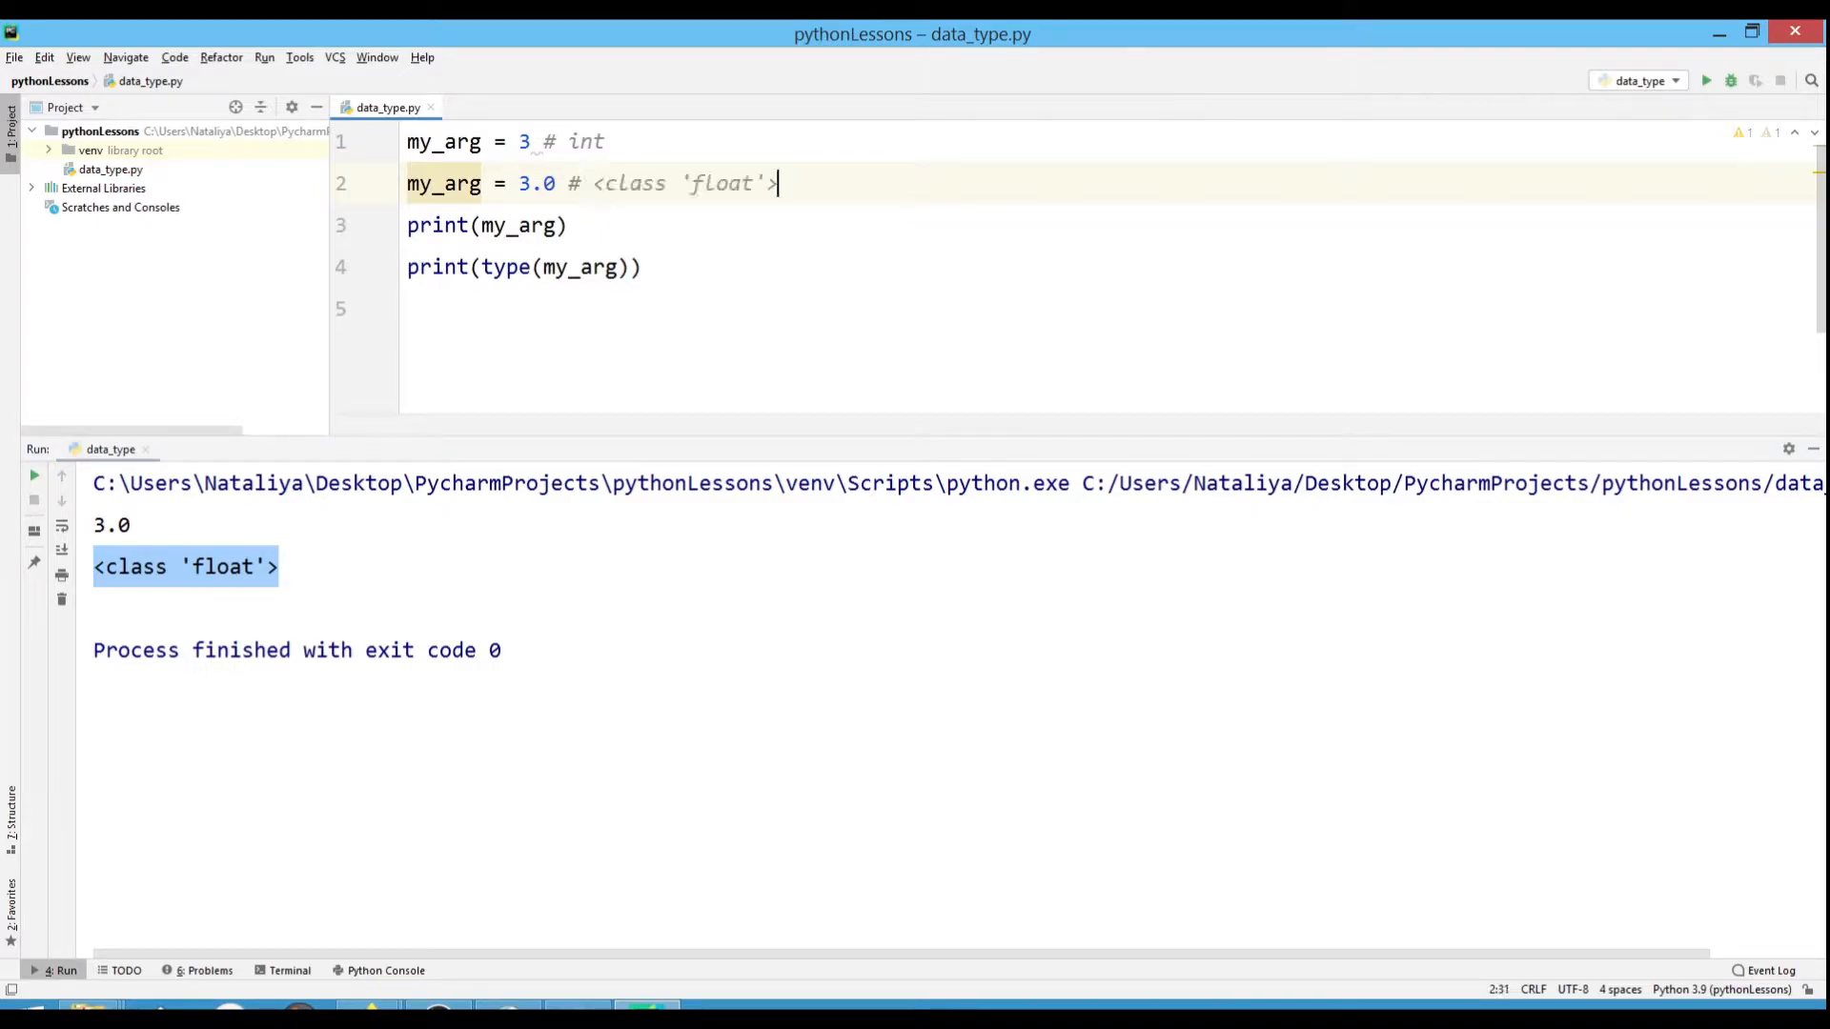
type("my_arg")
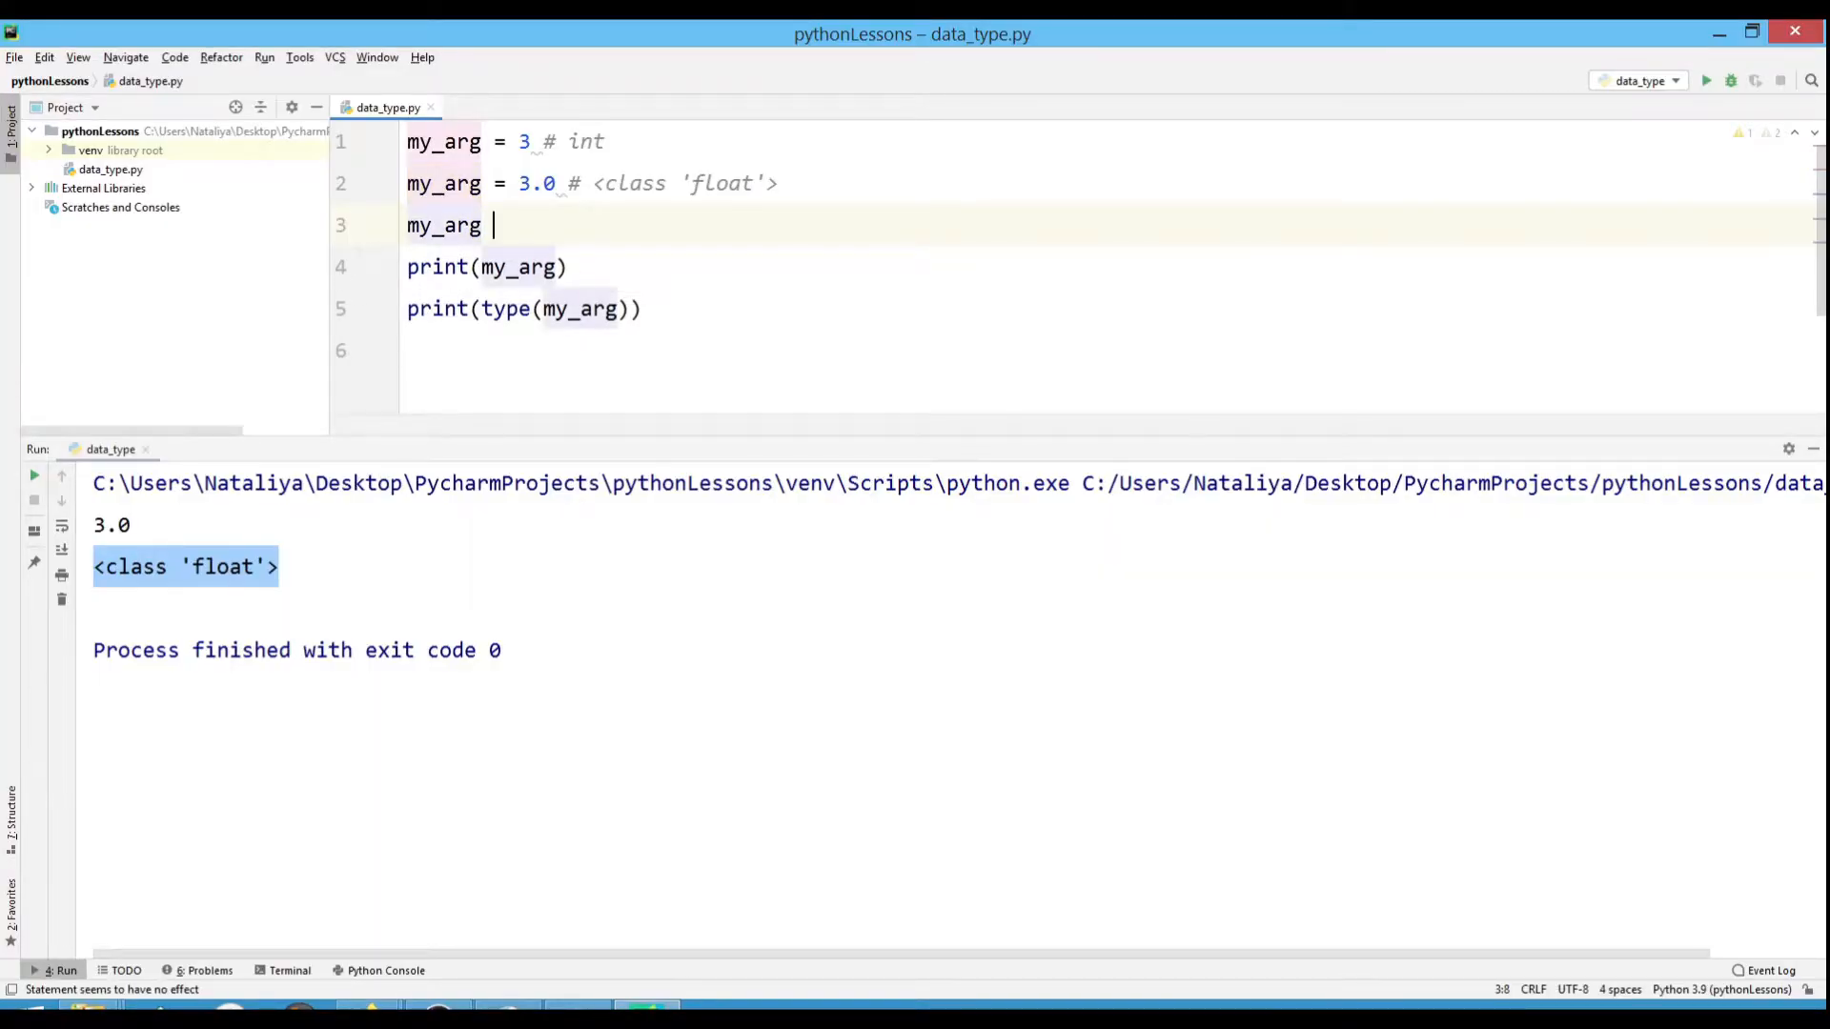
Assign my_arg = '3' and start a type comment after it.
type("=")
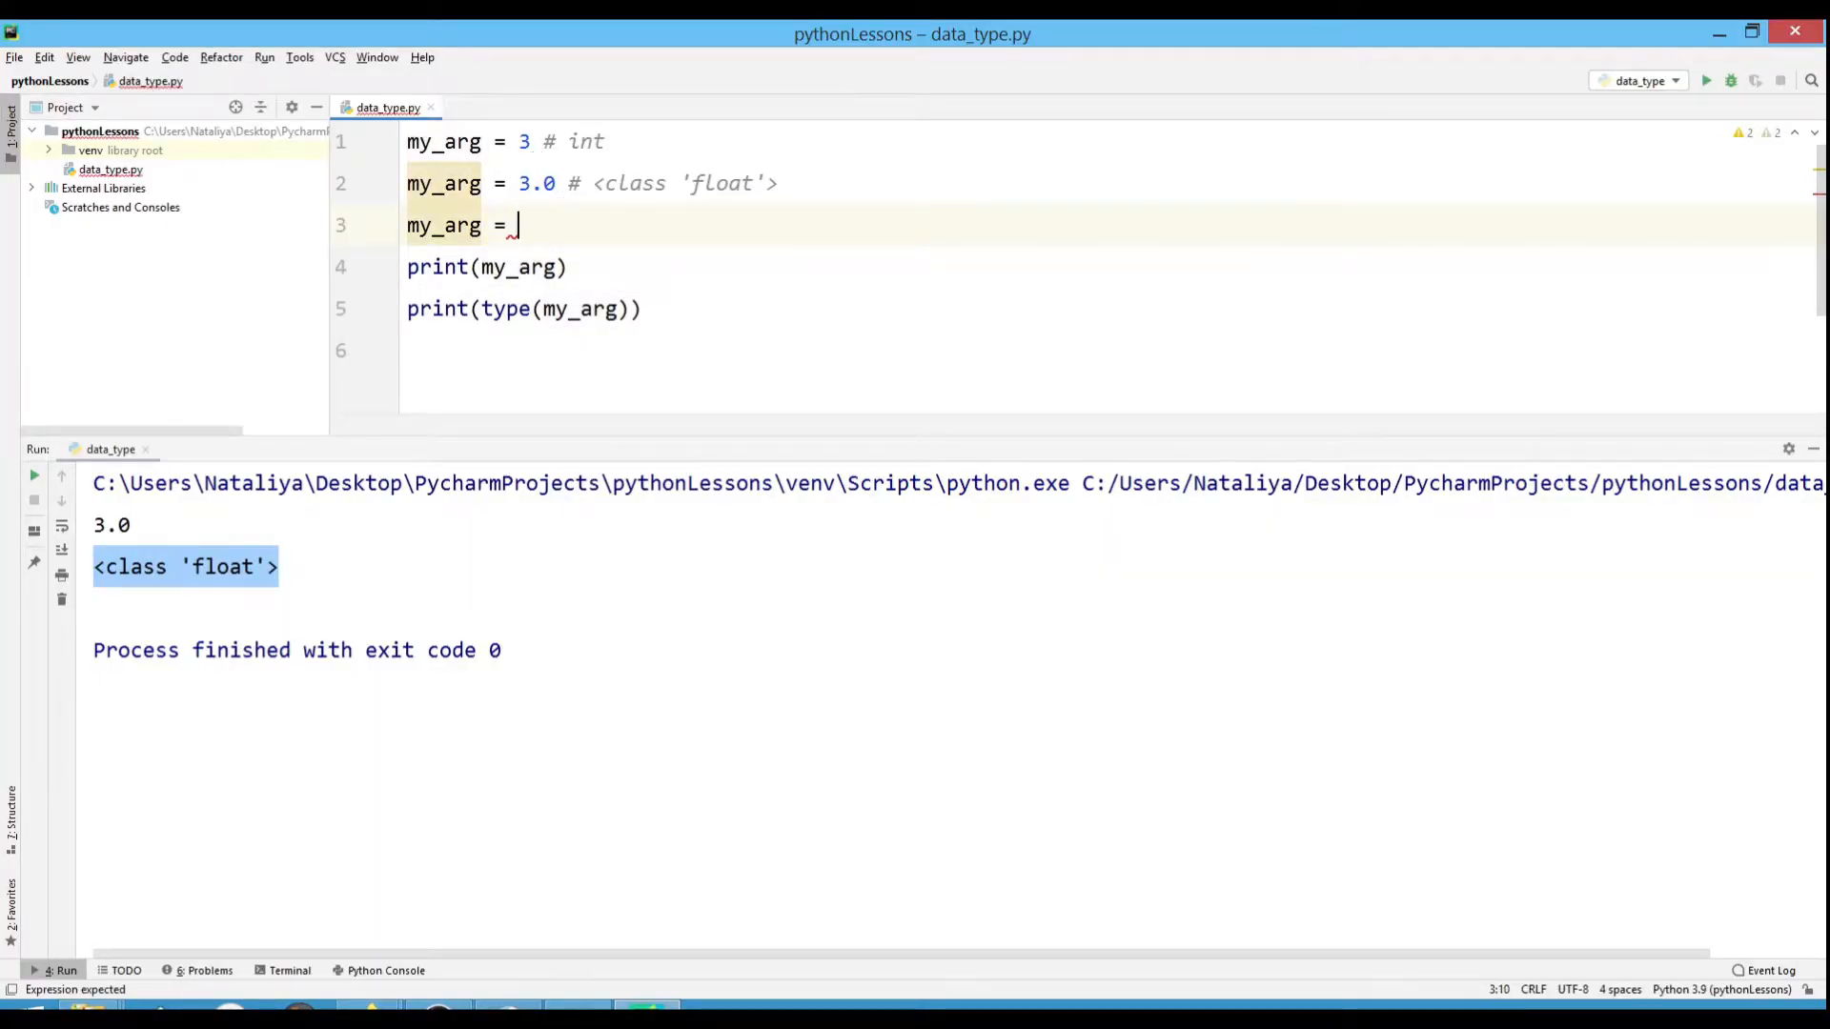
type("'3'")
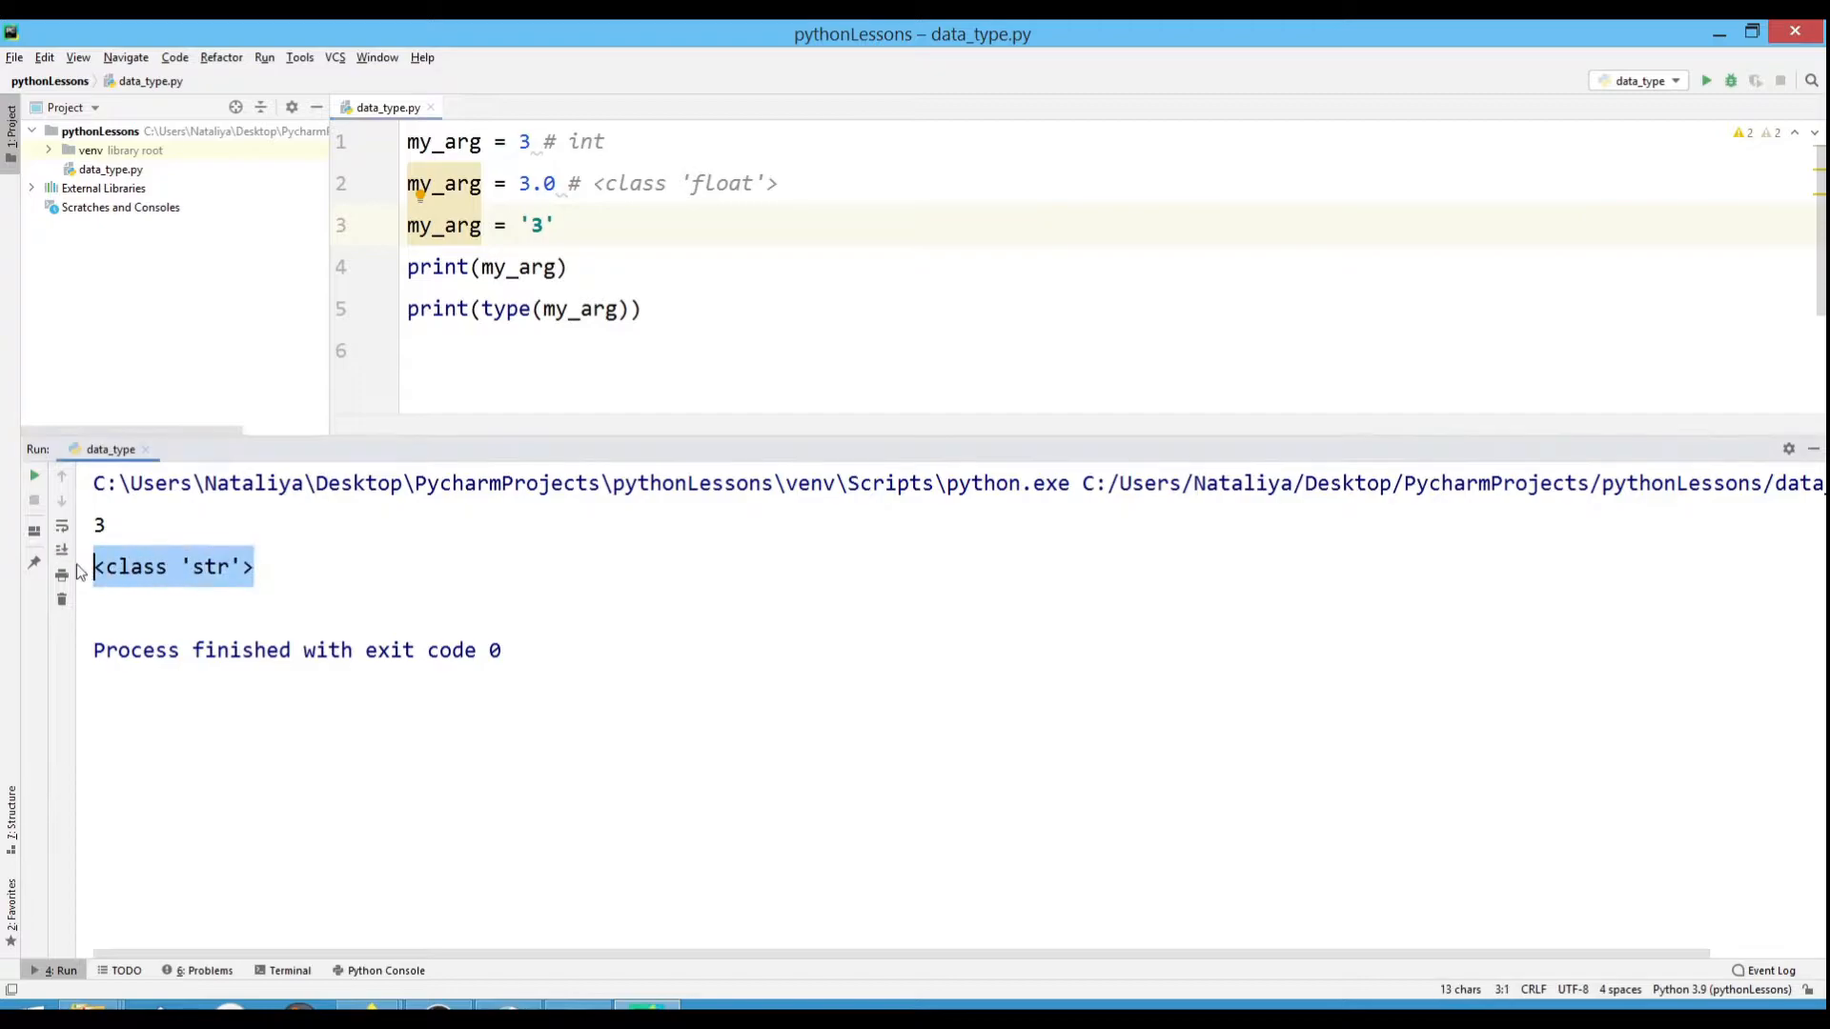
left_click(568, 225)
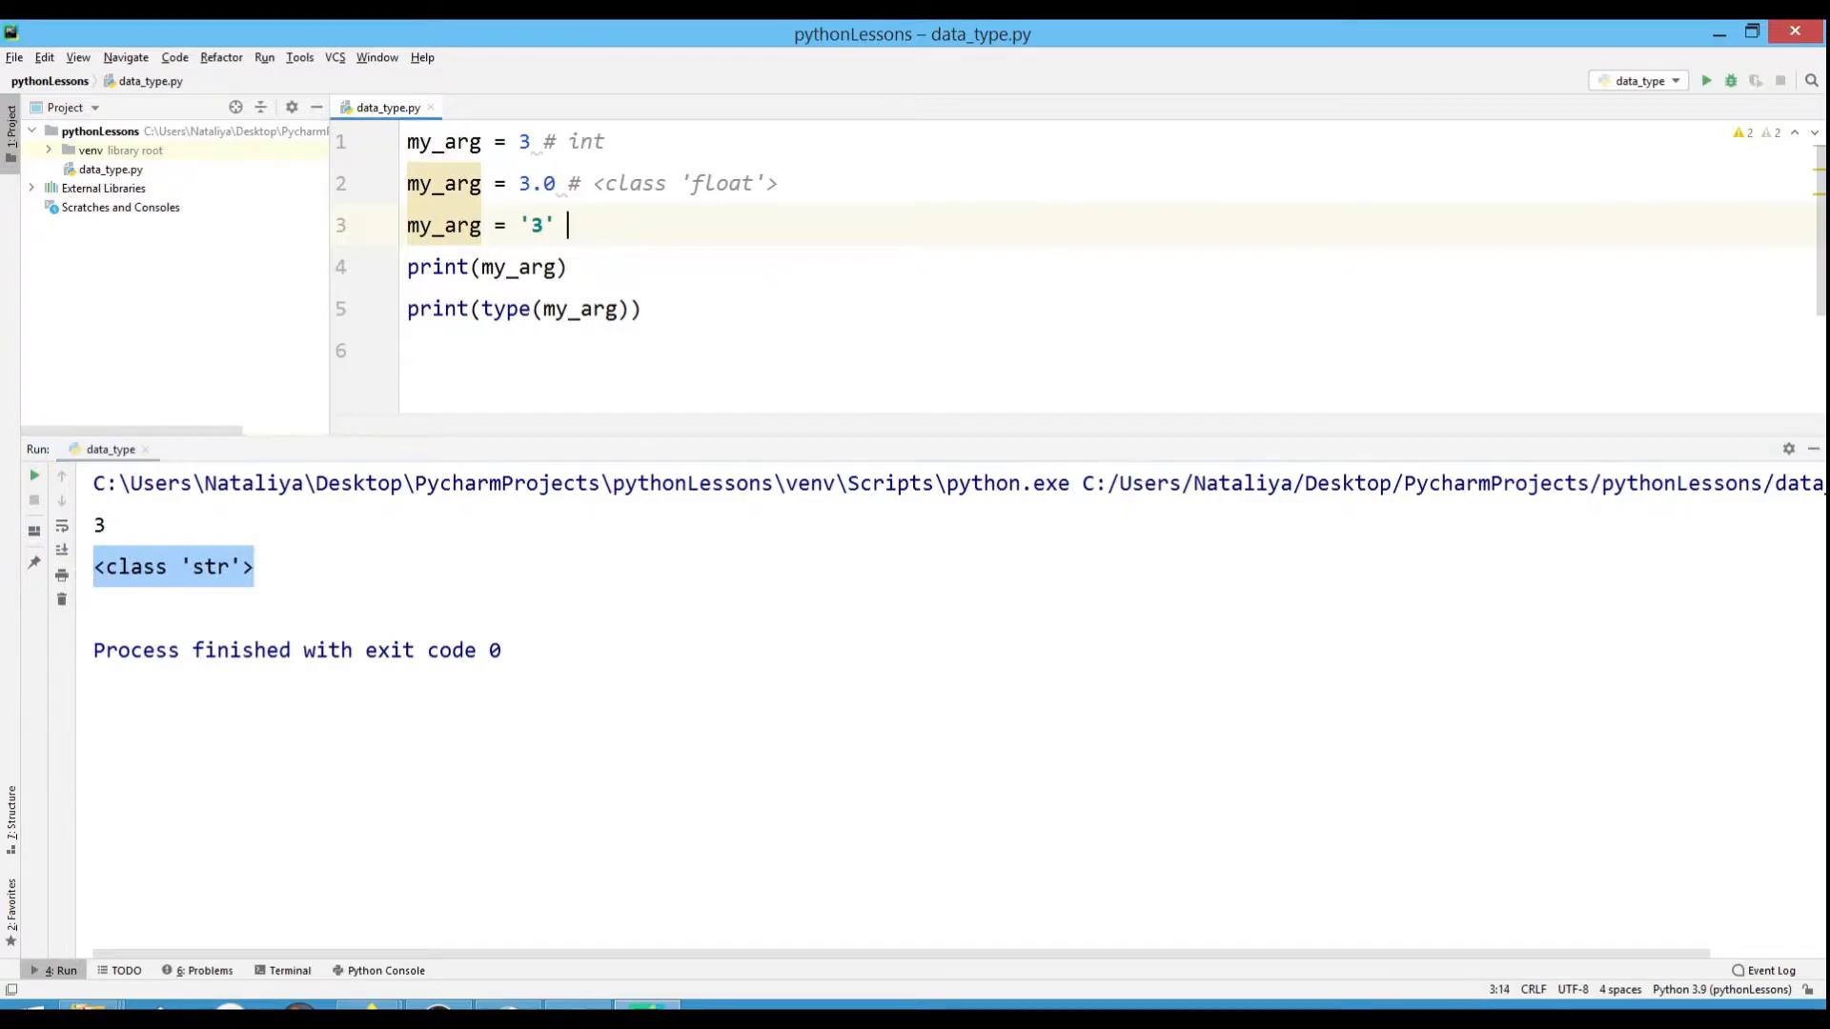
type("# <class 'str'>")
type("m")
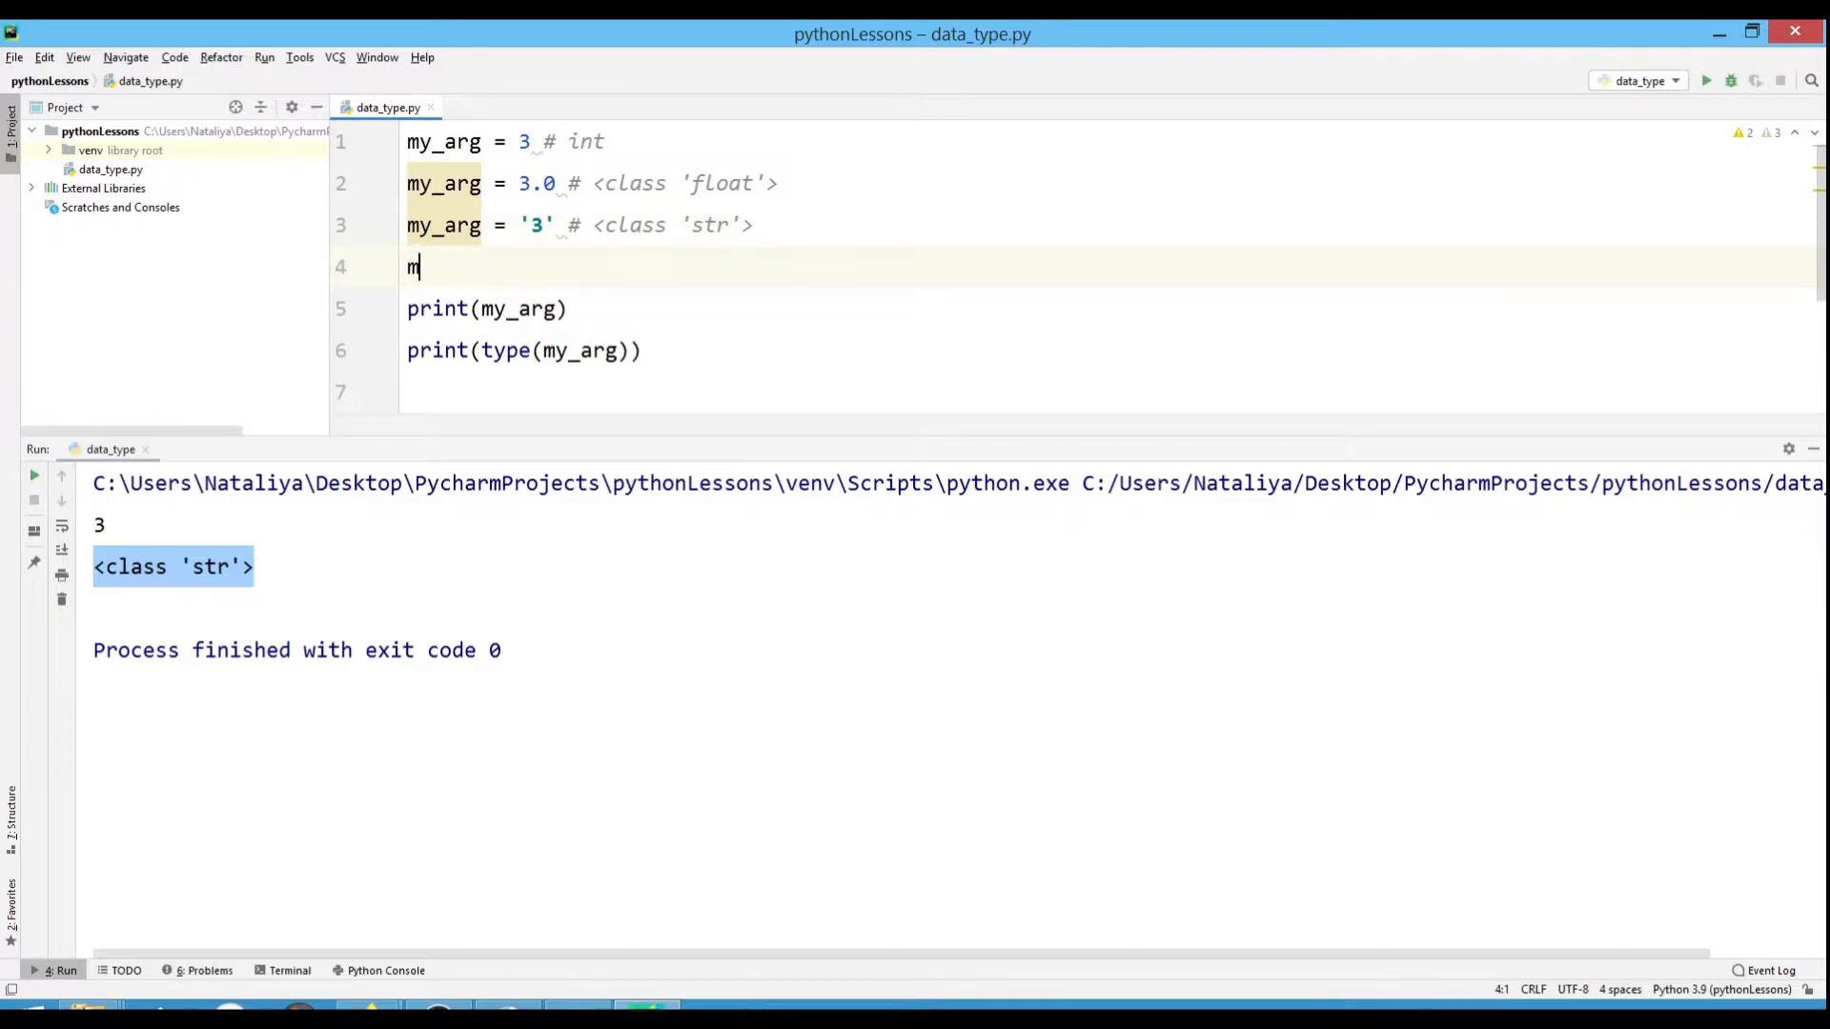
Add my_arg = 'Hello!' with the comment # <class 'str'>.
type("y_arg")
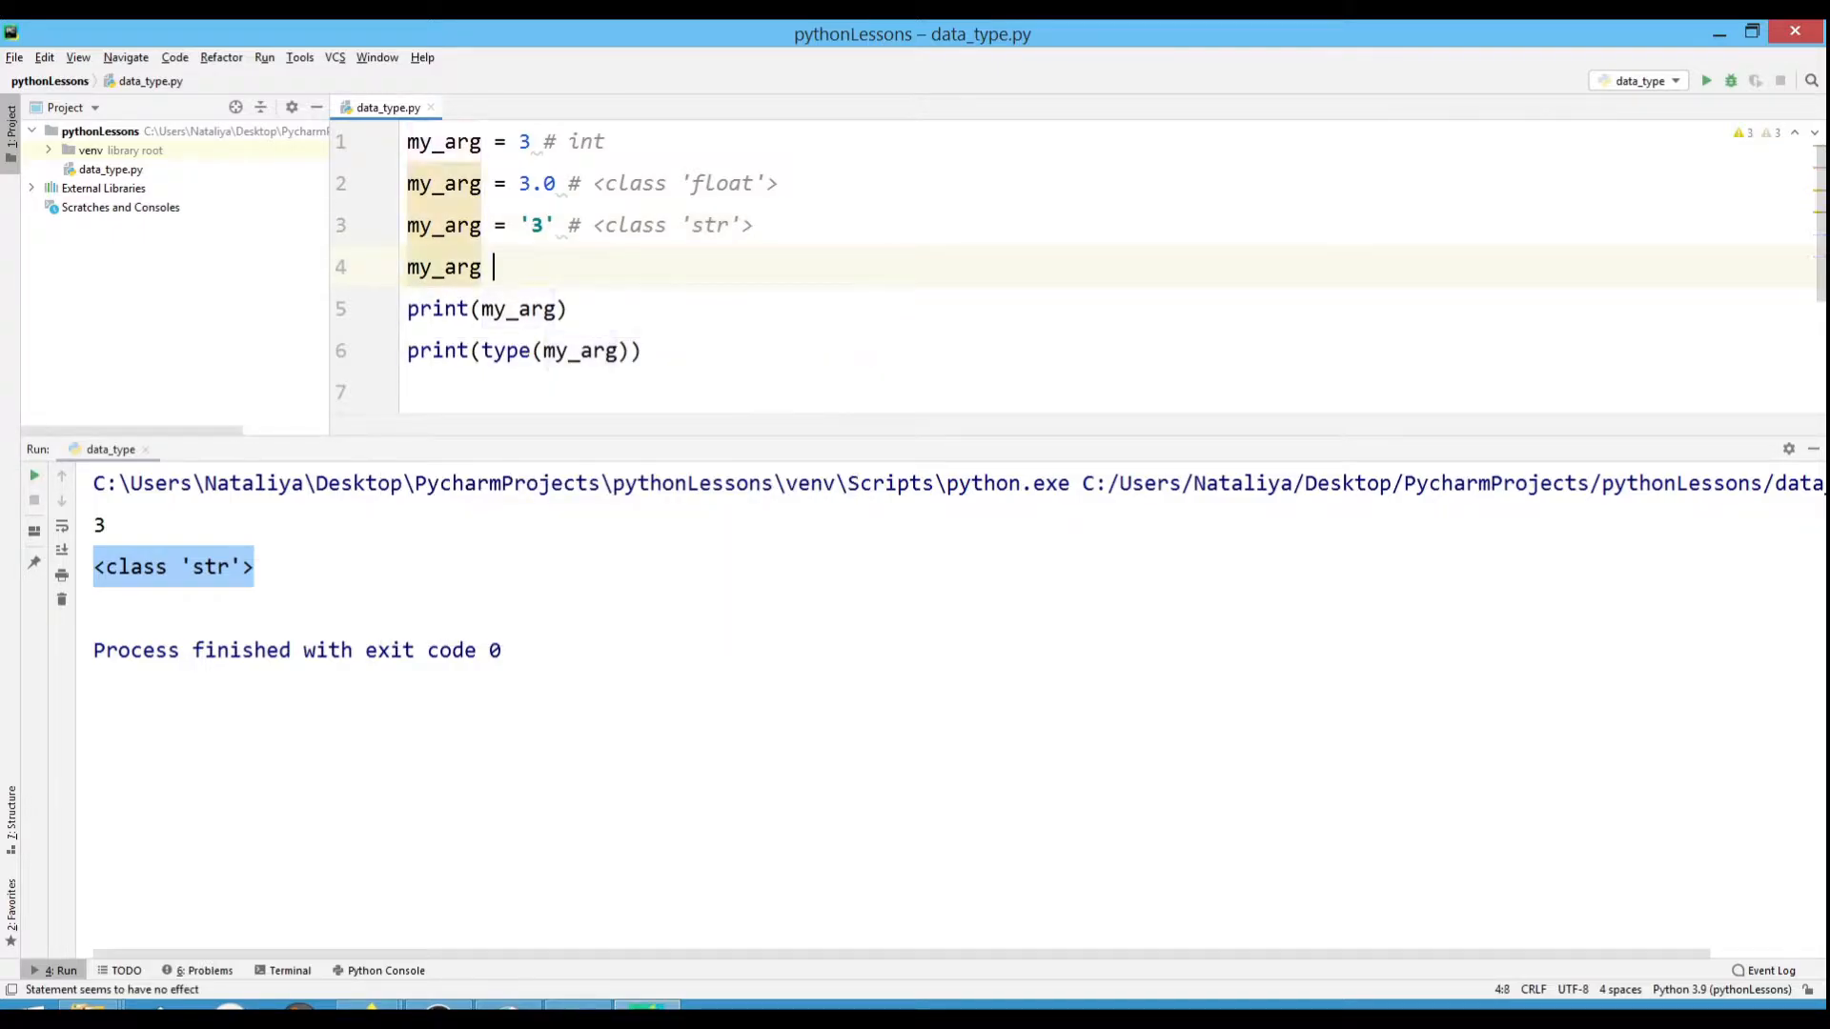
type("= ''")
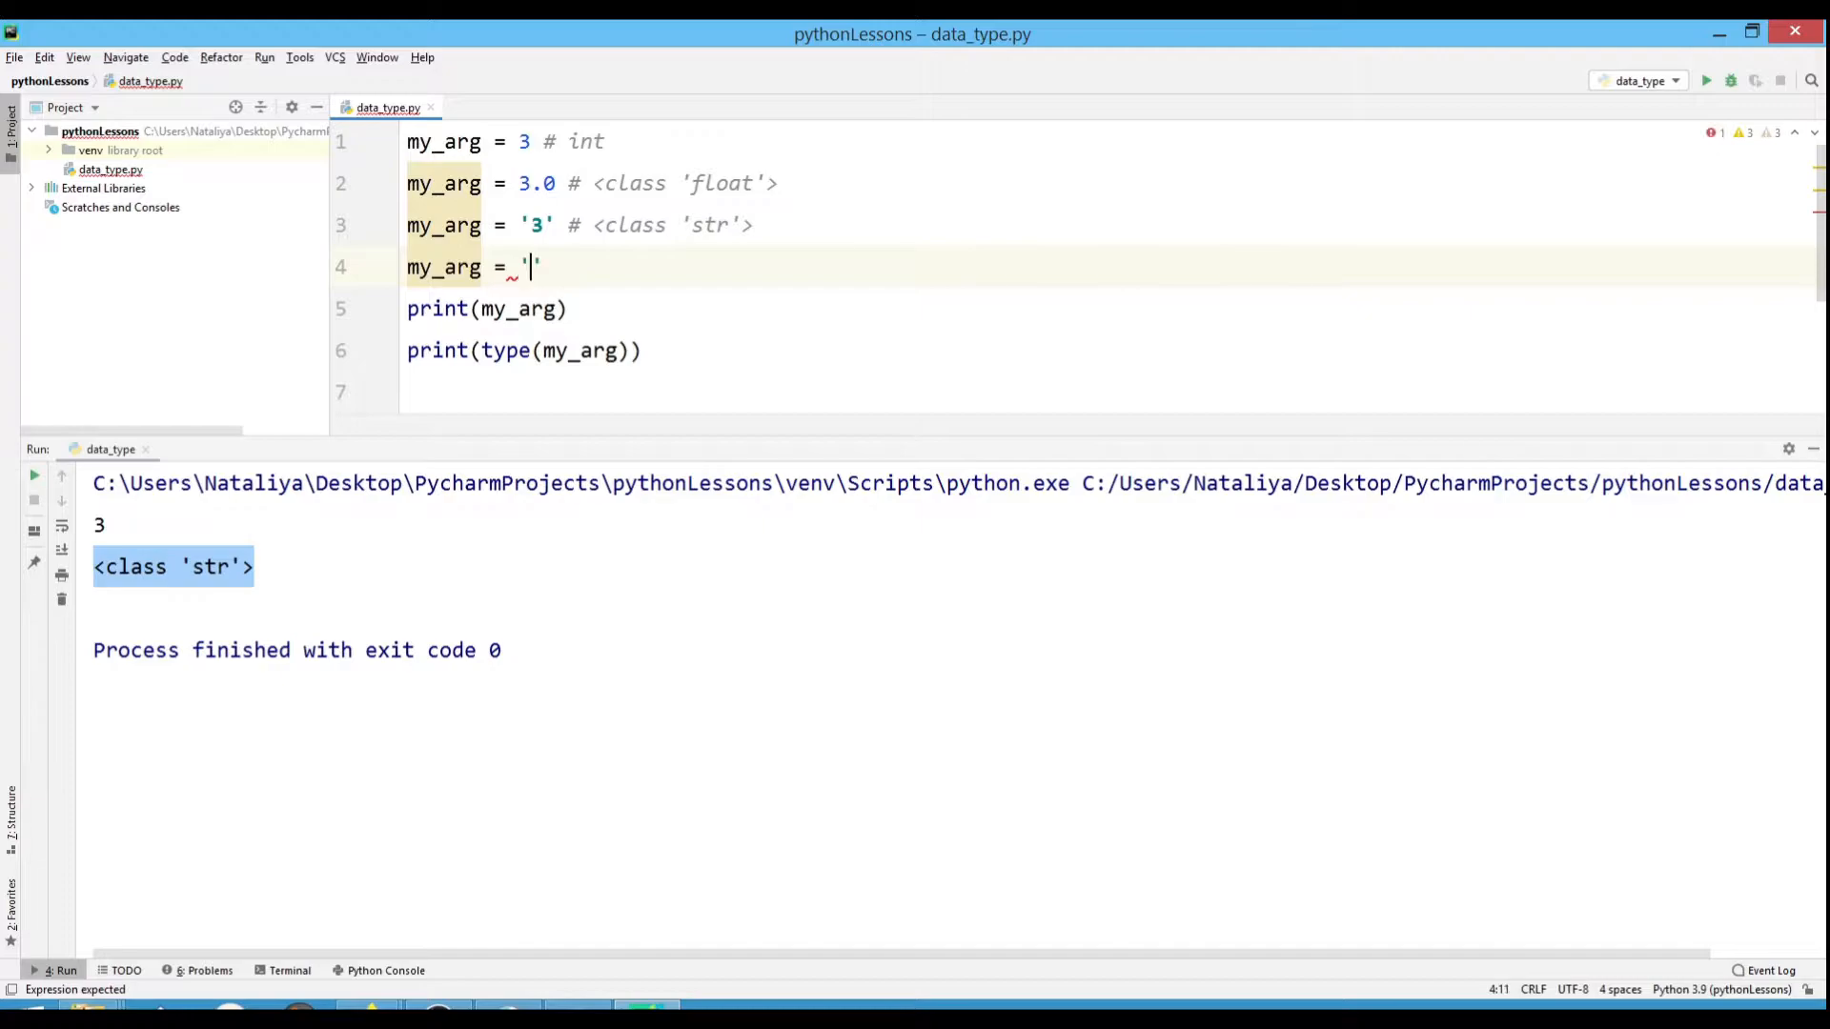
type("Hel")
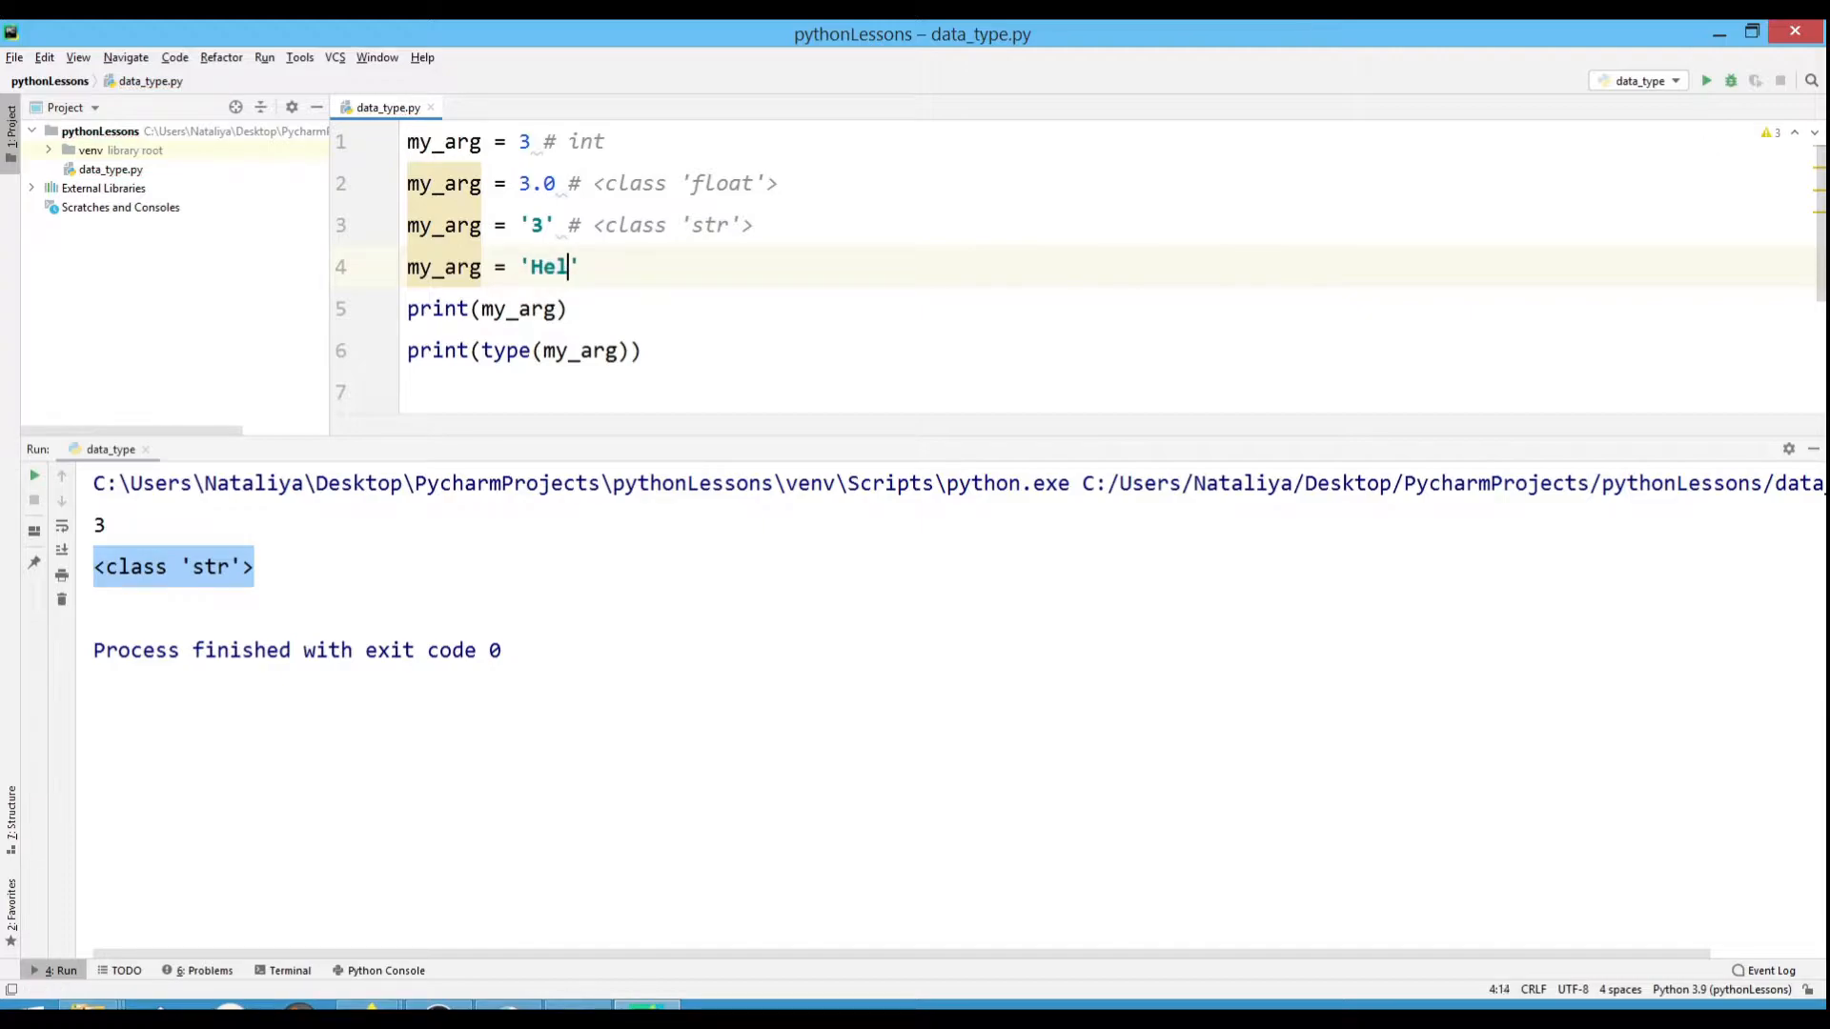
type("lo!")
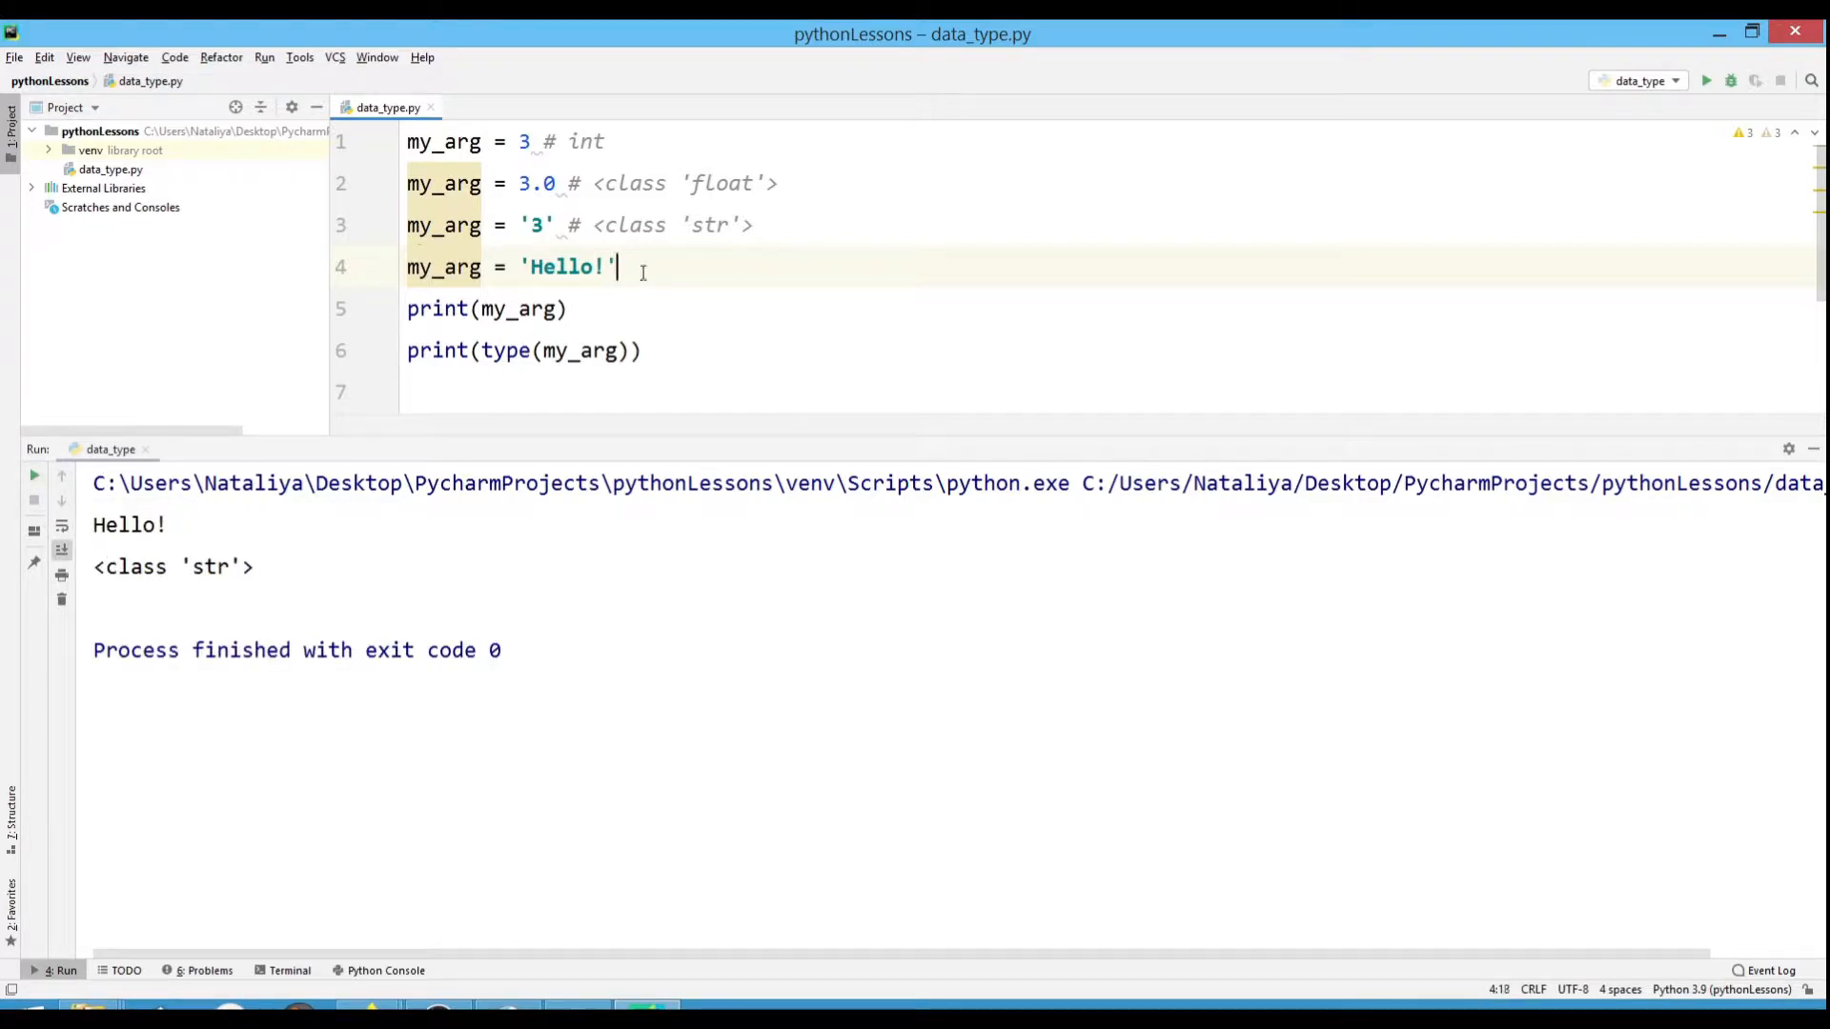
type("# <class 'str'>")
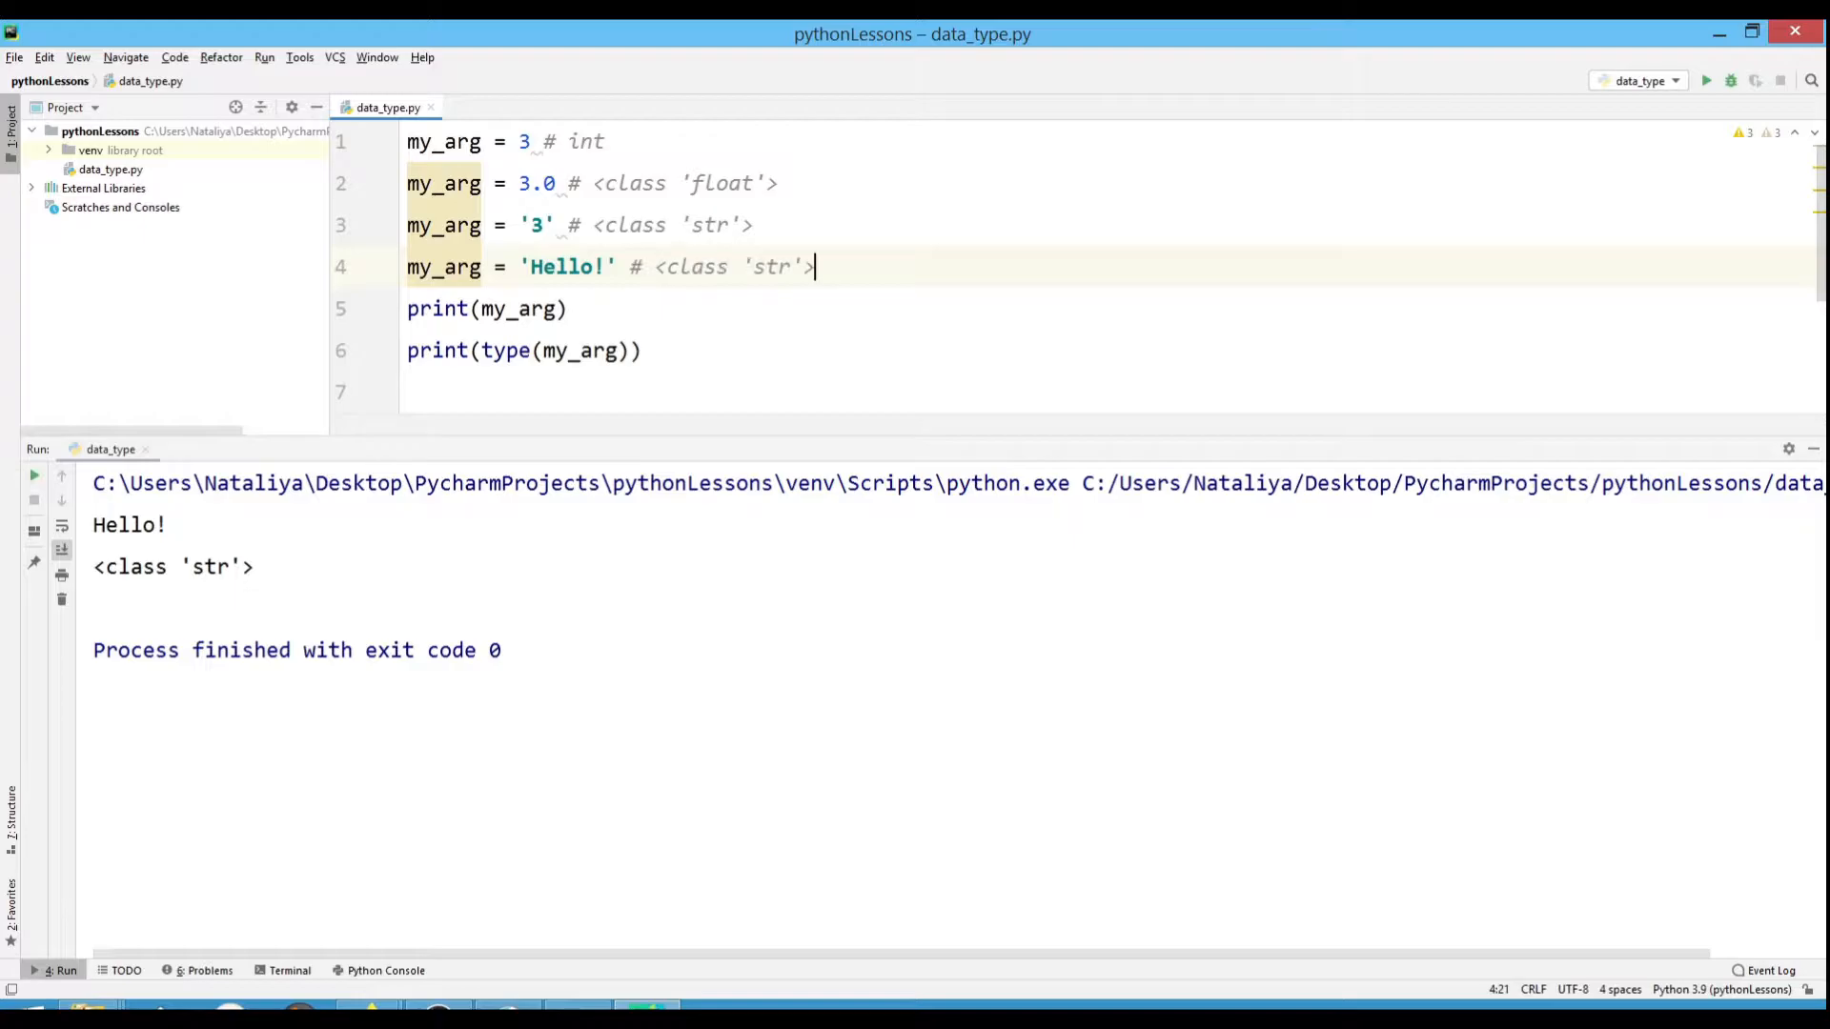
On a new line, type my_arg. to view its member suggestions, then dismiss them.
key("Enter")
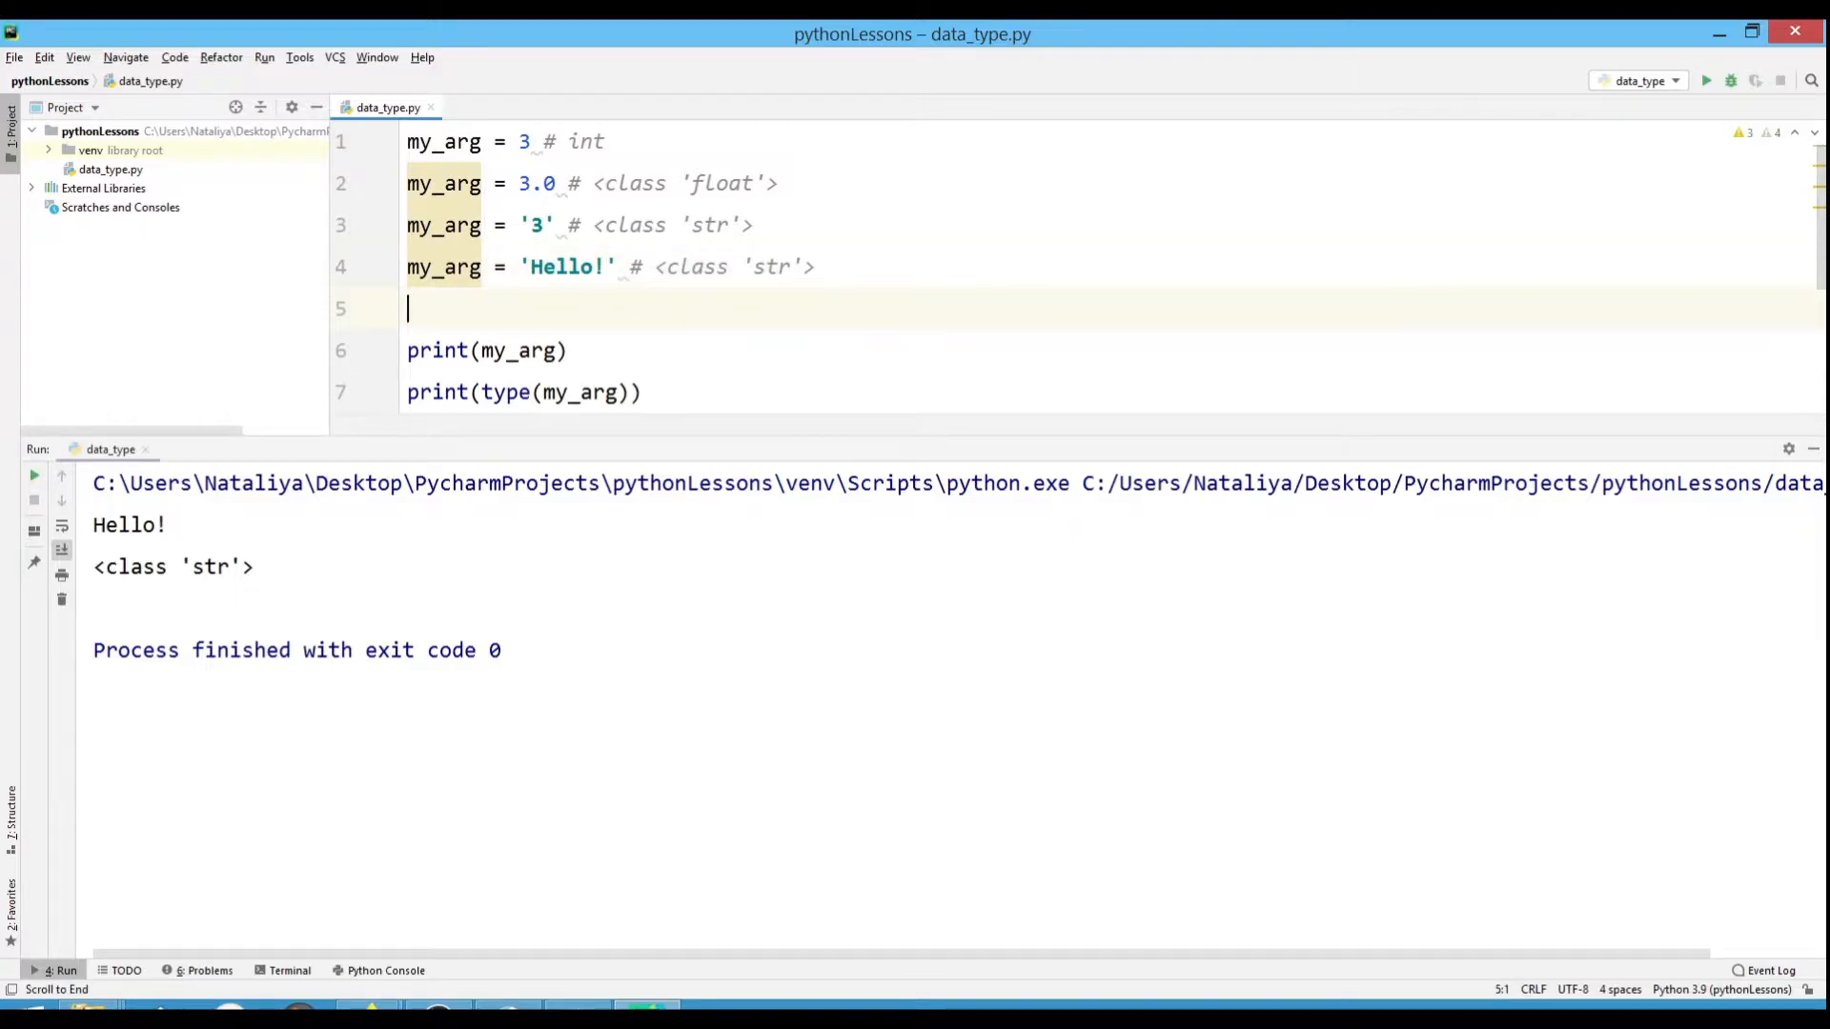
type("my_arg.")
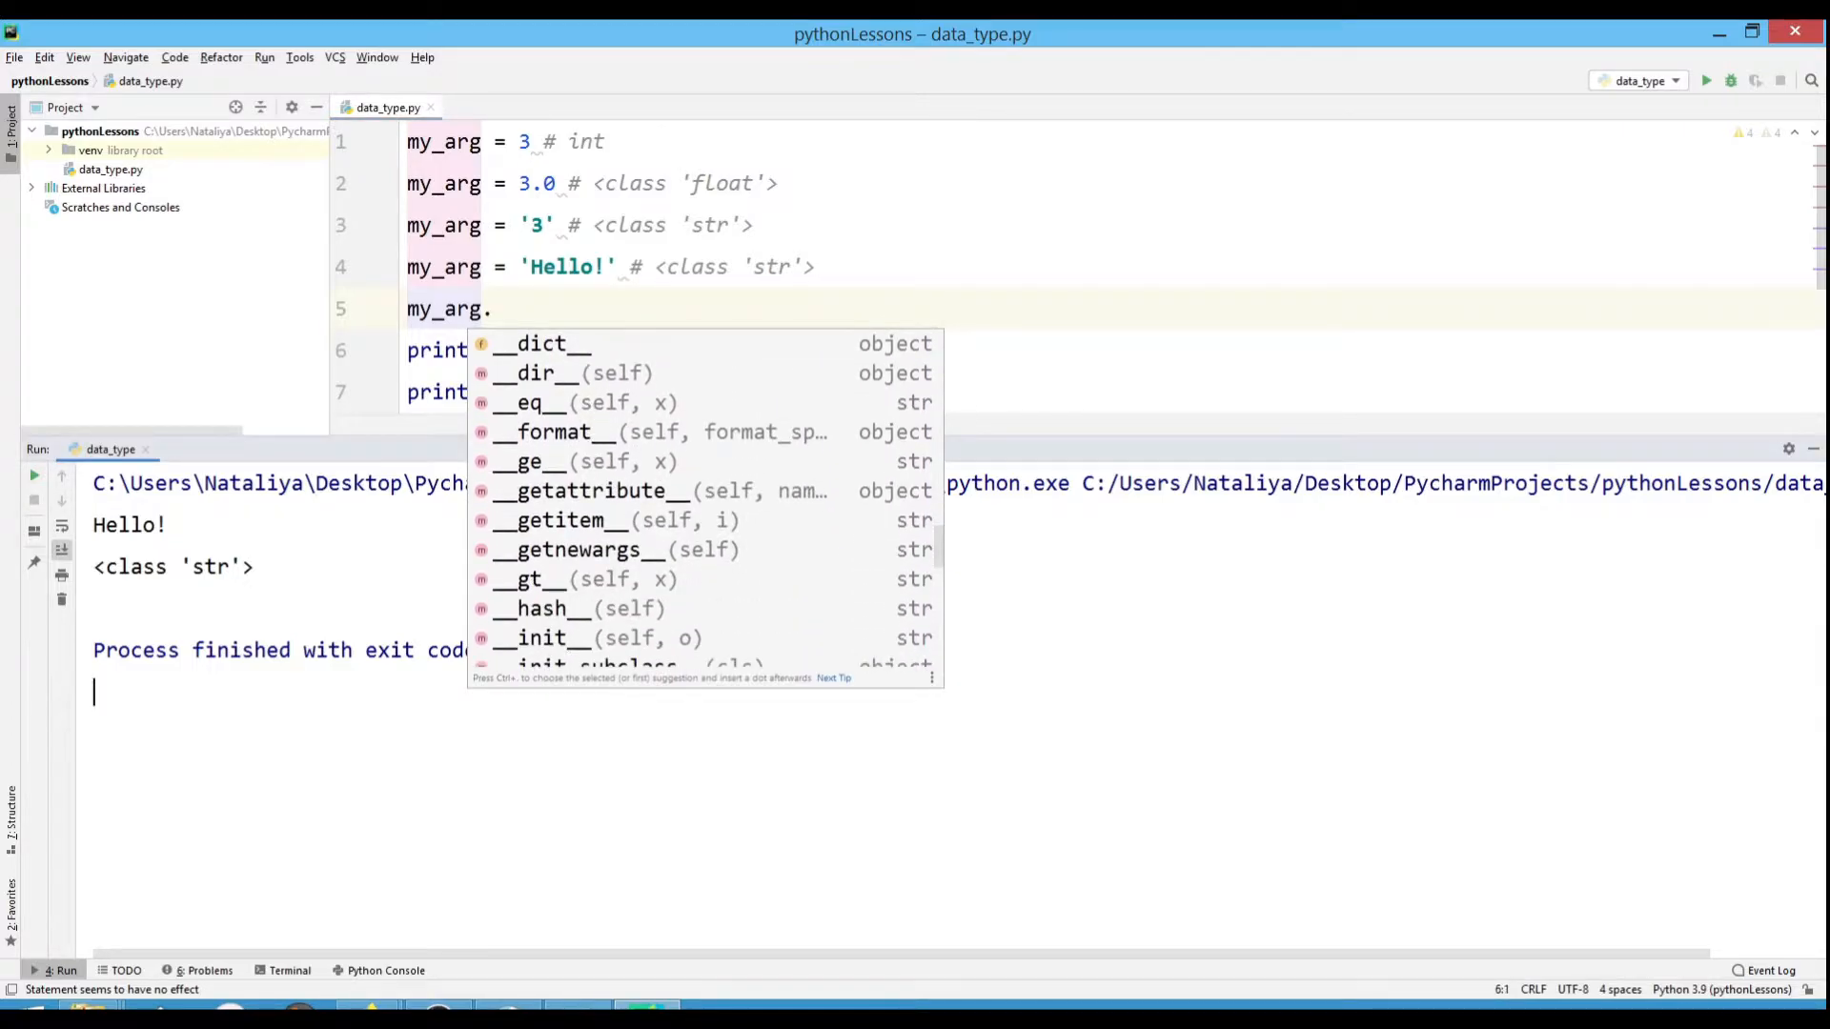
key("Escape")
type(" =")
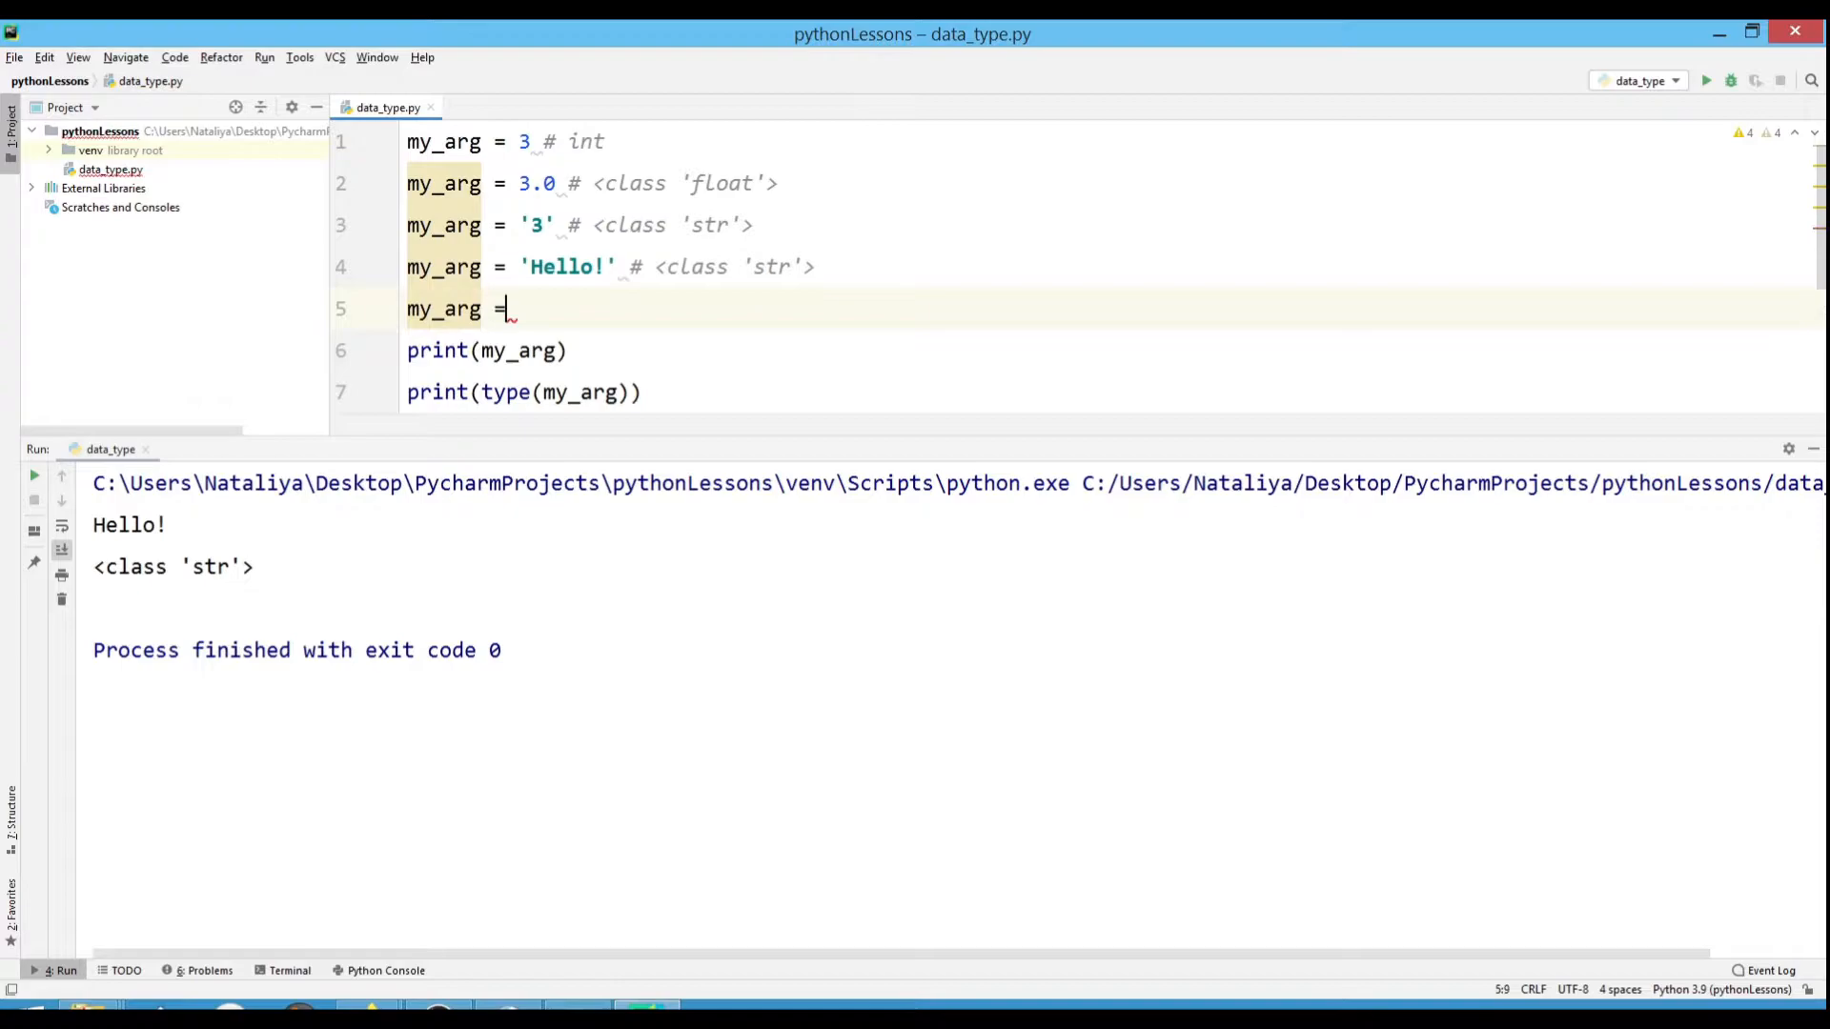
Add my_arg = "Hi! I'm your friend" with the comment # <class 'str'>.
type("3")
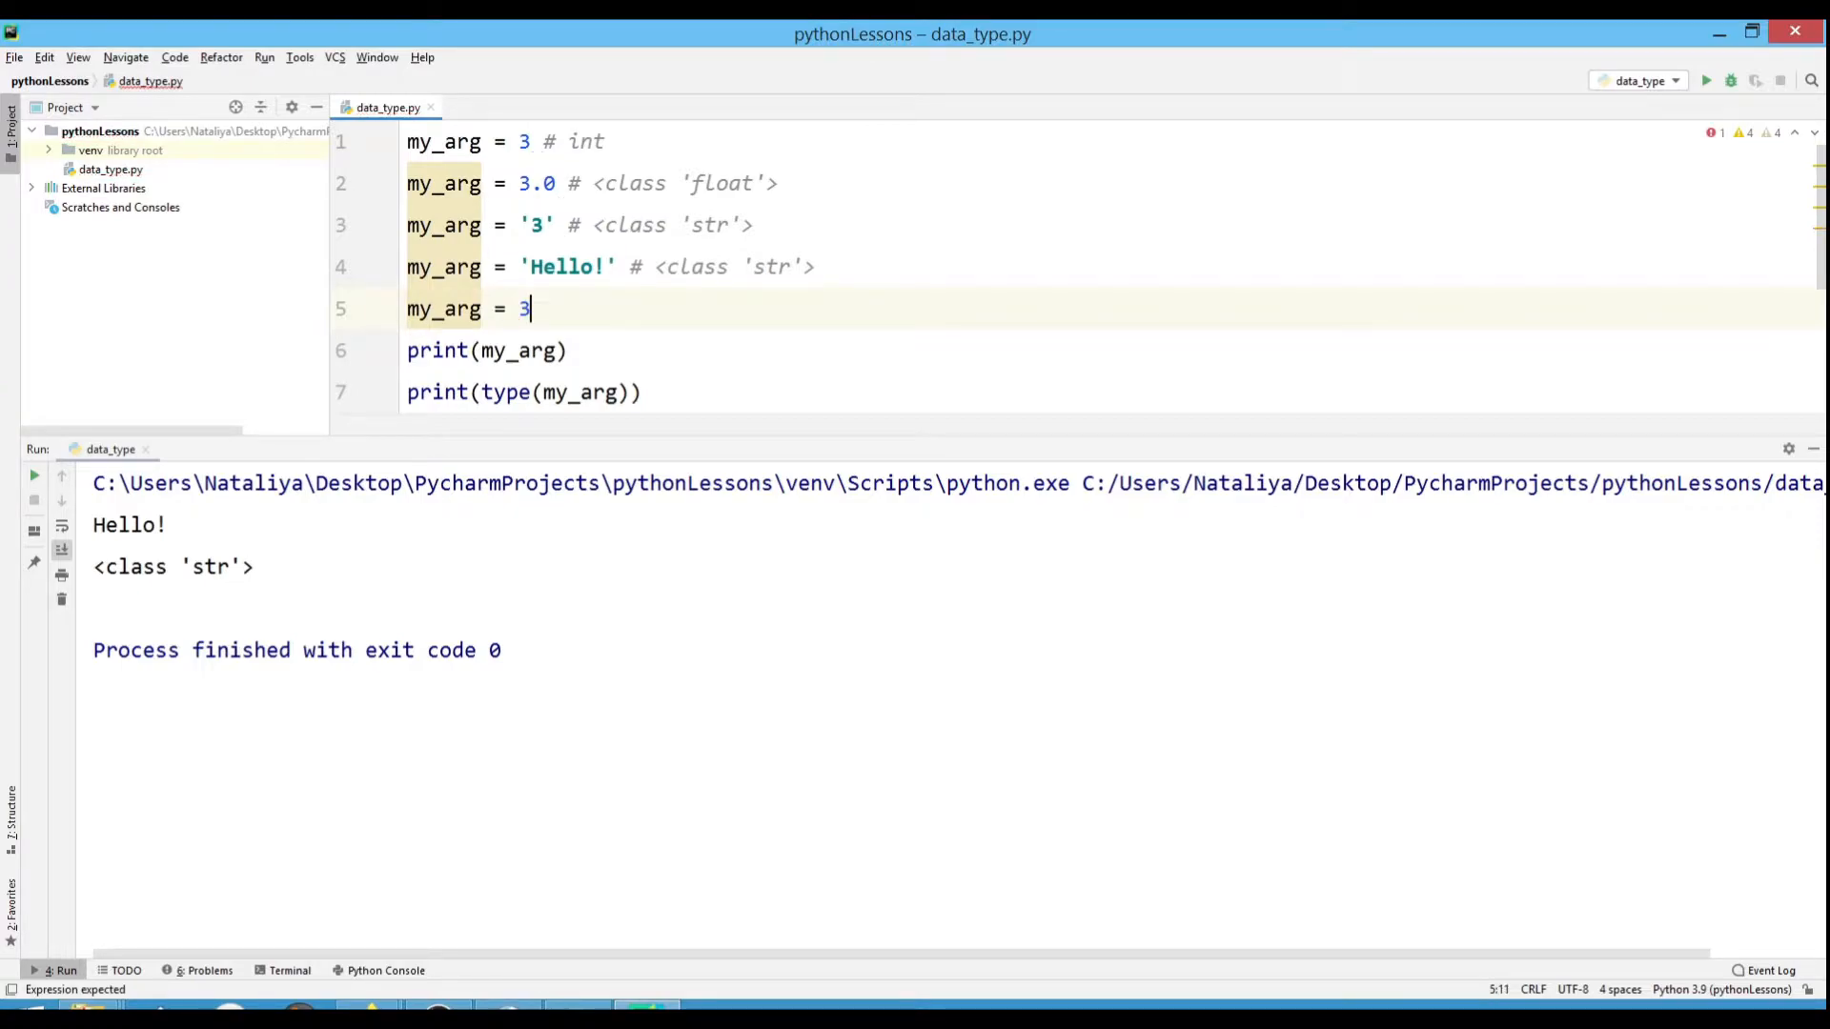
type(".0")
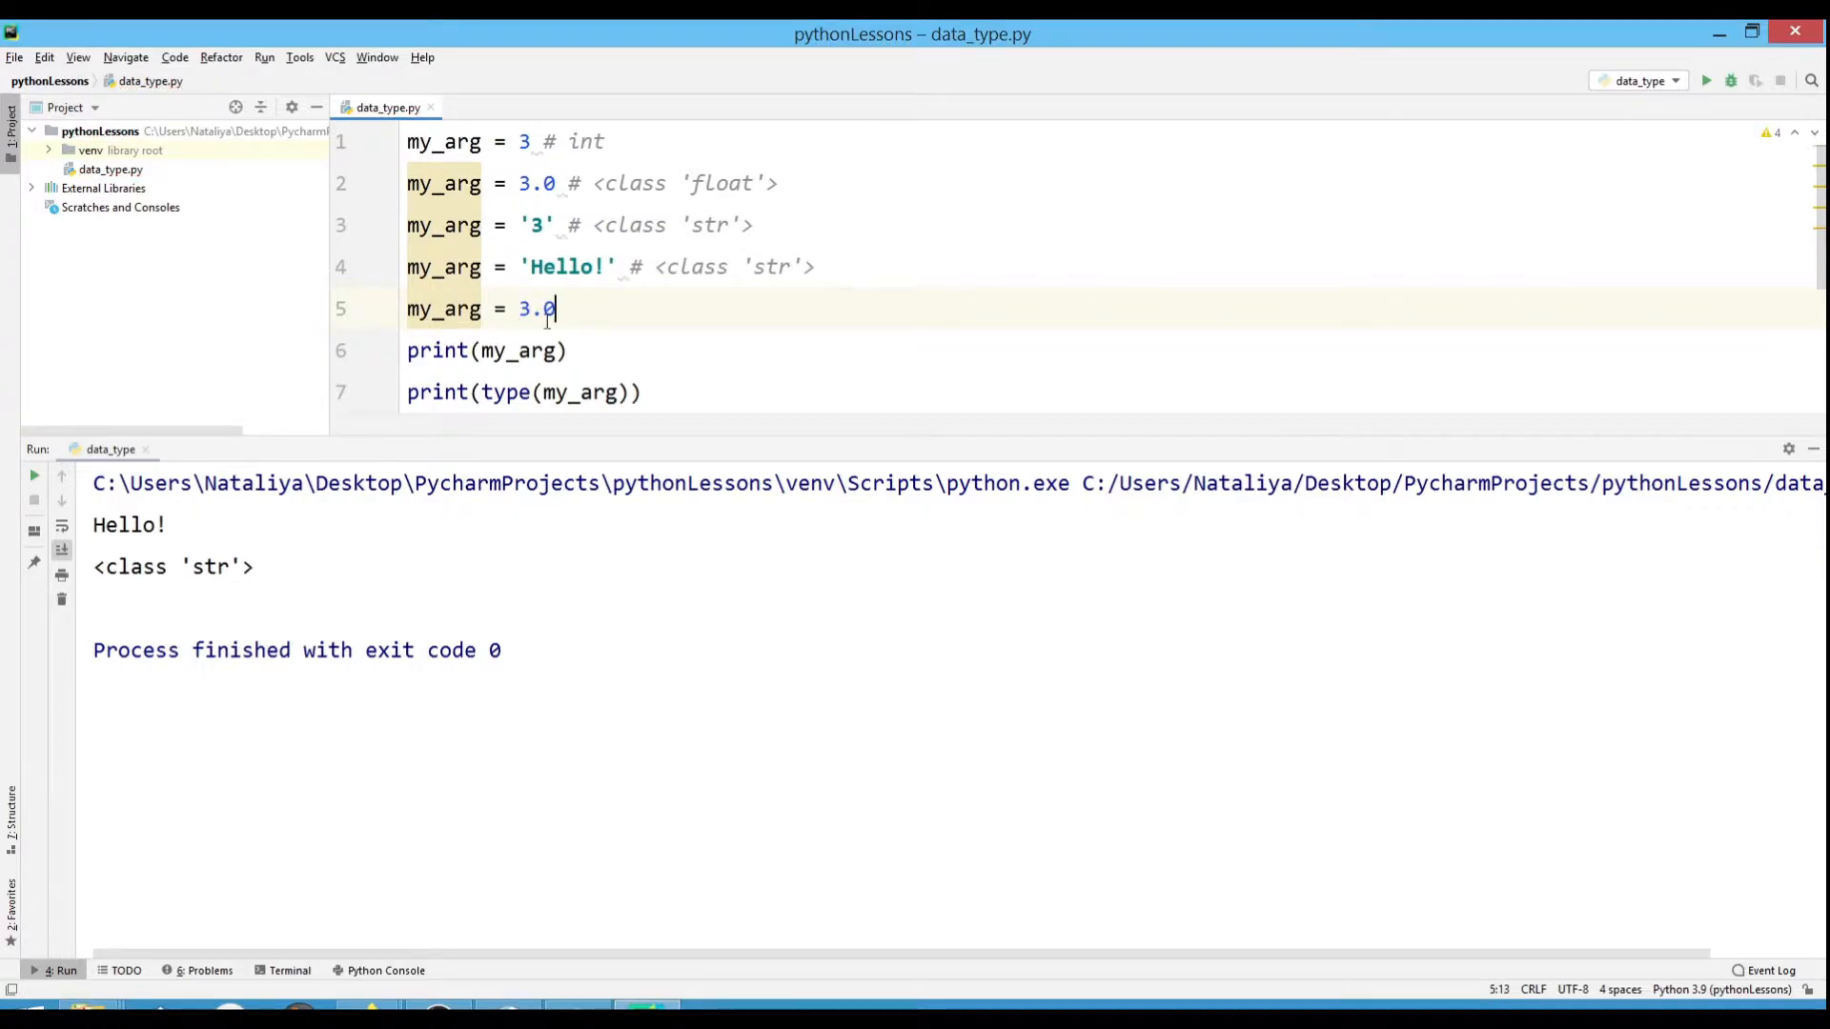
left_click_drag(557, 309, 521, 309)
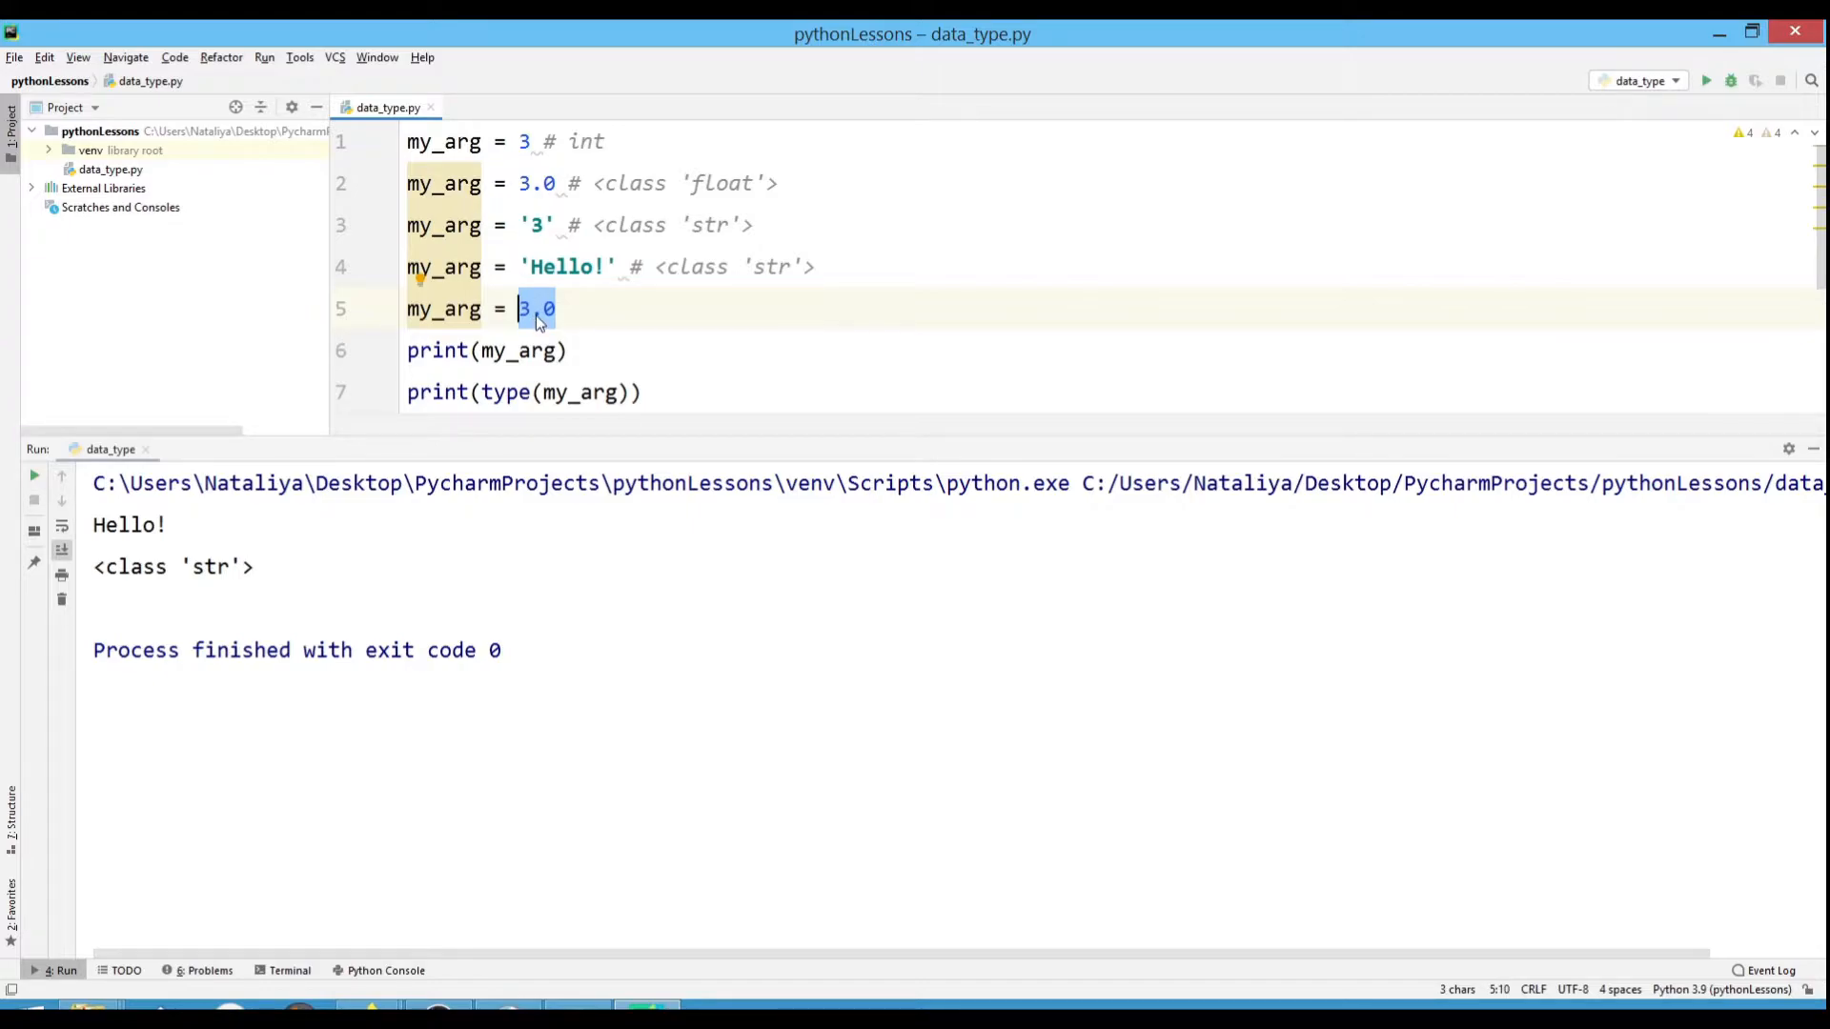
type("\"")
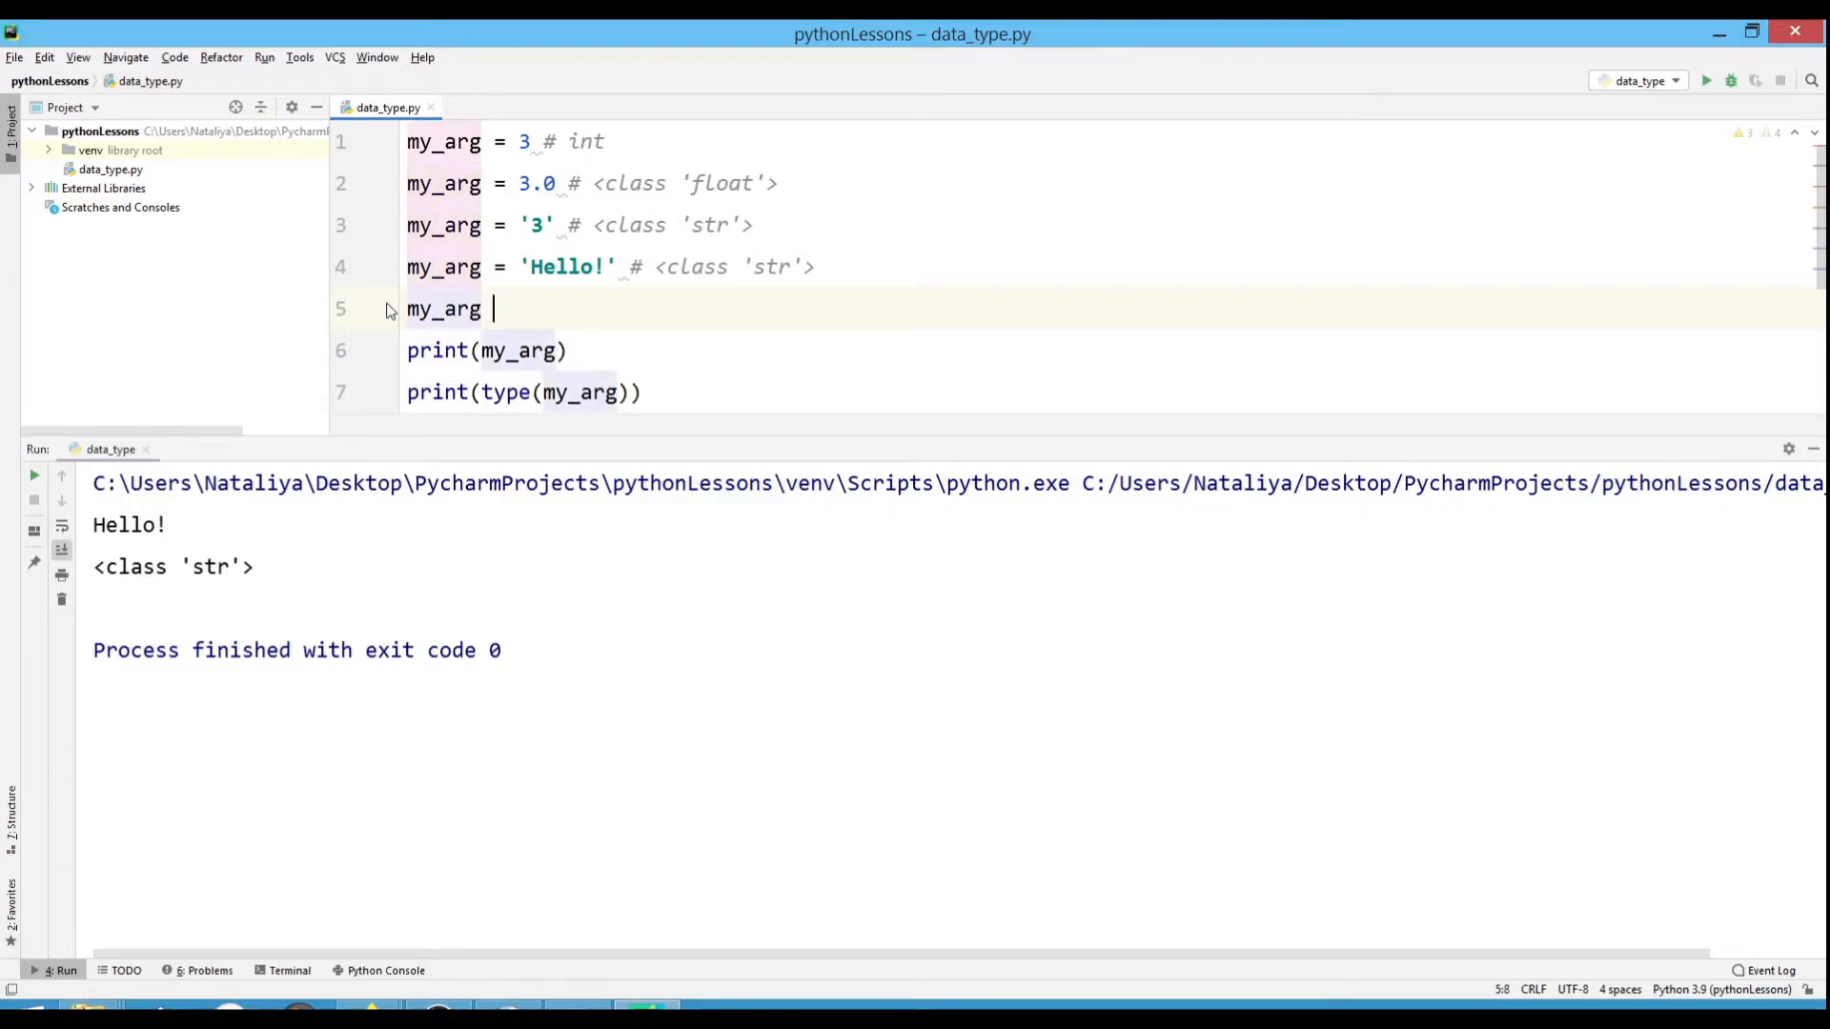
type("=")
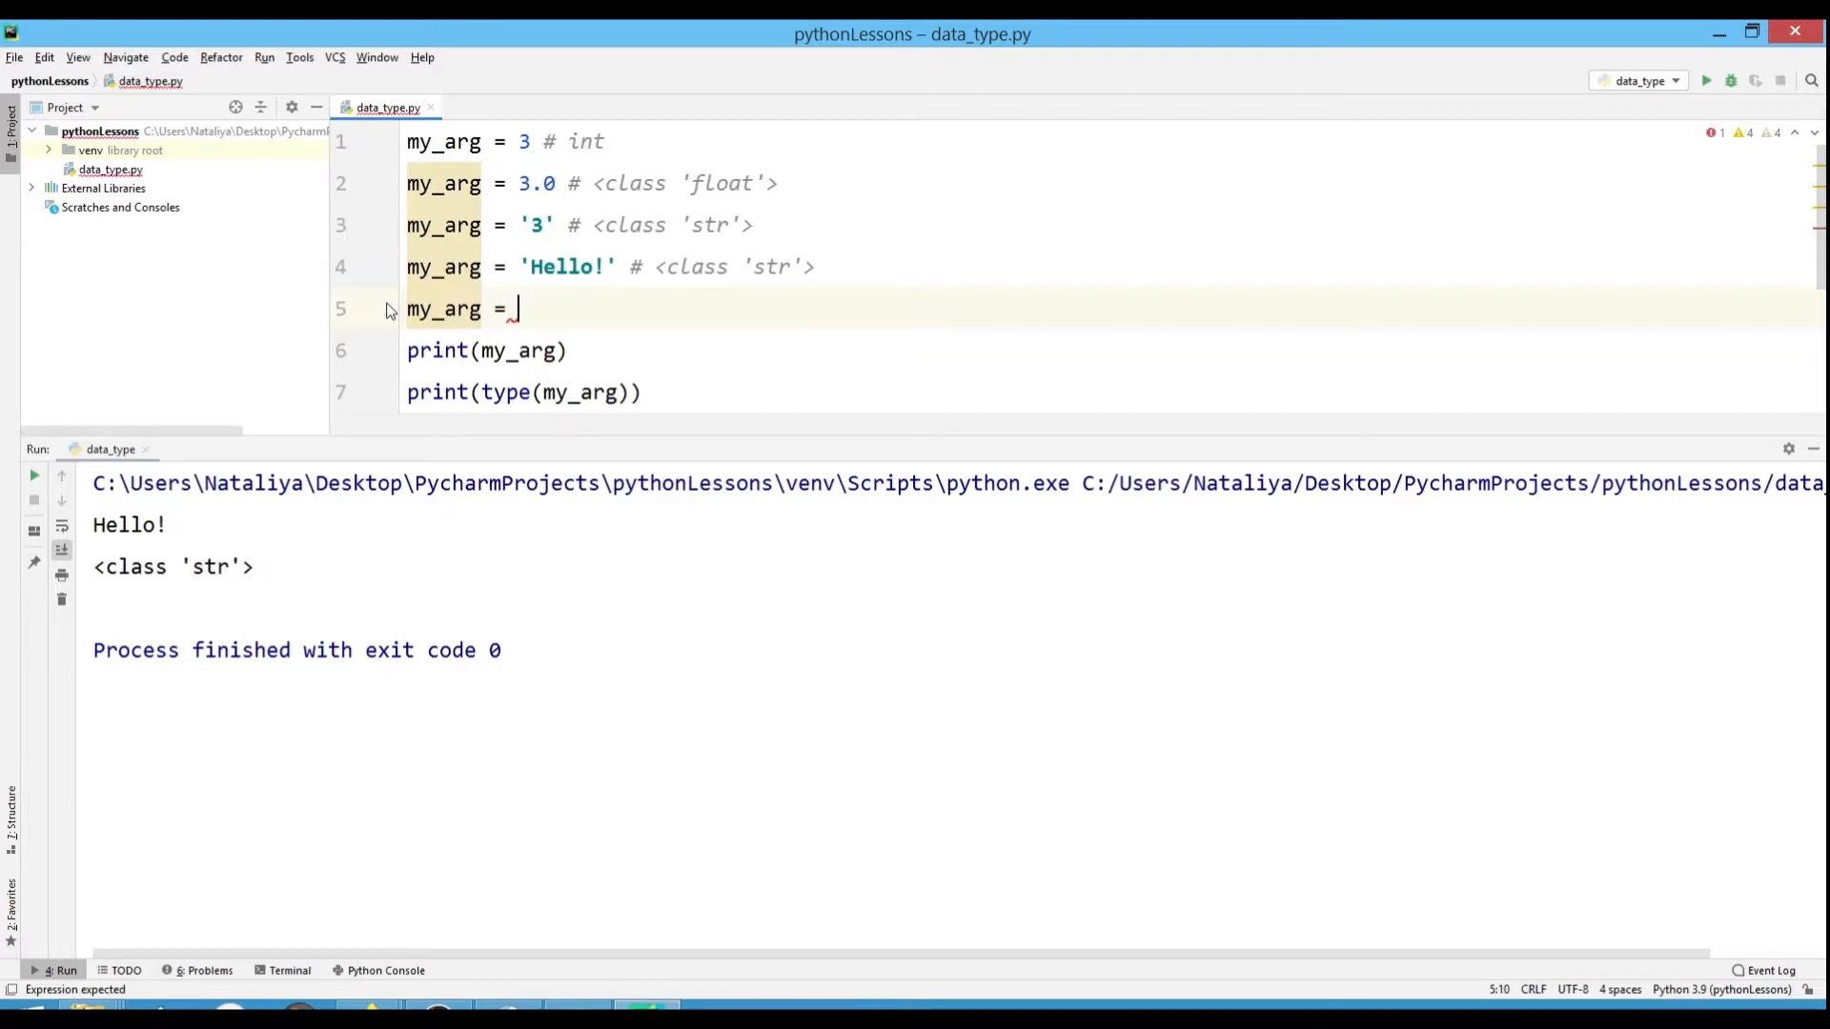
type("Hi! I'm your friend")
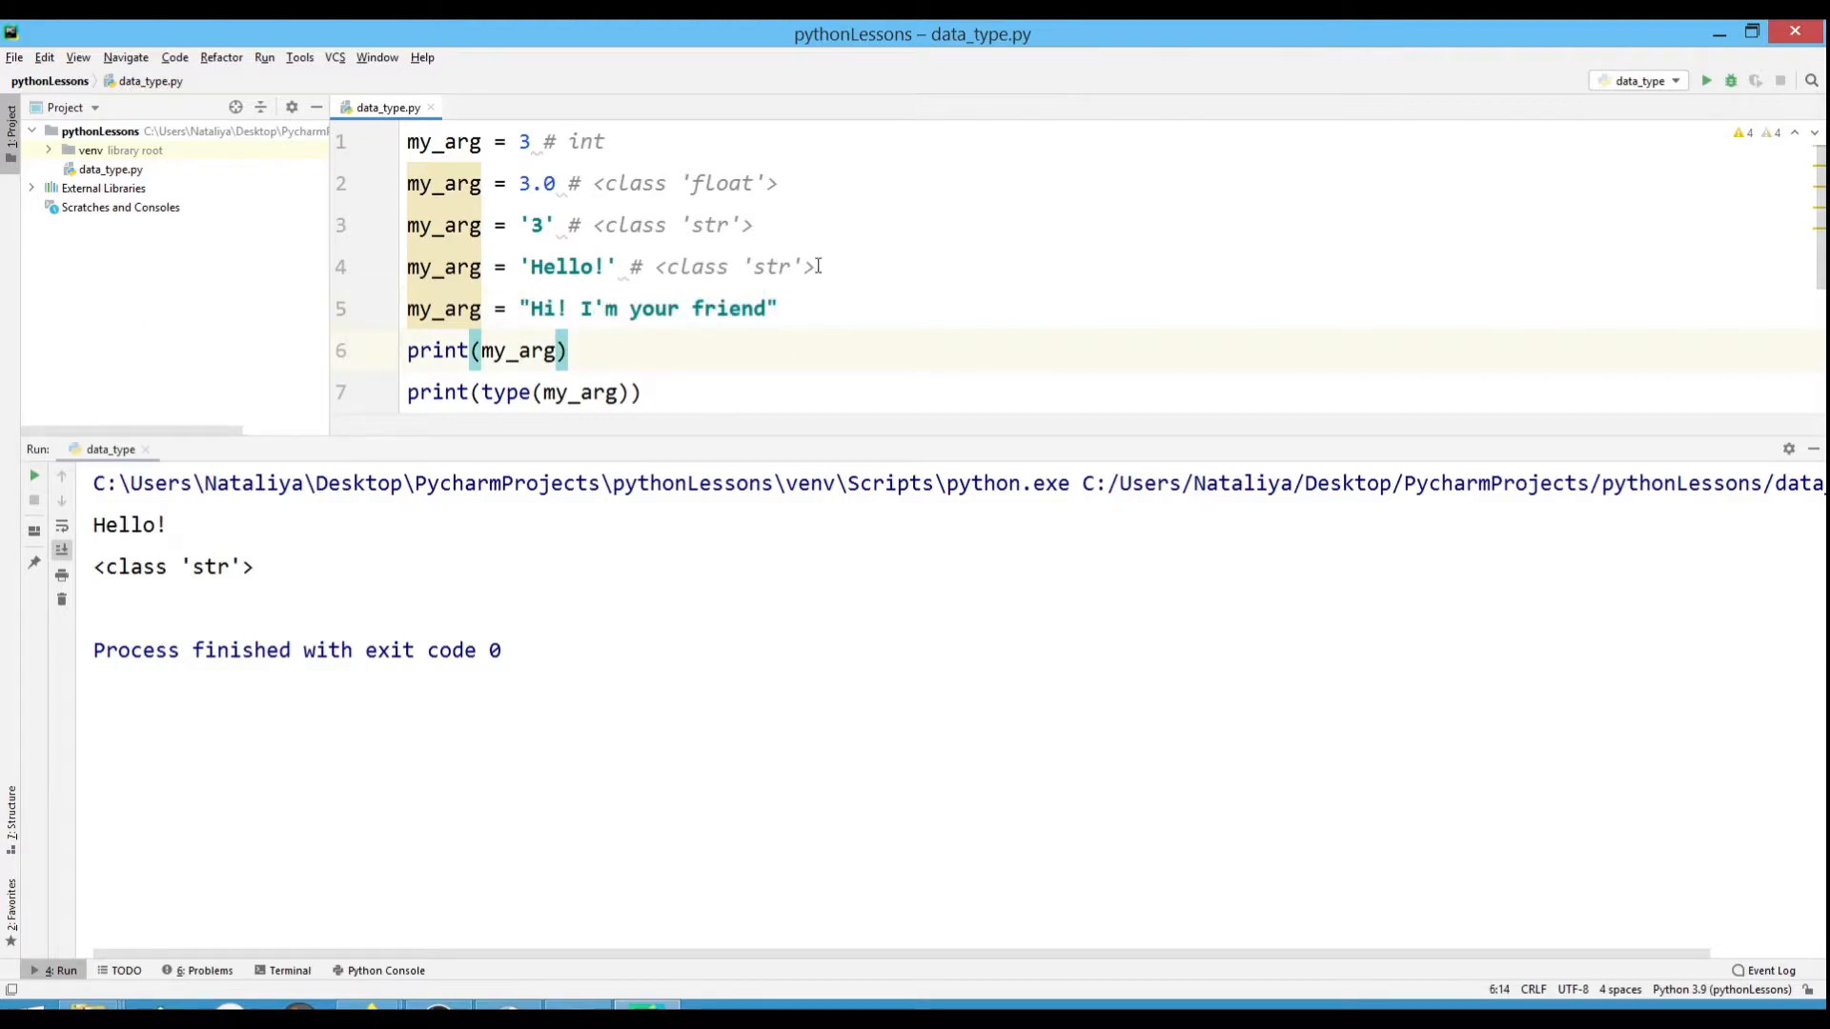
left_click_drag(630, 266, 813, 266)
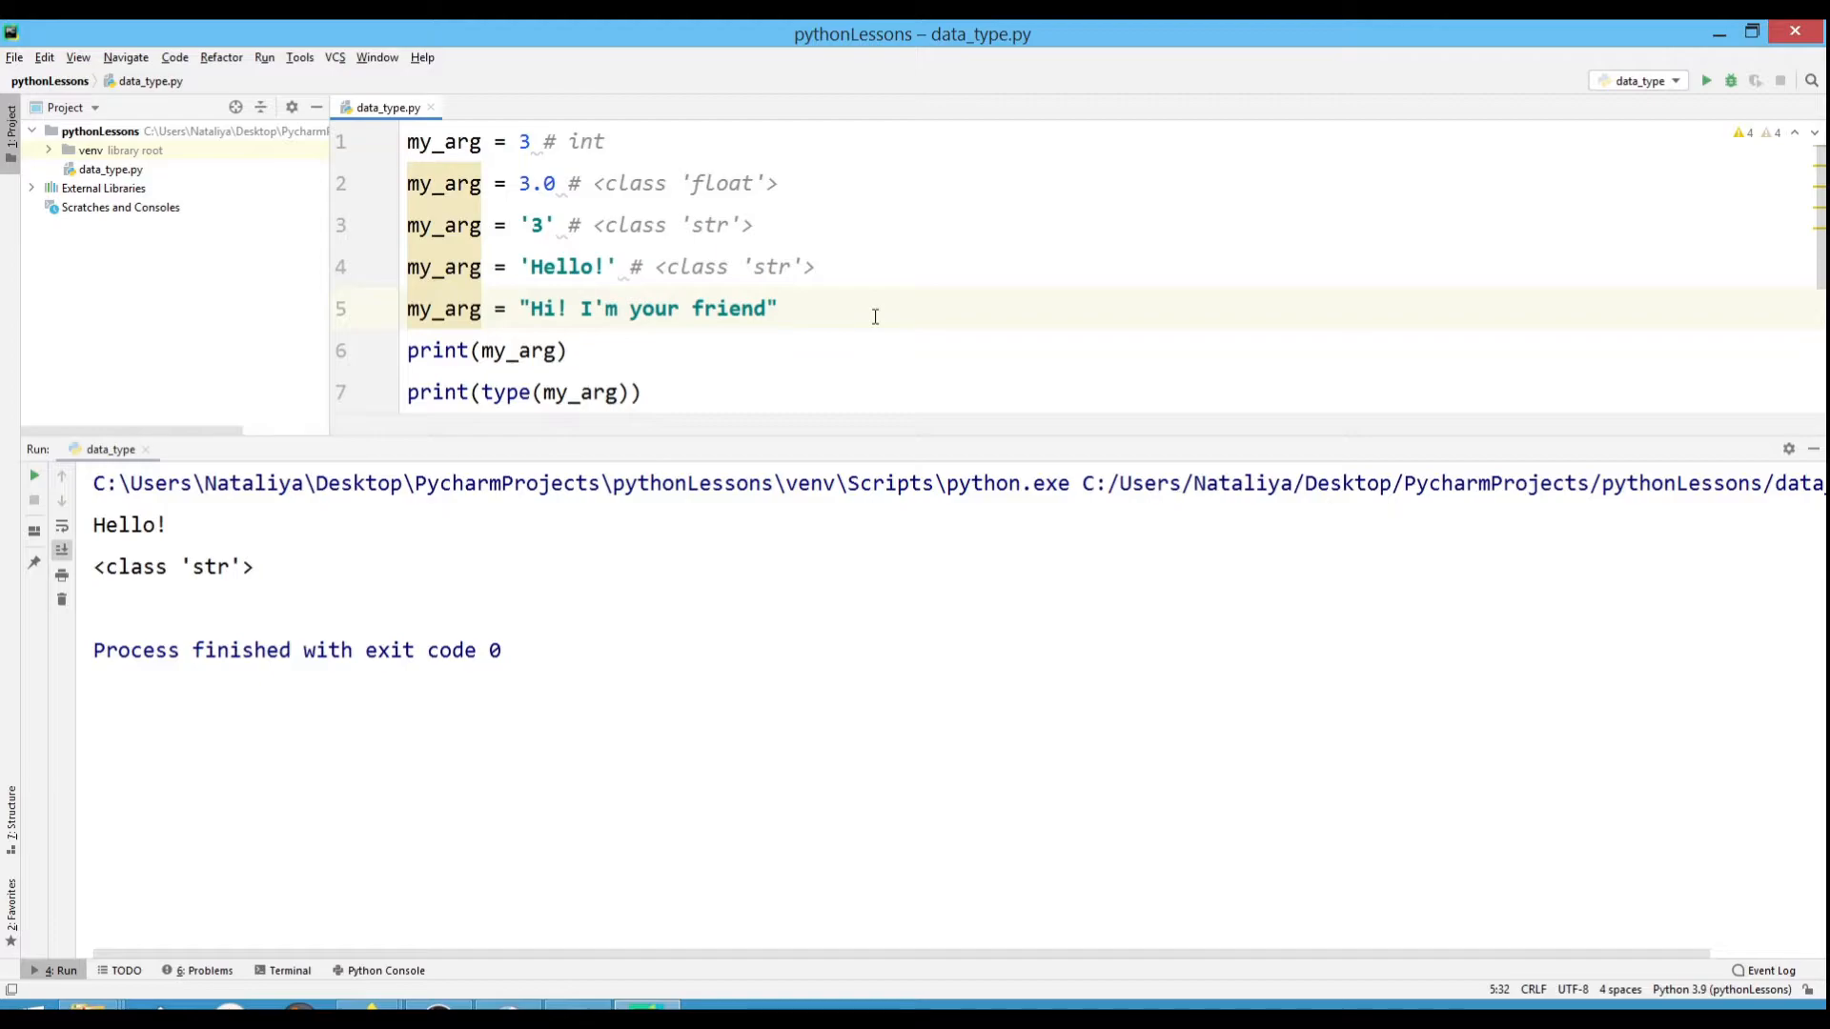
type("# <class 'str'>")
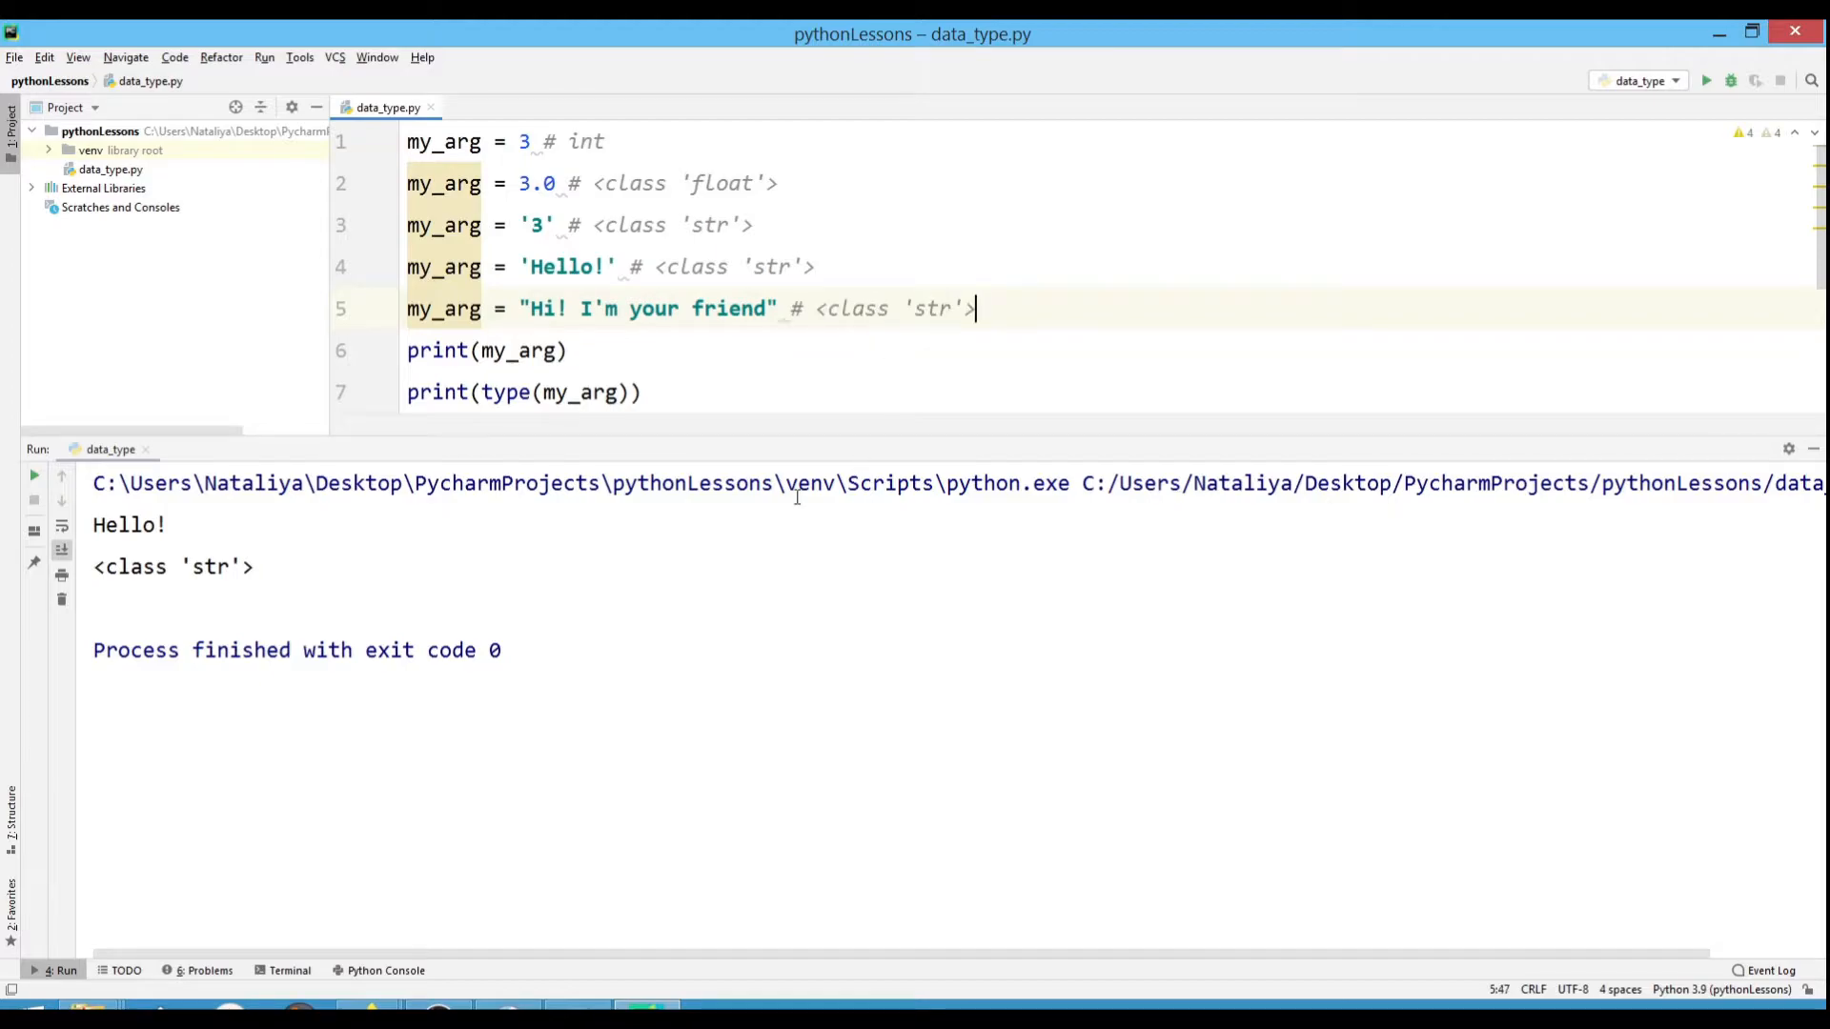
Add my_arg = [1, 3.7, 'Hi'] commented # <class 'list'>, and begin the next line.
type("my_arg = [1, 3.7, 'Hi']")
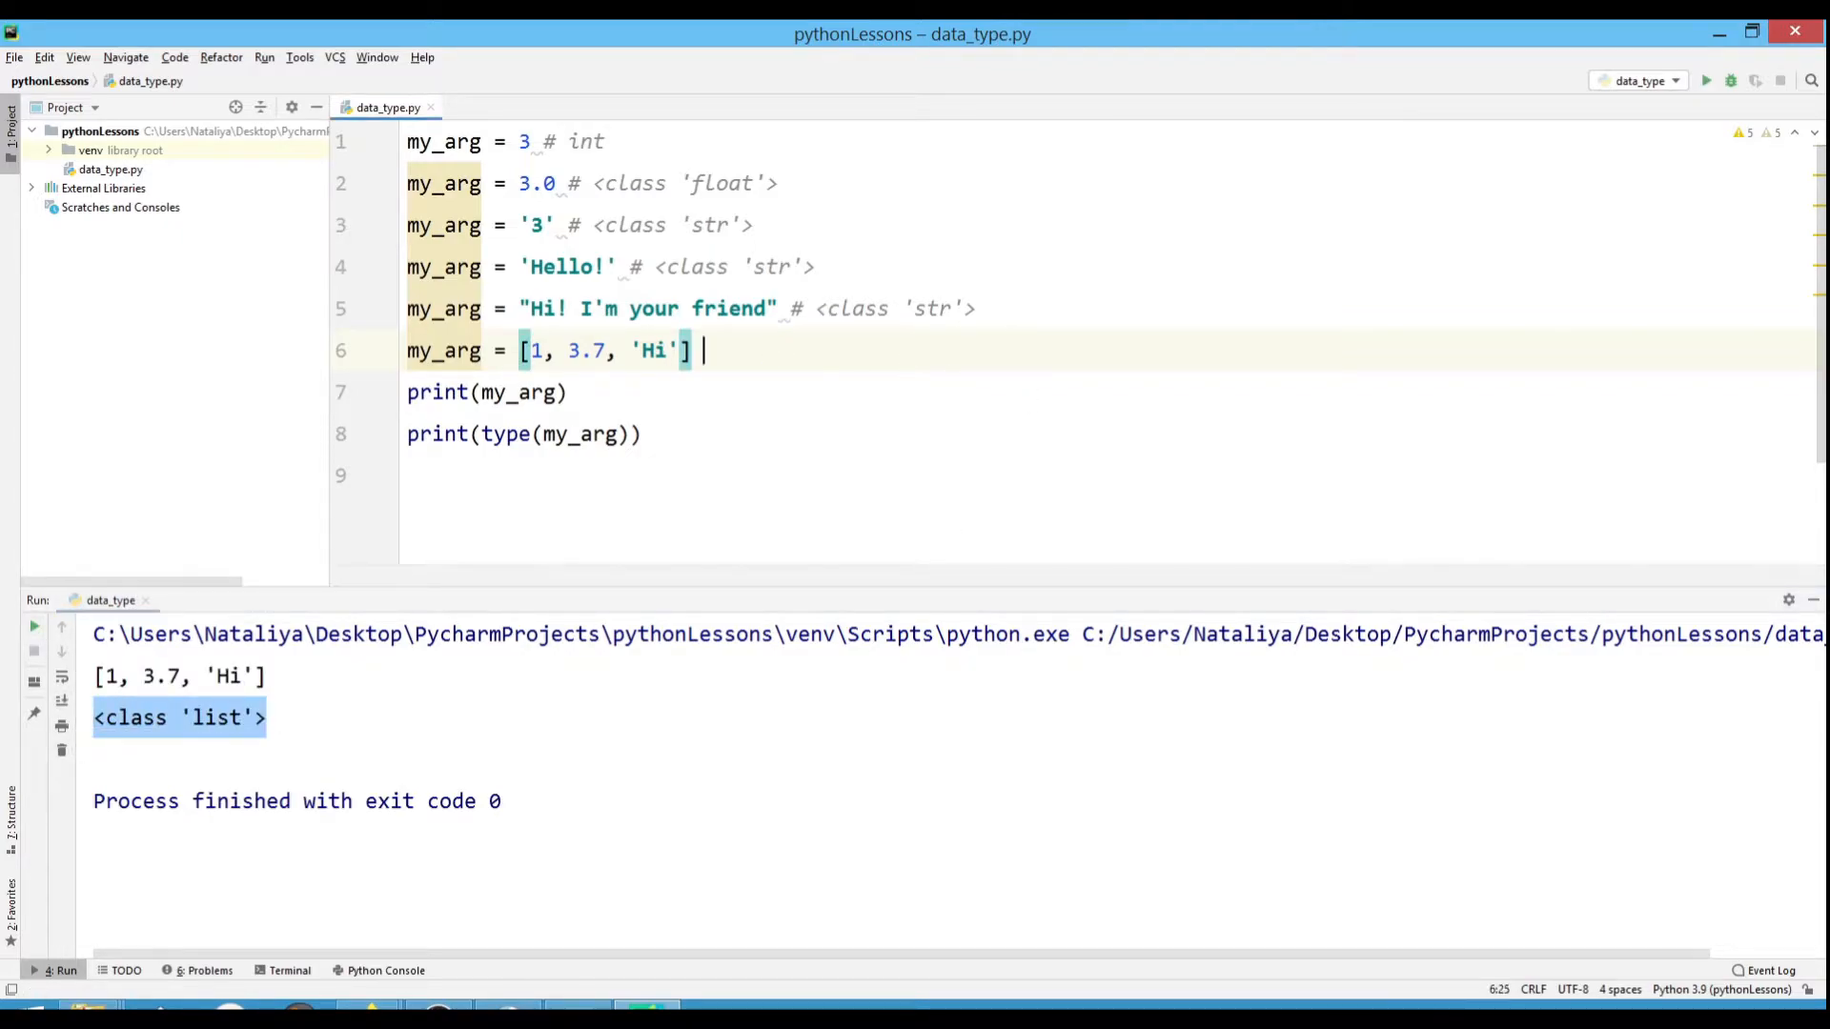
type("# <class 'list'>")
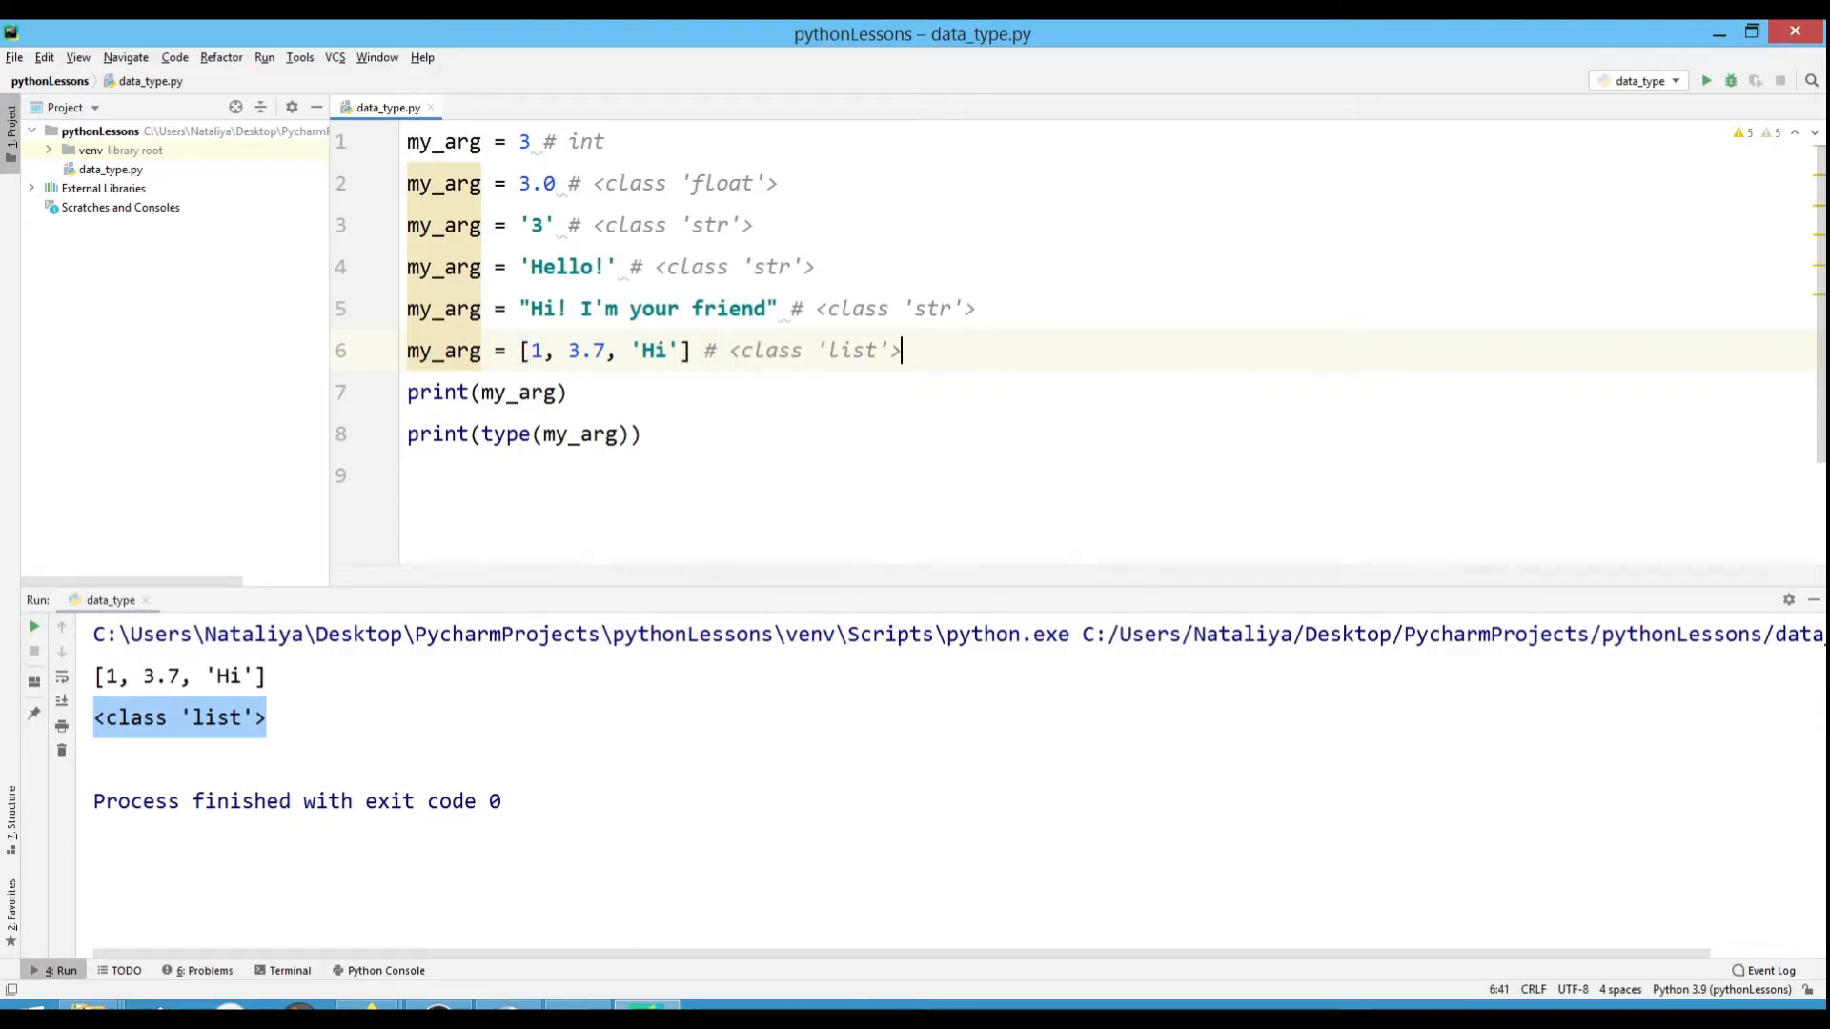
type("my")
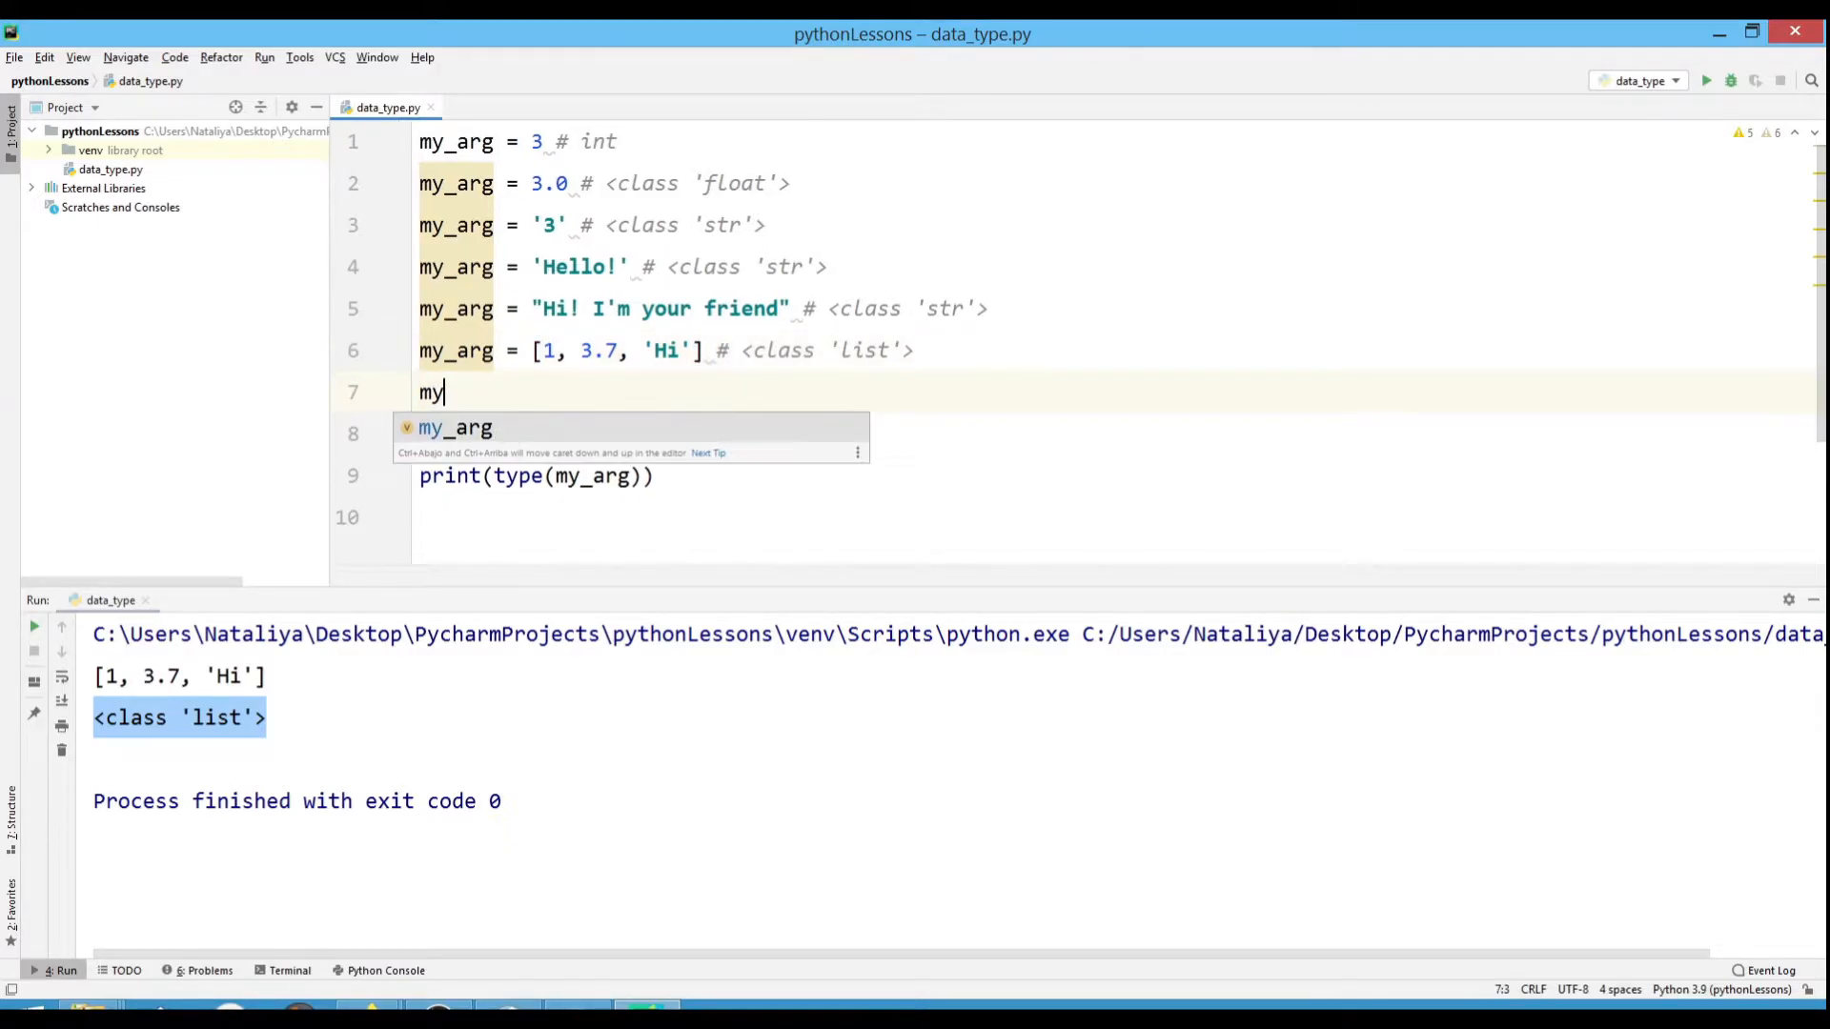
type("_arg.")
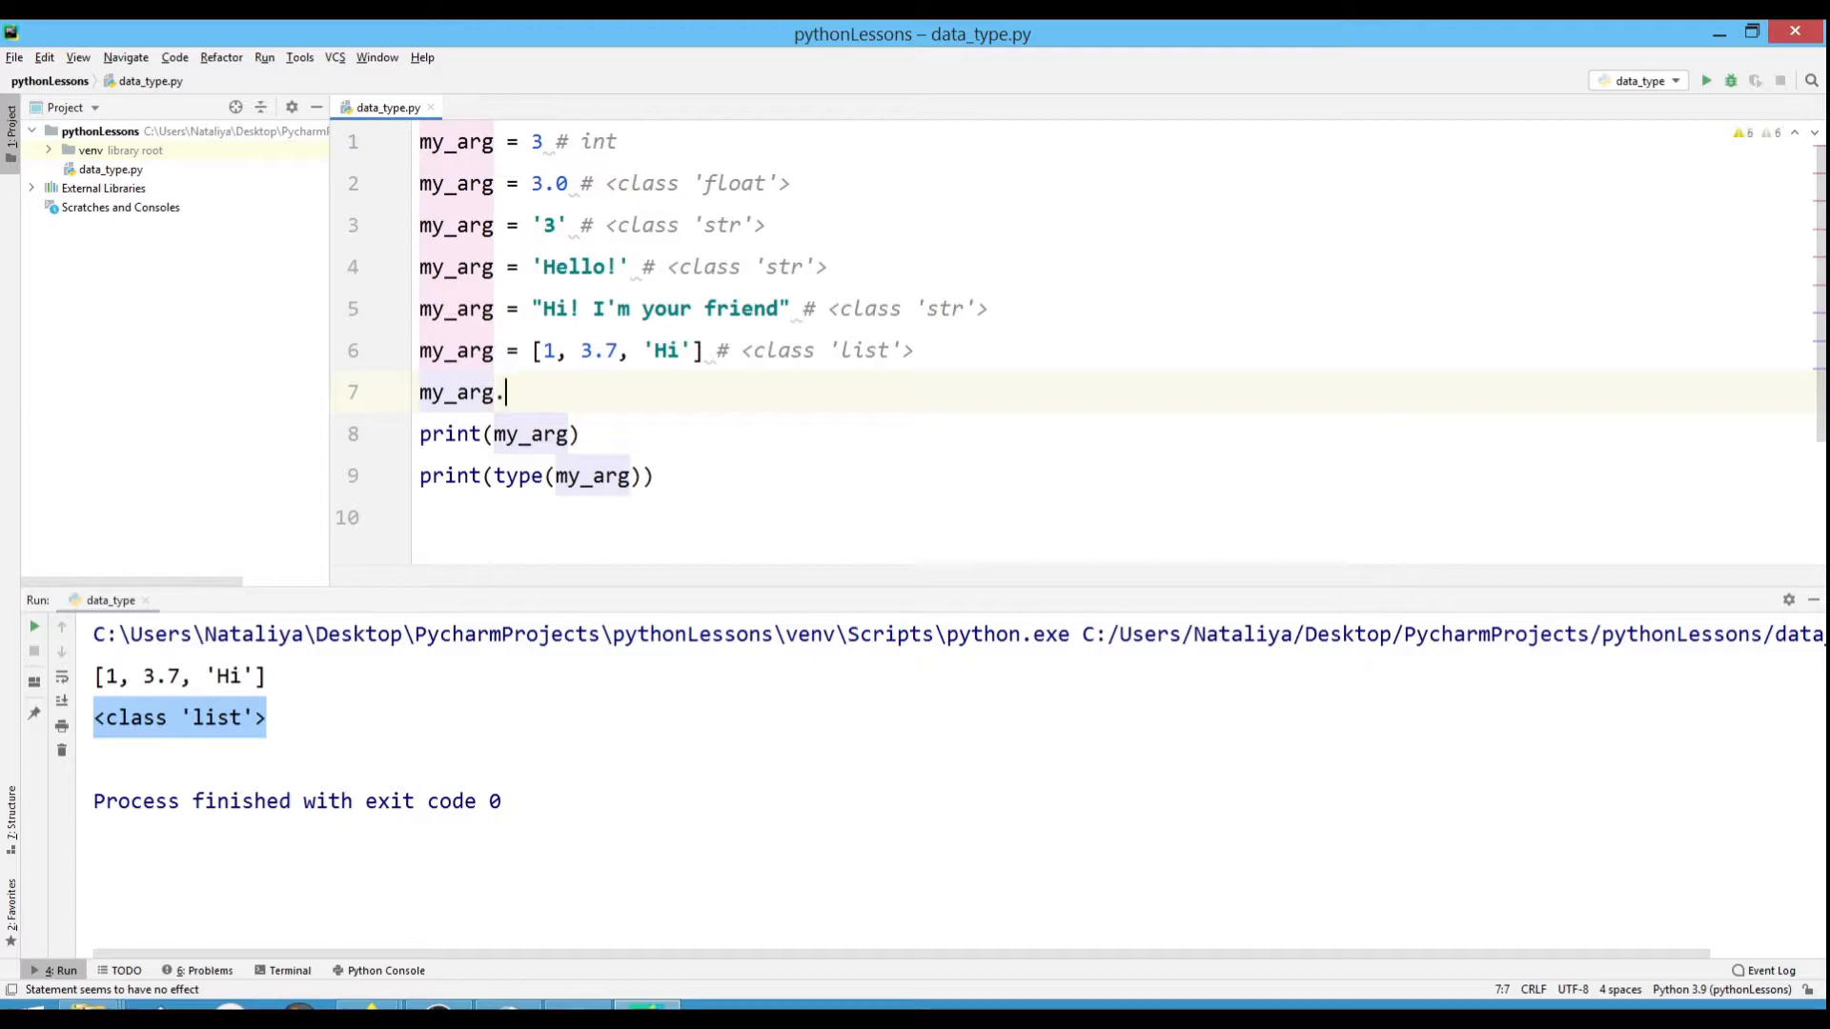
type(".")
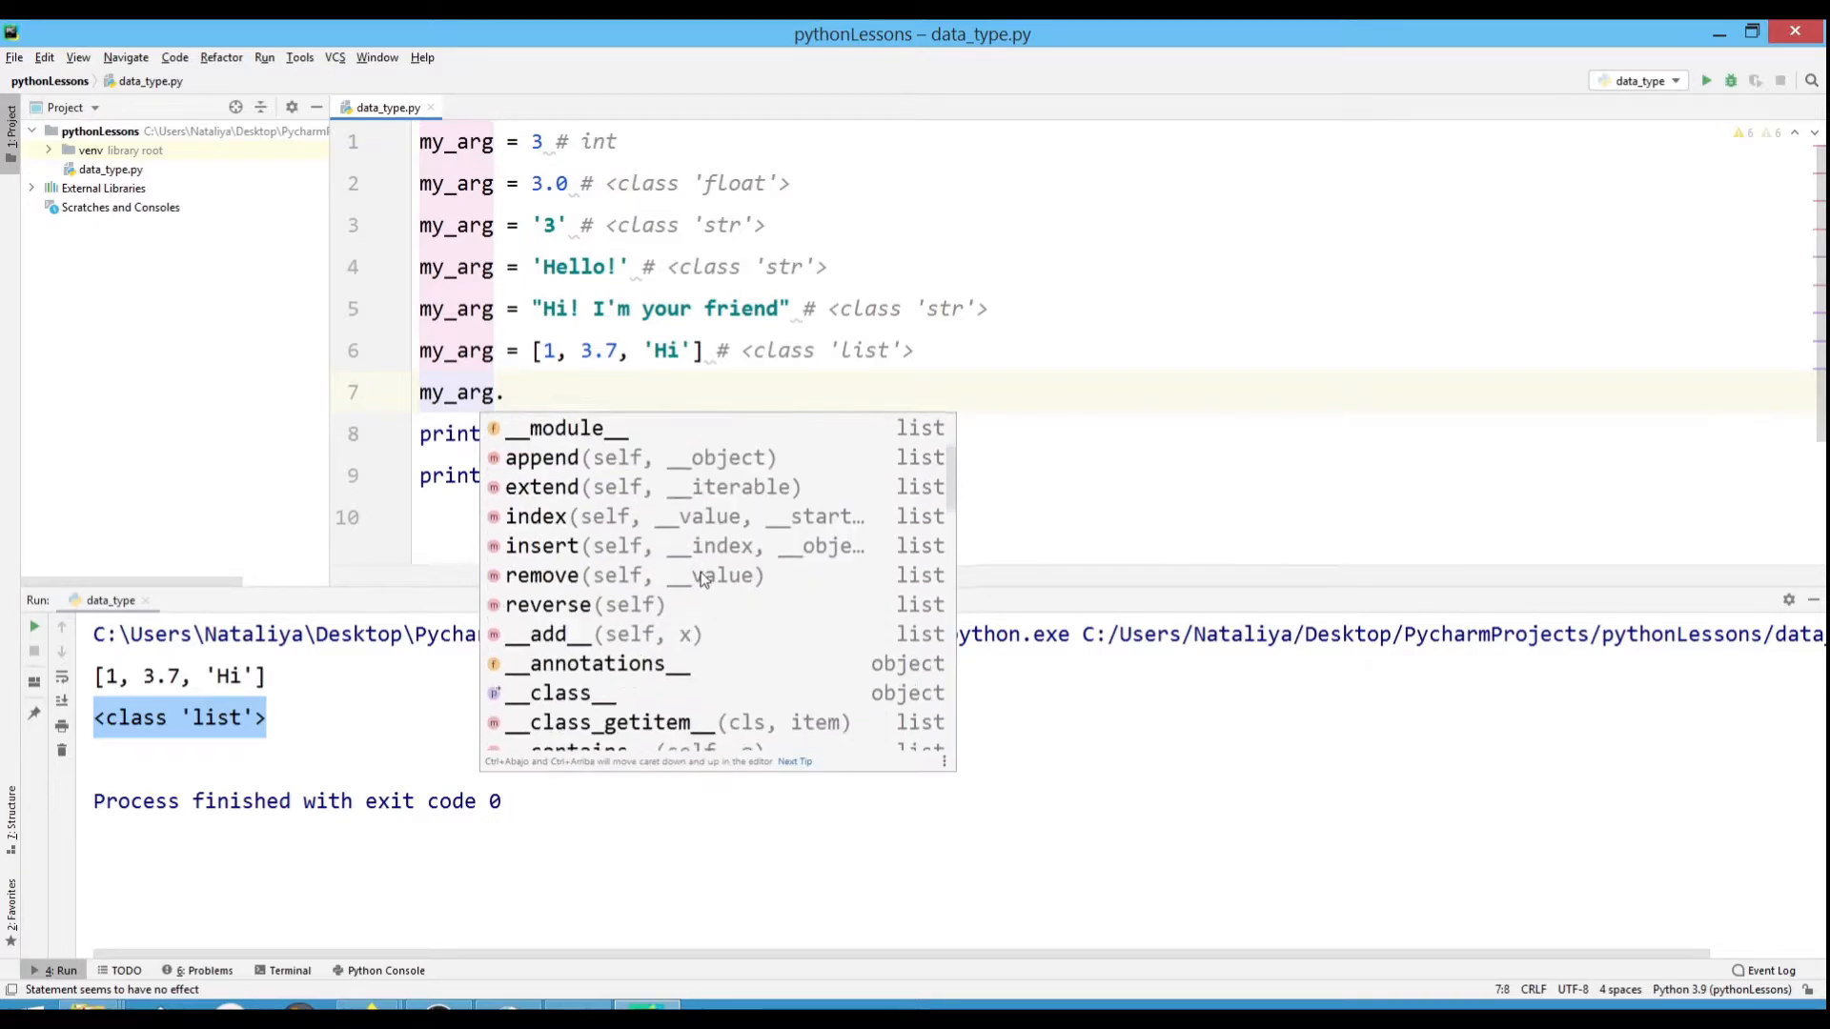
scroll("down", 3)
type("my_dict = {'")
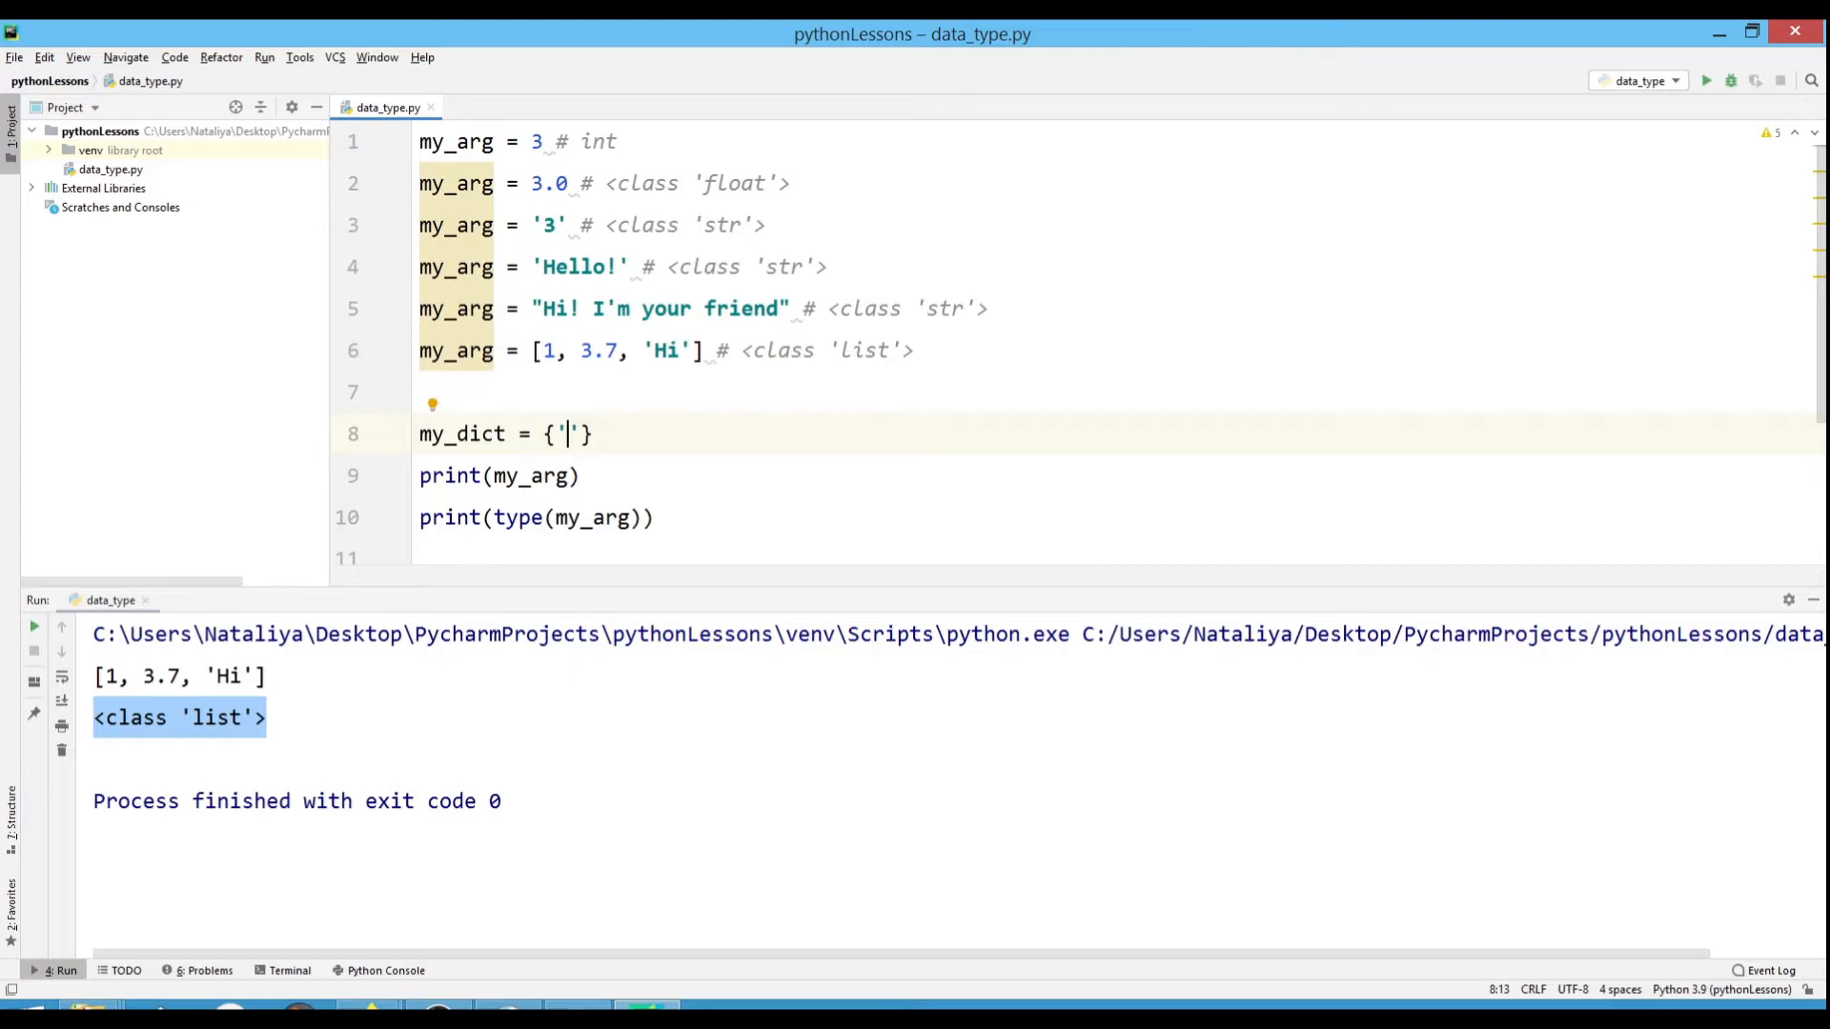
Define my_dict = {'Ava': '10-20-30', 'Tommy':'20-30-50'}.
type("Ava")
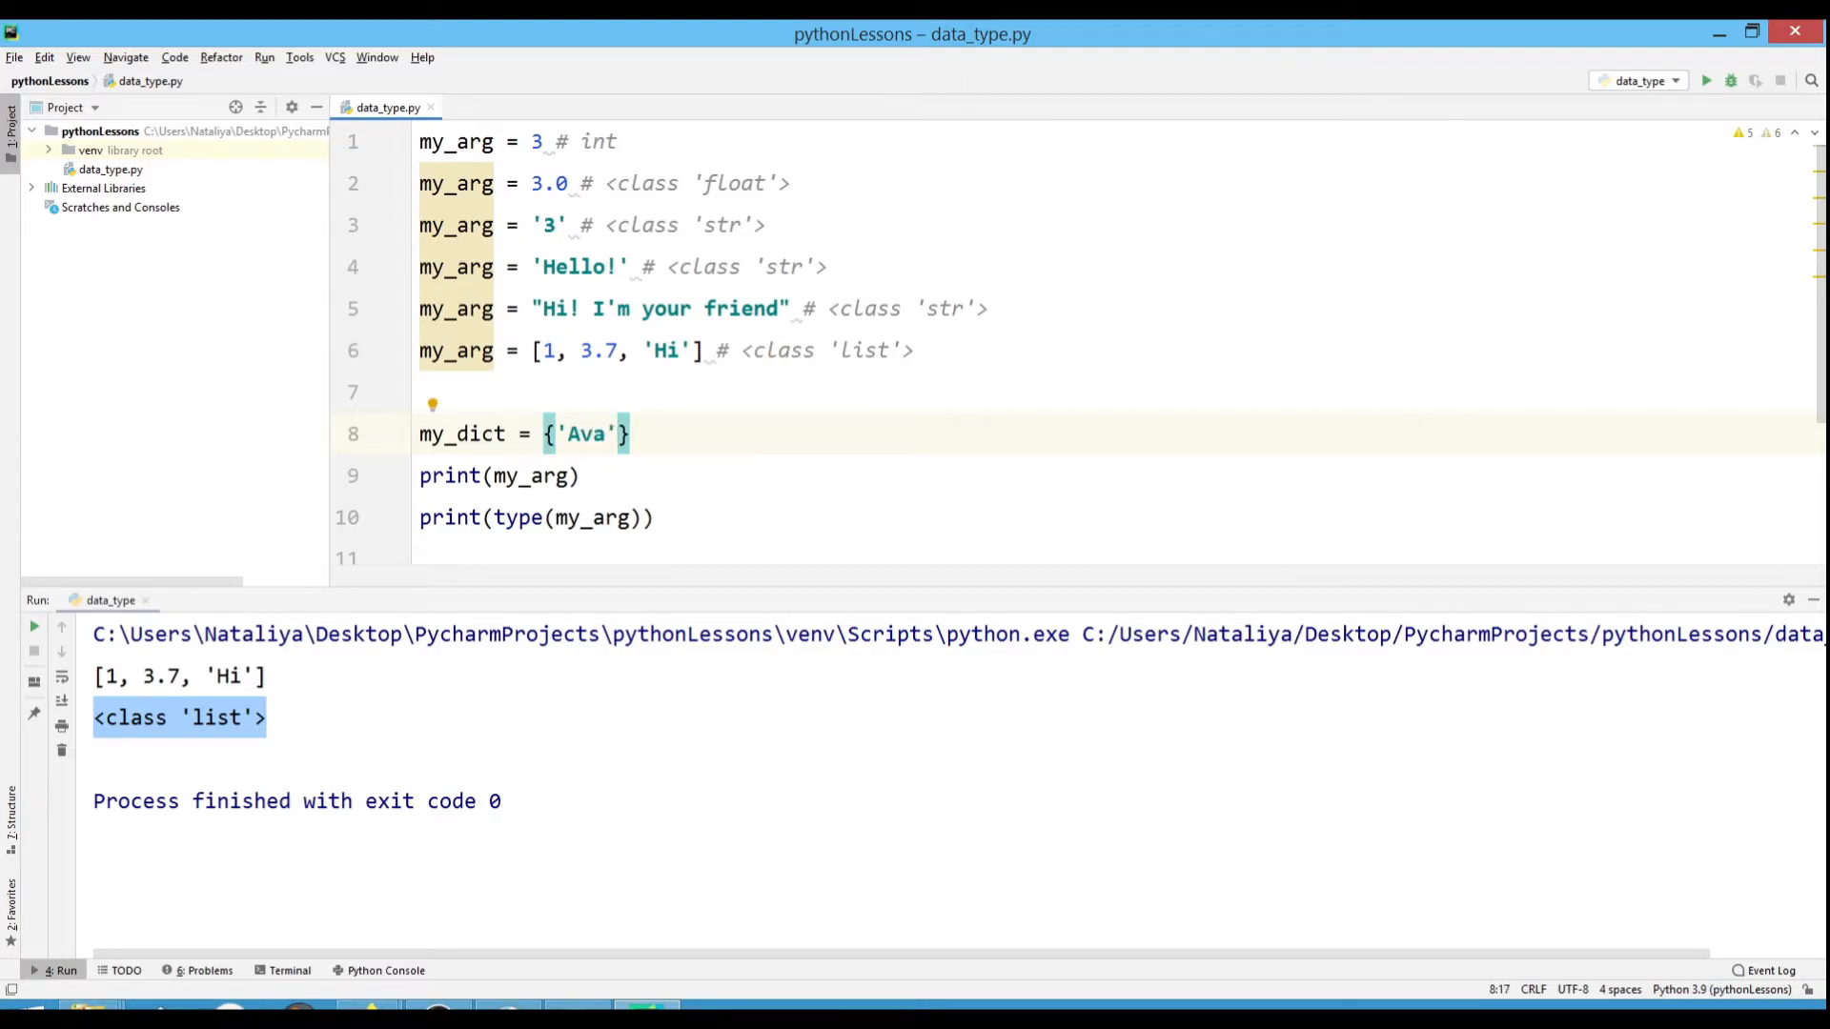
type(": '")
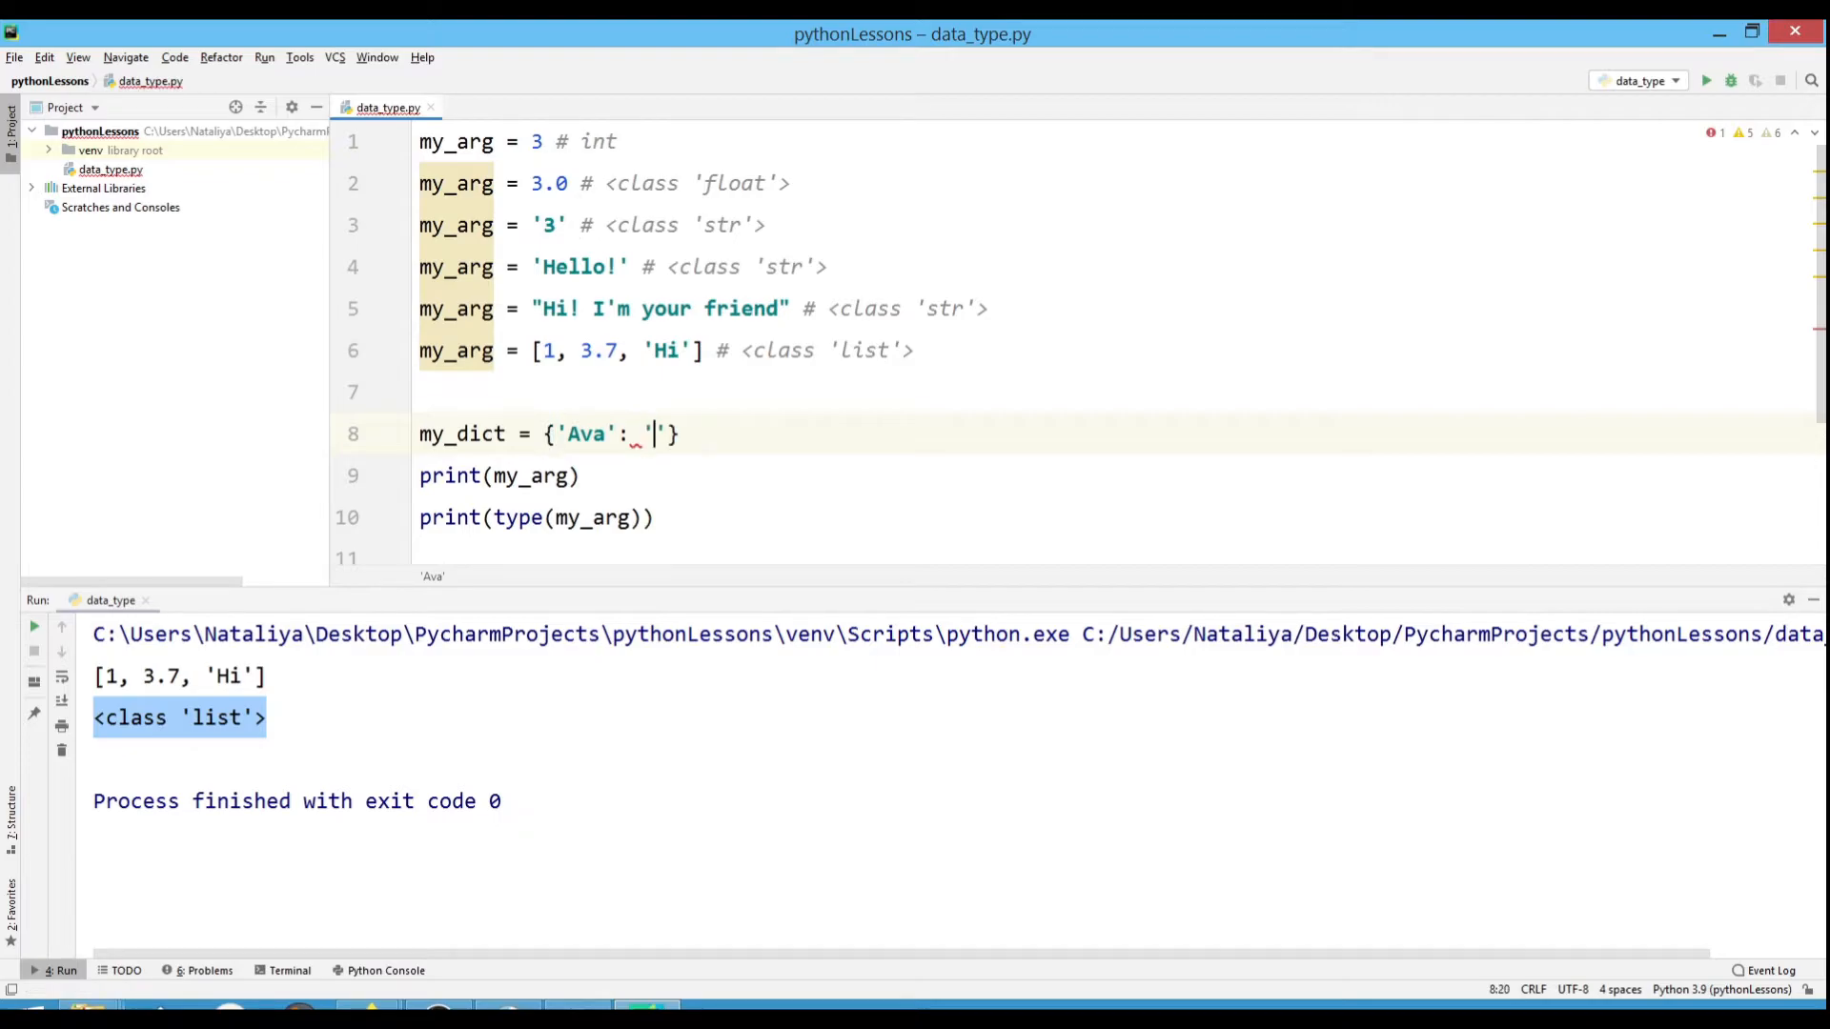
type("10-20-30")
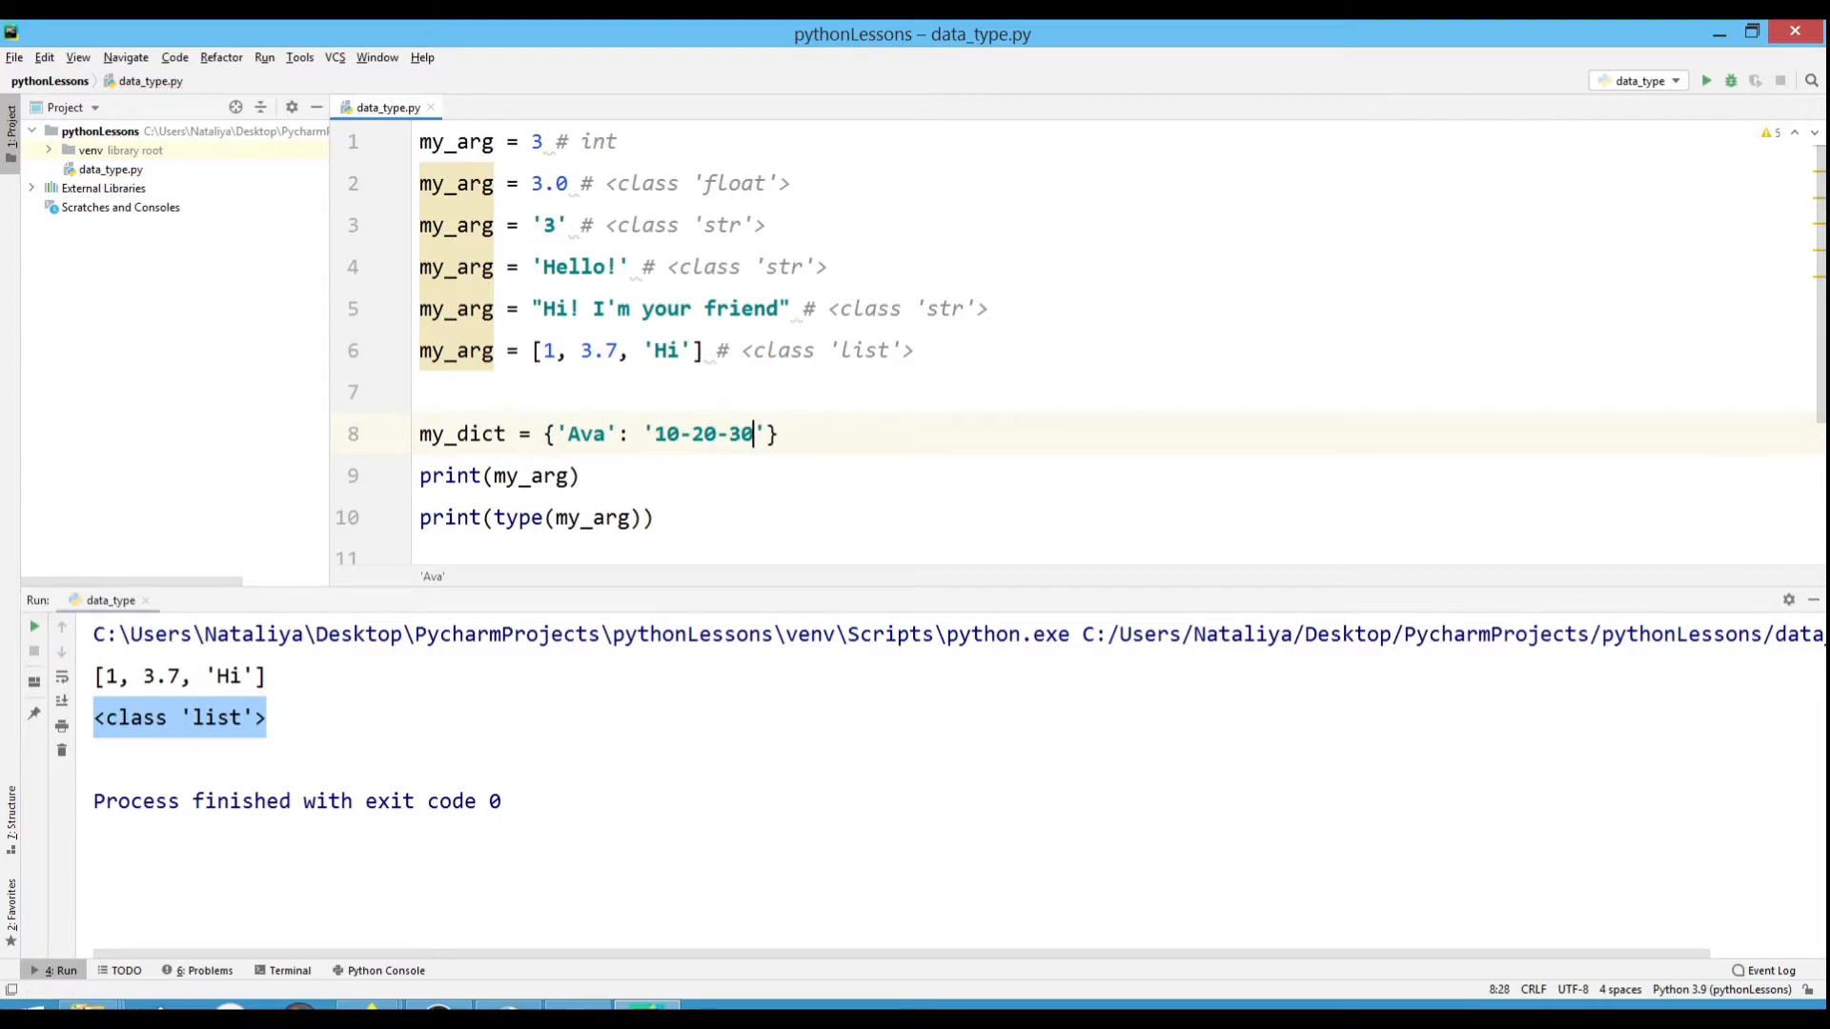
type(",")
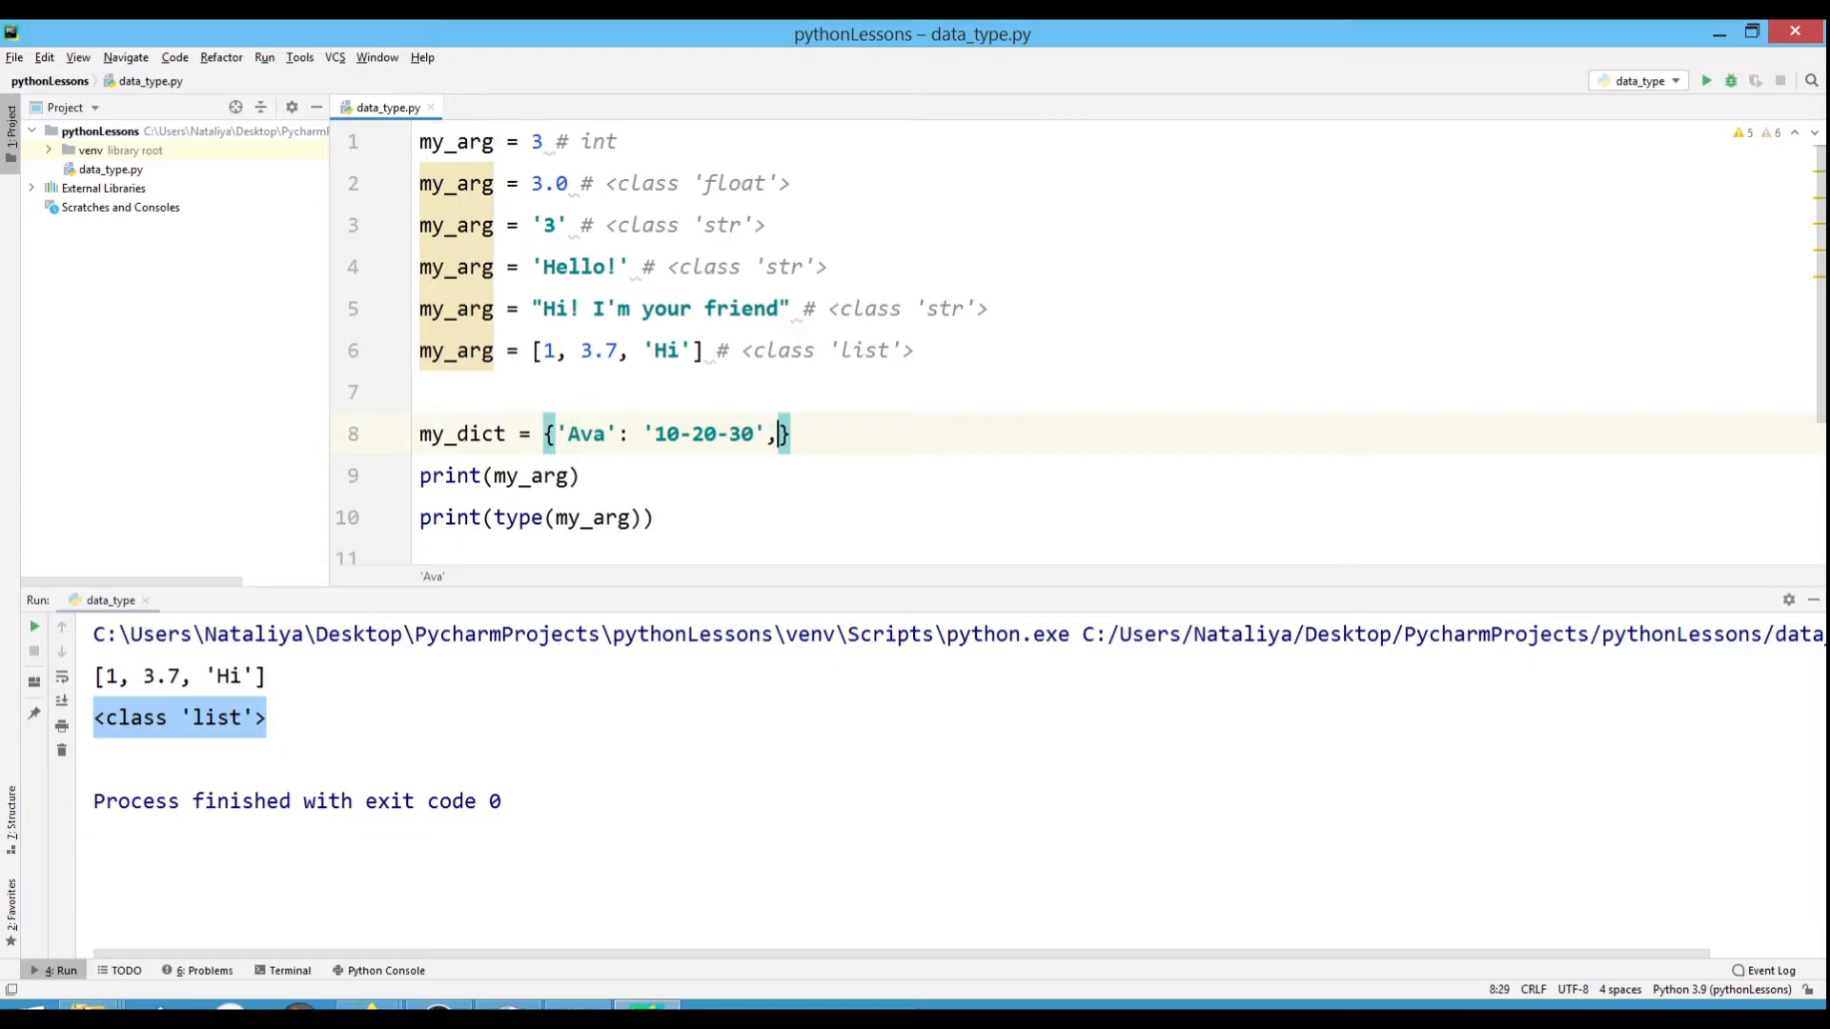
type("'Tommy':'20'")
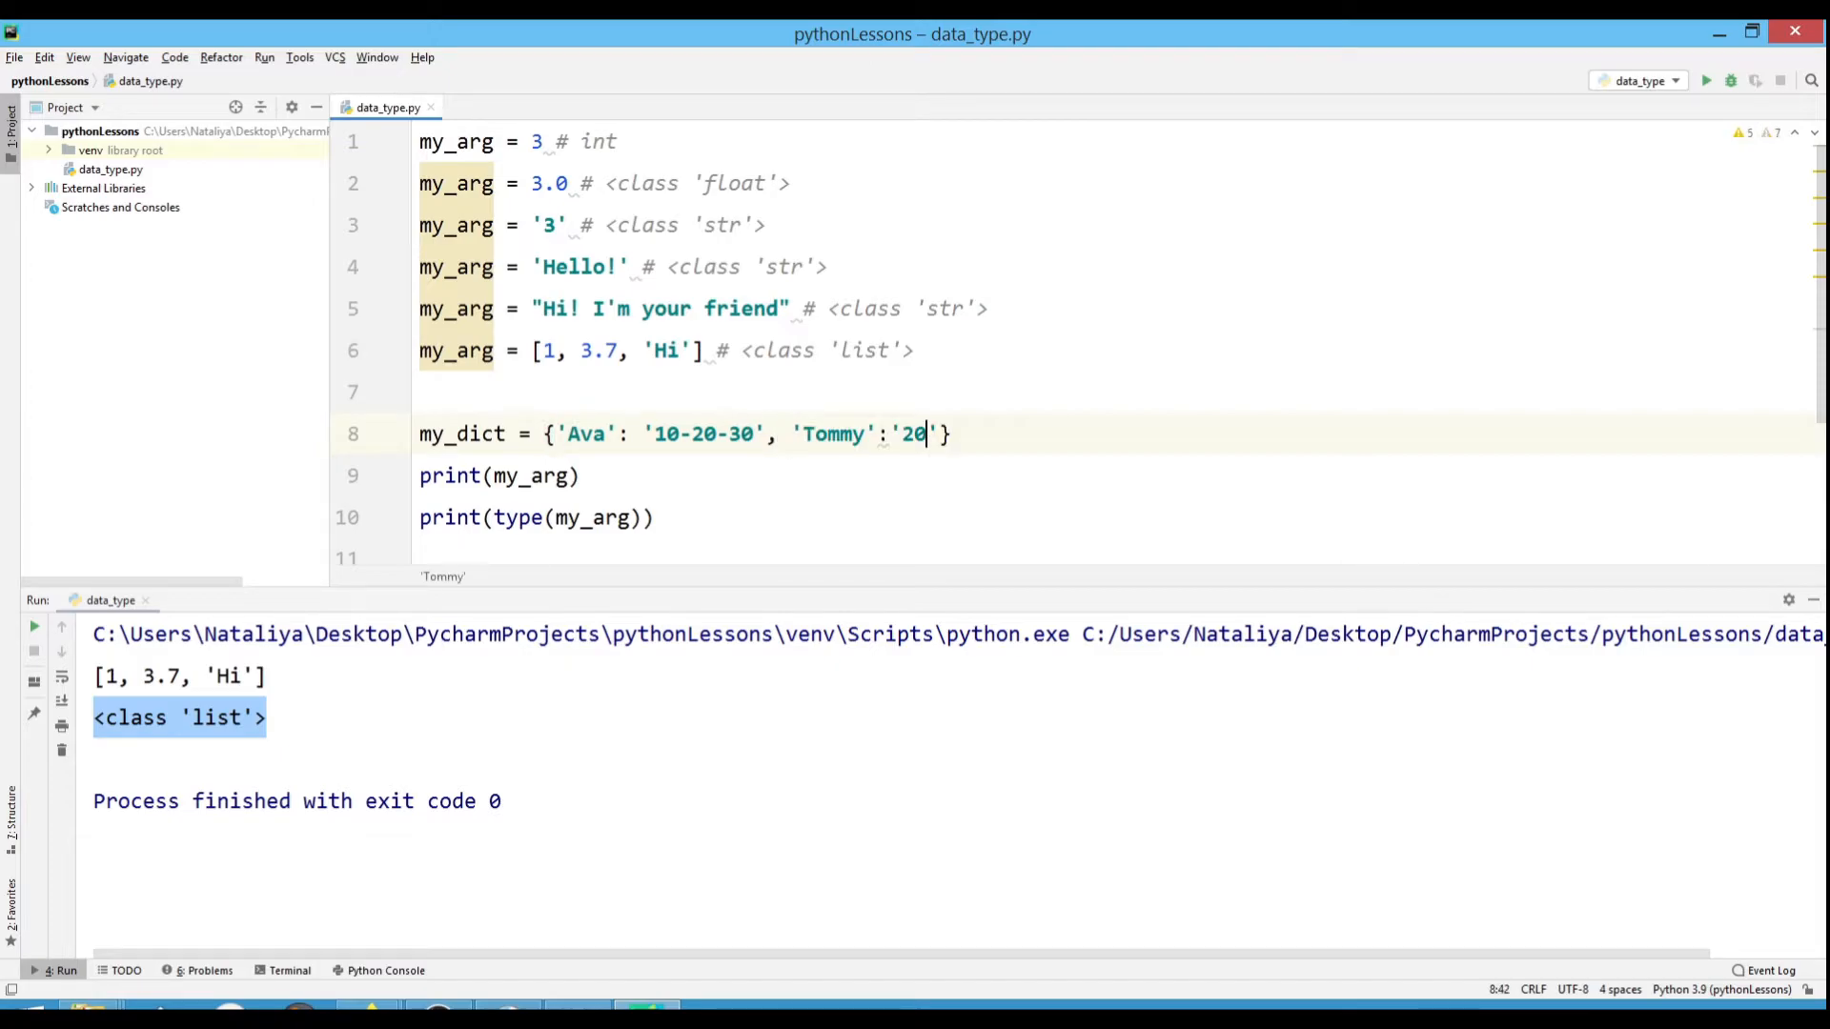
type("-30-50")
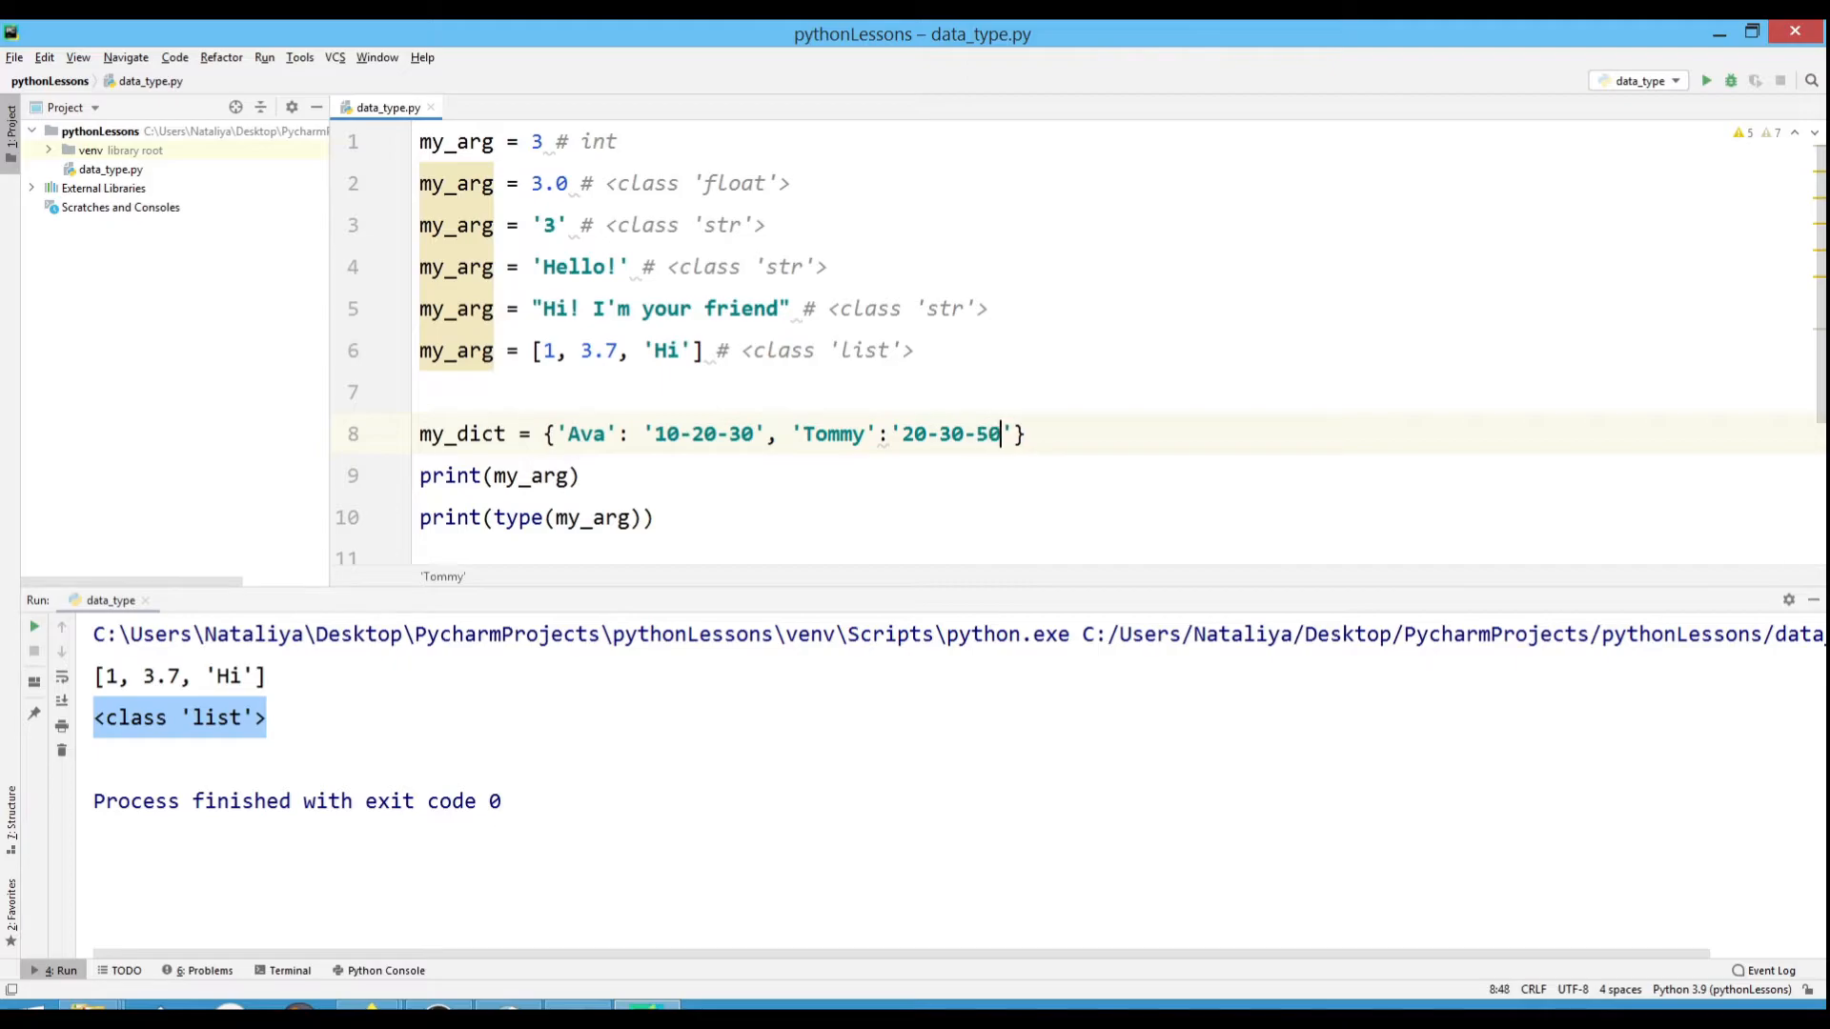
mouse_move(32, 627)
type("dict")
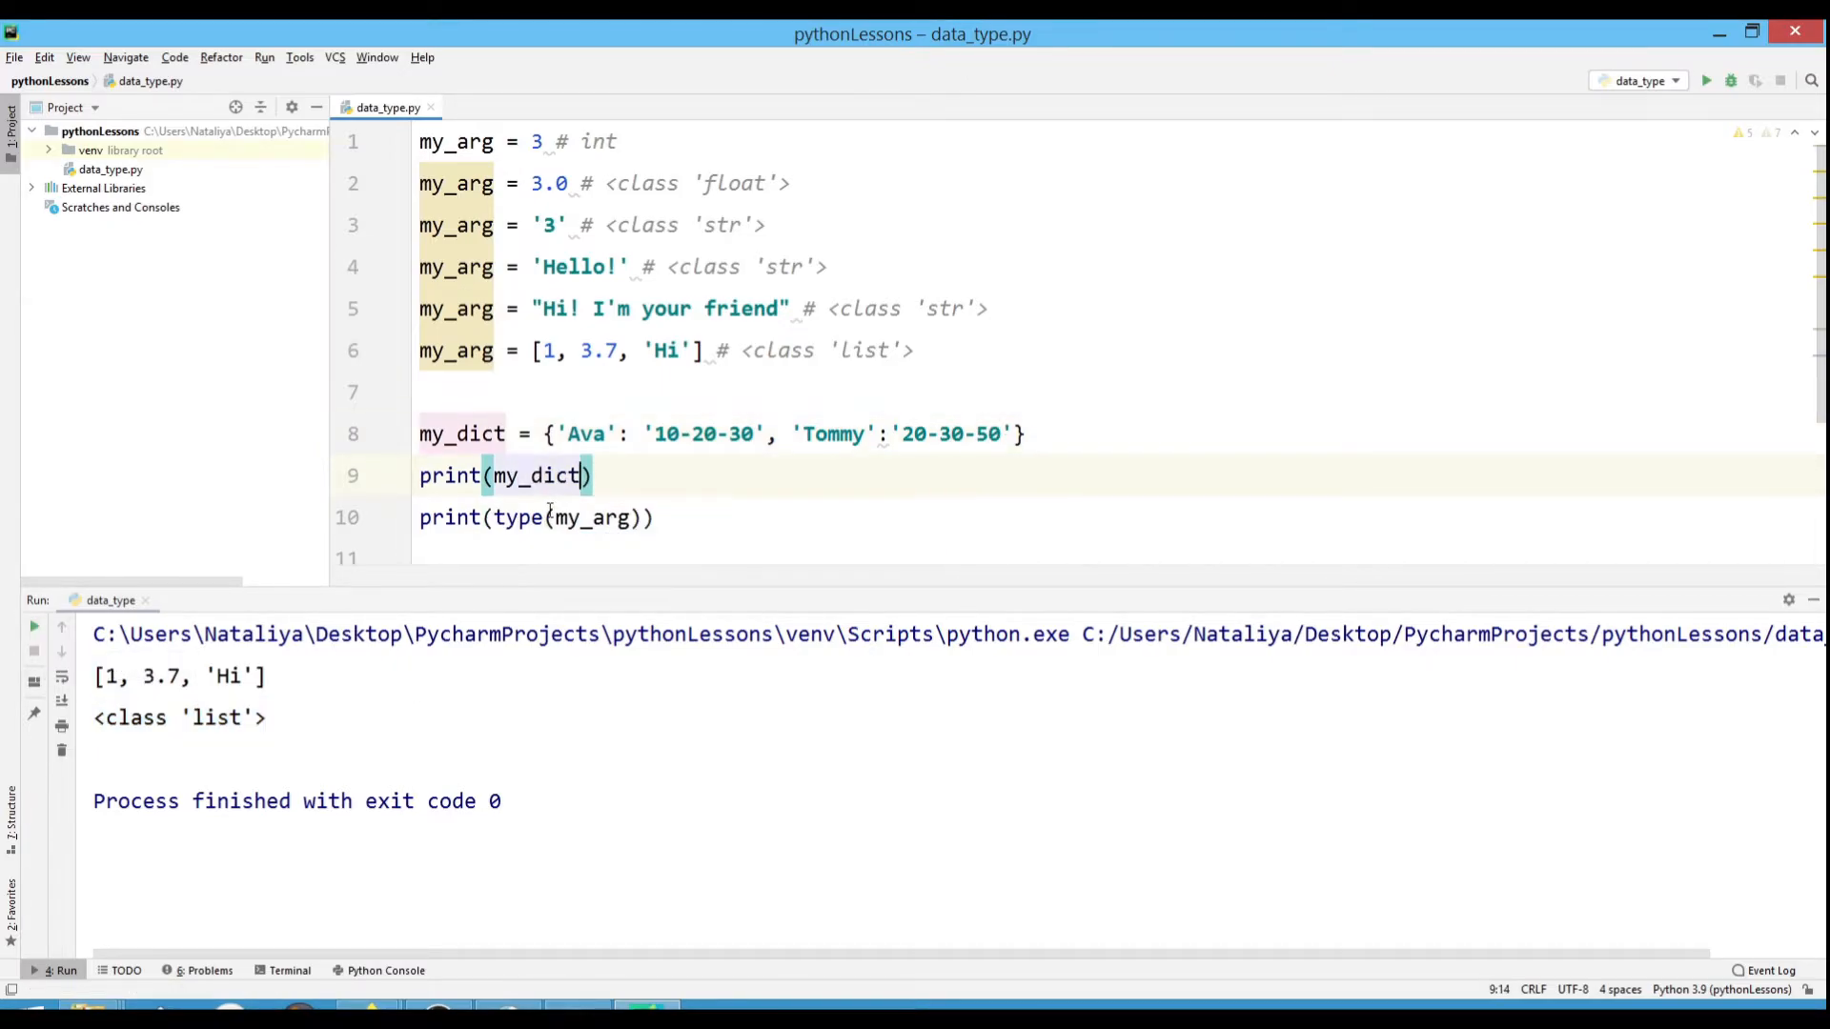
Print my_dict's type and comment the dictionary line # <class 'dict'>.
double_click(594, 519)
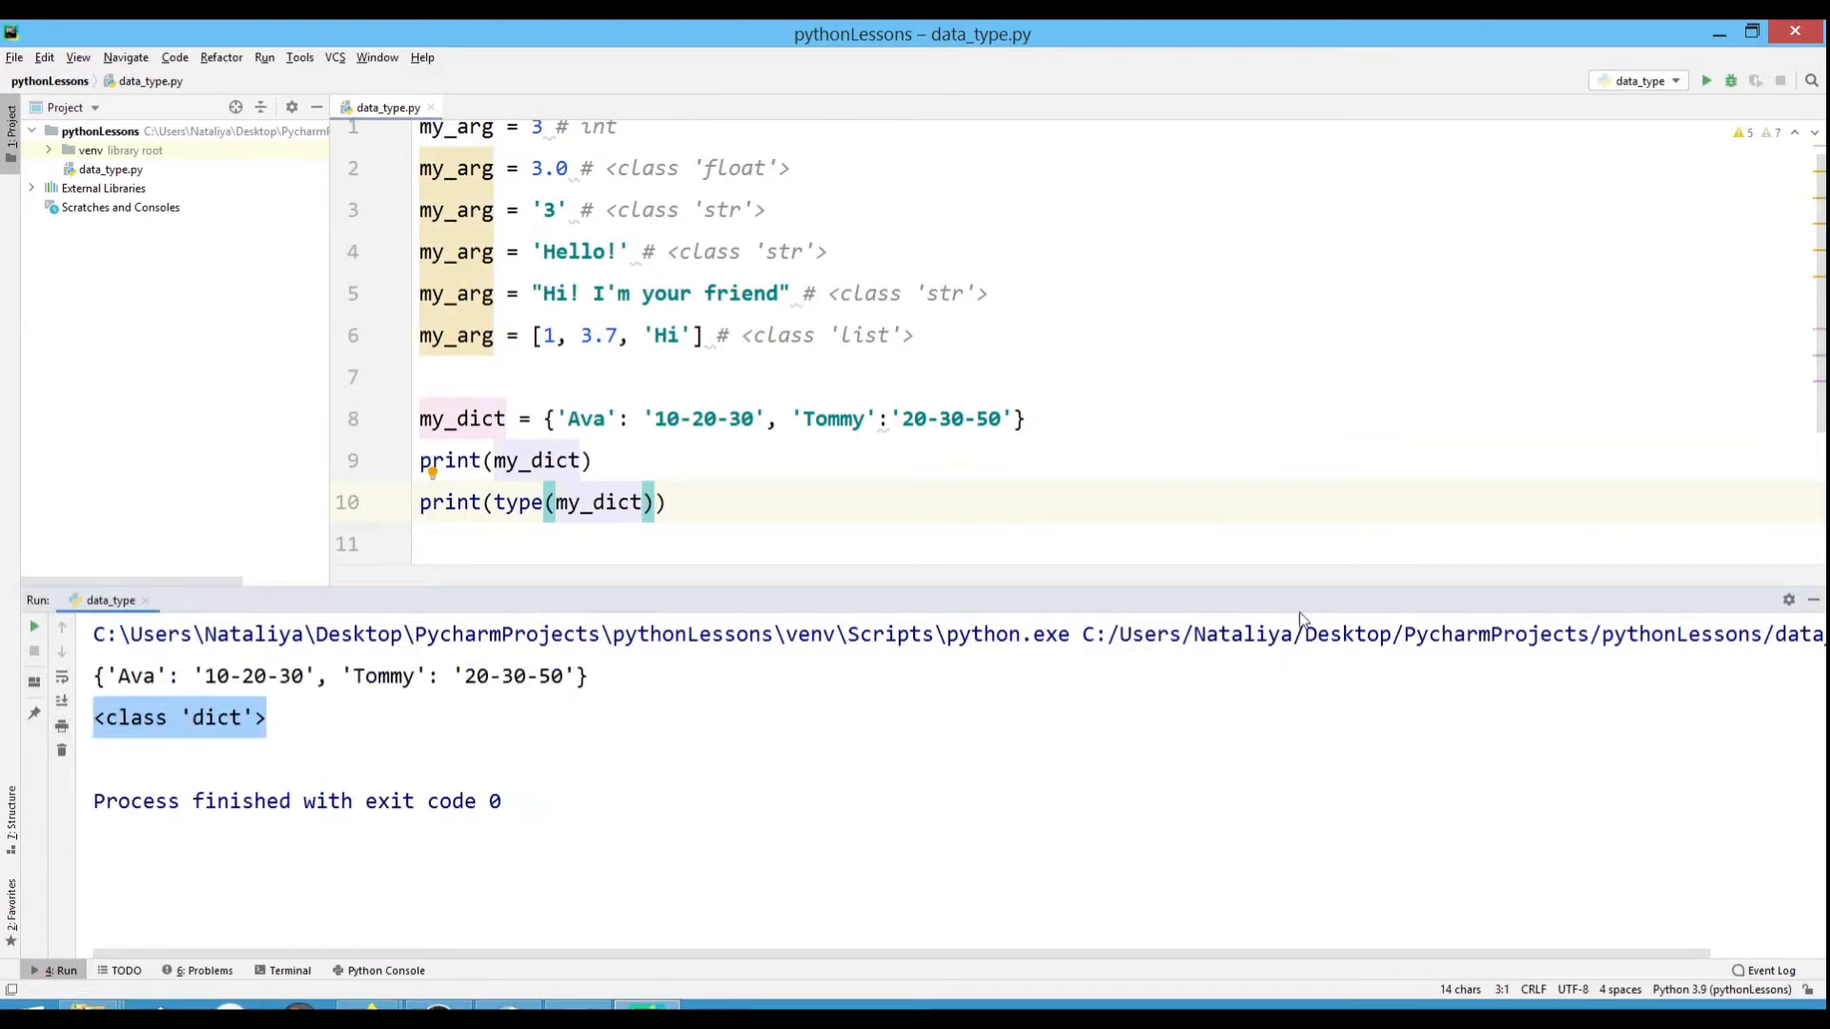
left_click(1033, 417)
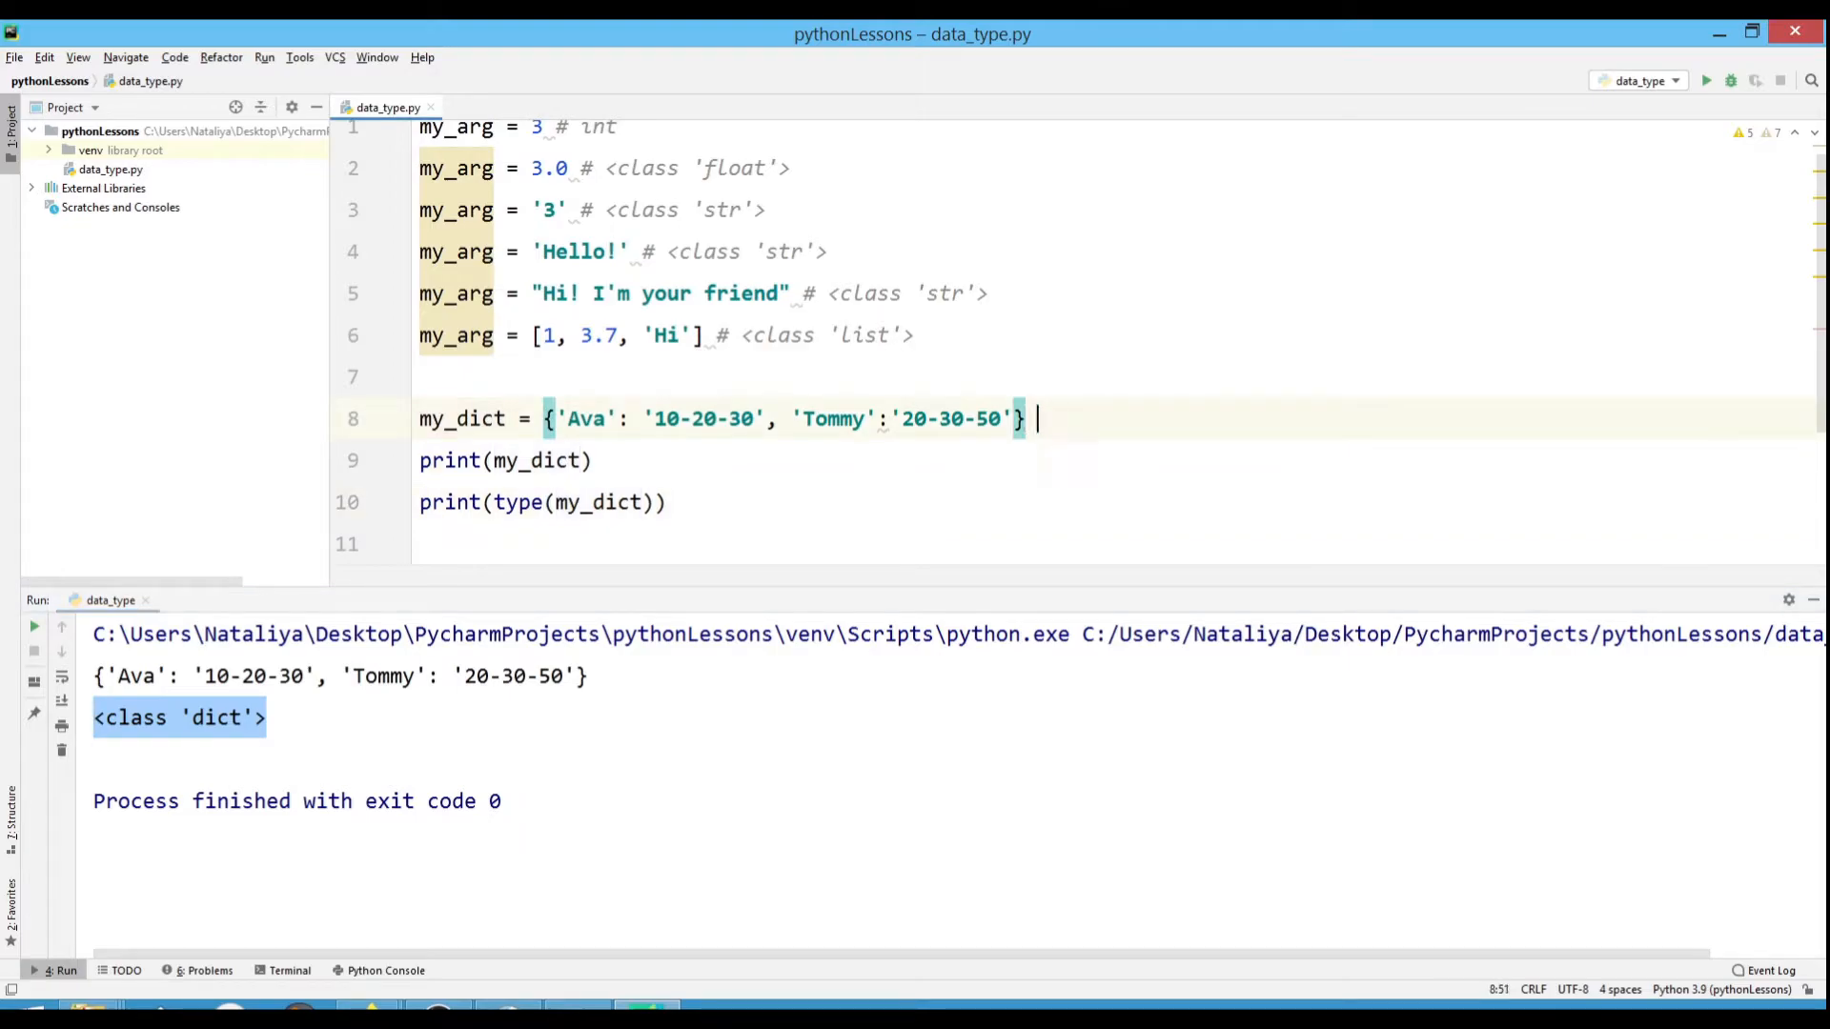
type("# <class 'dict'>")
type("print(")
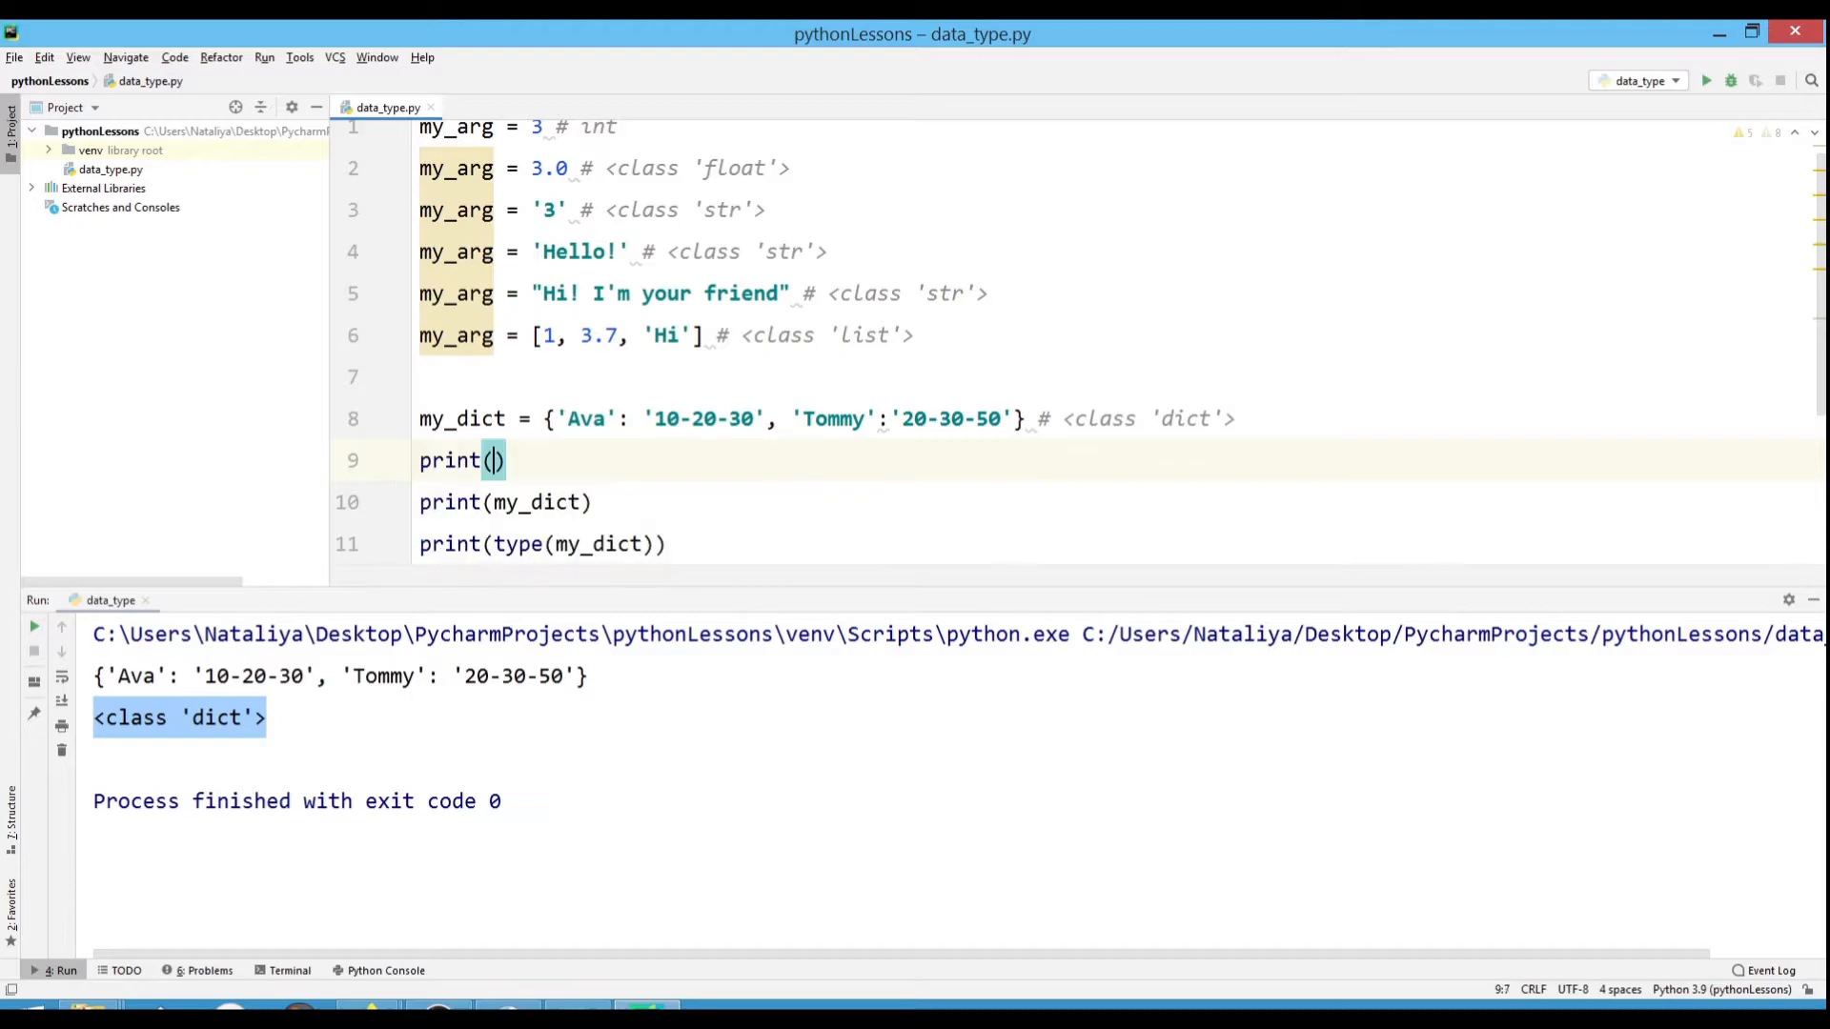
Change the print to my_dict.get('Ava') and rerun to output 10-20-30.
type("my_dict")
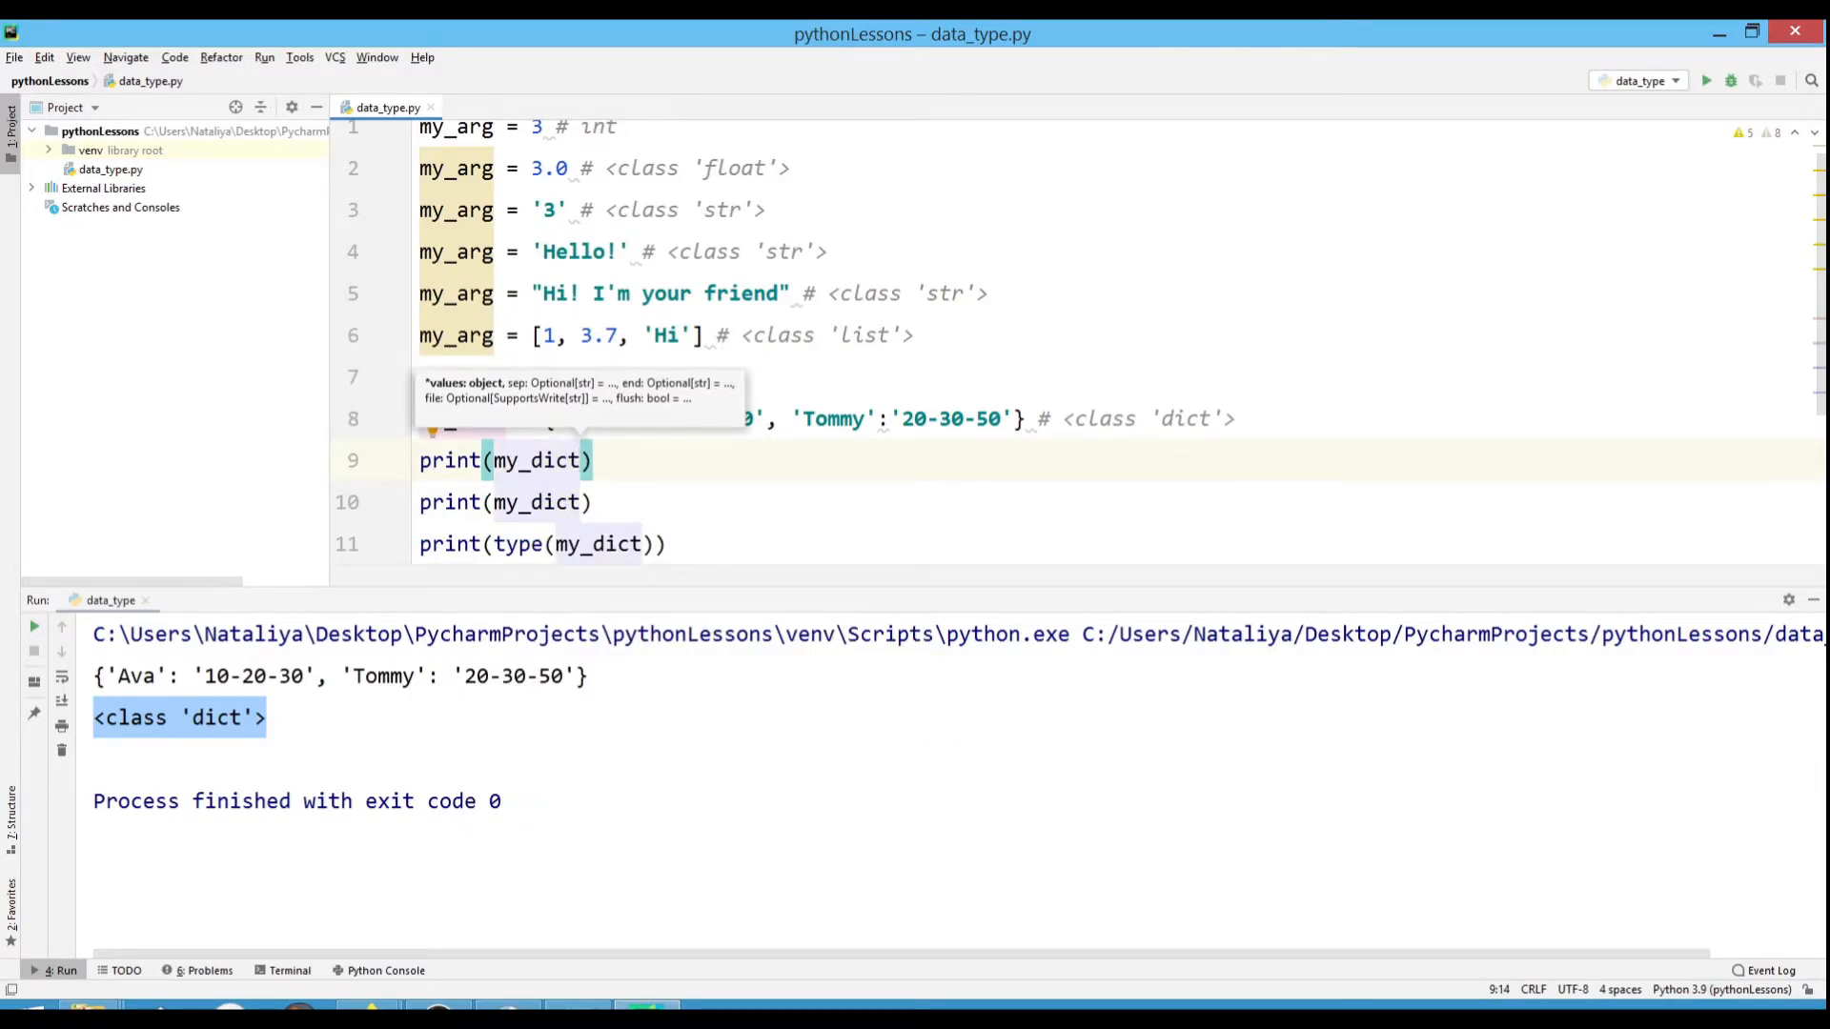
type(".get(")
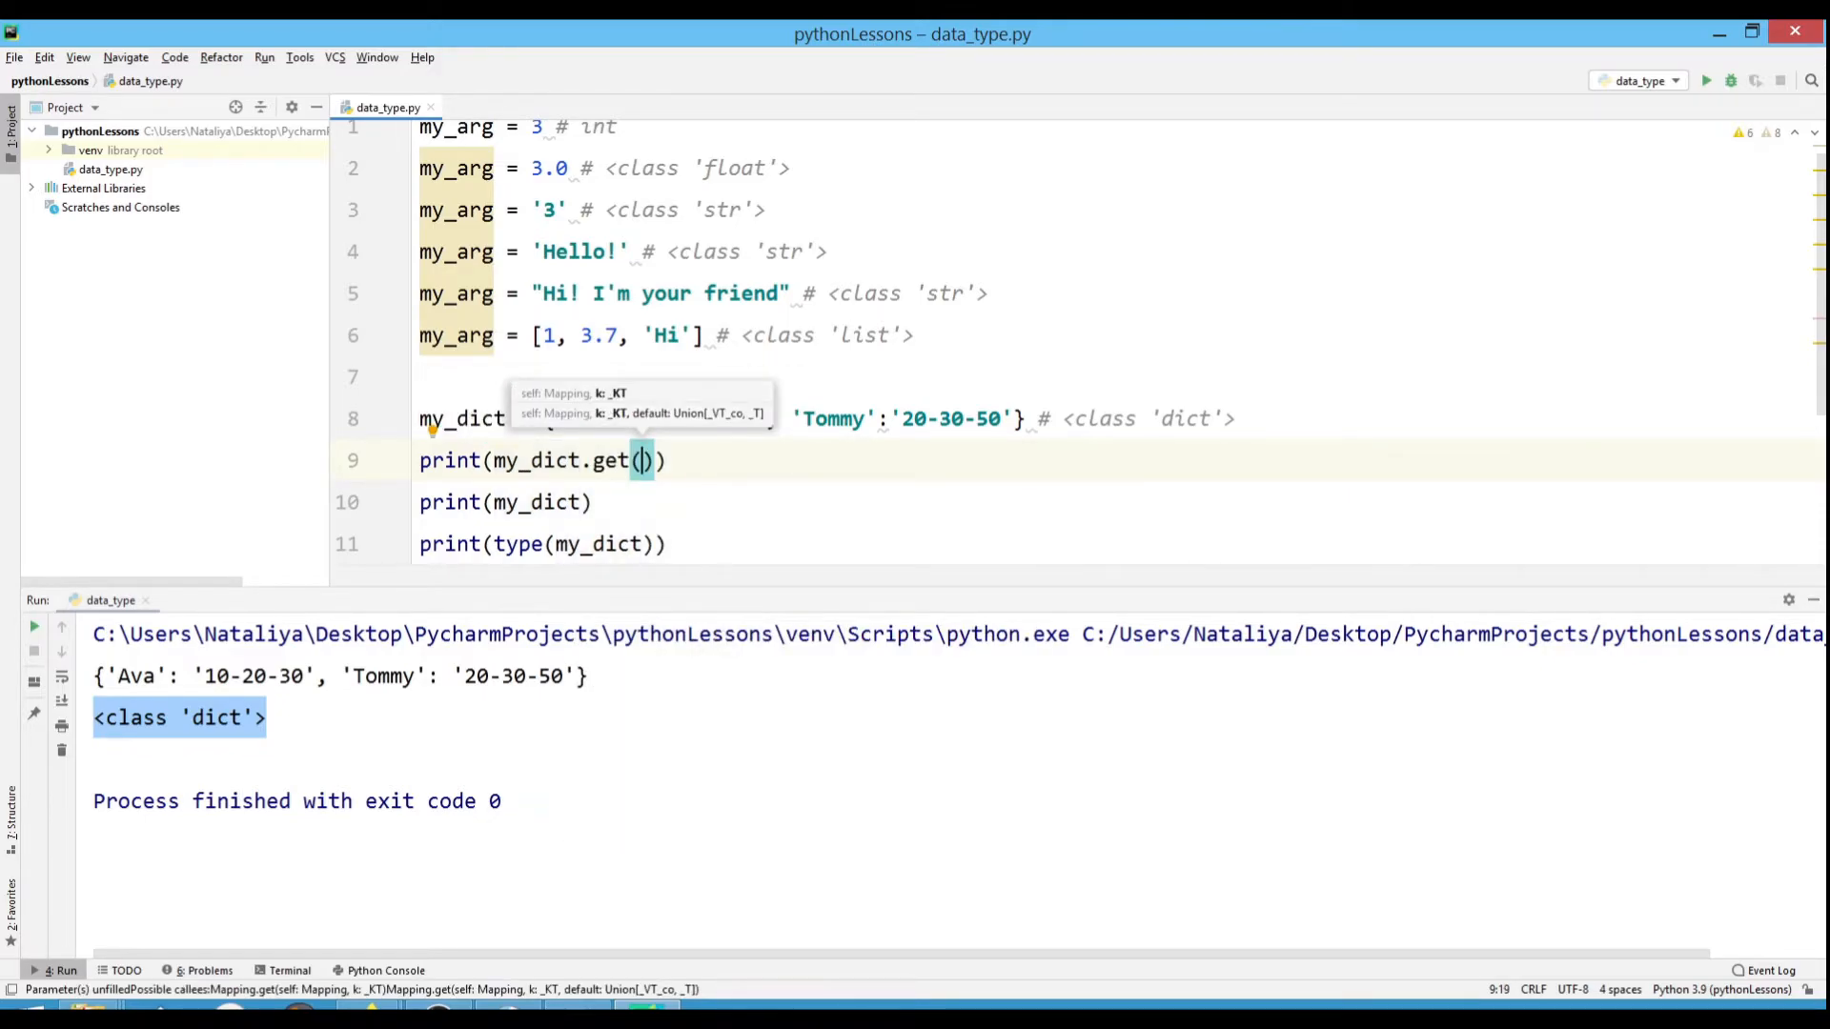
type("'Ava")
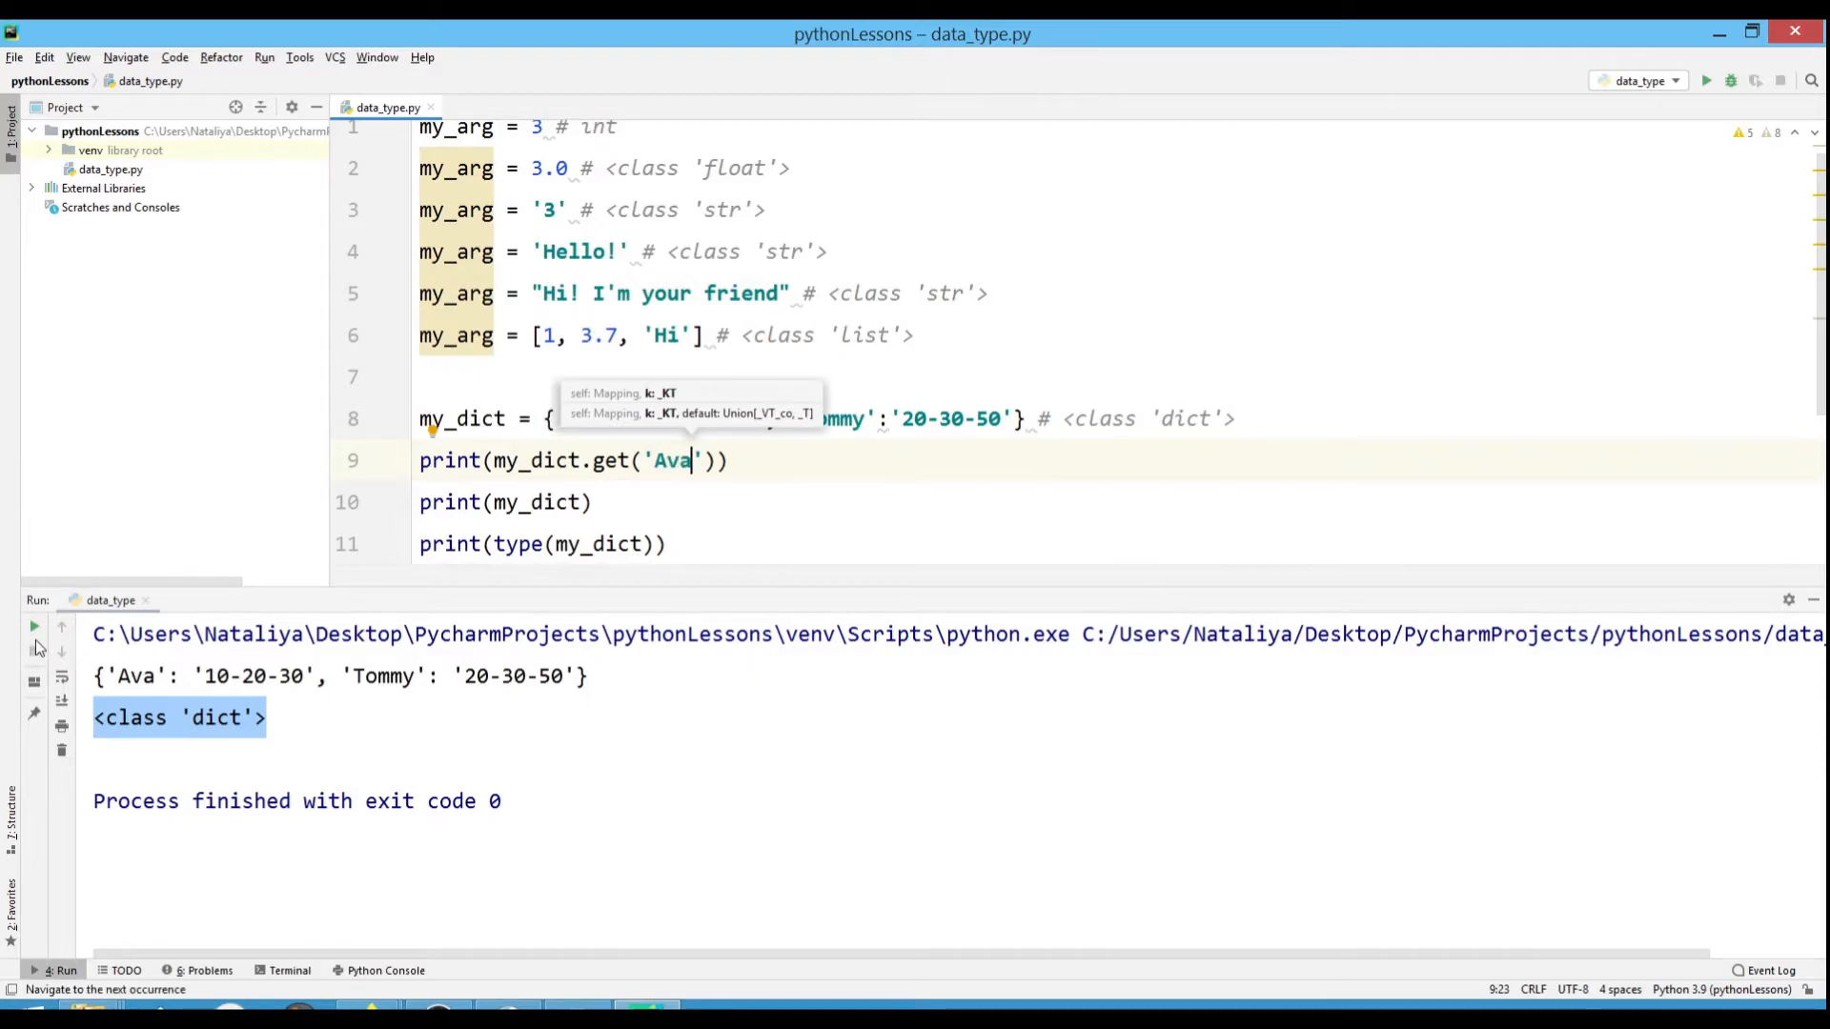
left_click(1705, 80)
type(", 'Ava':'")
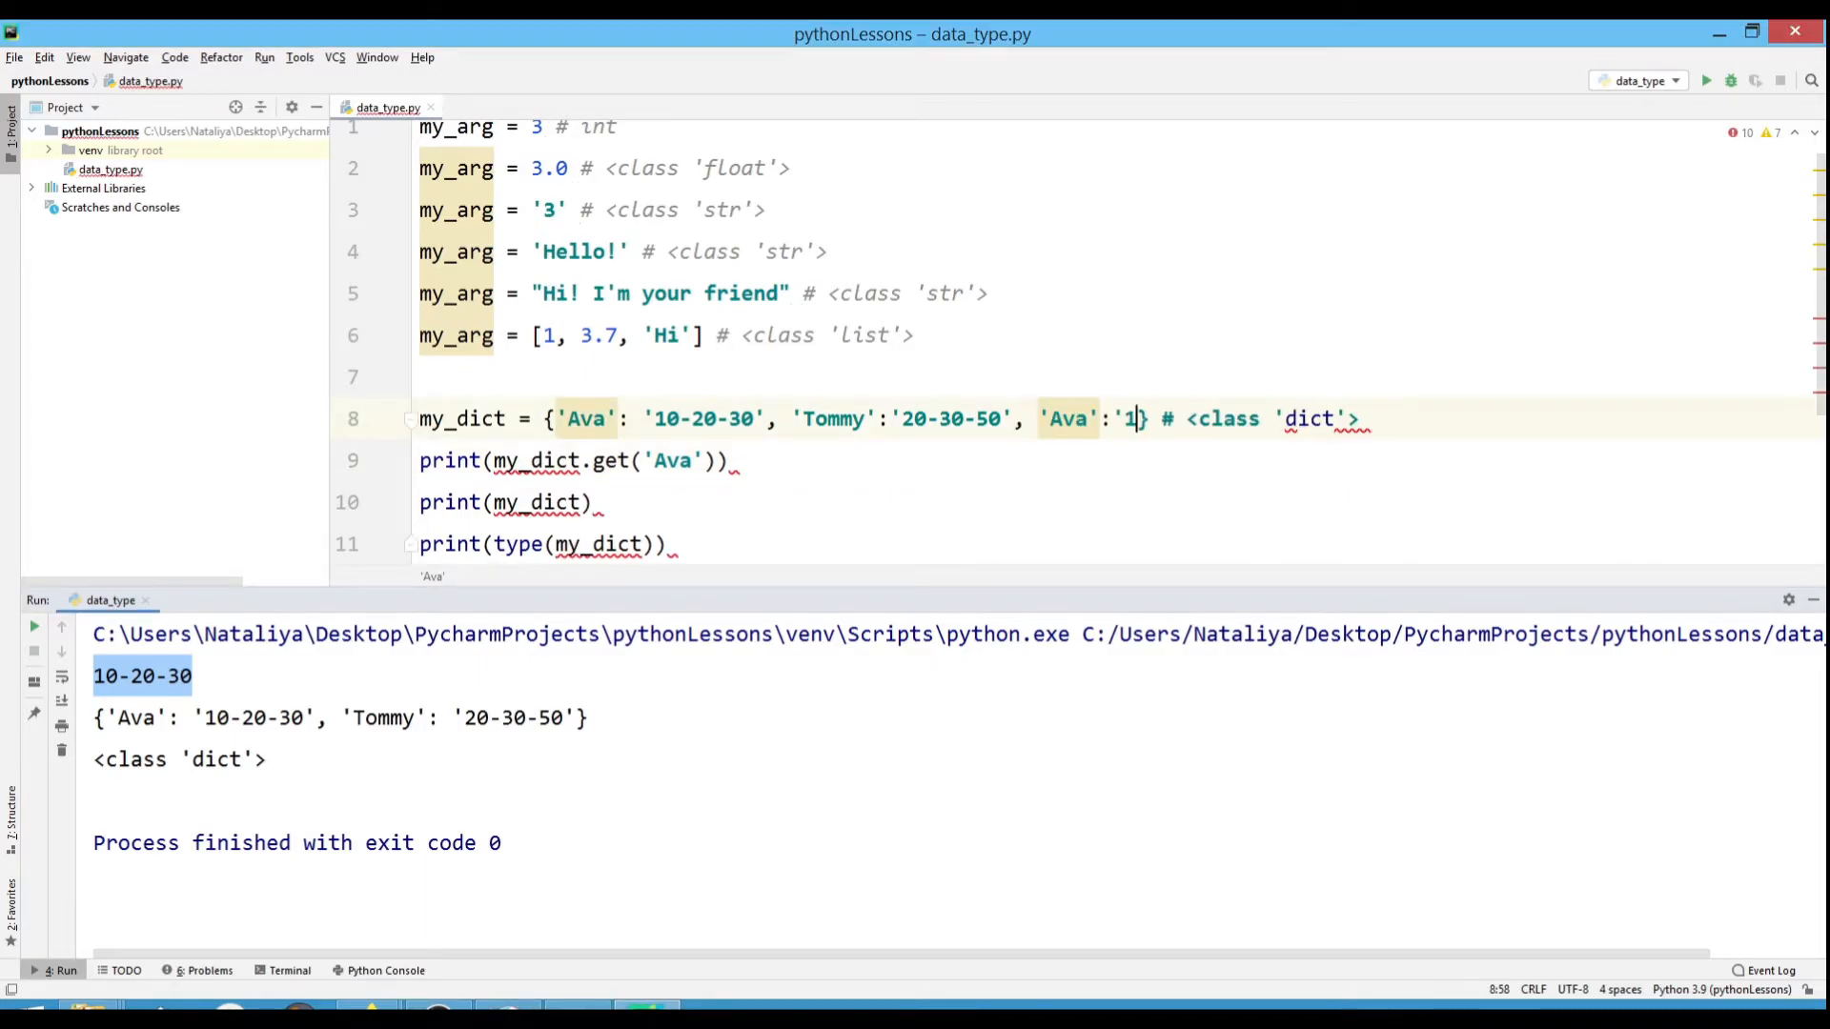
Add a duplicate 'Ava':'1111' entry to my_dict and rerun, printing 1111.
type("111'")
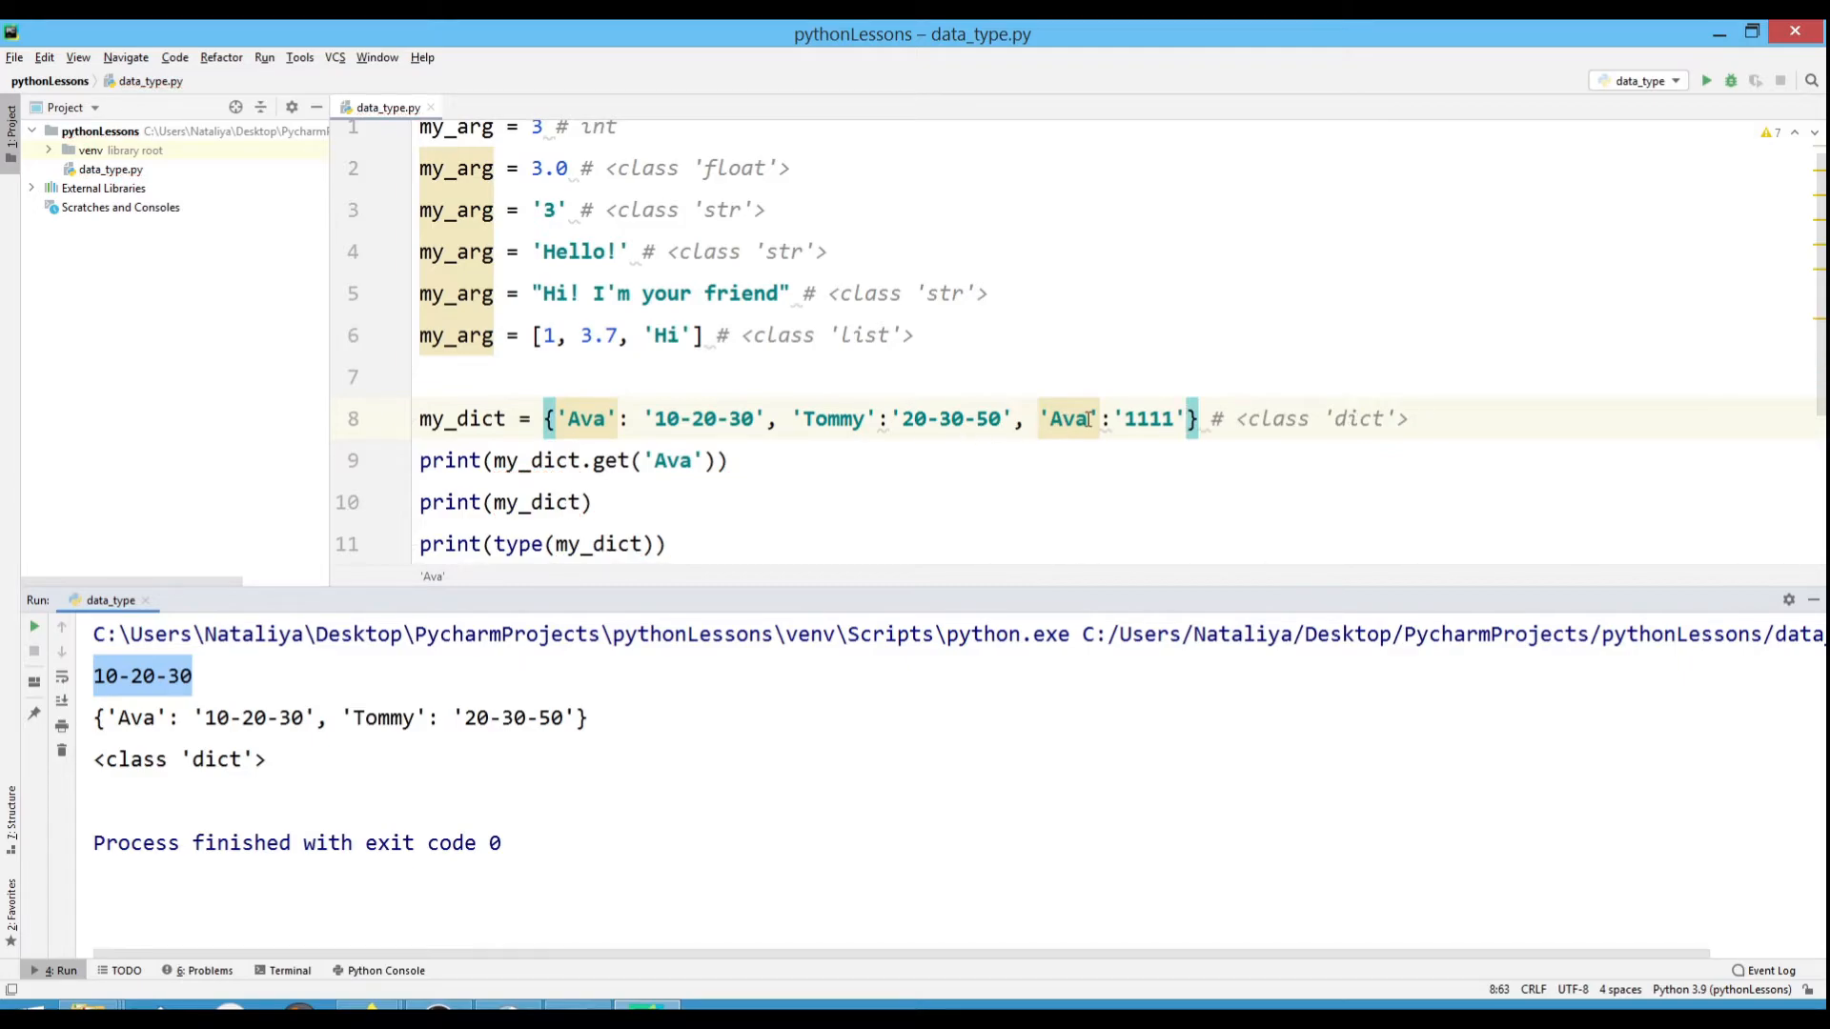
mouse_move(34, 629)
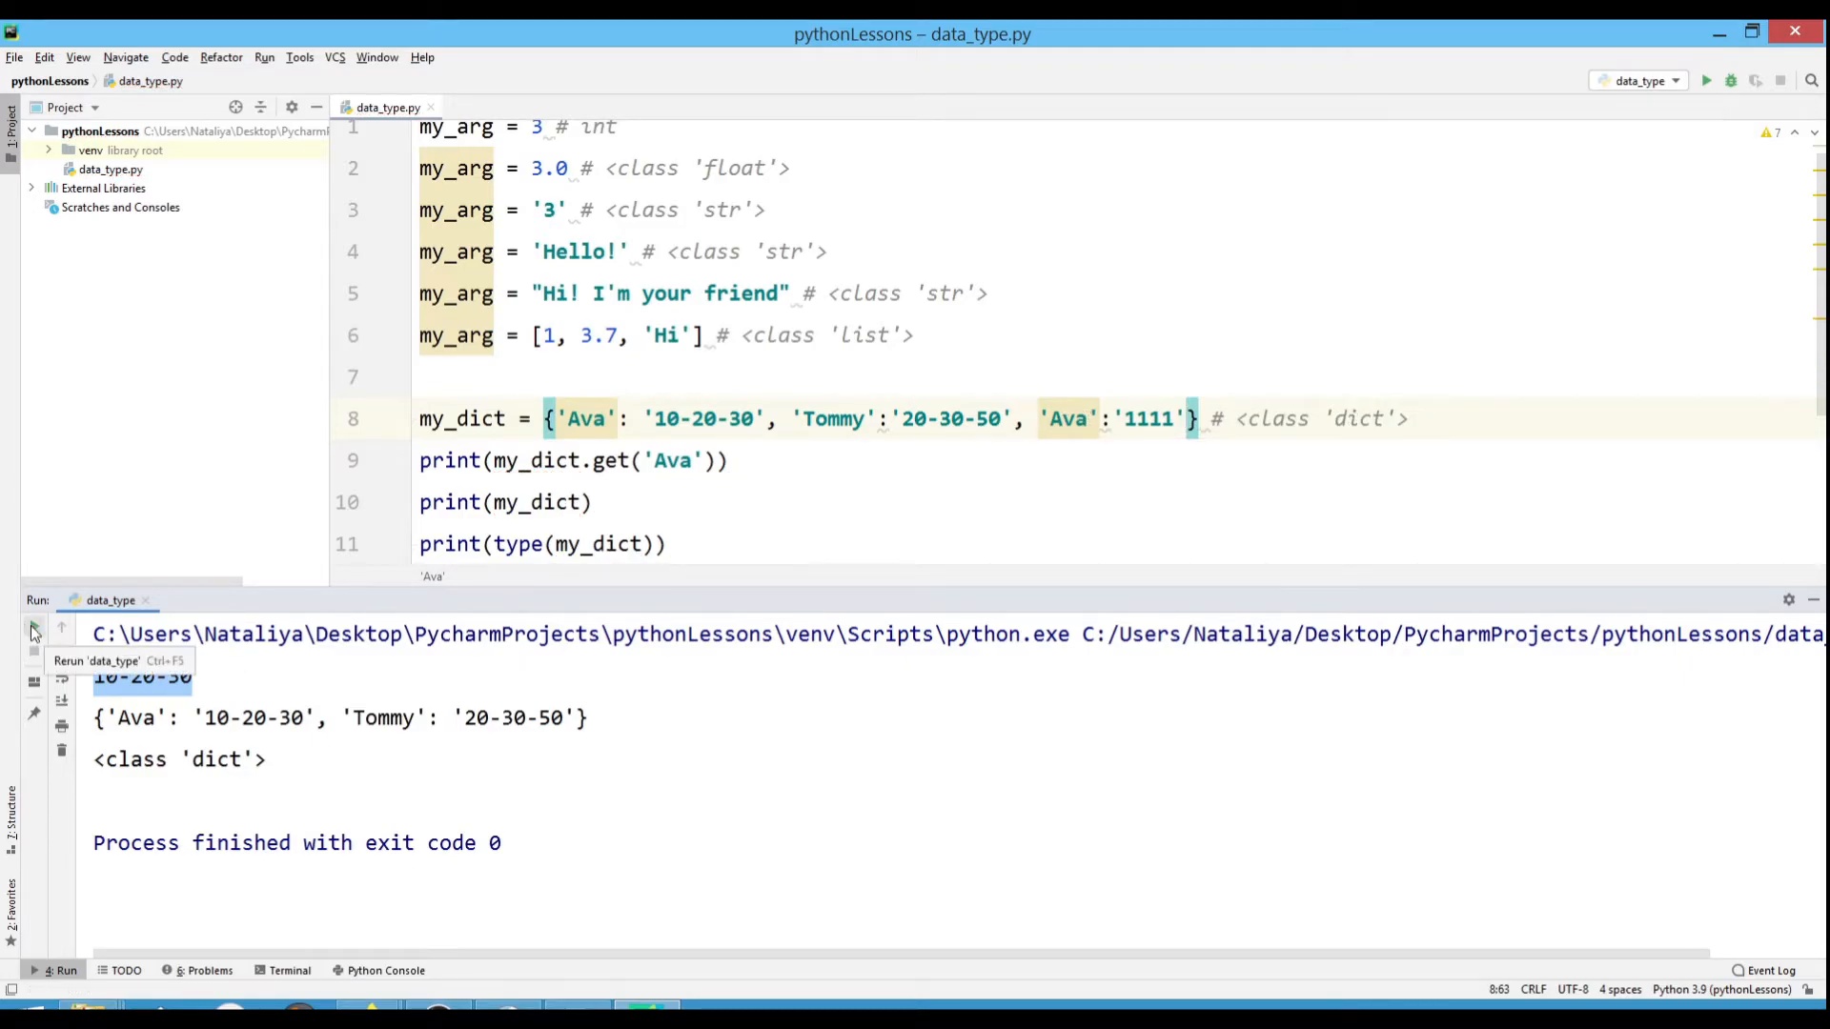
left_click(33, 628)
type("my_arg = 1, 3.7, 'Hi' #")
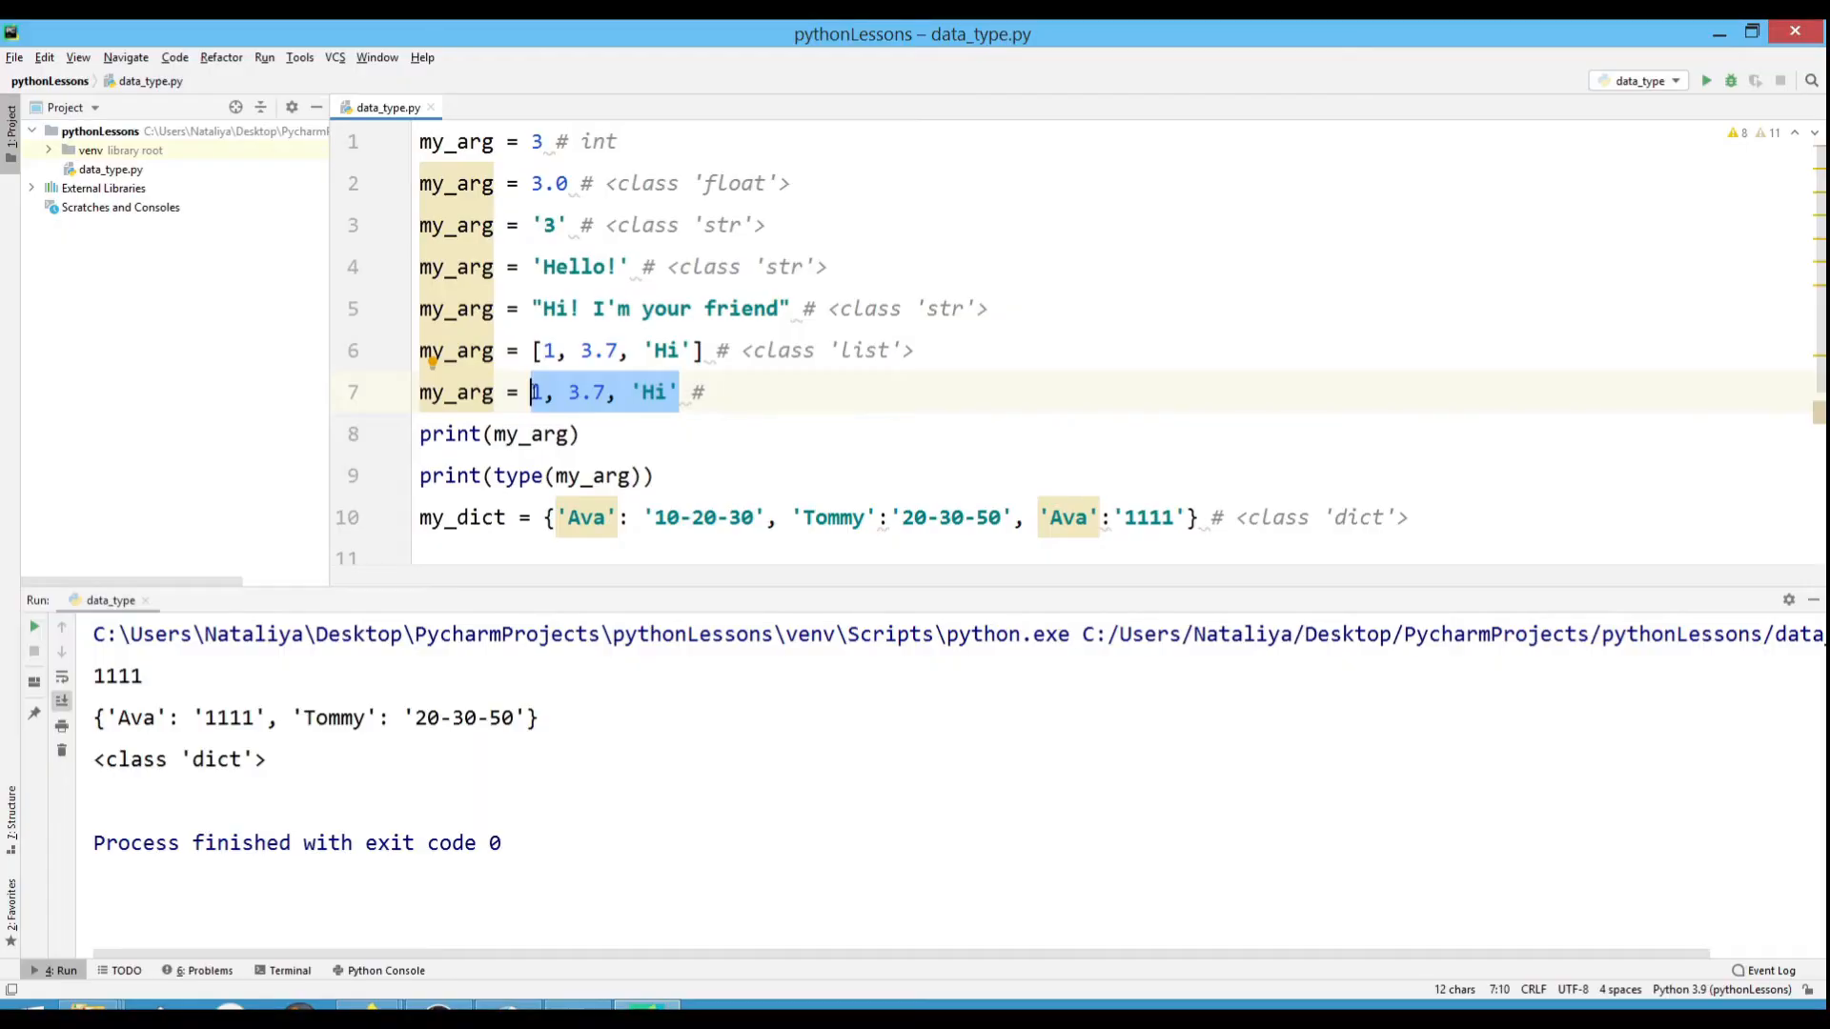
Make line 7 the tuple (1, 3.7, 'Hi') commented <class 'tuple'>, and begin a my_arg line.
type("(")
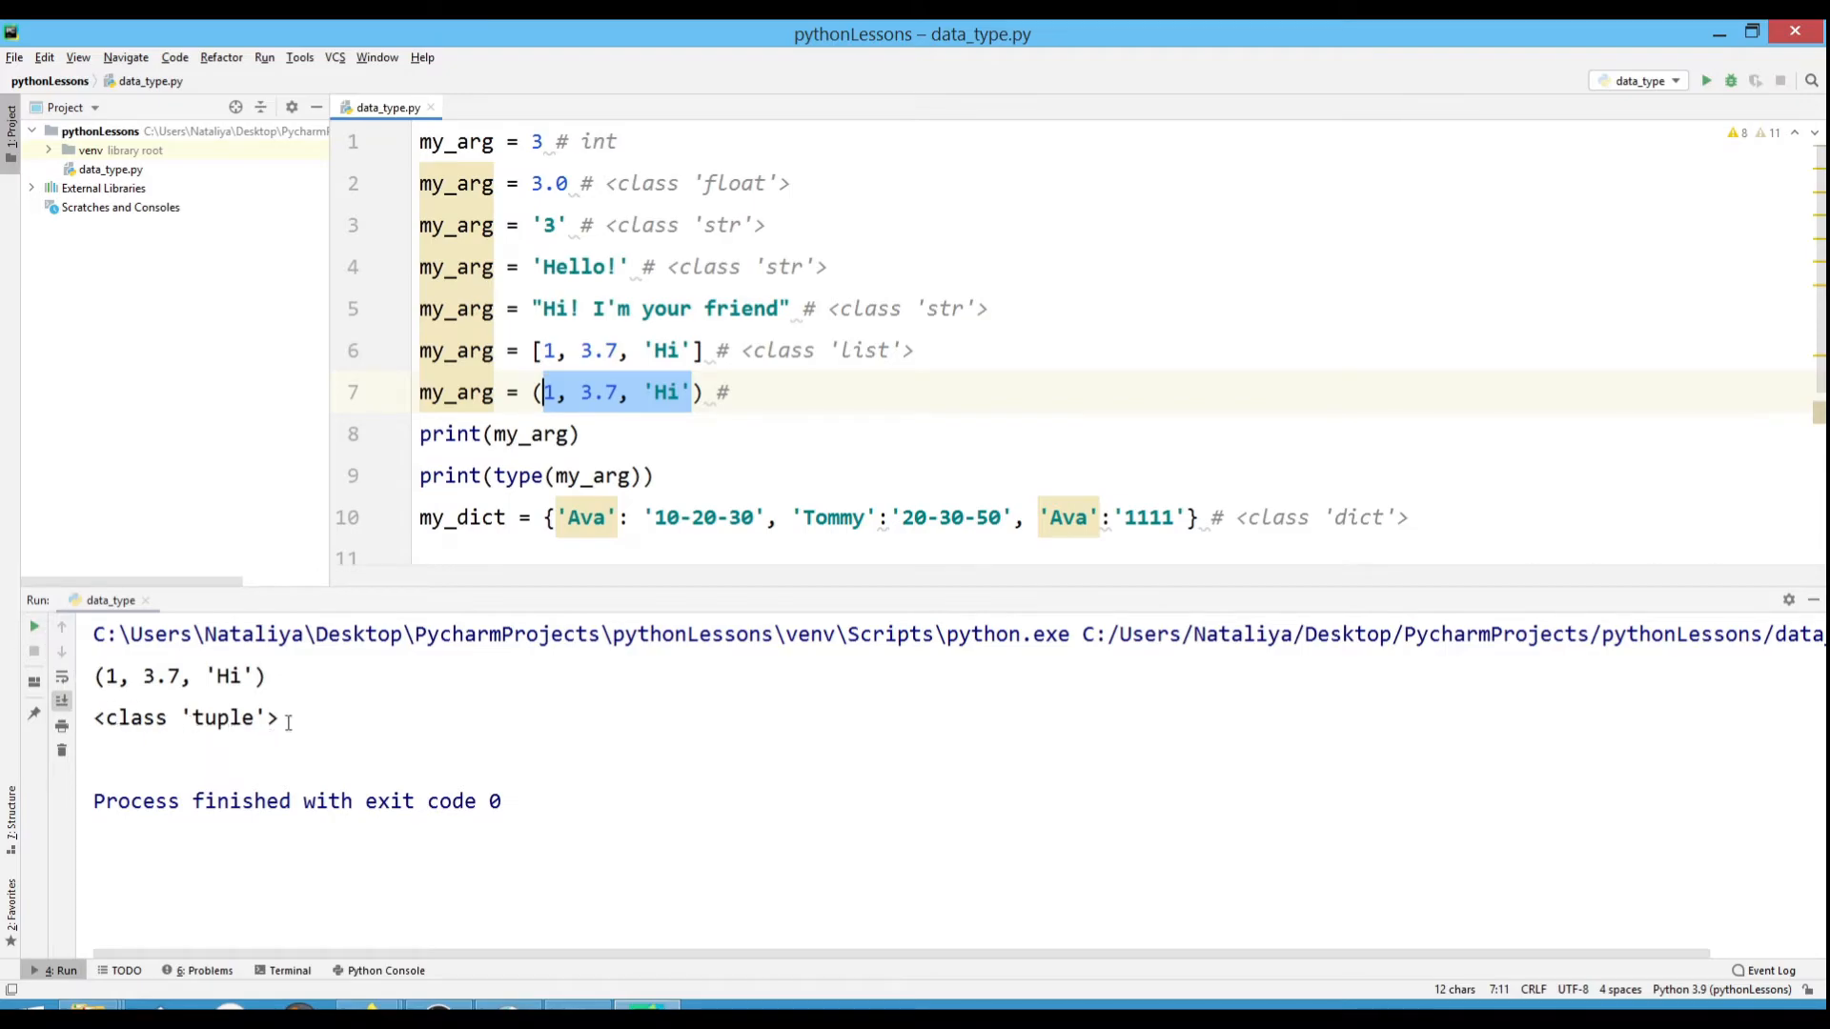
double_click(184, 717)
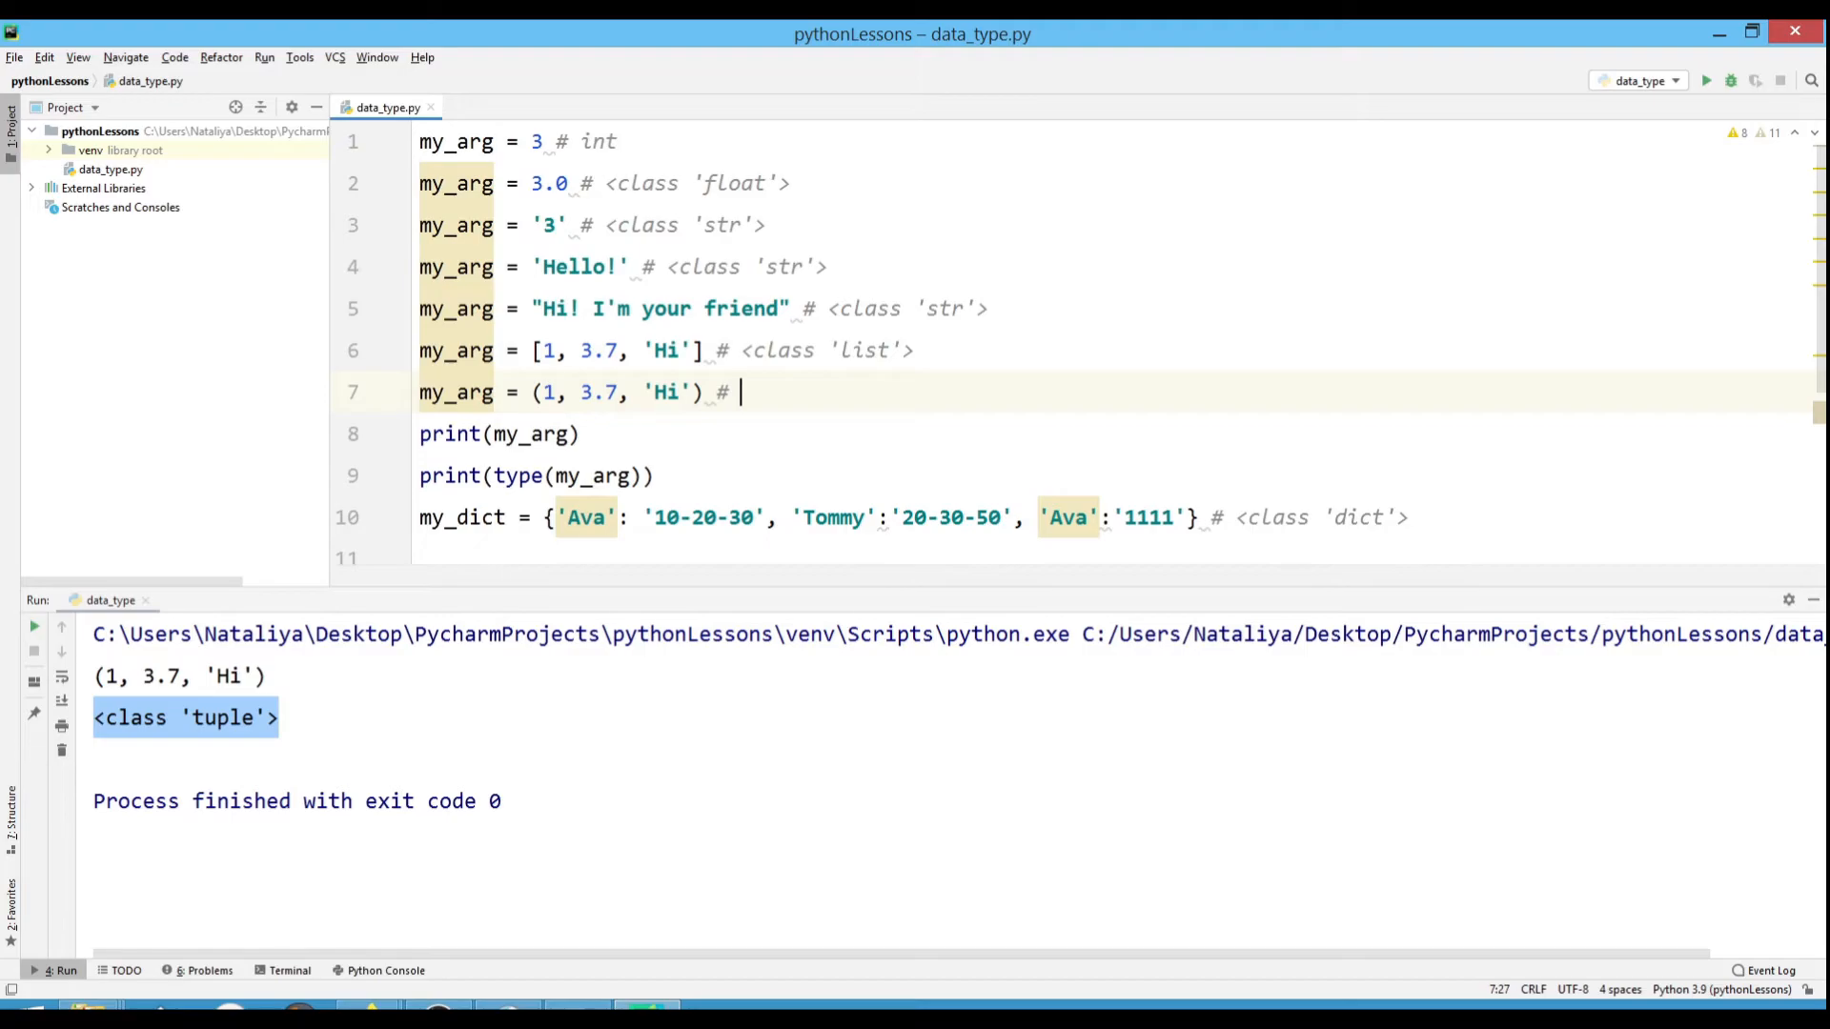
type("my_arg = 'Hello!")
type("pr")
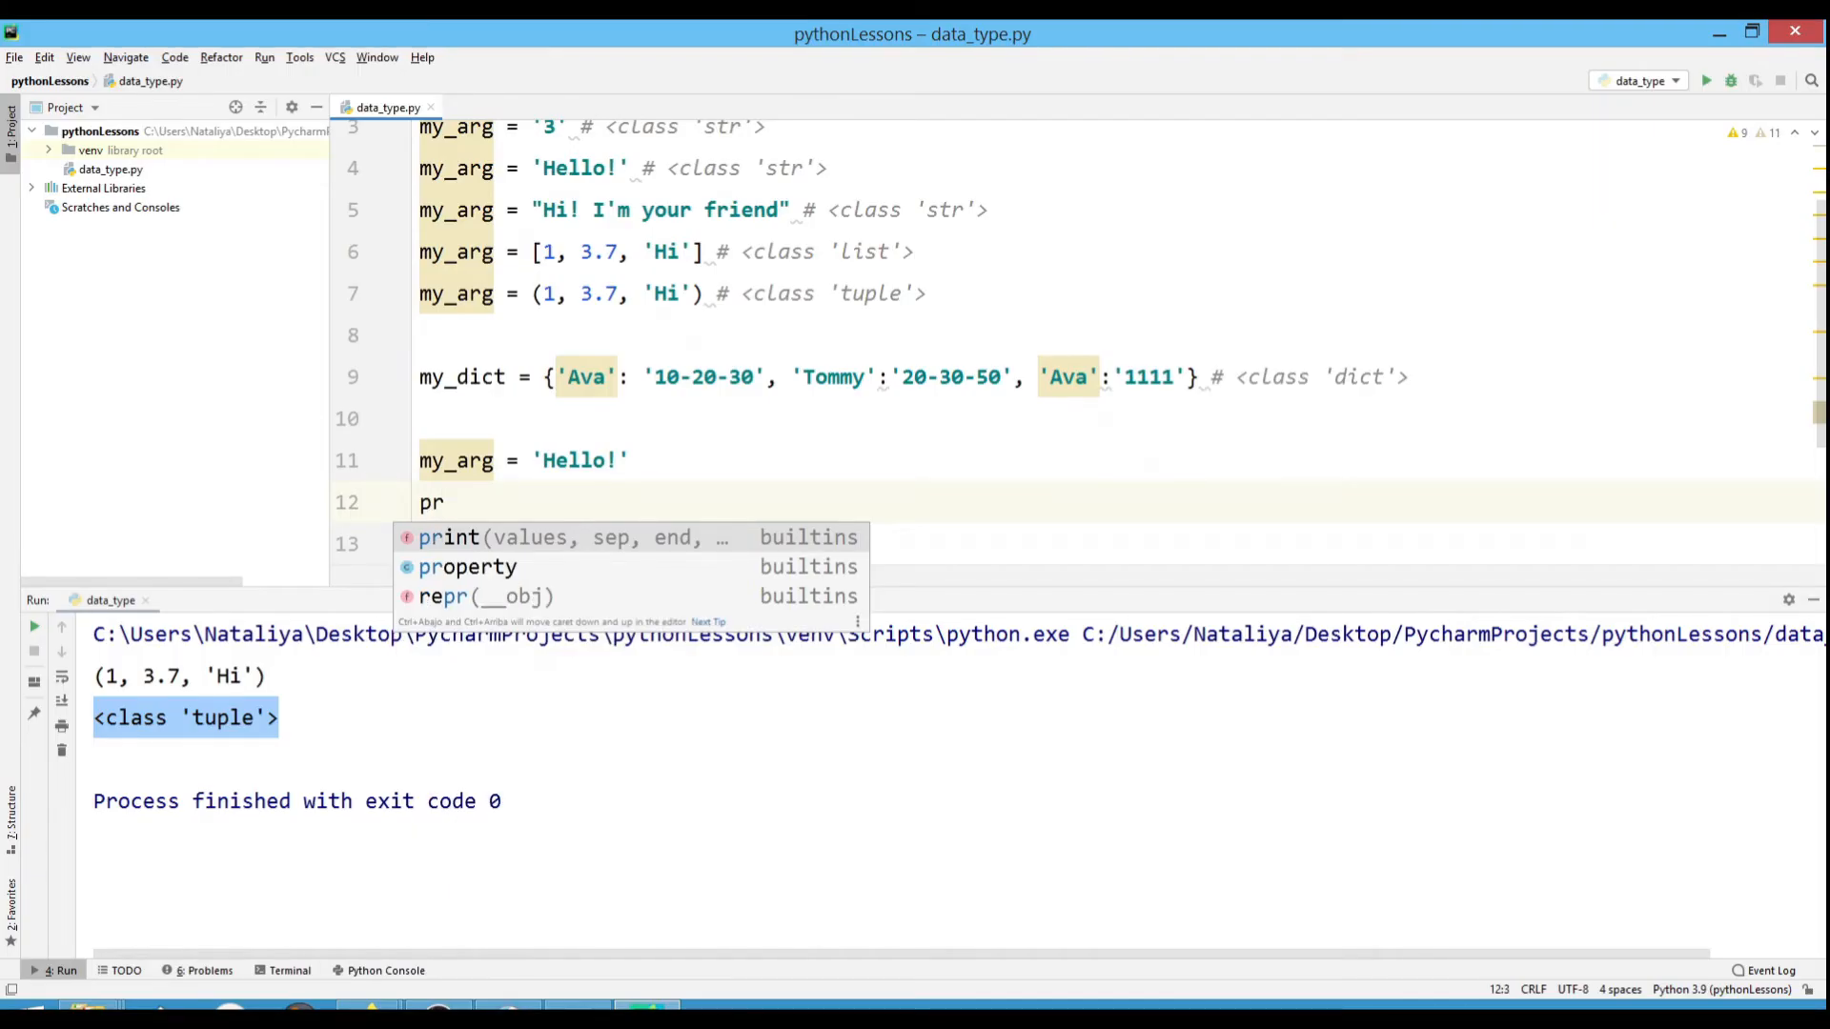
Print my_arg = 'Hello!', run it, then wrap the value in set().
type("int(my_arg")
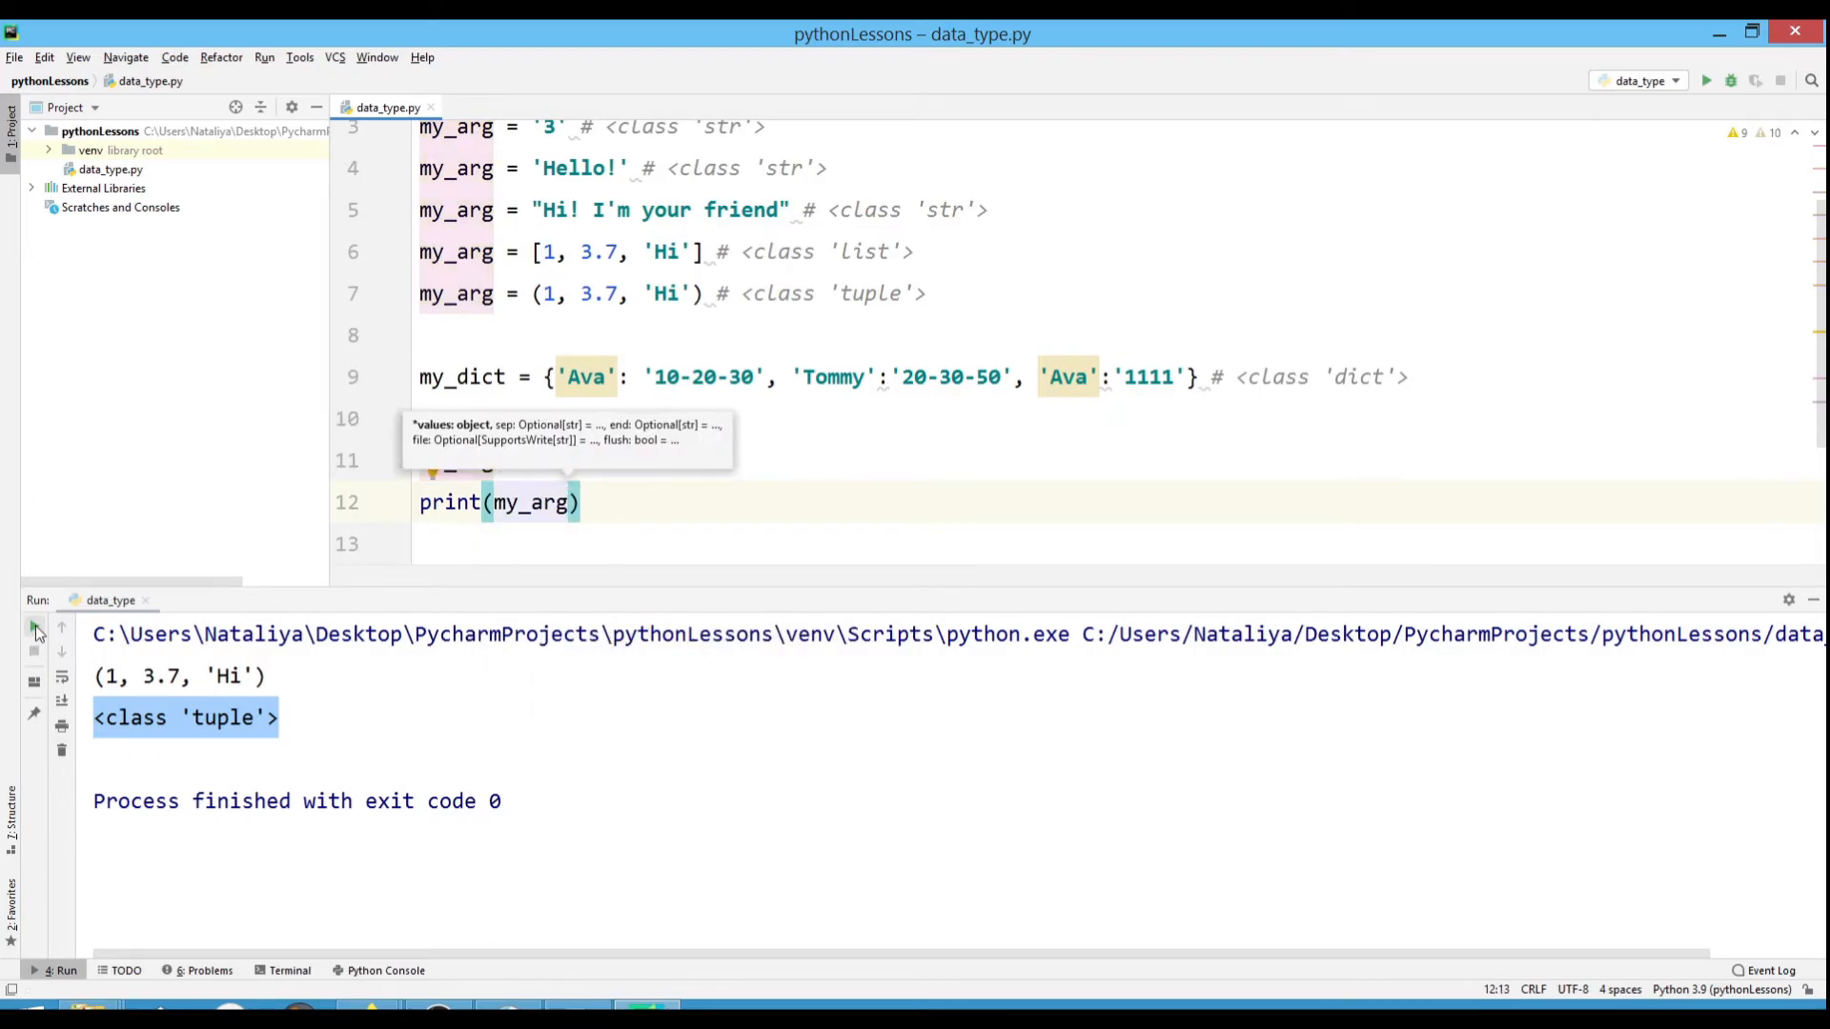
left_click(1705, 80)
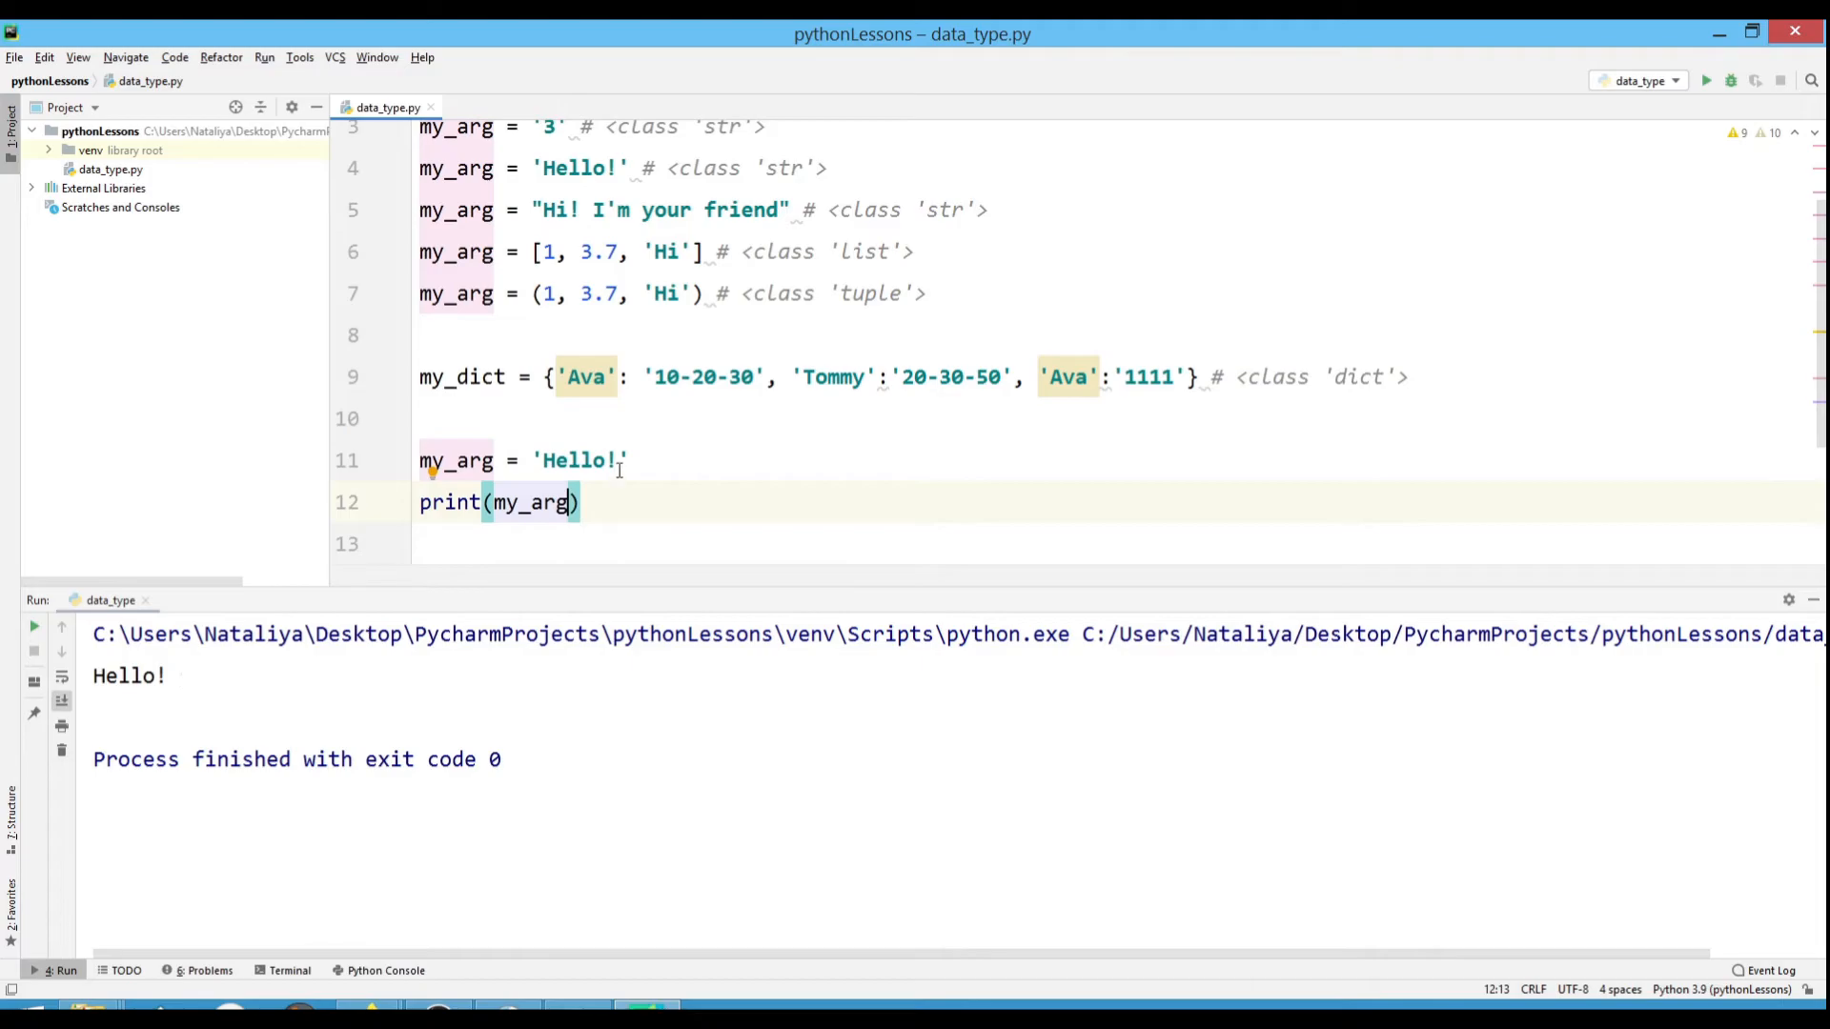
double_click(577, 460)
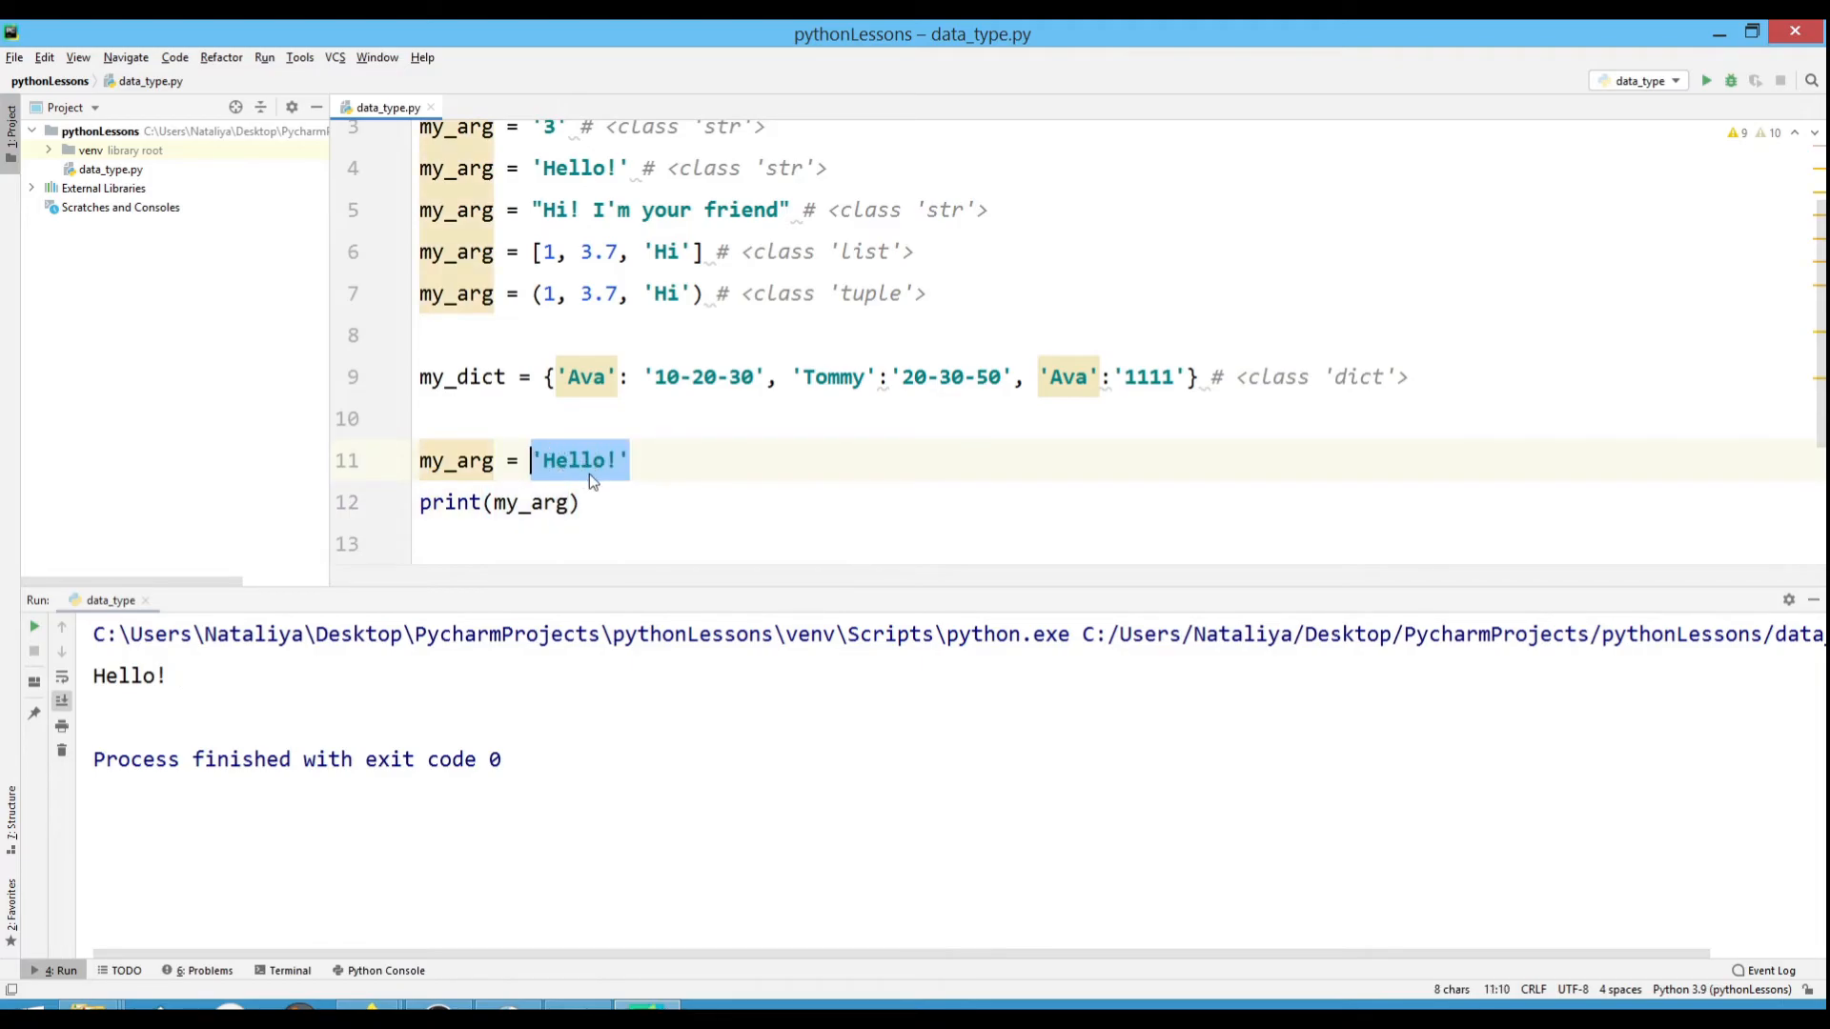
type("(")
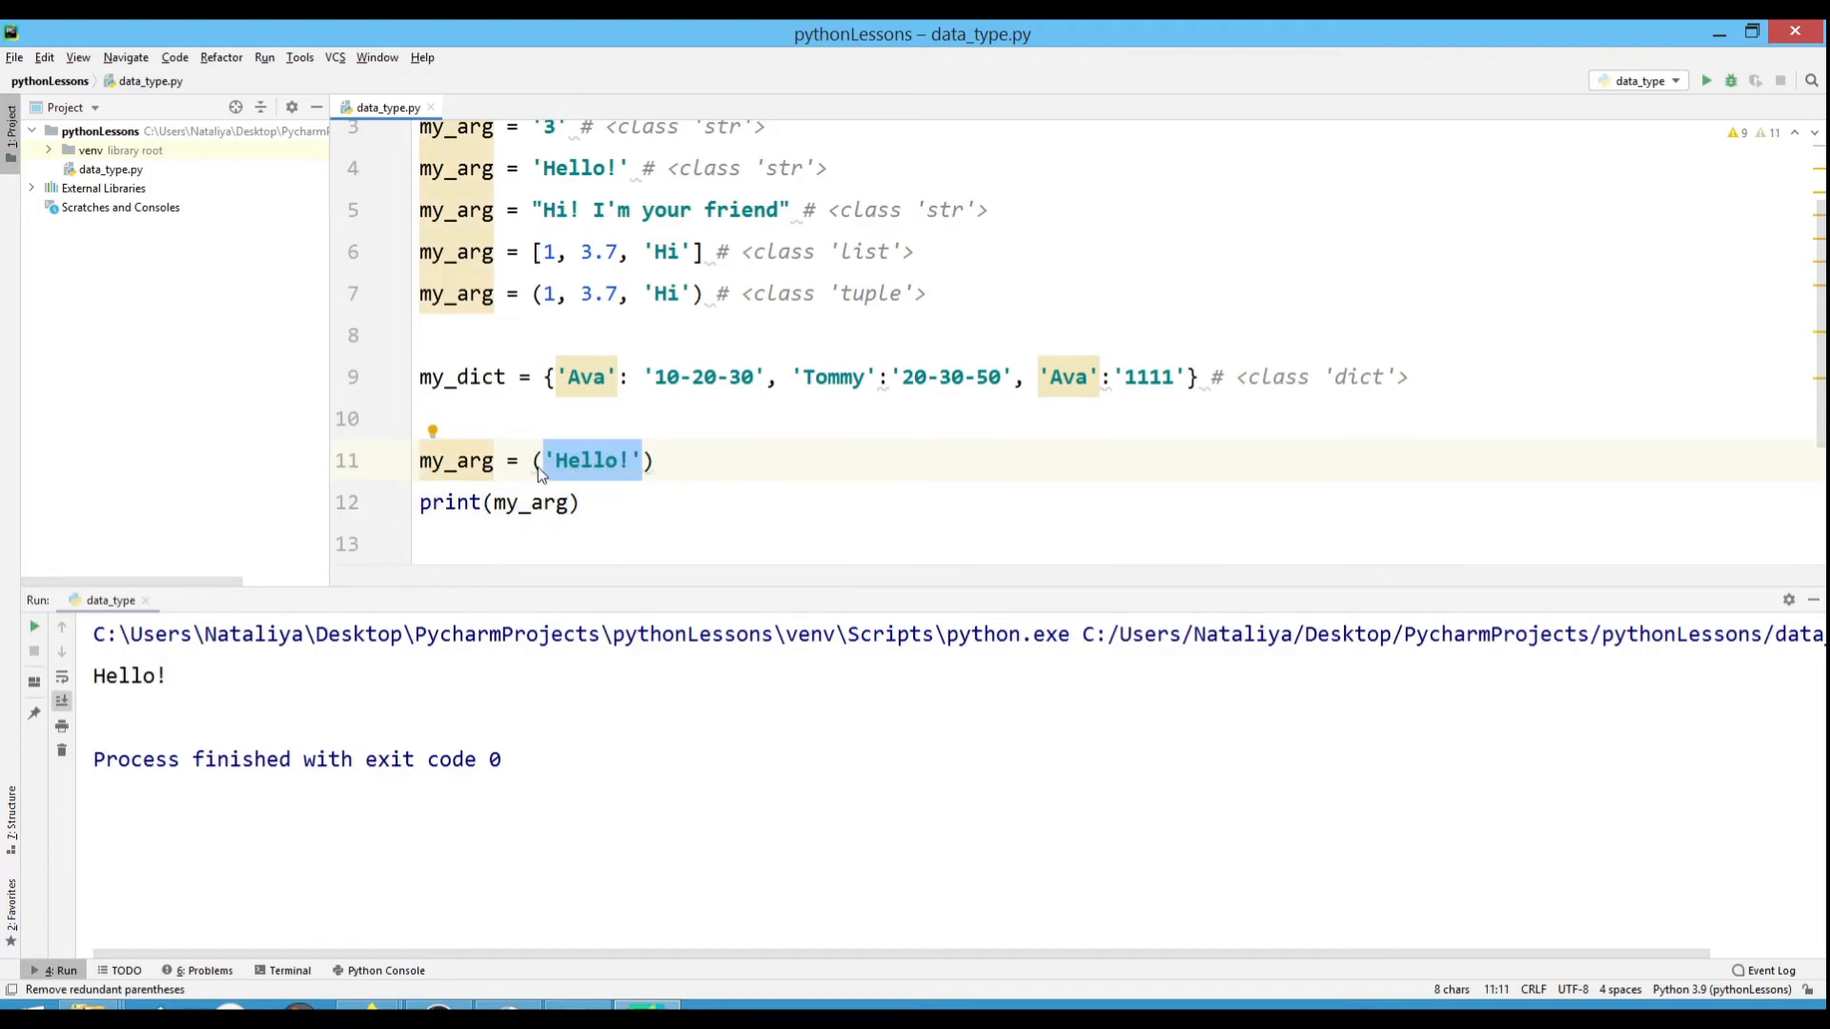
type("se")
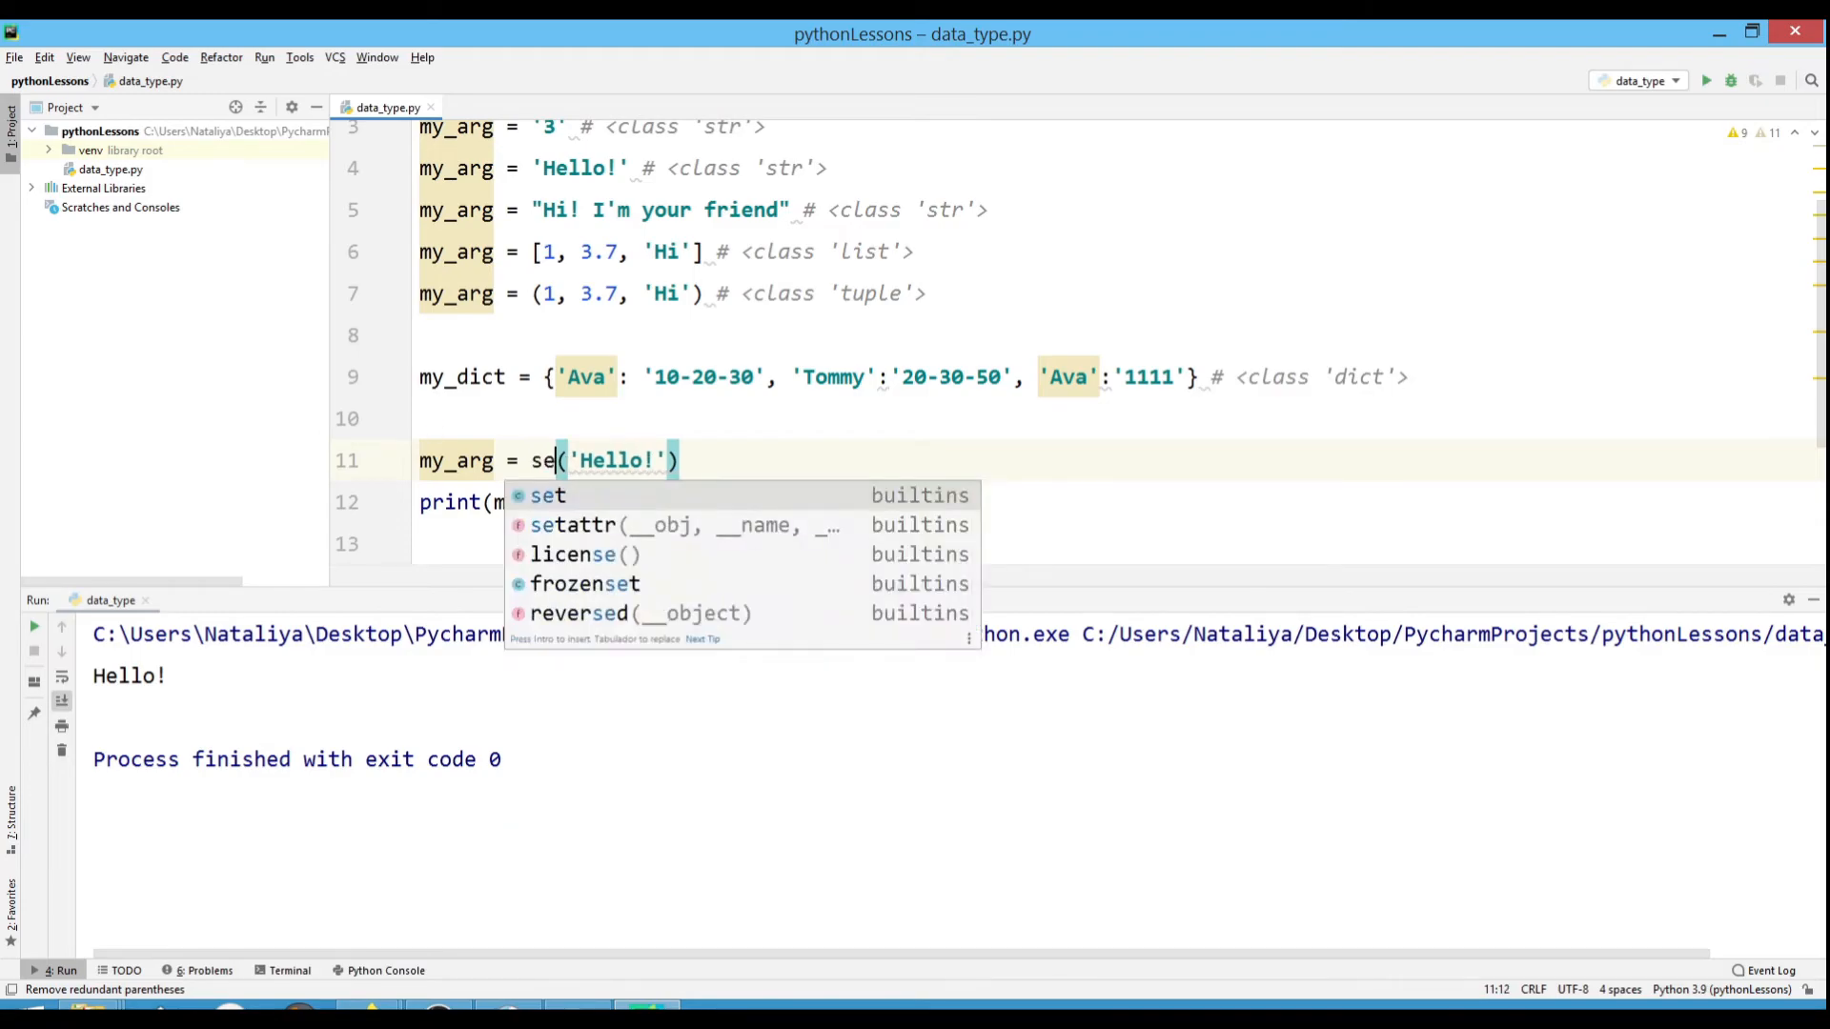
key("Tab")
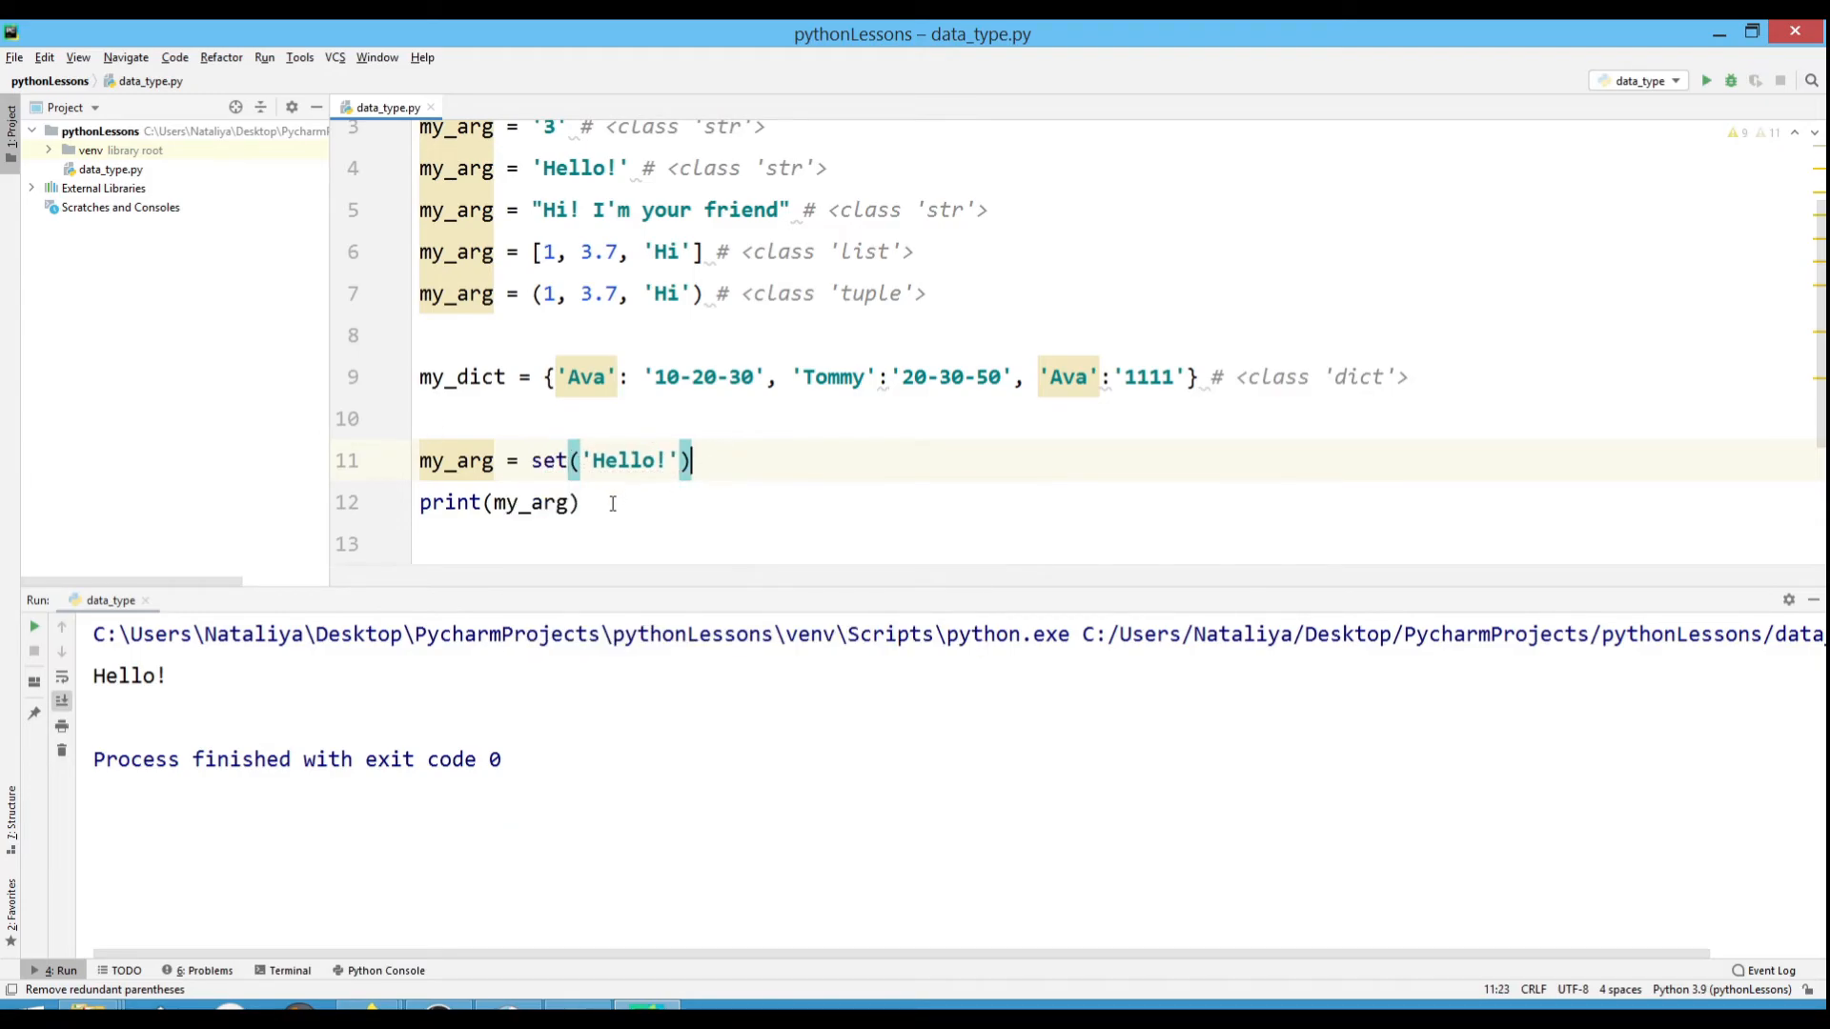
Add print(type(my_arg)), make the set string '123531', and start another my_arg line.
type("pr")
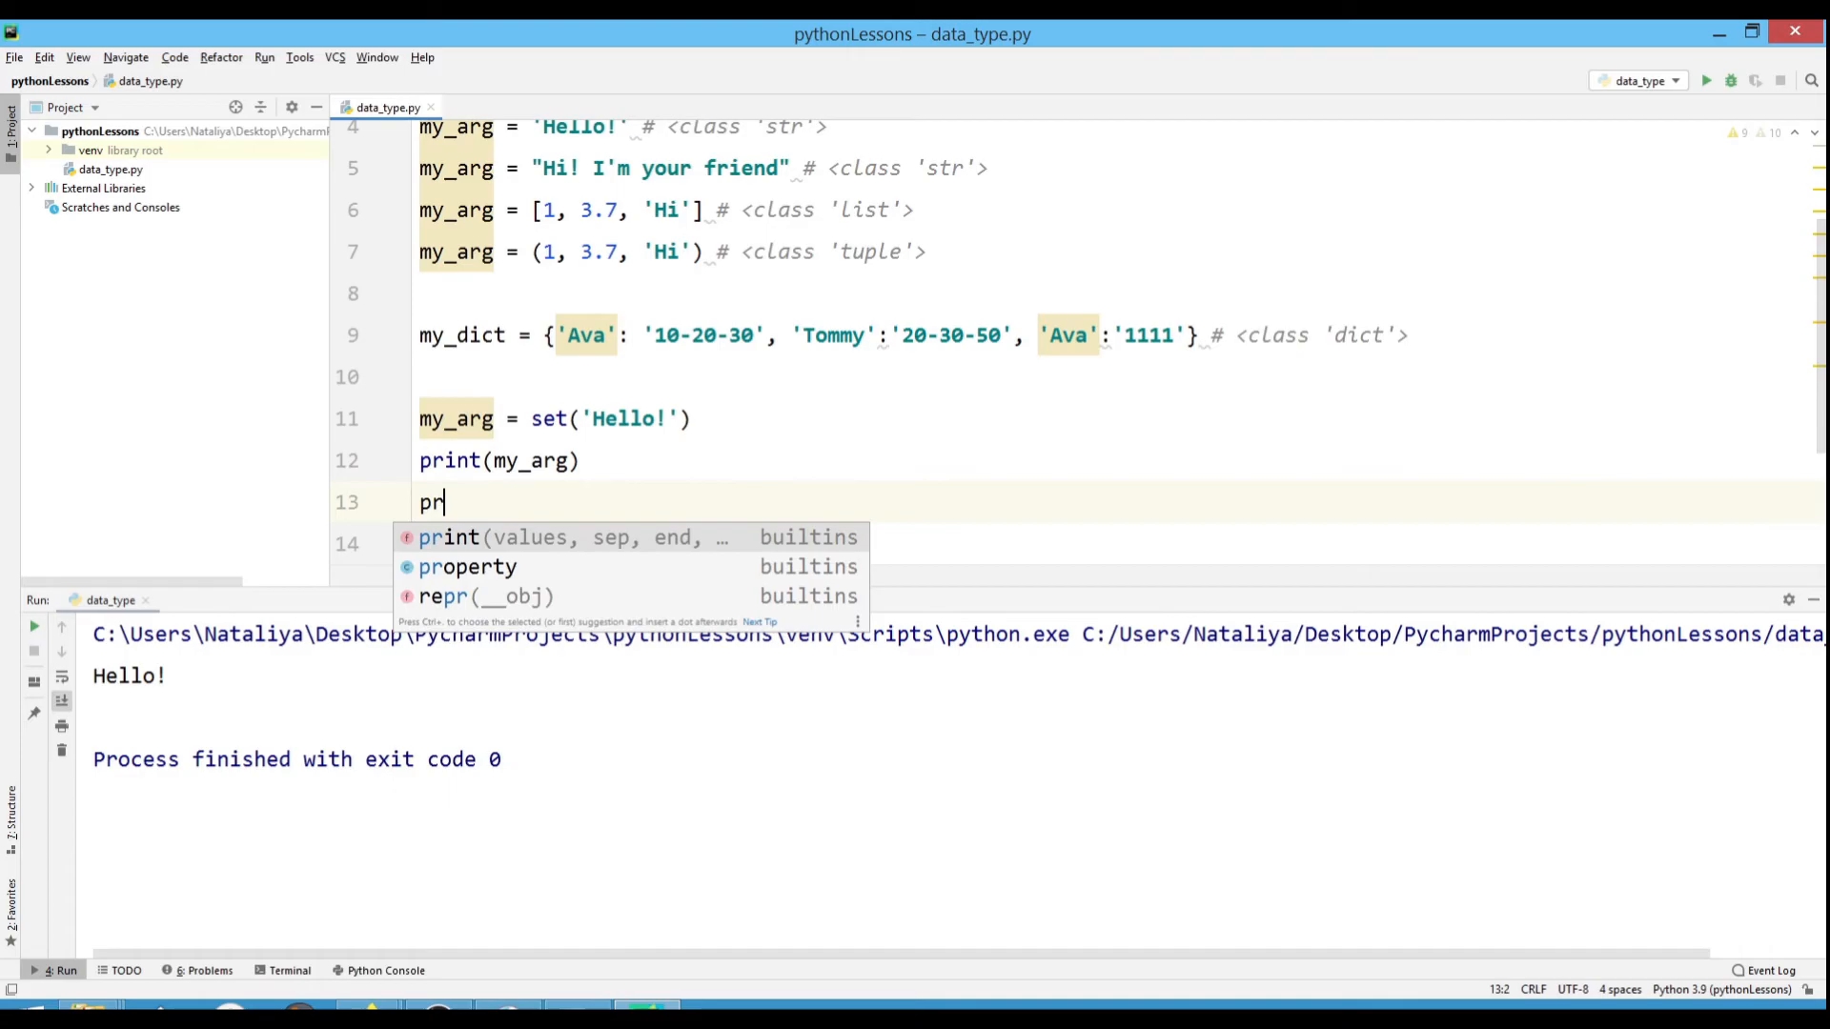
type("int(t")
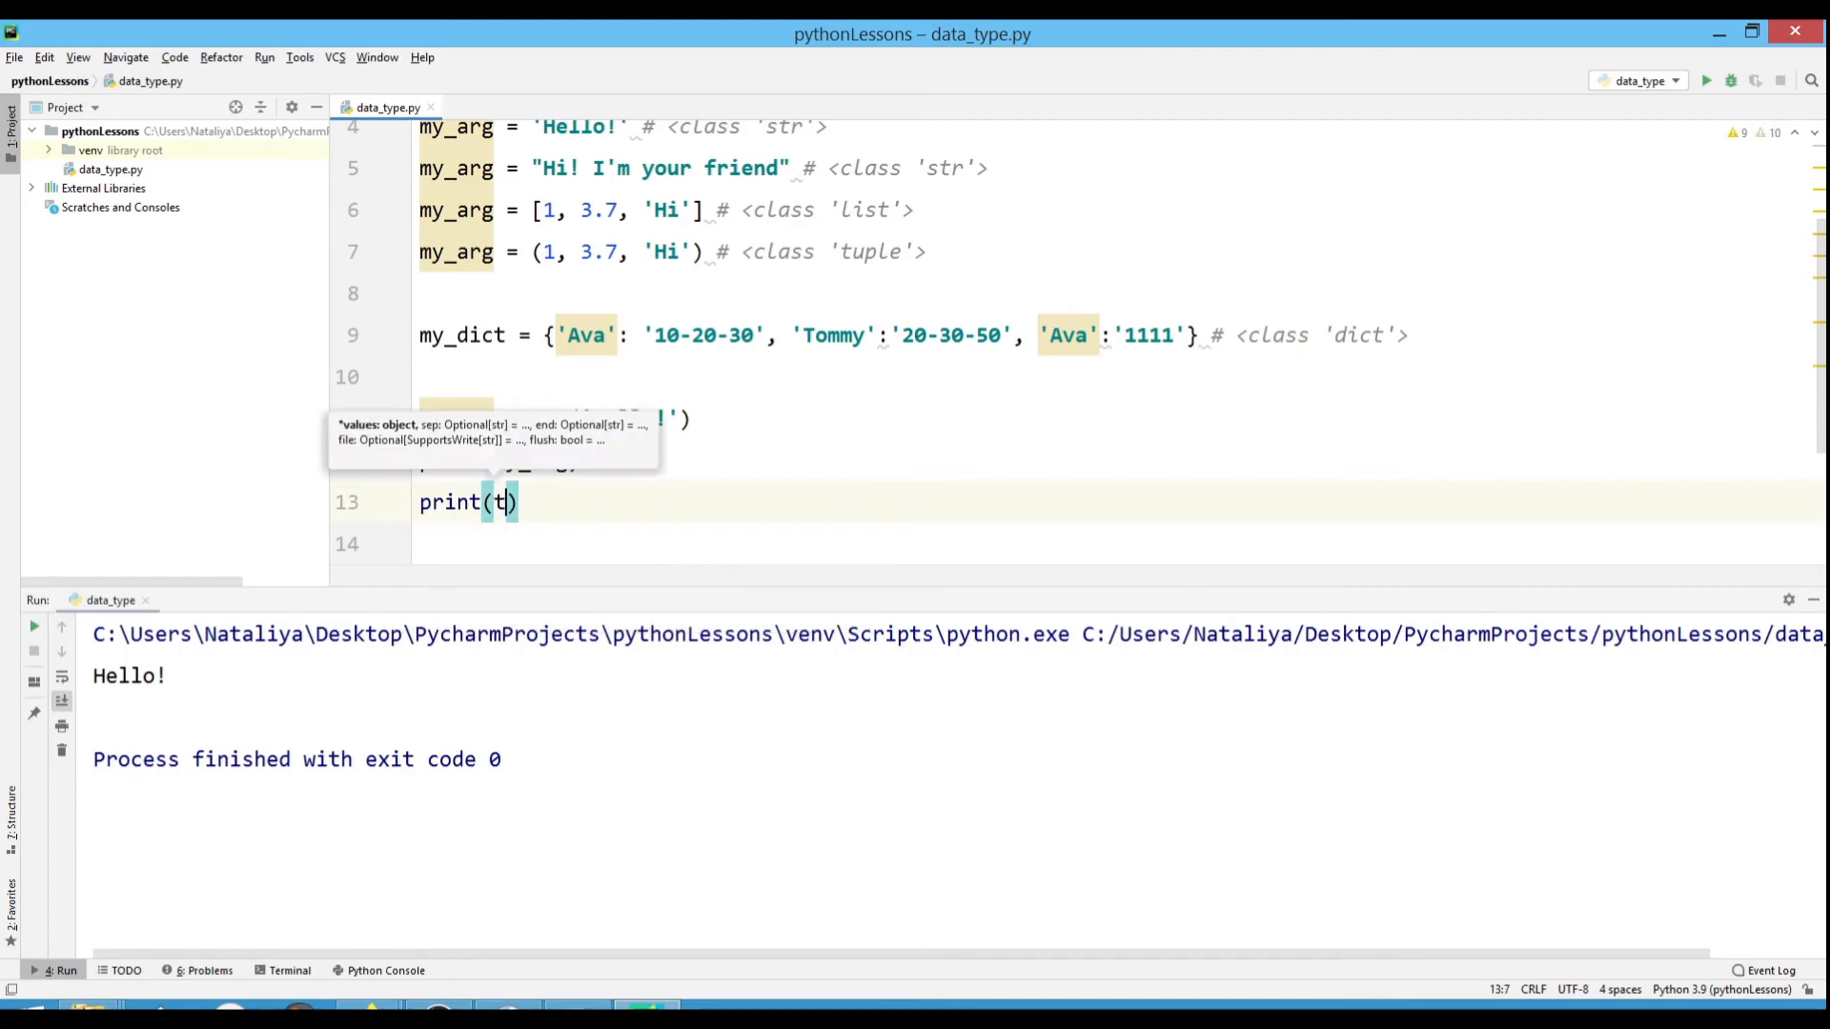
type("ype(")
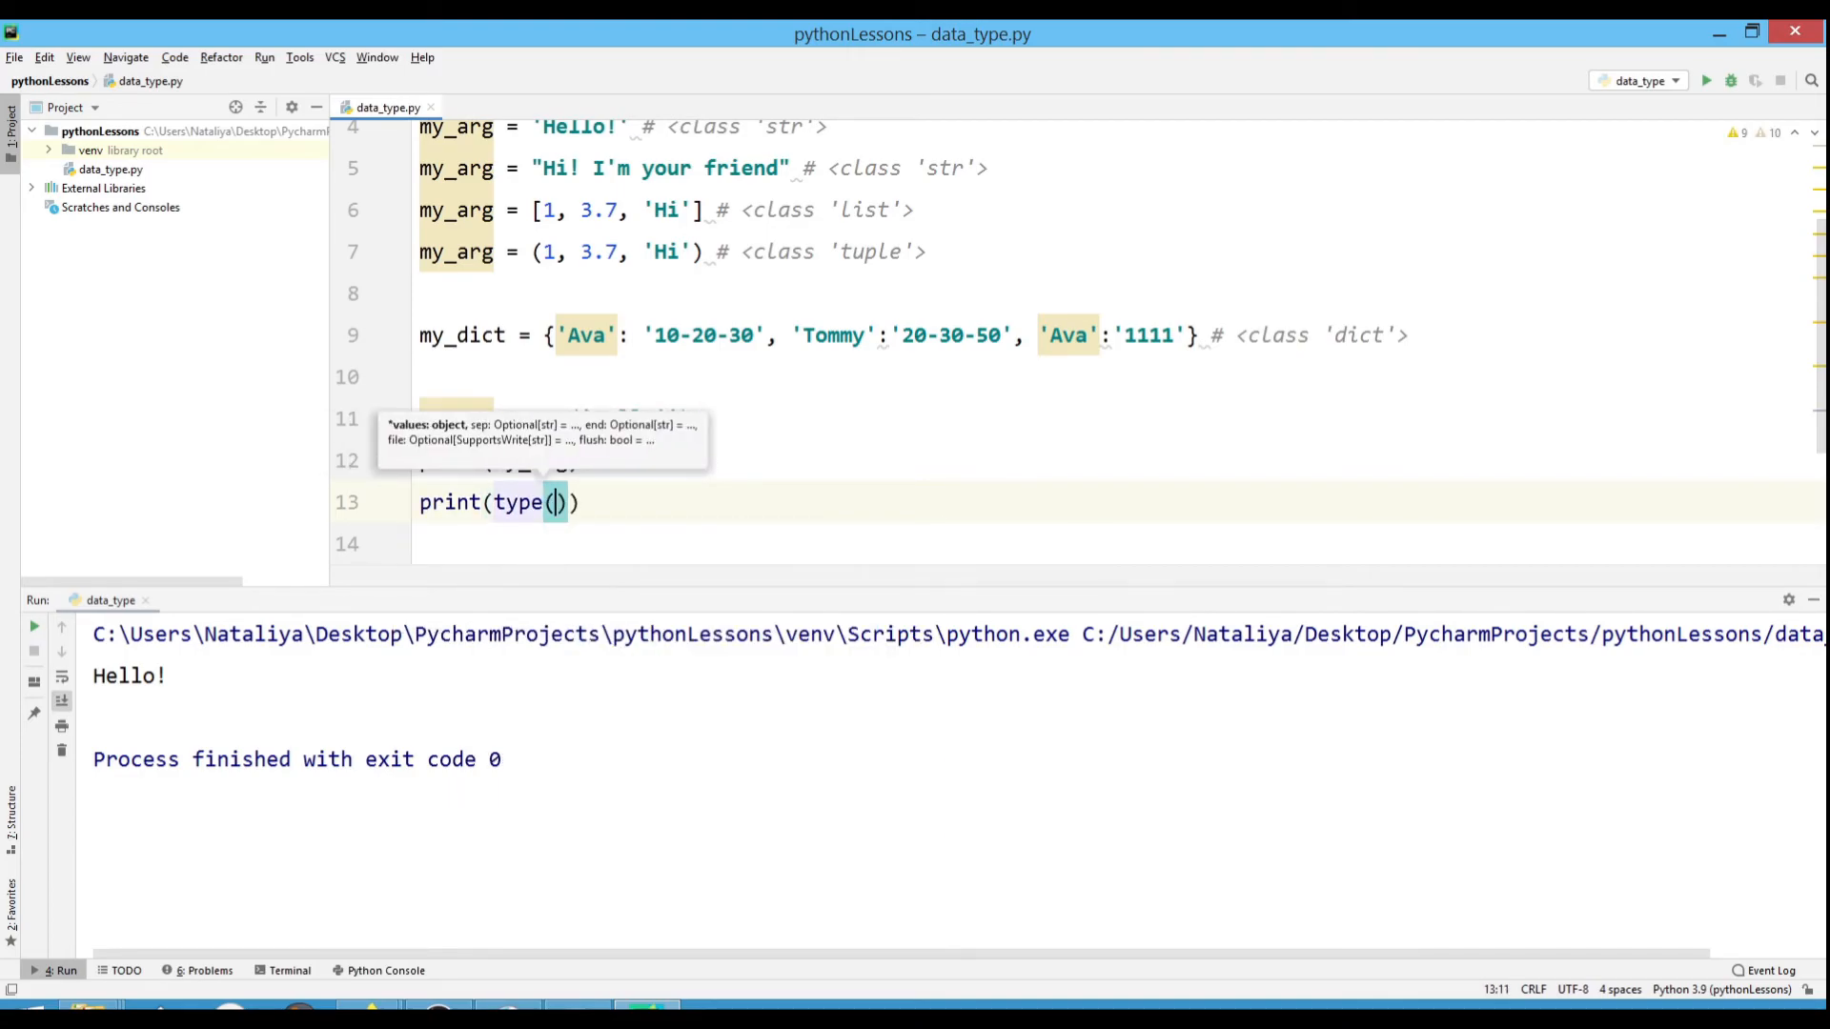
type("my_arg")
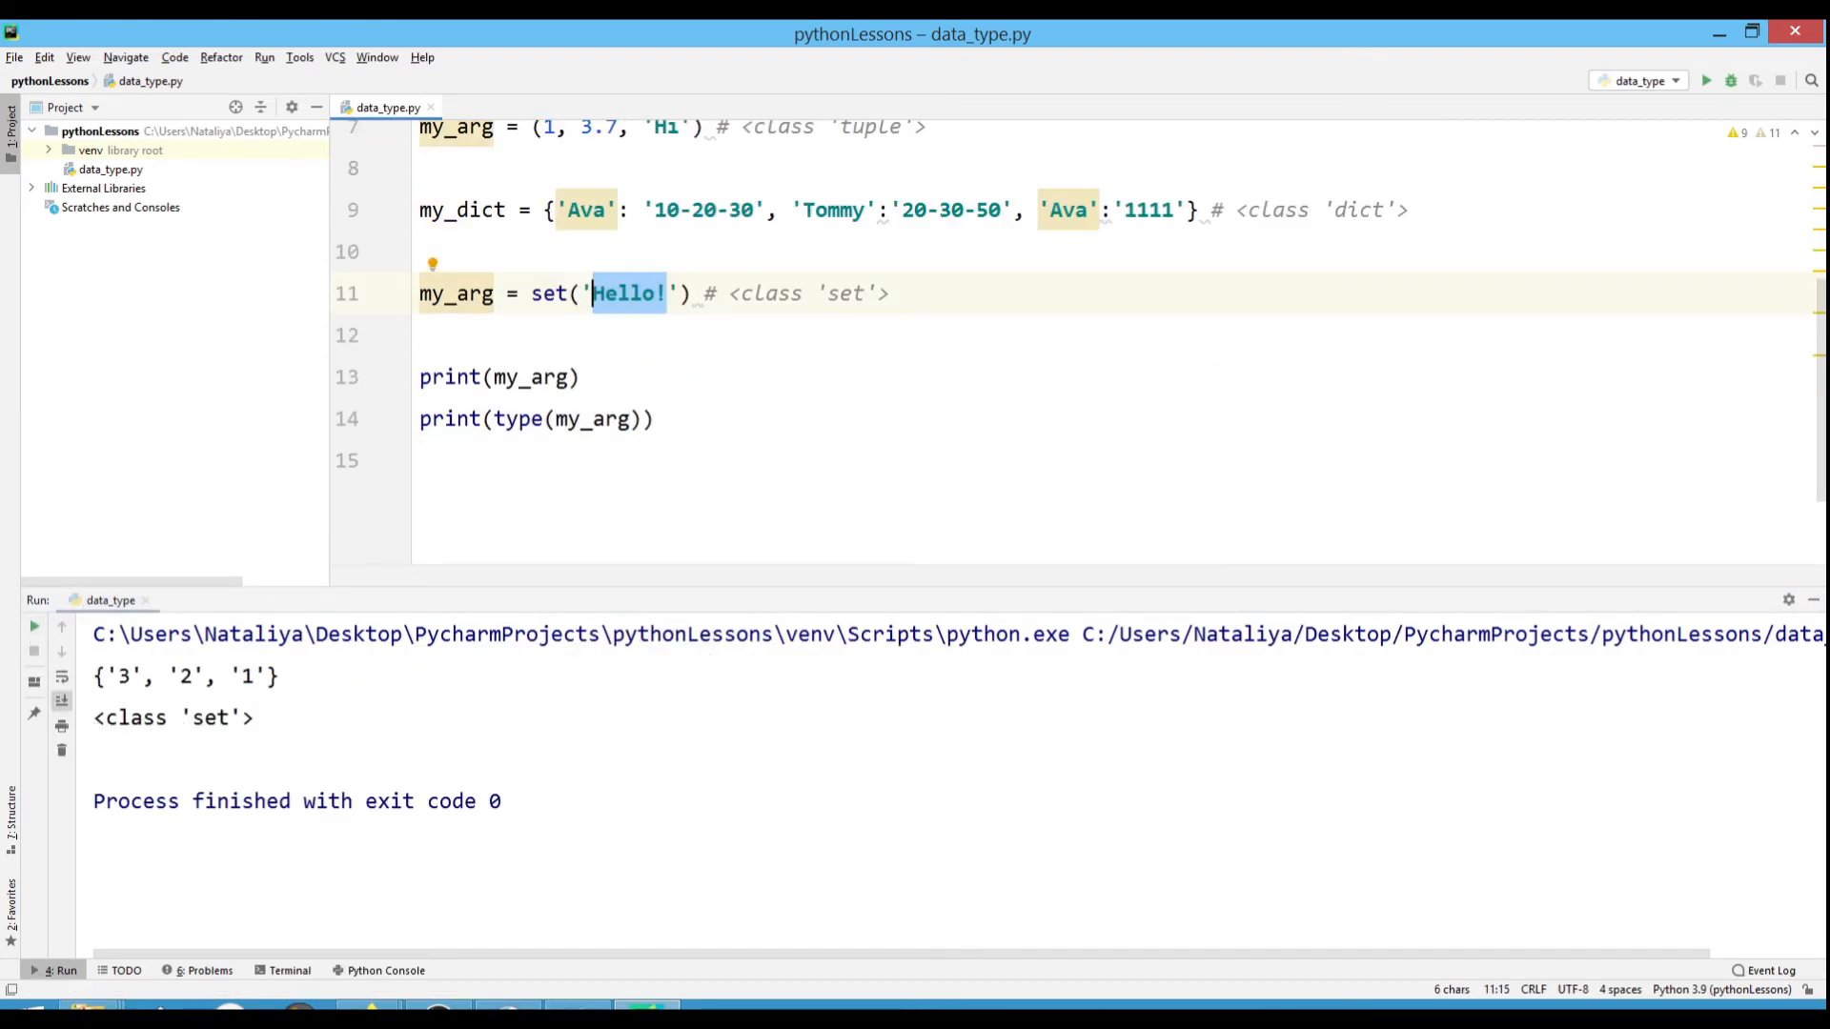
type("123531")
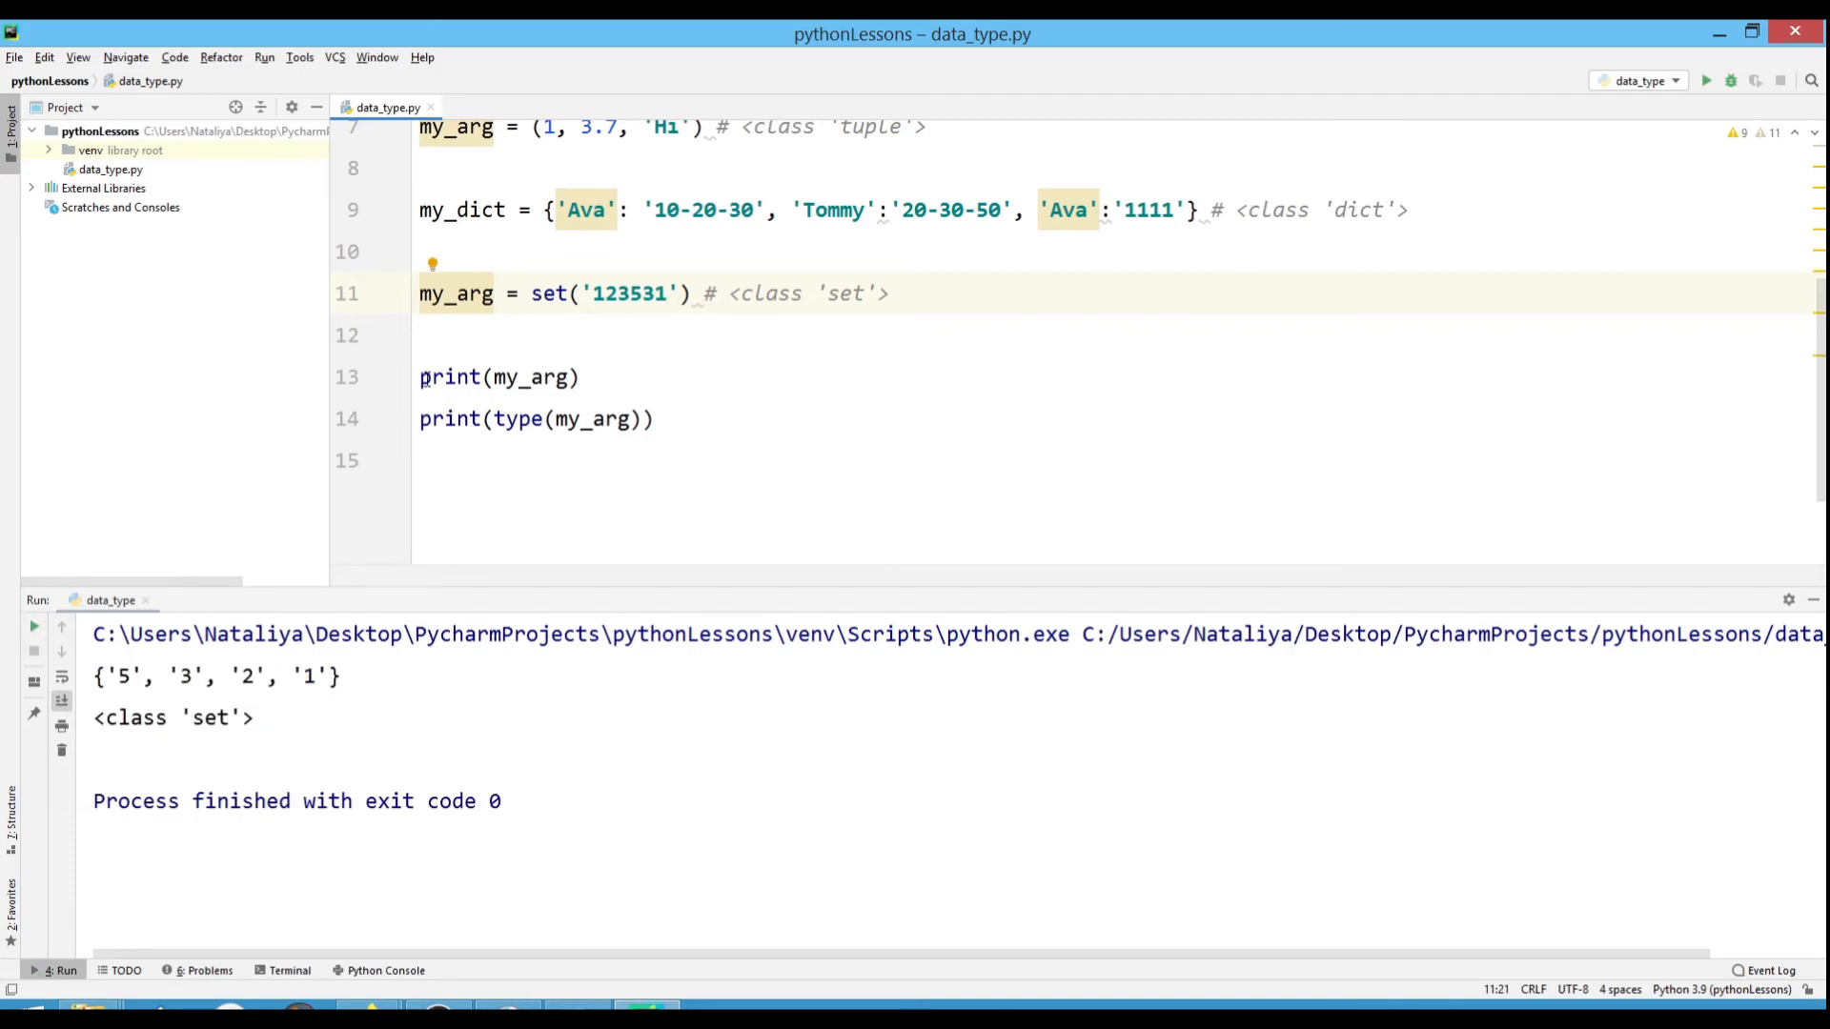
type("my_arg")
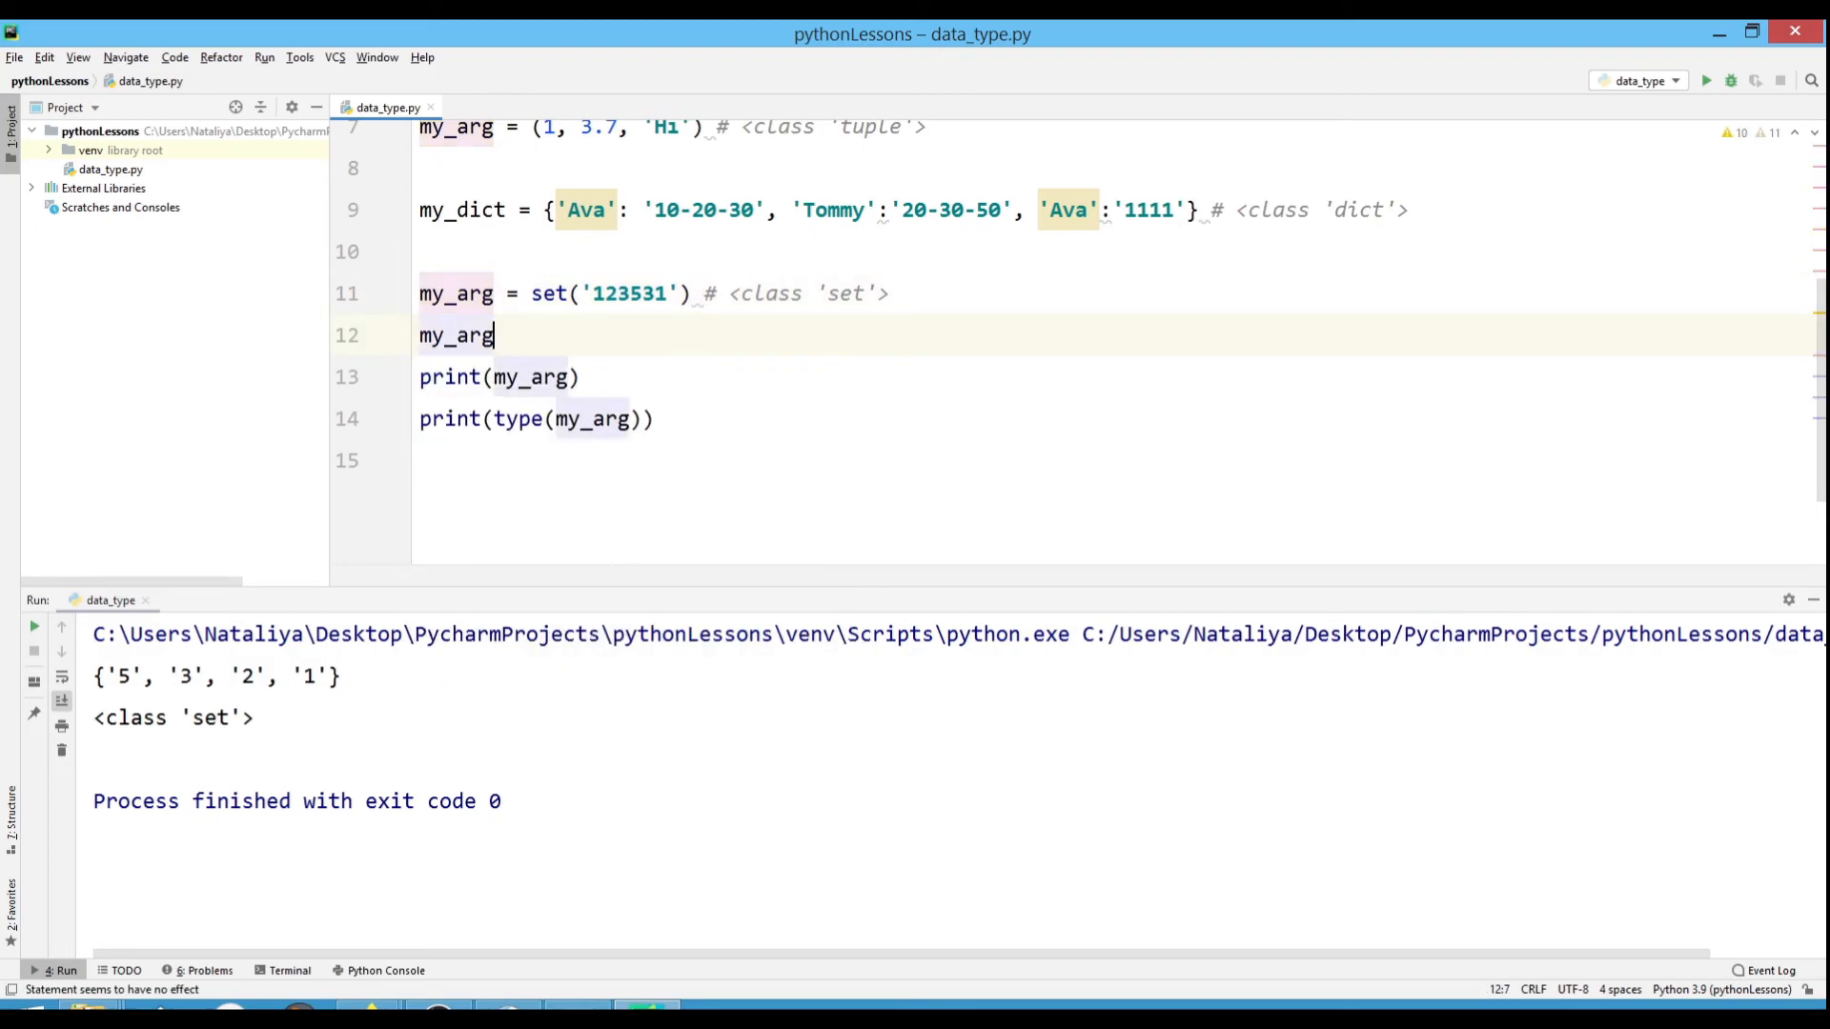
type(".")
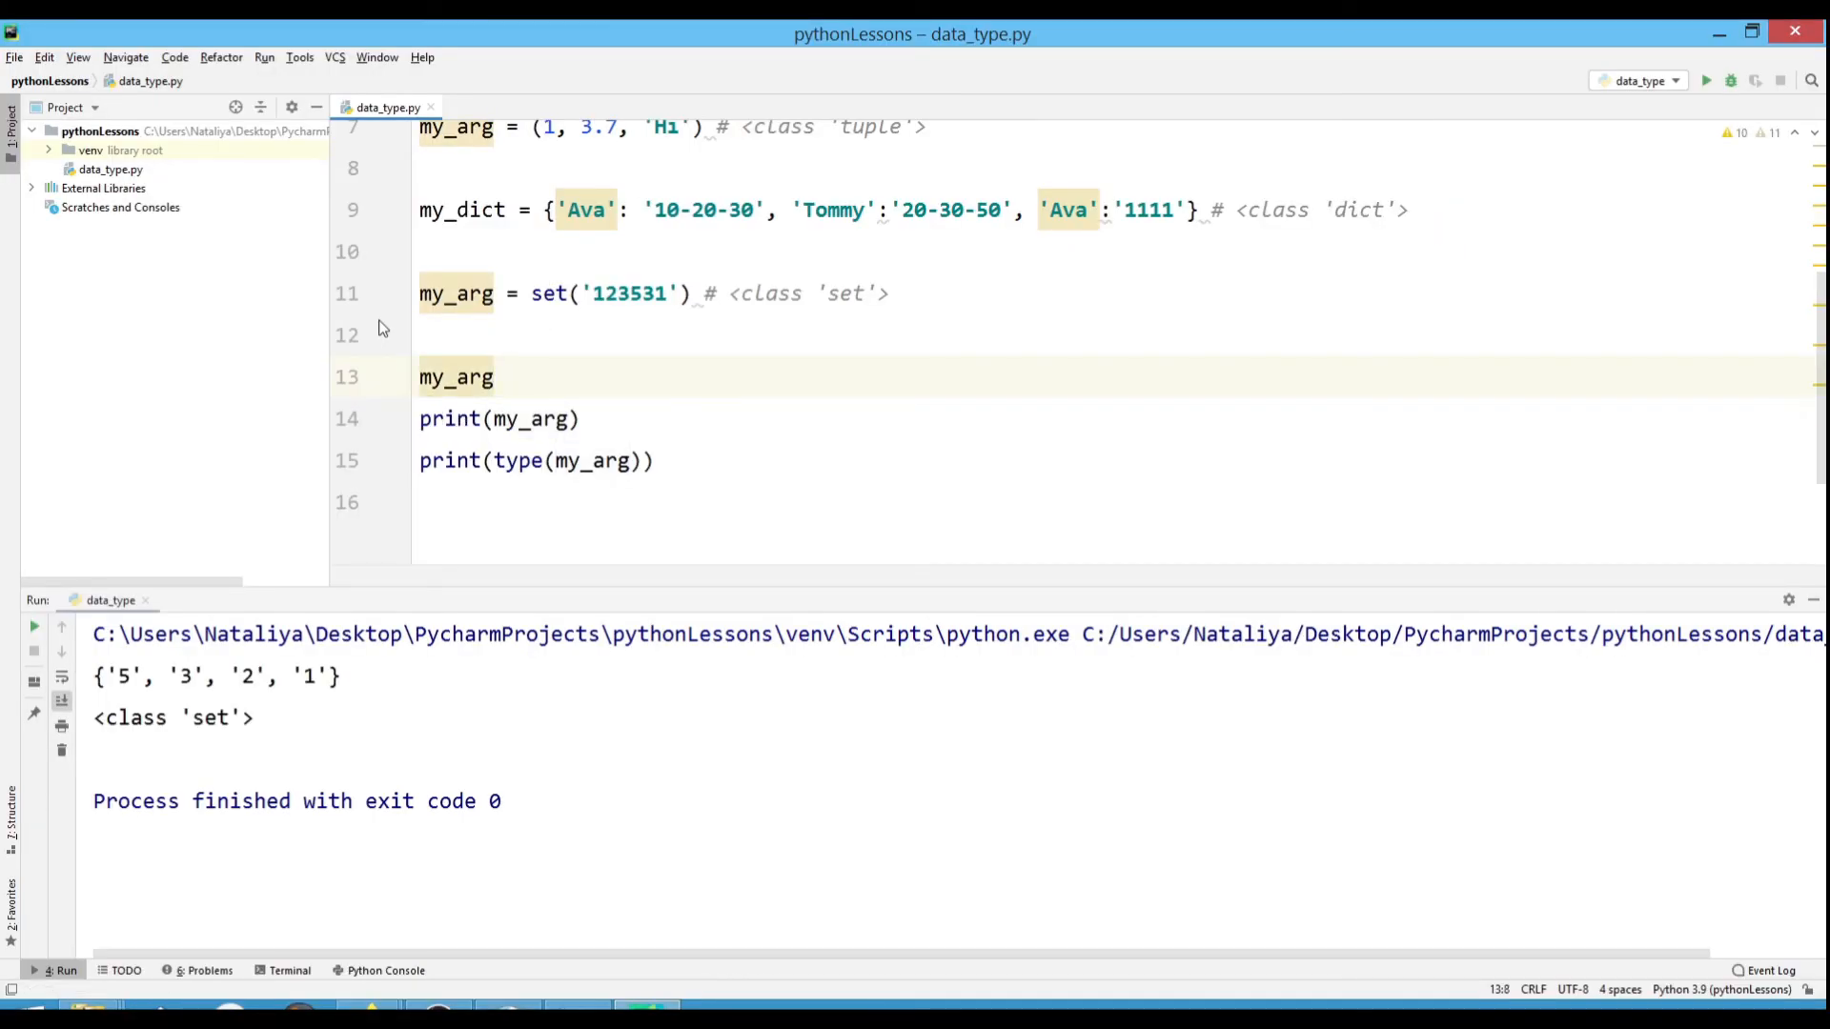
Type my_arg = (3+5) on the new line 13 above the prints.
type("=")
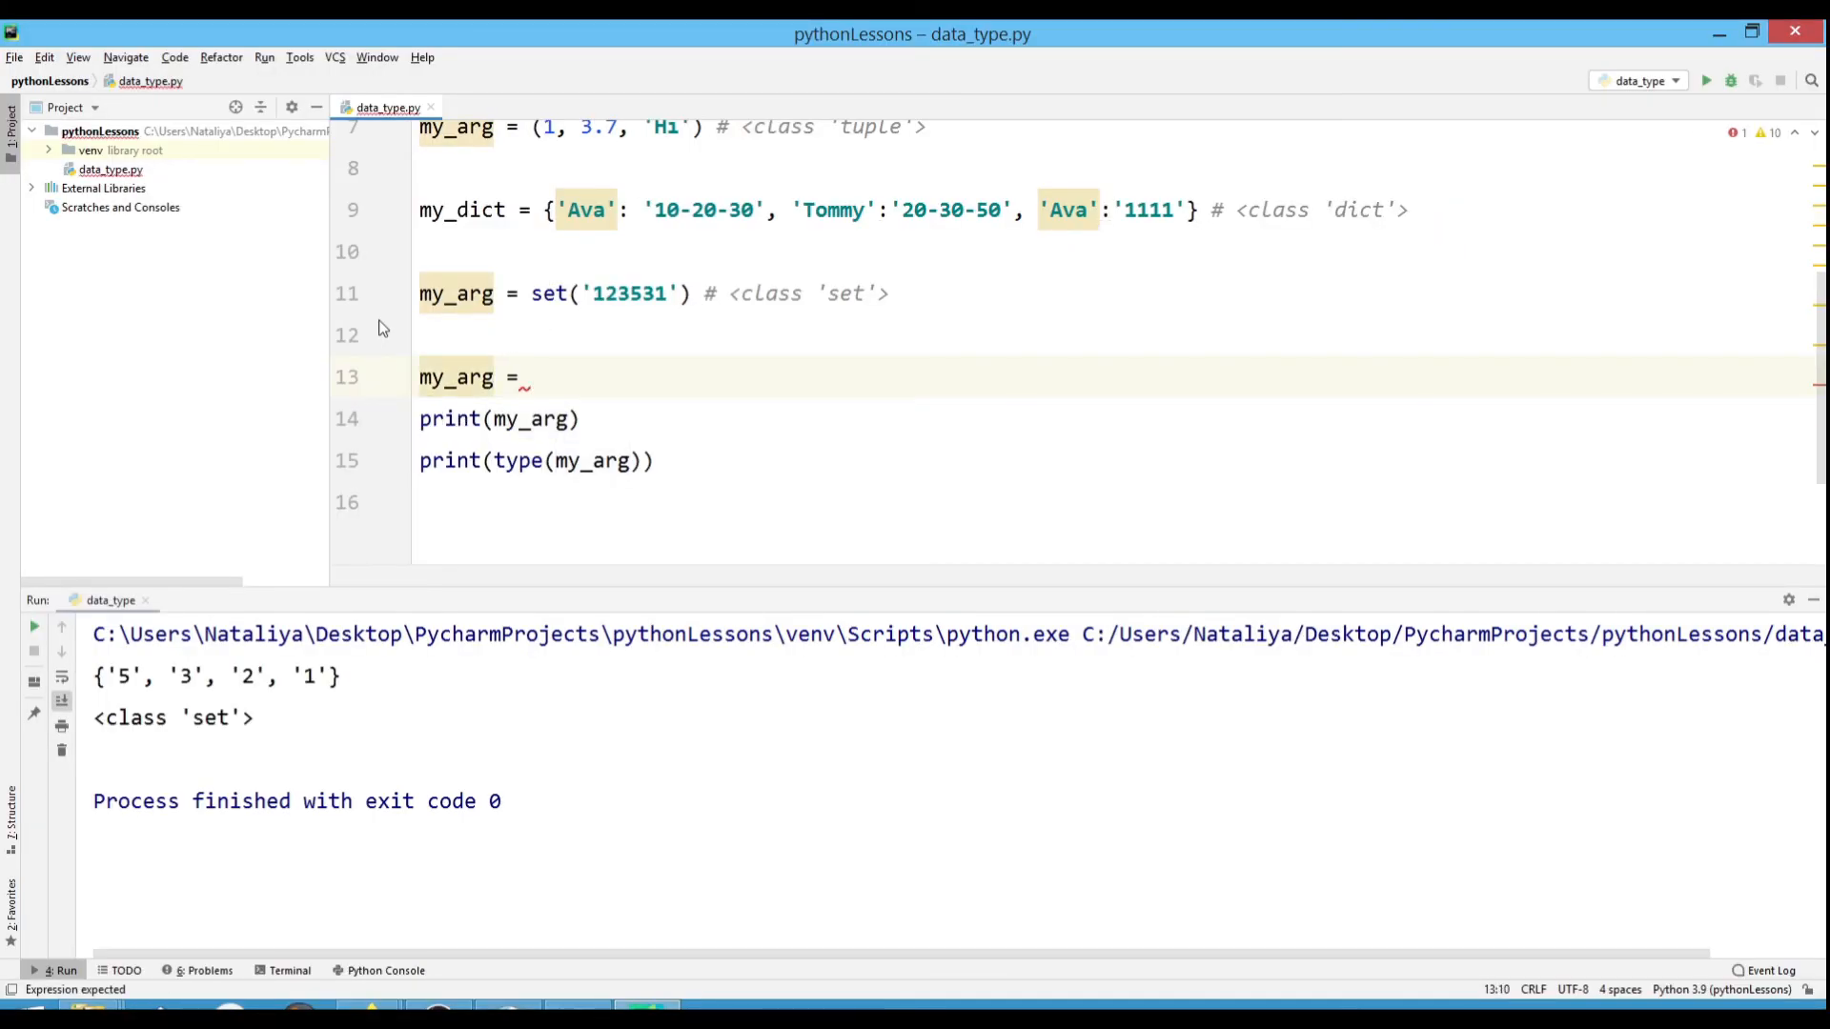
type("()")
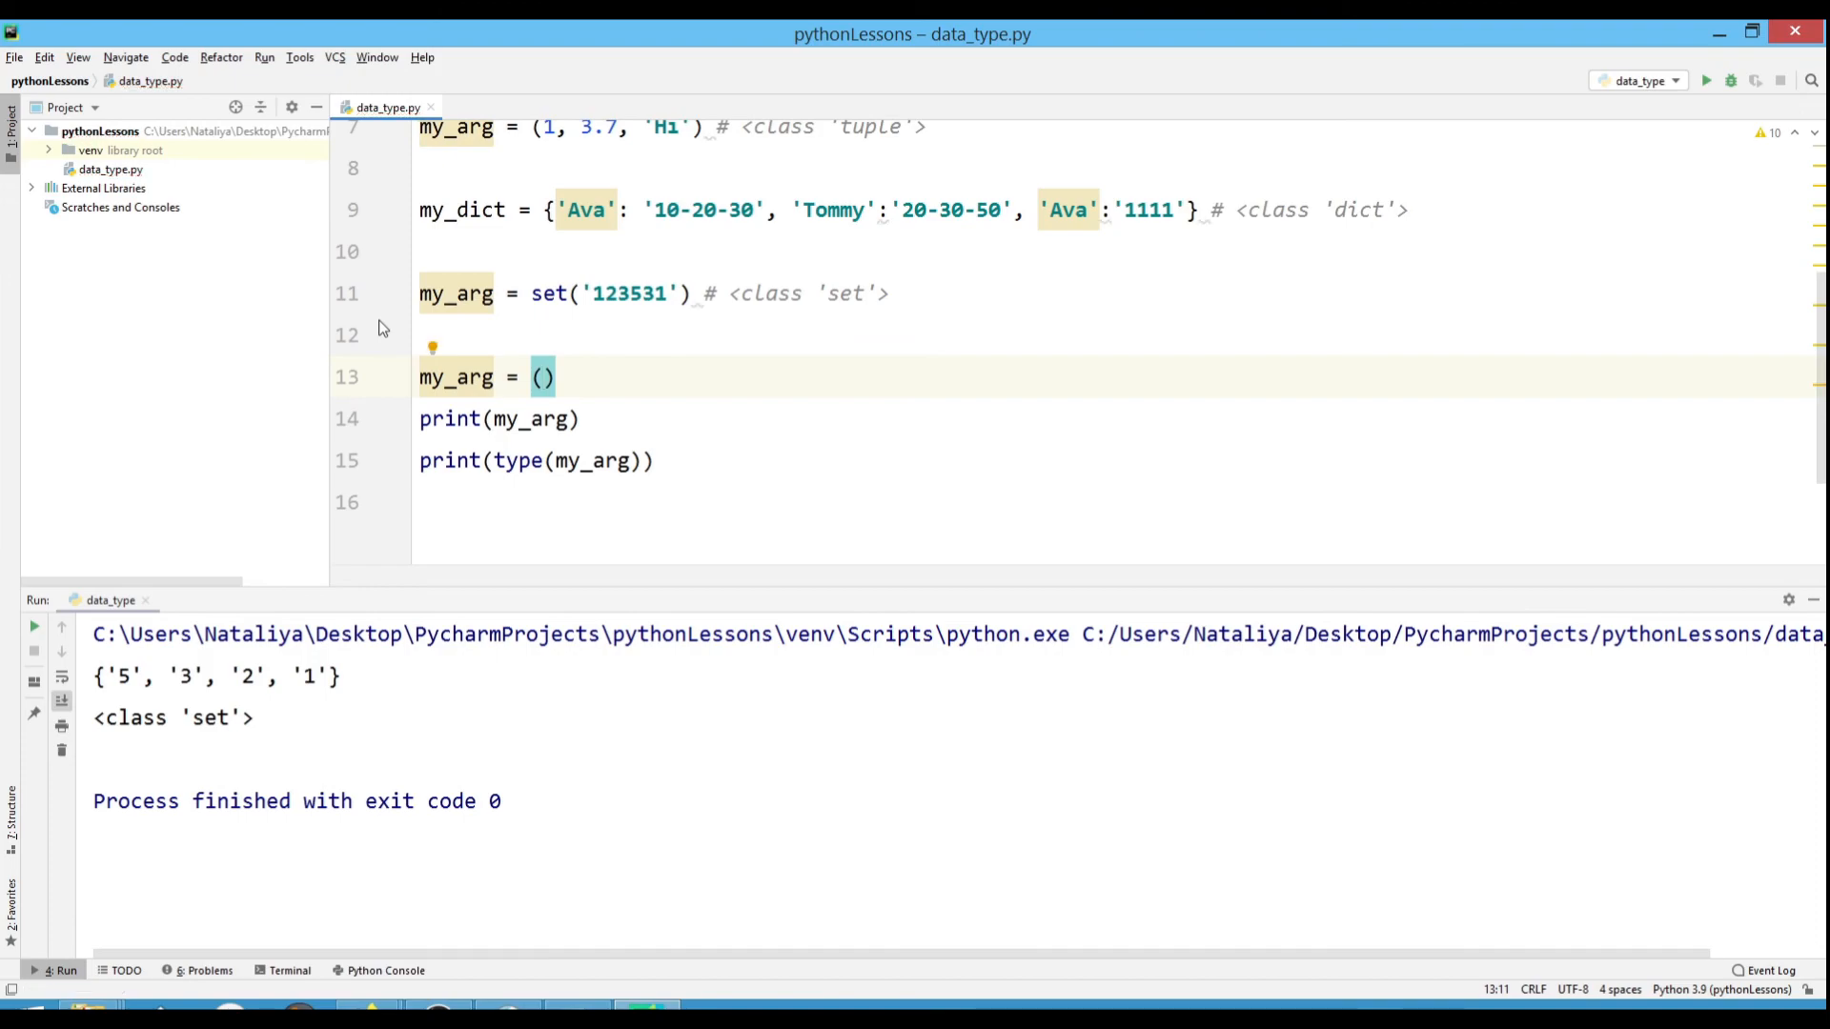
type("3+")
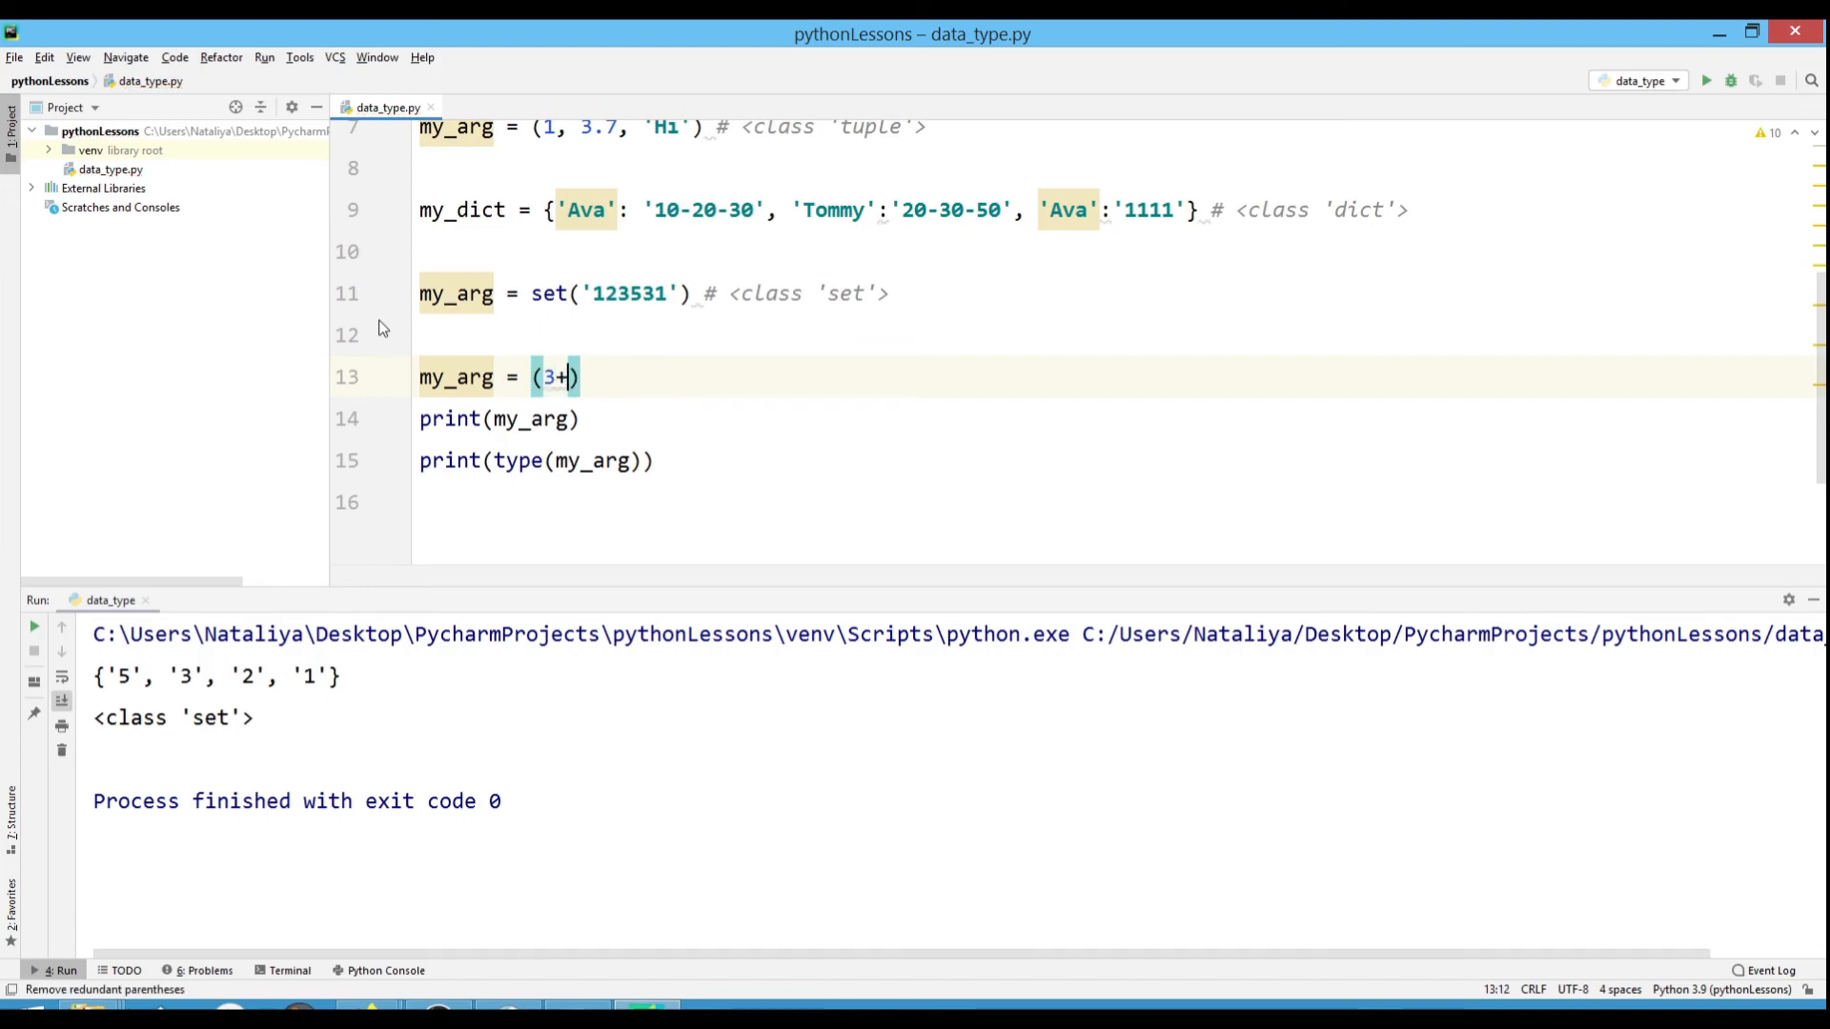
type("5")
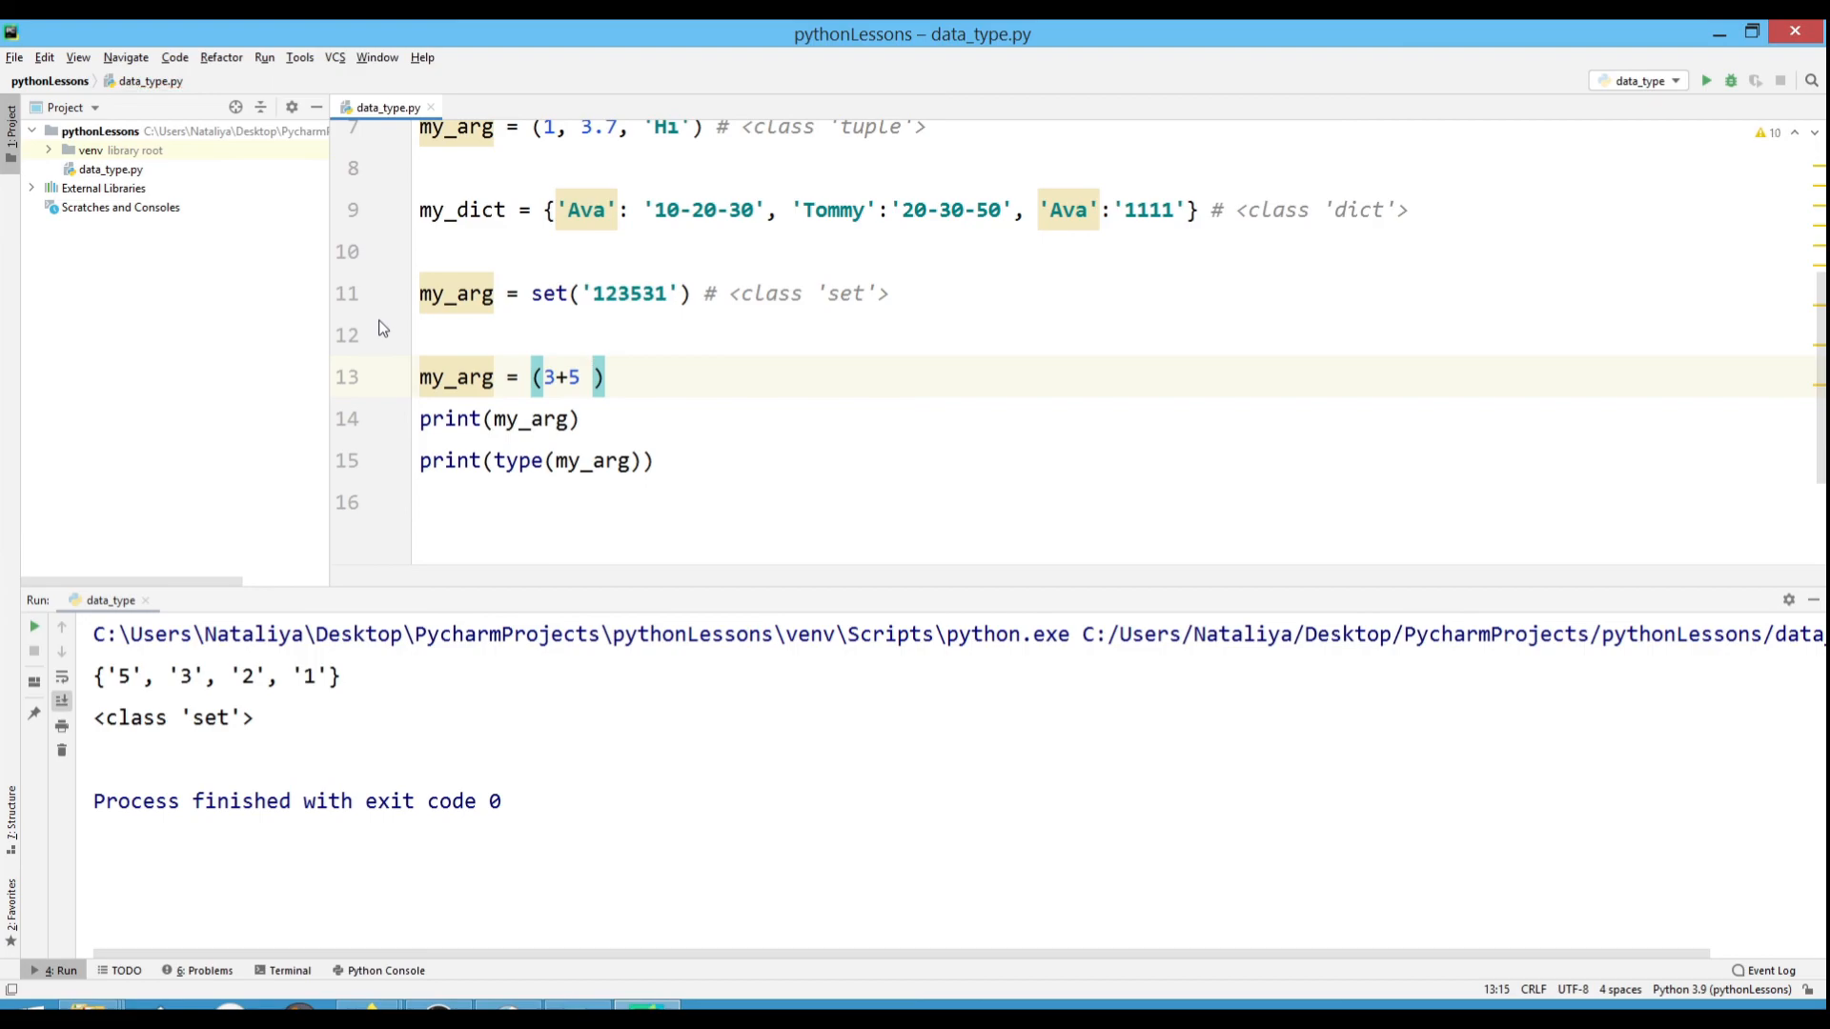